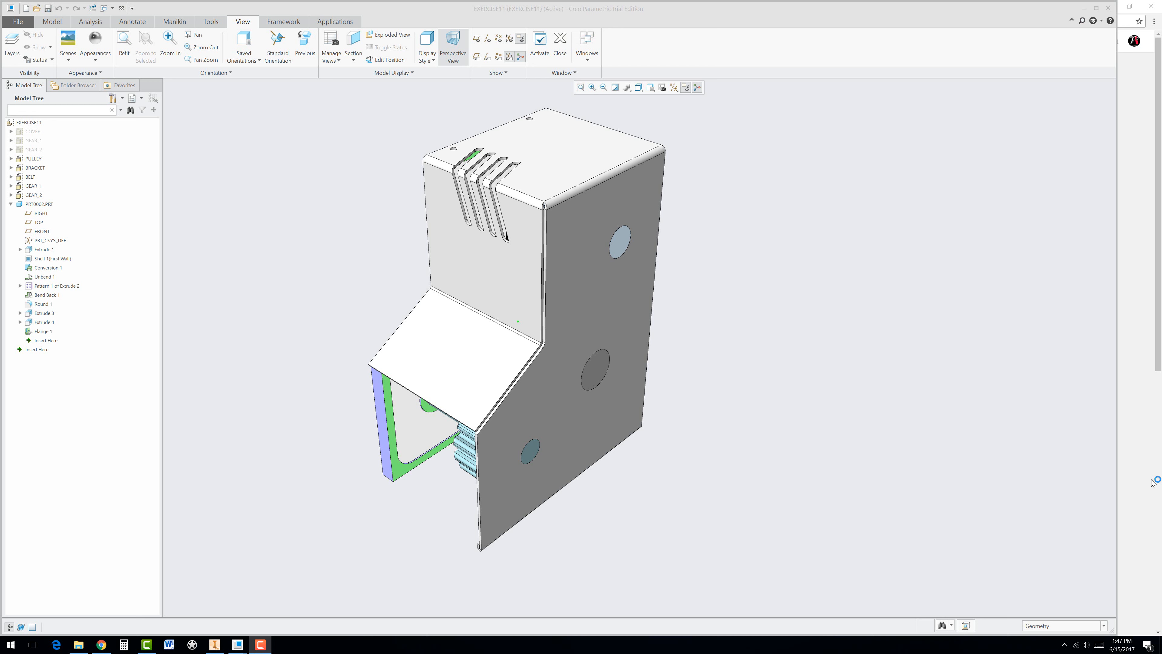
{"action": "mouse_move", "coordinate": [1086, 597]}
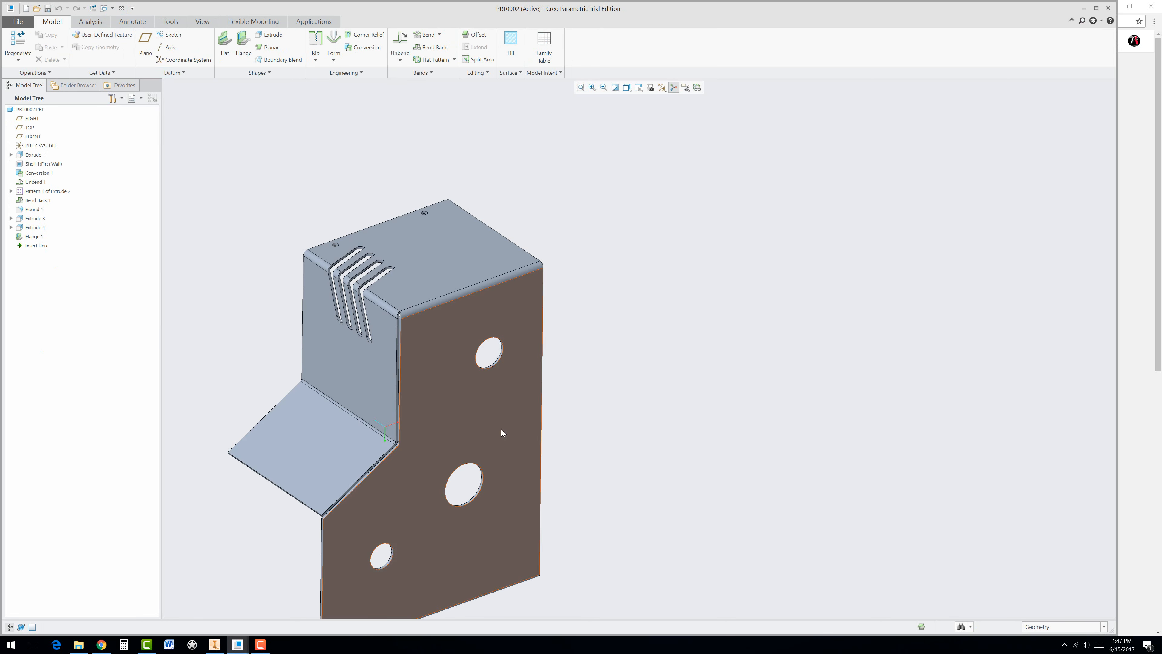
Orbit the opened PRT0002 bracket to show its inner bends and slots
{"action": "left_click_drag", "start_coordinate": [502, 433], "coordinate": [588, 452]}
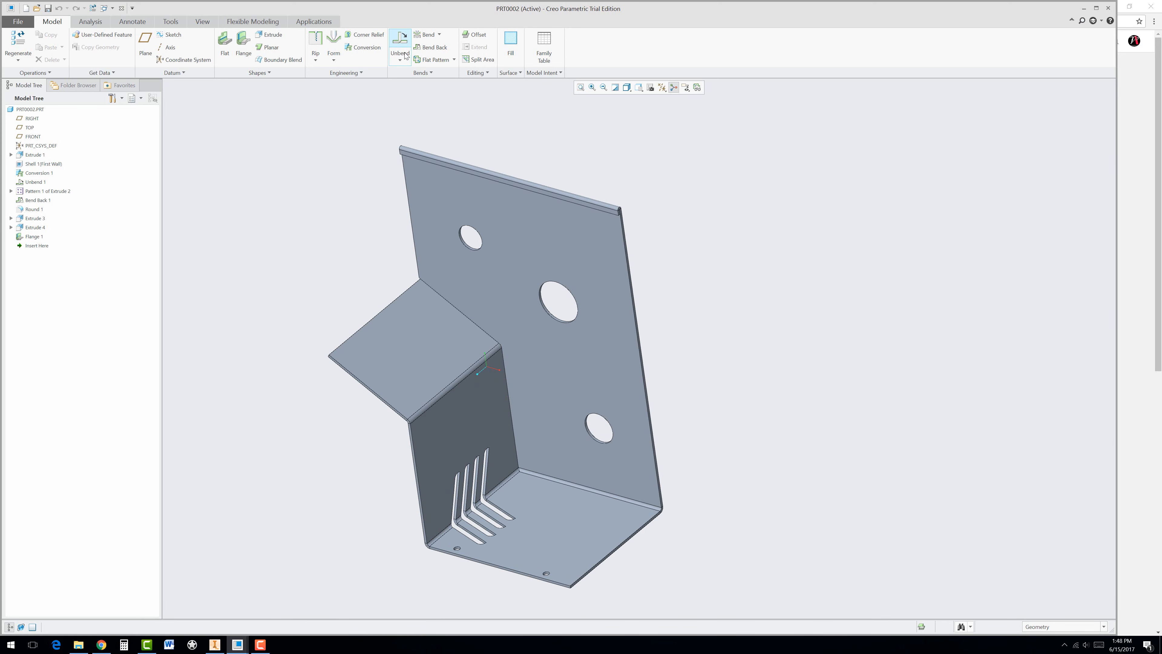
Create a Flat Pattern feature that lays the bracket out flat, keeping the fixed surface
{"action": "left_click", "coordinate": [421, 60]}
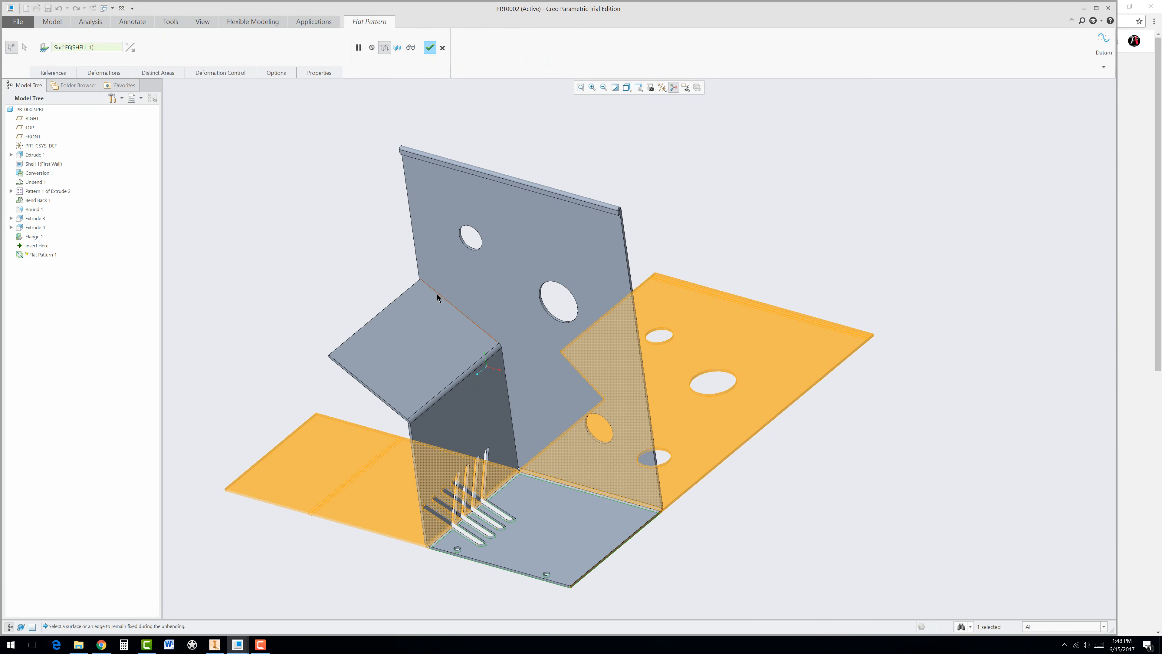
{"action": "left_click", "coordinate": [429, 47]}
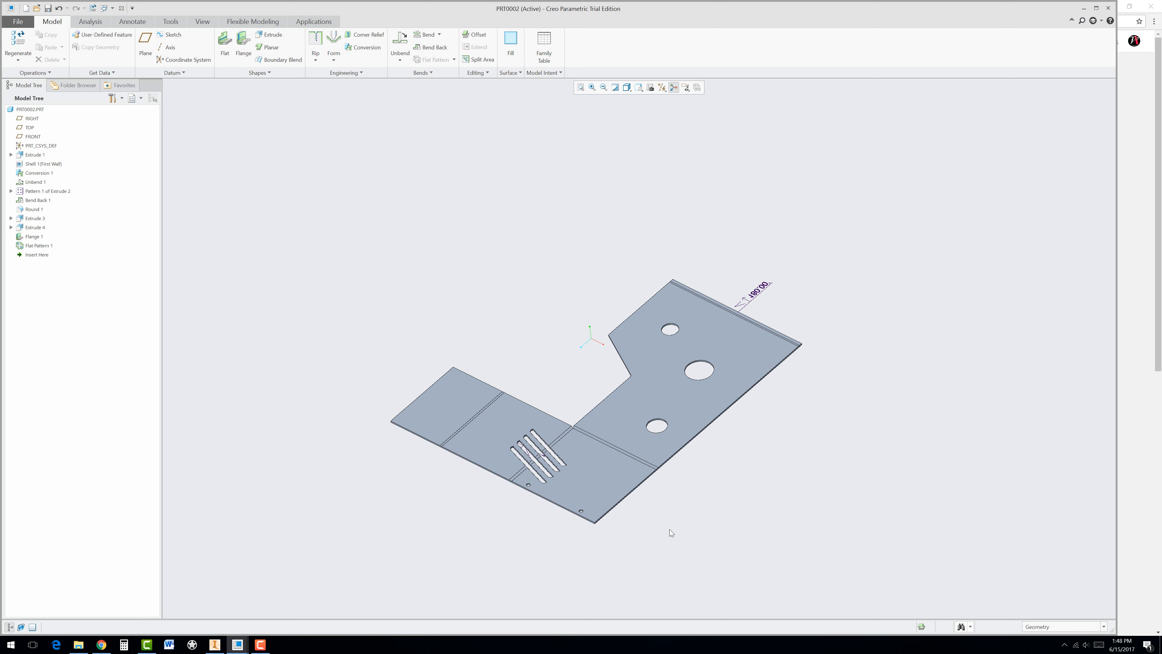
{"action": "mouse_move", "coordinate": [542, 391]}
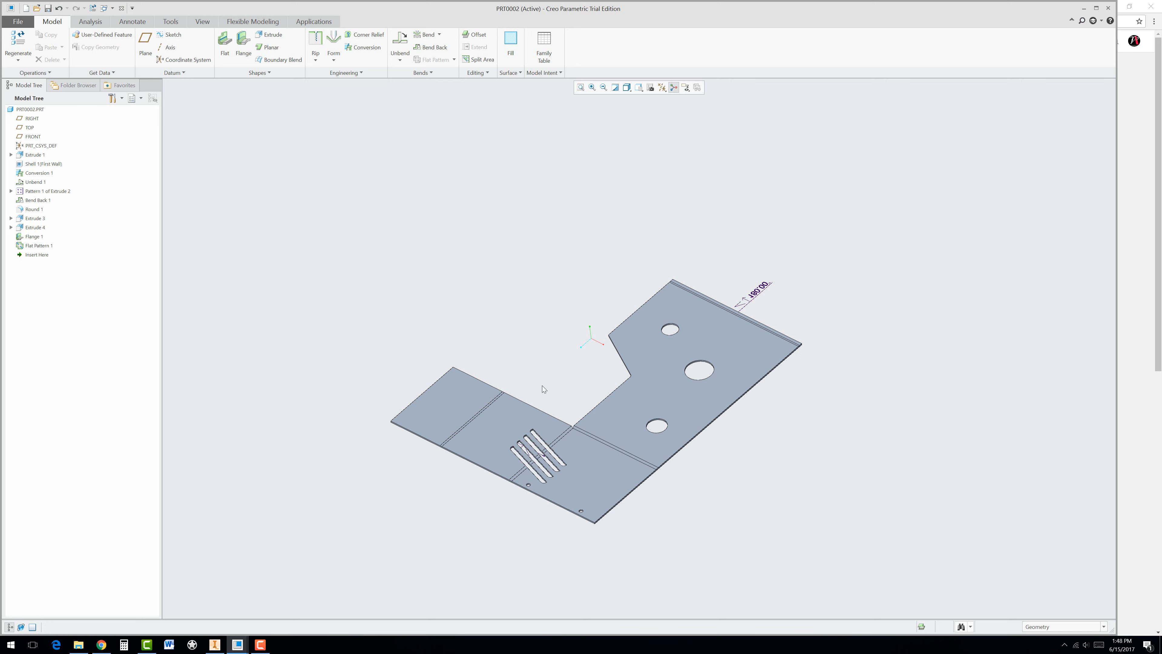
{"action": "mouse_move", "coordinate": [589, 283]}
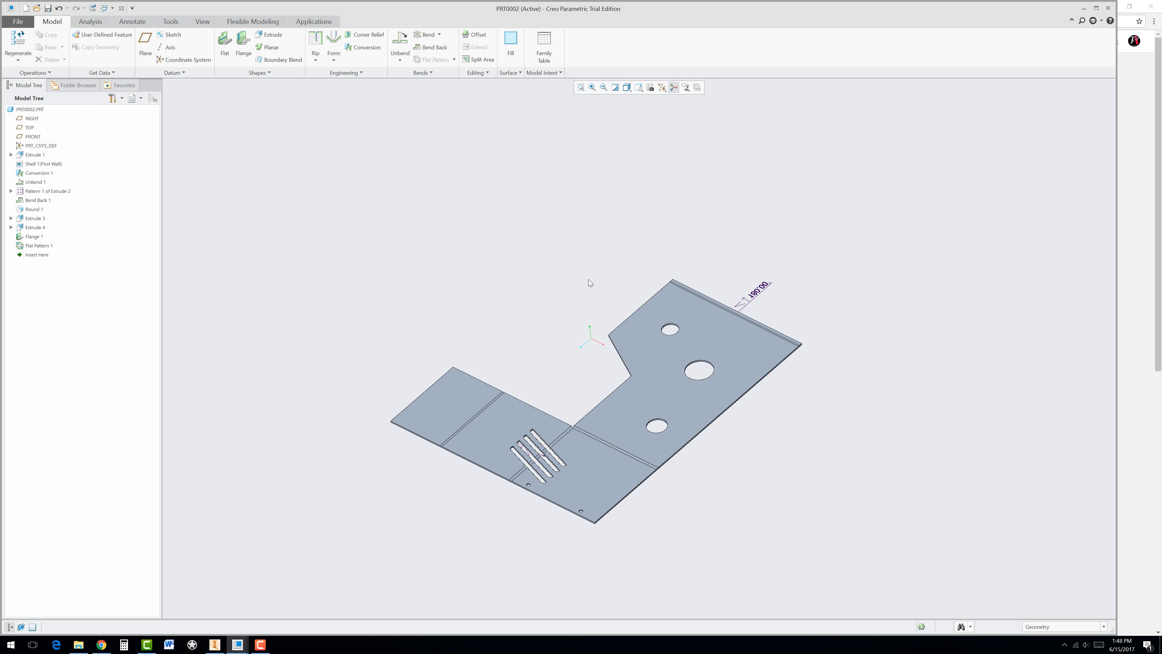
{"action": "mouse_move", "coordinate": [20, 256]}
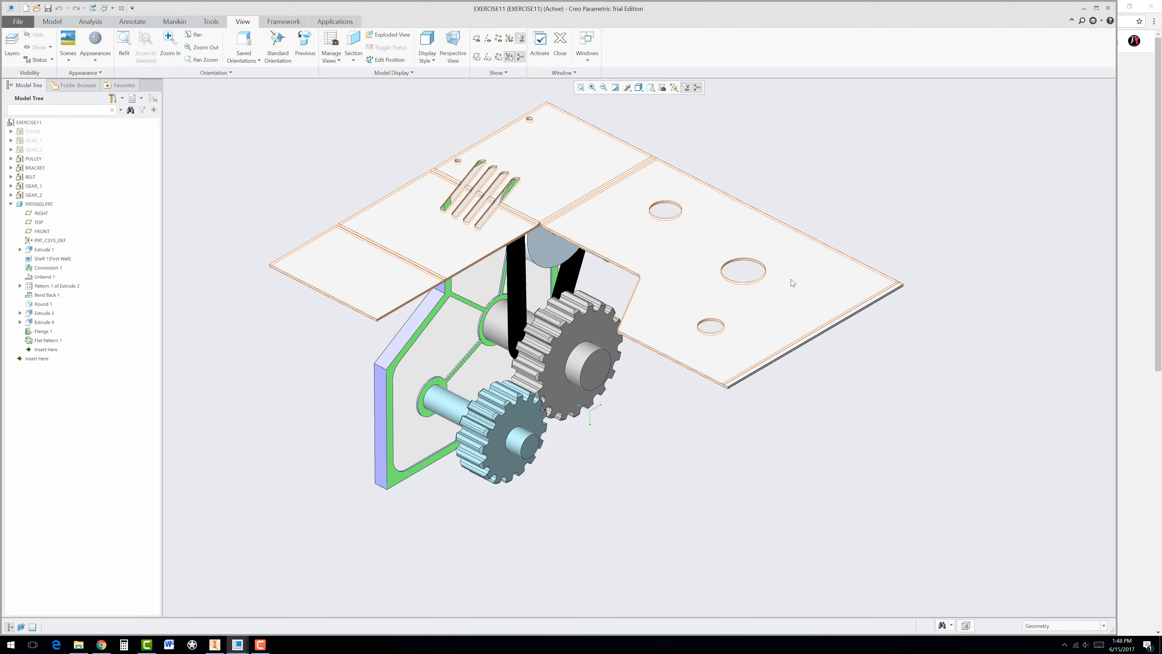
{"action": "mouse_move", "coordinate": [795, 276]}
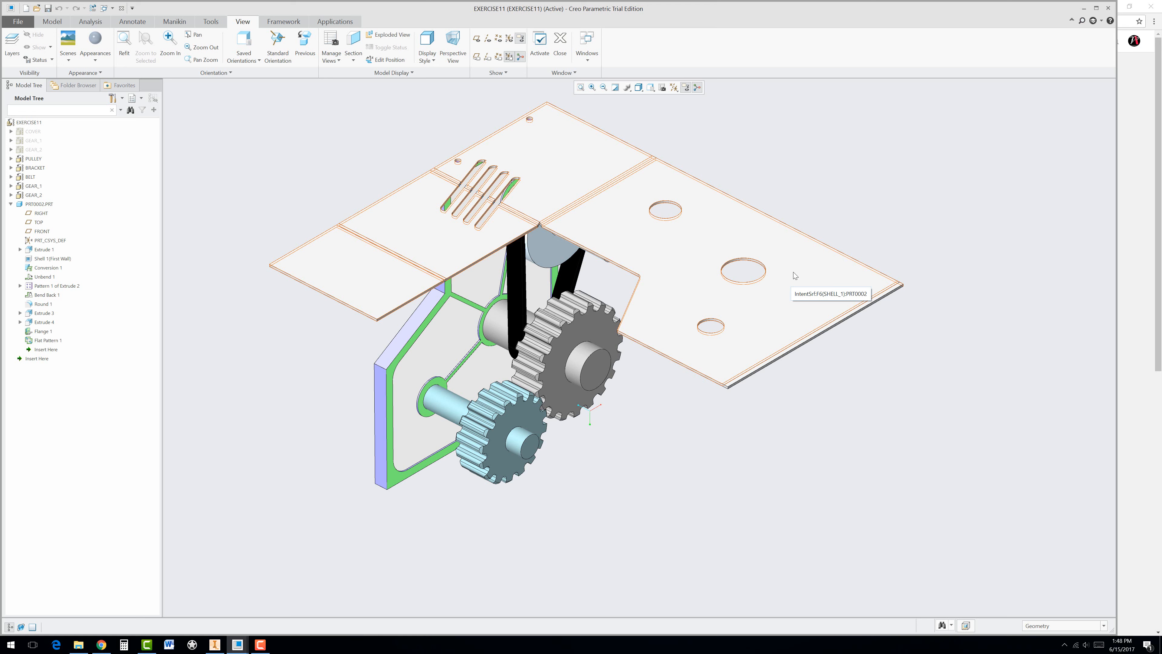
Hide PRT0002 in the EXERCISE11 assembly, leaving the plate, gears and belt visible
{"action": "right_click", "coordinate": [796, 276]}
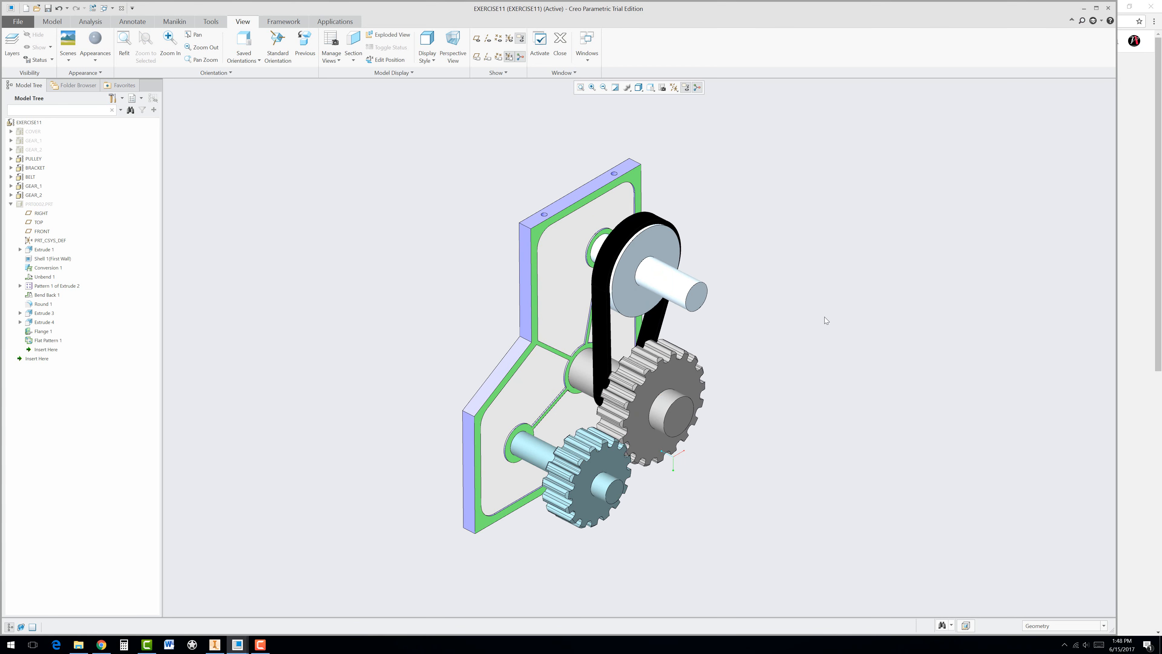
{"action": "mouse_move", "coordinate": [818, 474]}
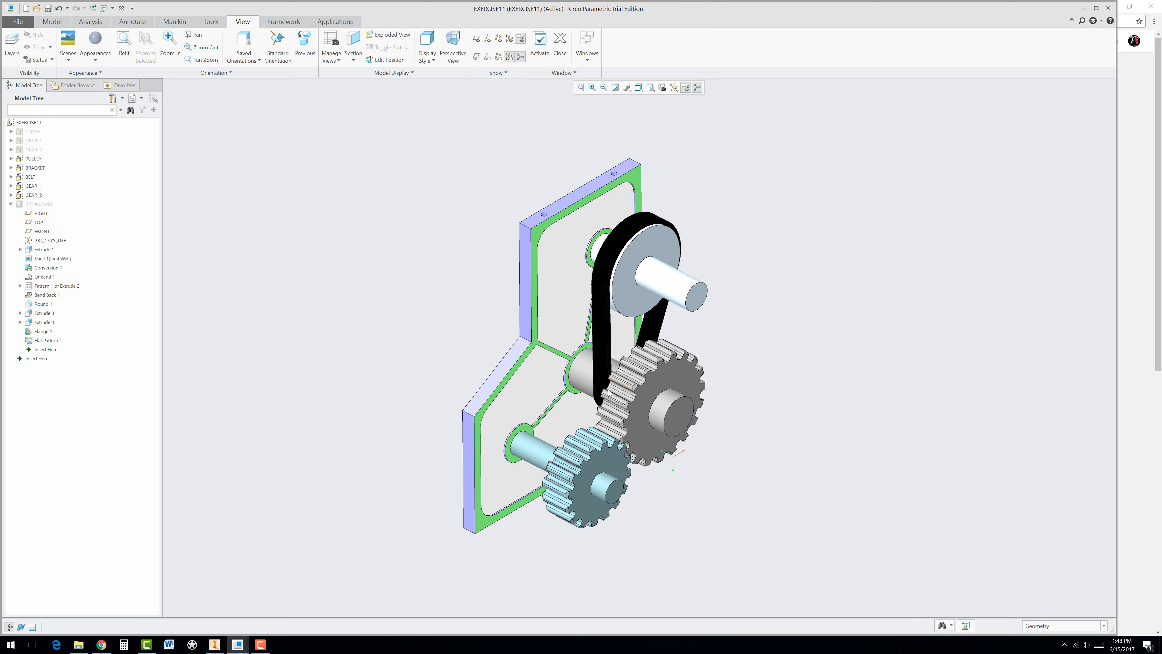
{"action": "mouse_move", "coordinate": [486, 490]}
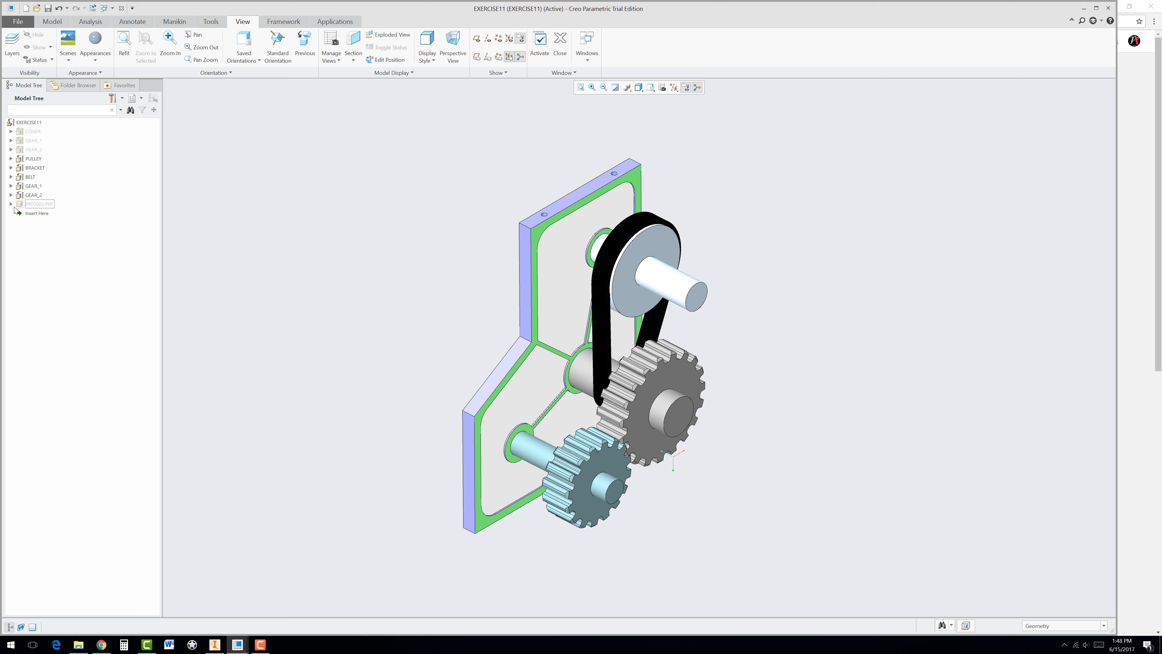
{"action": "mouse_move", "coordinate": [44, 170]}
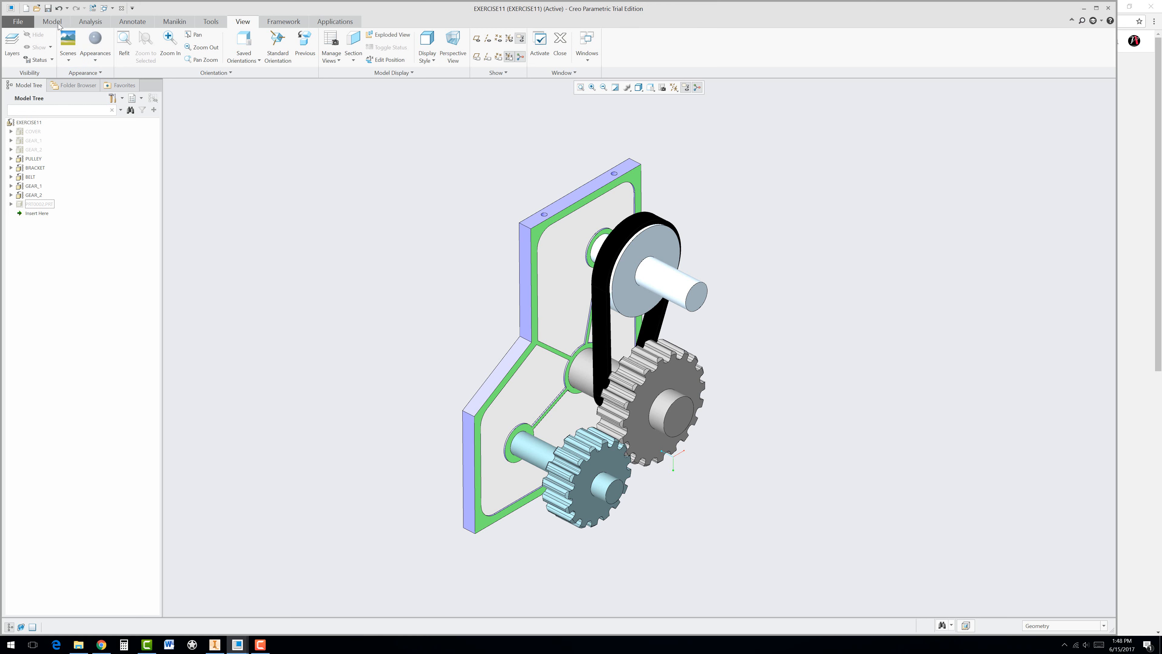
Create a new solid part component named E11_COVER, copied from the mmns_part_solid template
{"action": "left_click", "coordinate": [51, 22]}
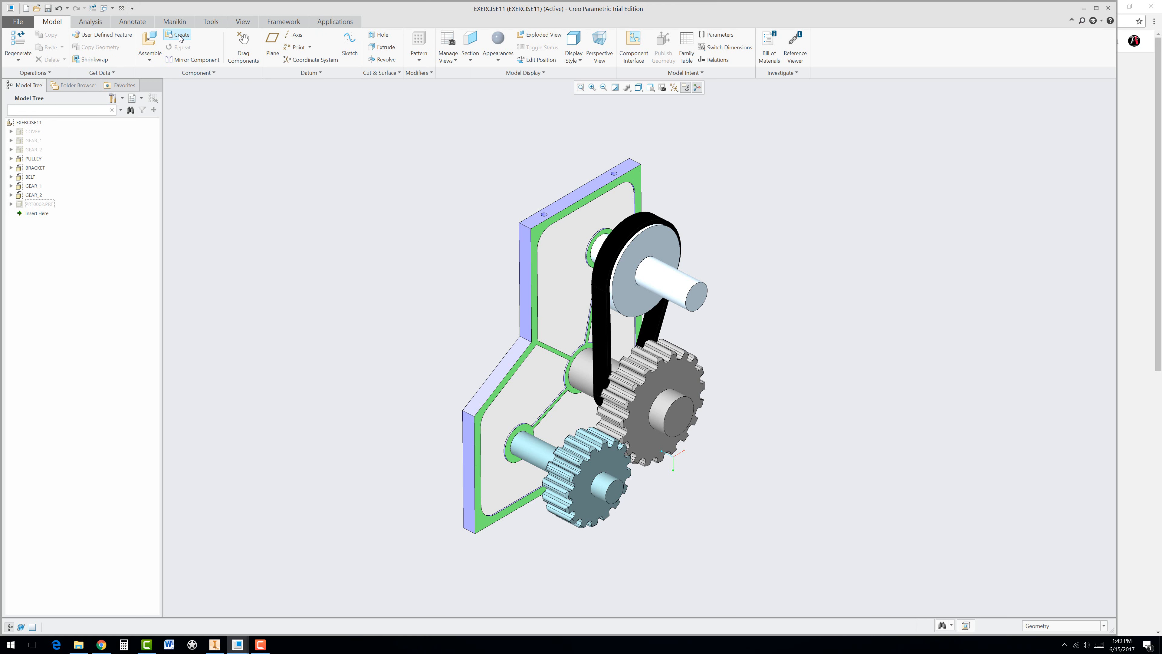
{"action": "left_click", "coordinate": [179, 35]}
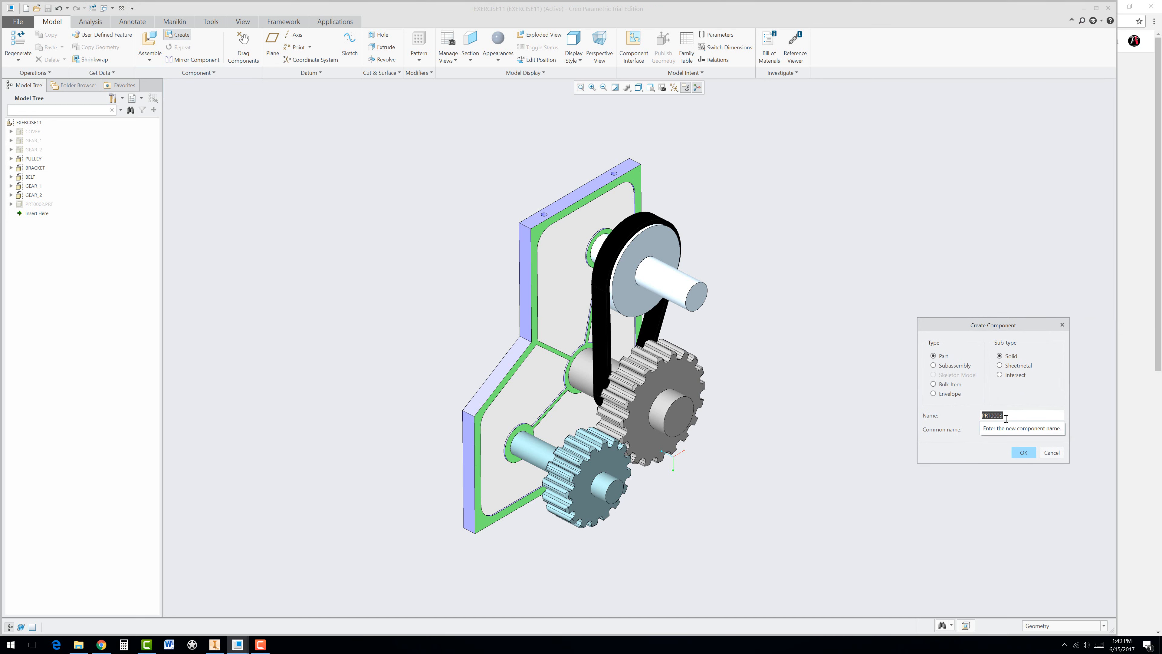
{"action": "type", "text": "E11"}
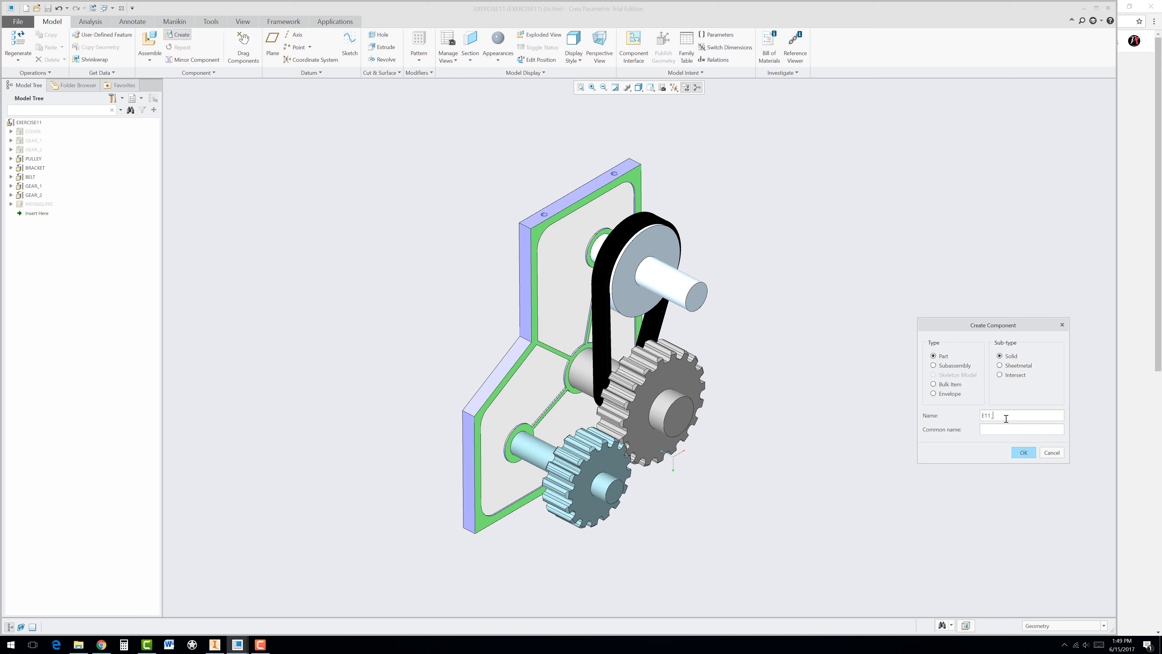
{"action": "type", "text": "_COVER"}
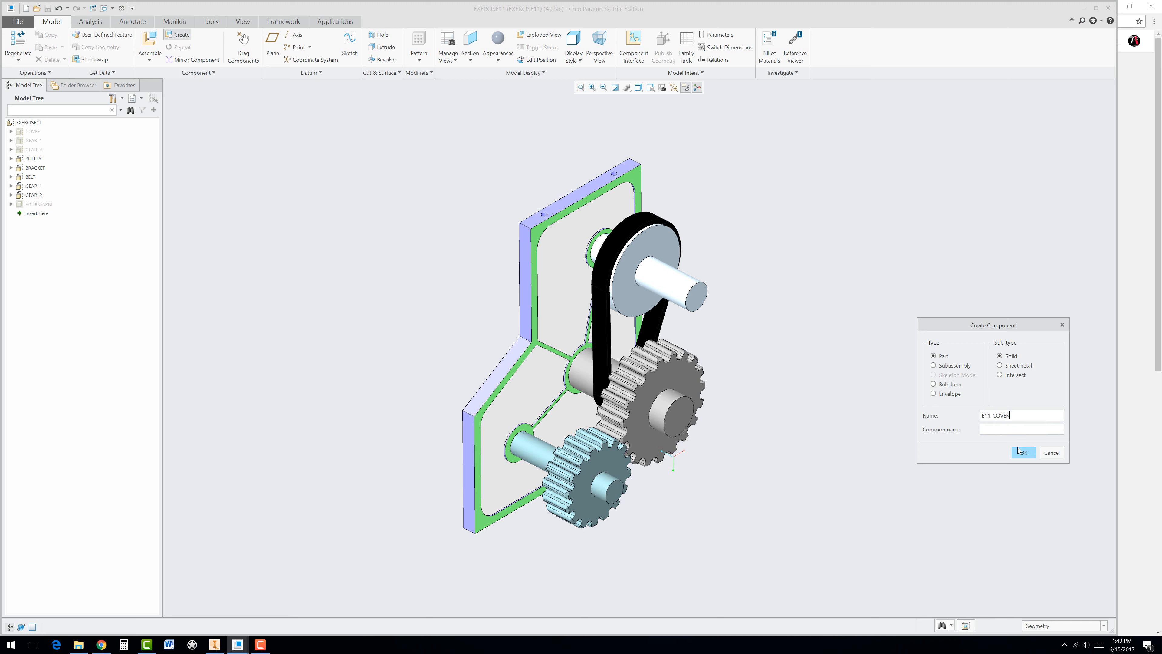
{"action": "mouse_move", "coordinate": [1026, 456]}
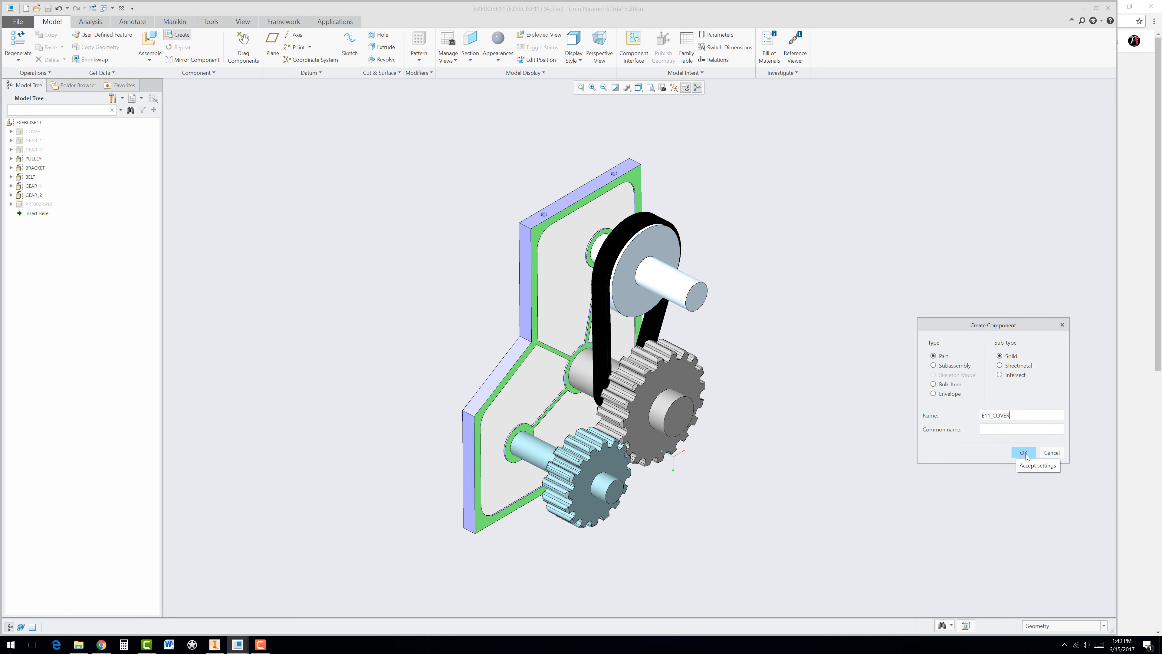
{"action": "left_click", "coordinate": [1023, 453]}
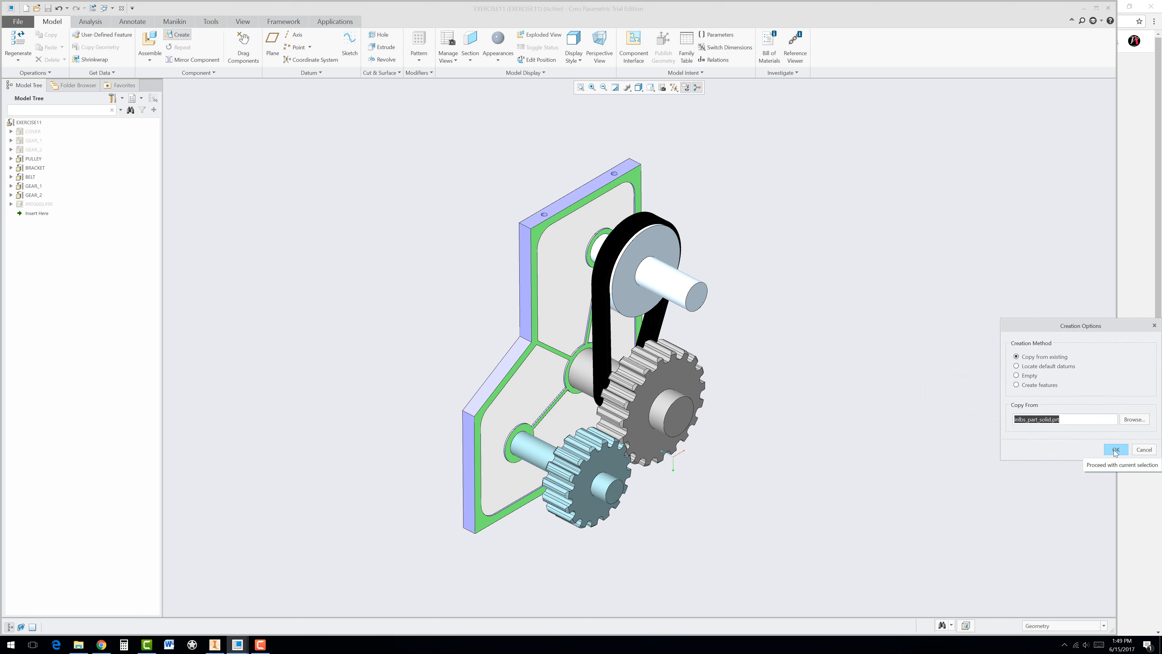
{"action": "left_click", "coordinate": [1115, 449]}
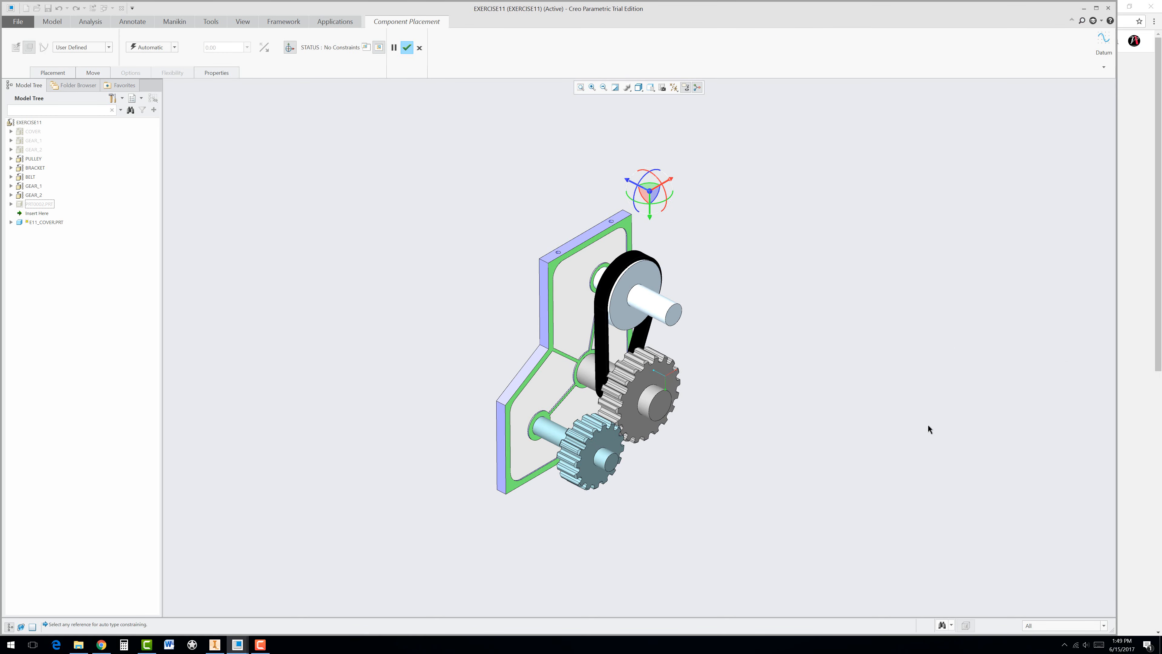
{"action": "mouse_move", "coordinate": [259, 121]}
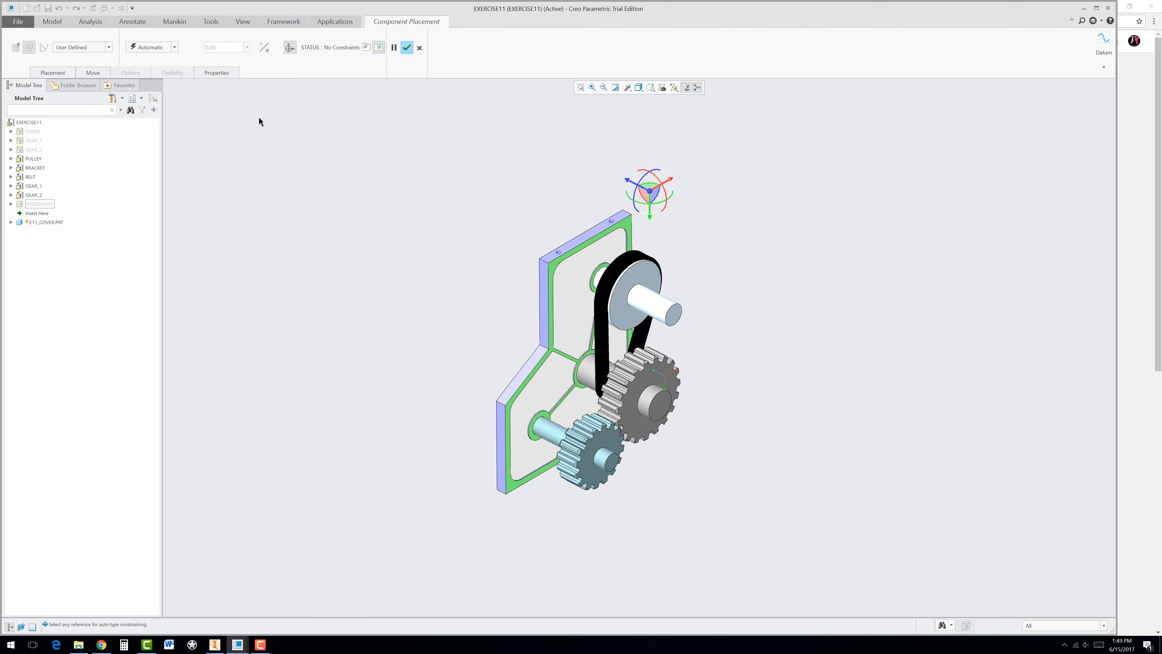
Constrain E11_COVER at its Default placement and finish component placement
{"action": "left_click", "coordinate": [174, 47]}
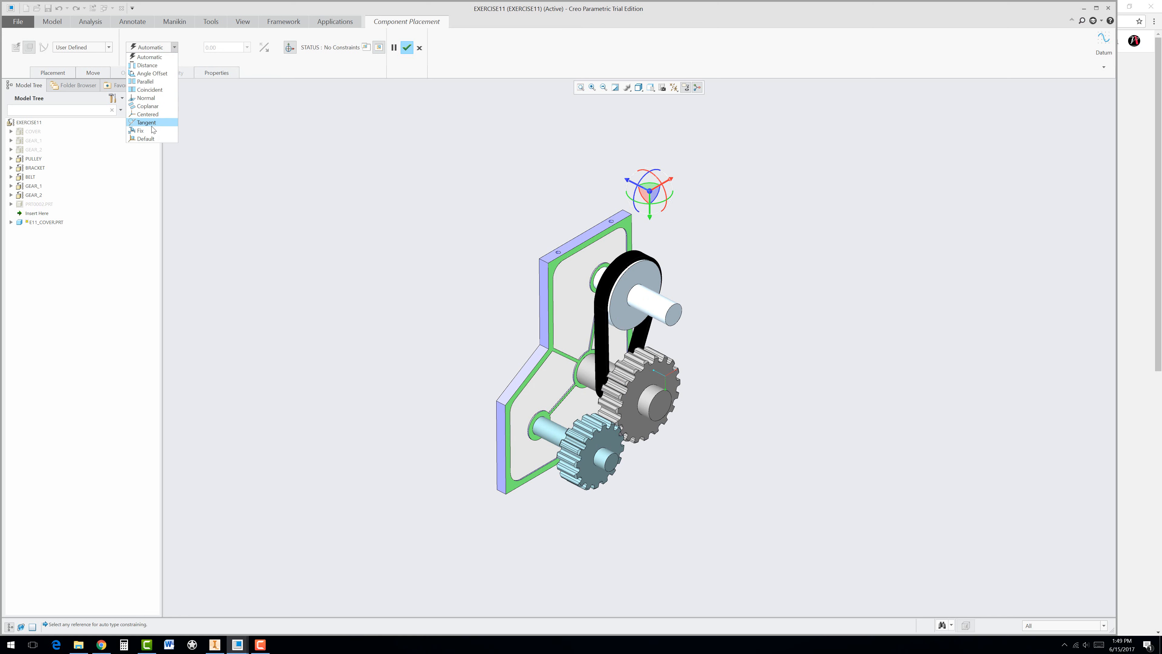
{"action": "left_click", "coordinate": [145, 139]}
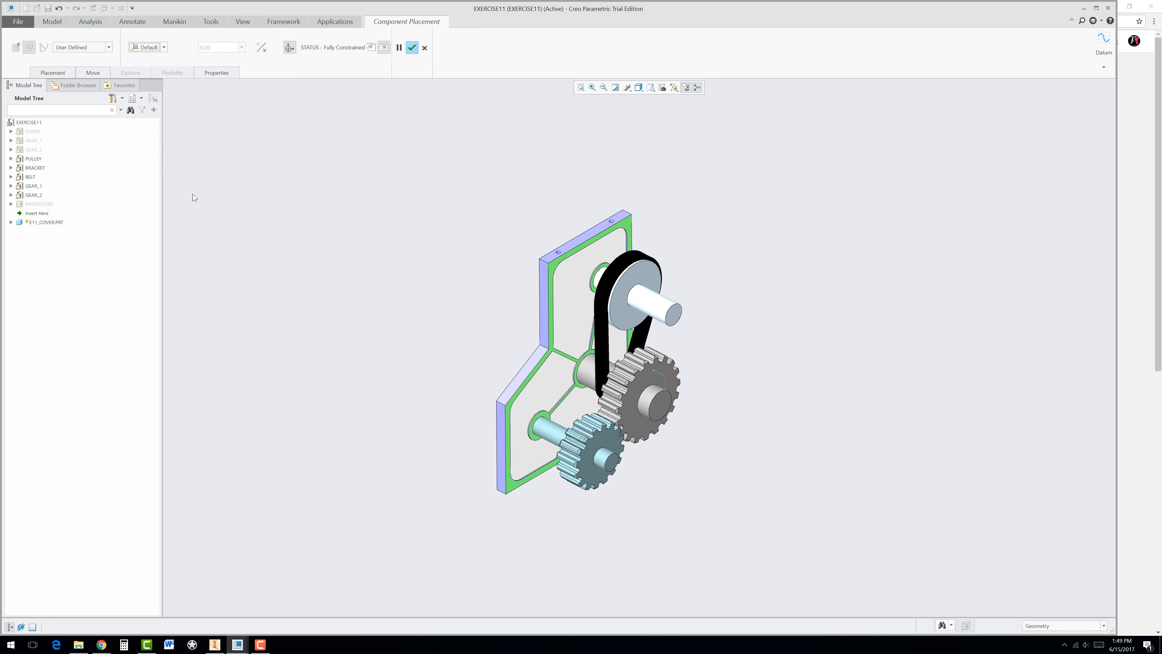
{"action": "mouse_move", "coordinate": [254, 221]}
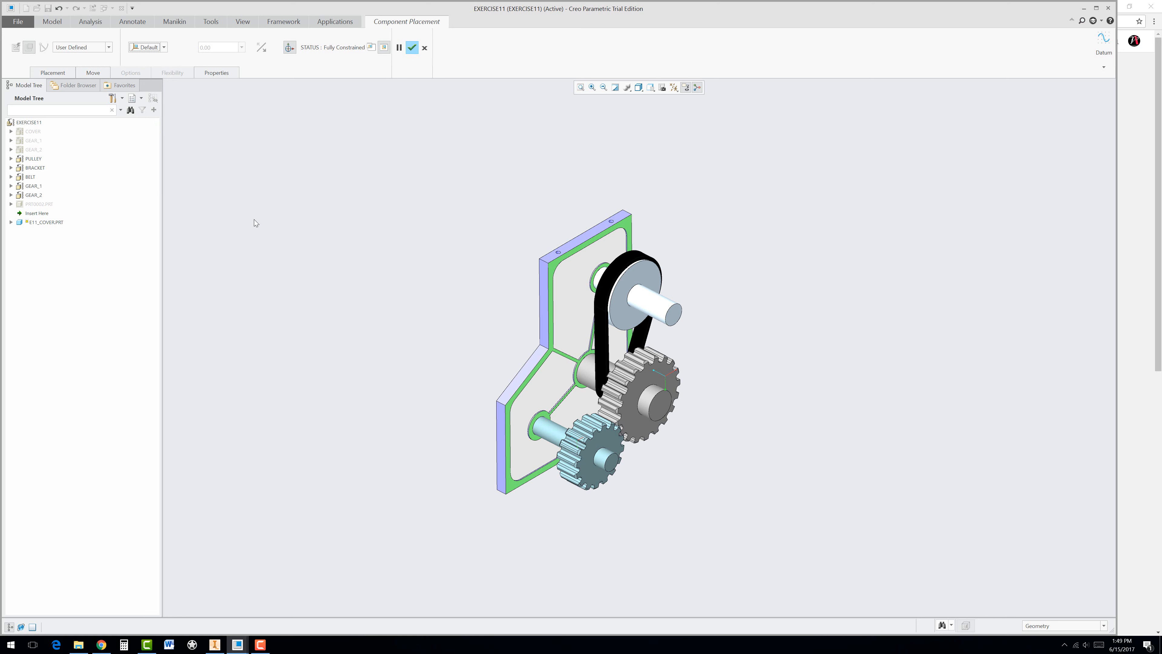
{"action": "mouse_move", "coordinate": [77, 169]}
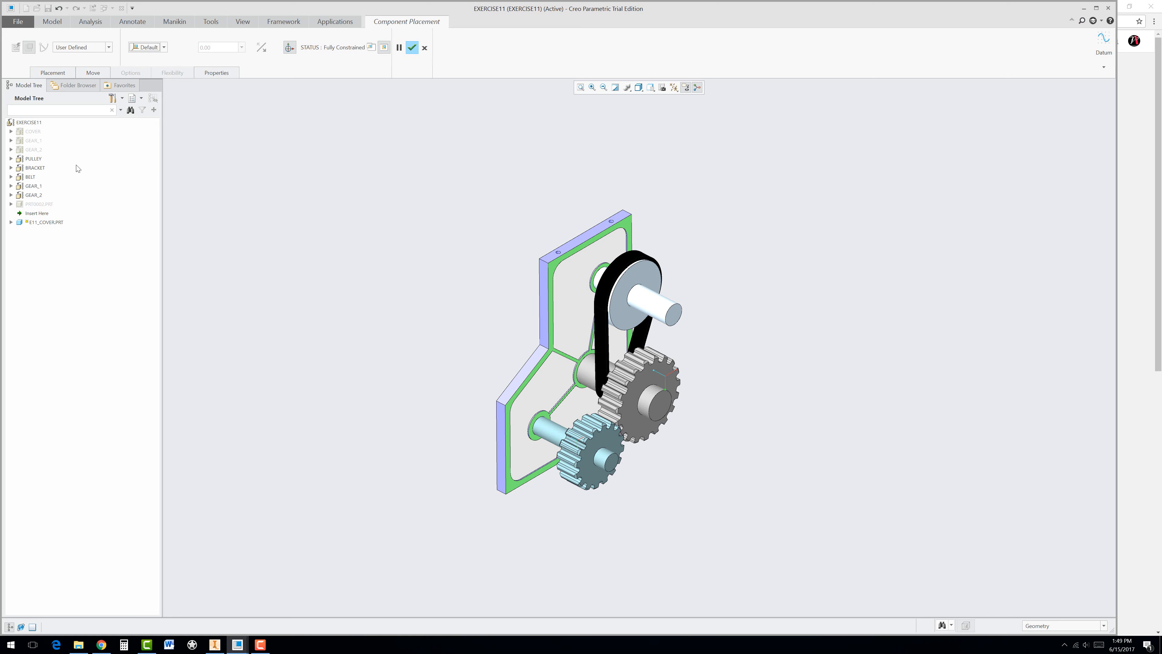
{"action": "mouse_move", "coordinate": [31, 228]}
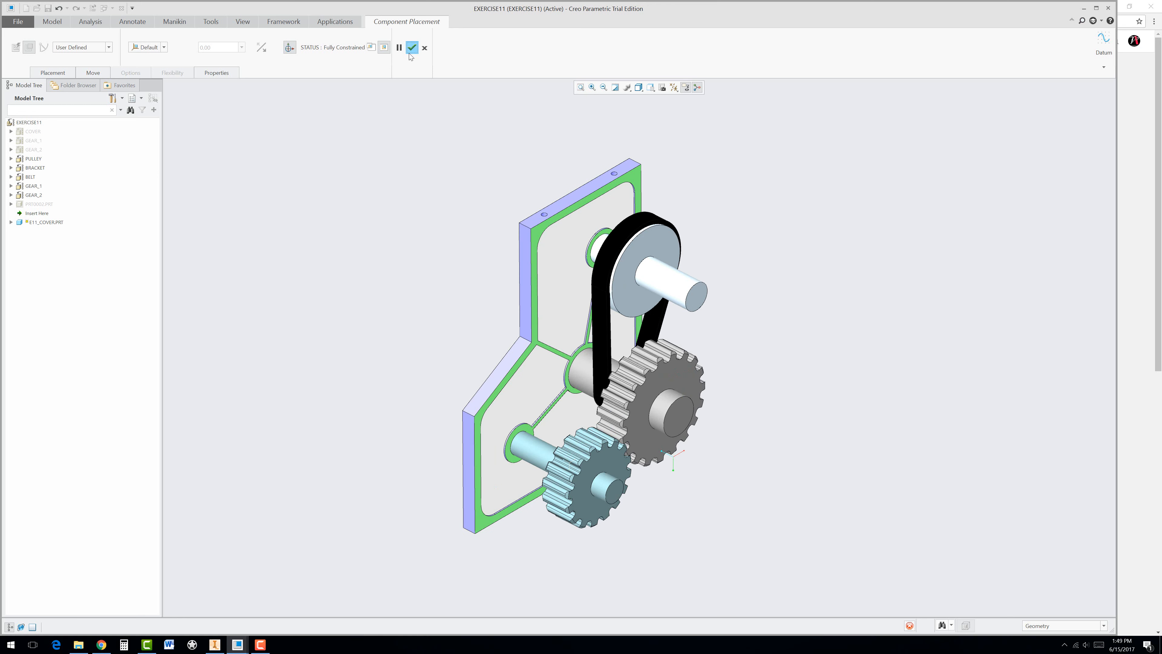
{"action": "right_click", "coordinate": [45, 213]}
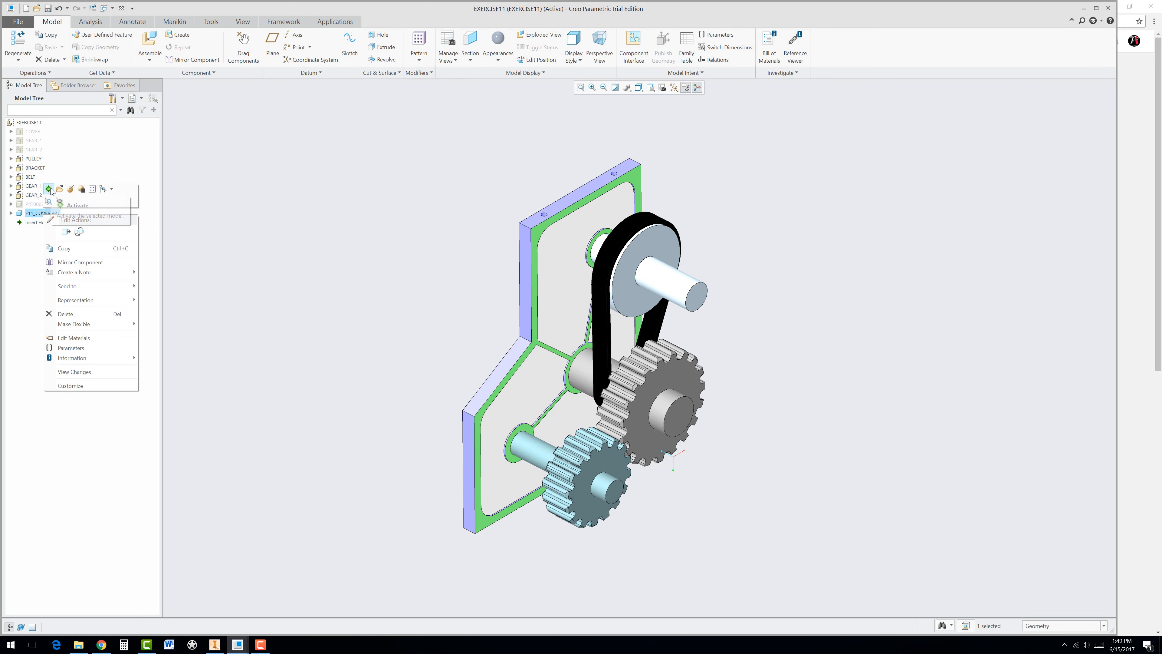
Activate E11_COVER so it is the part being edited inside the assembly
{"action": "left_click", "coordinate": [77, 205]}
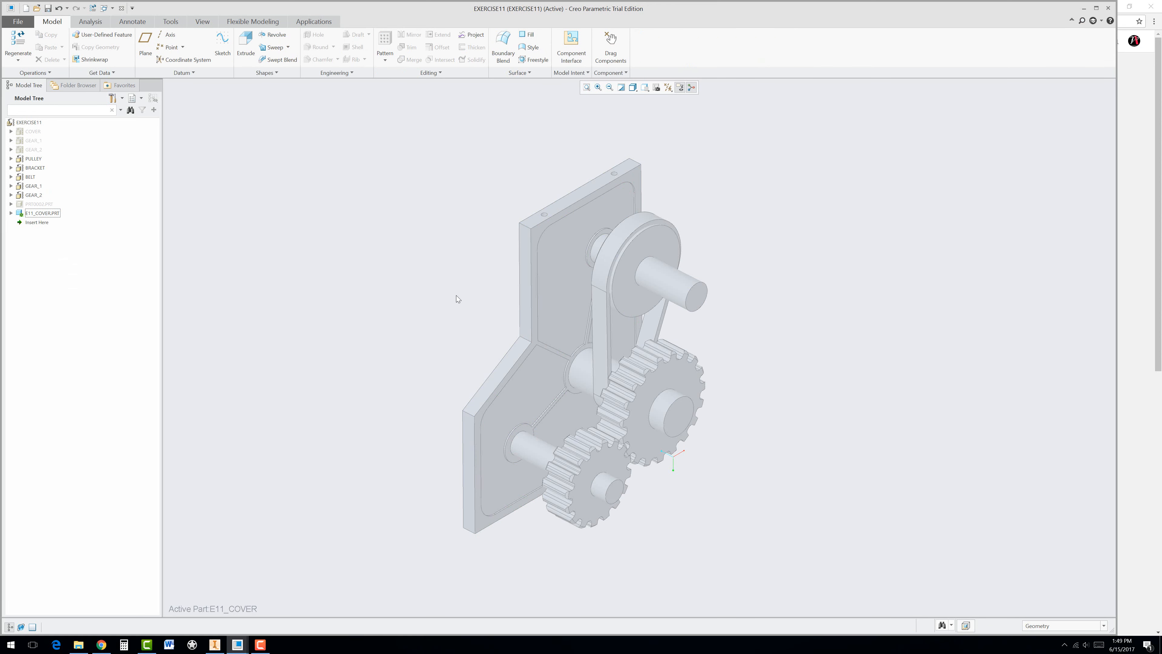
{"action": "mouse_move", "coordinate": [483, 222]}
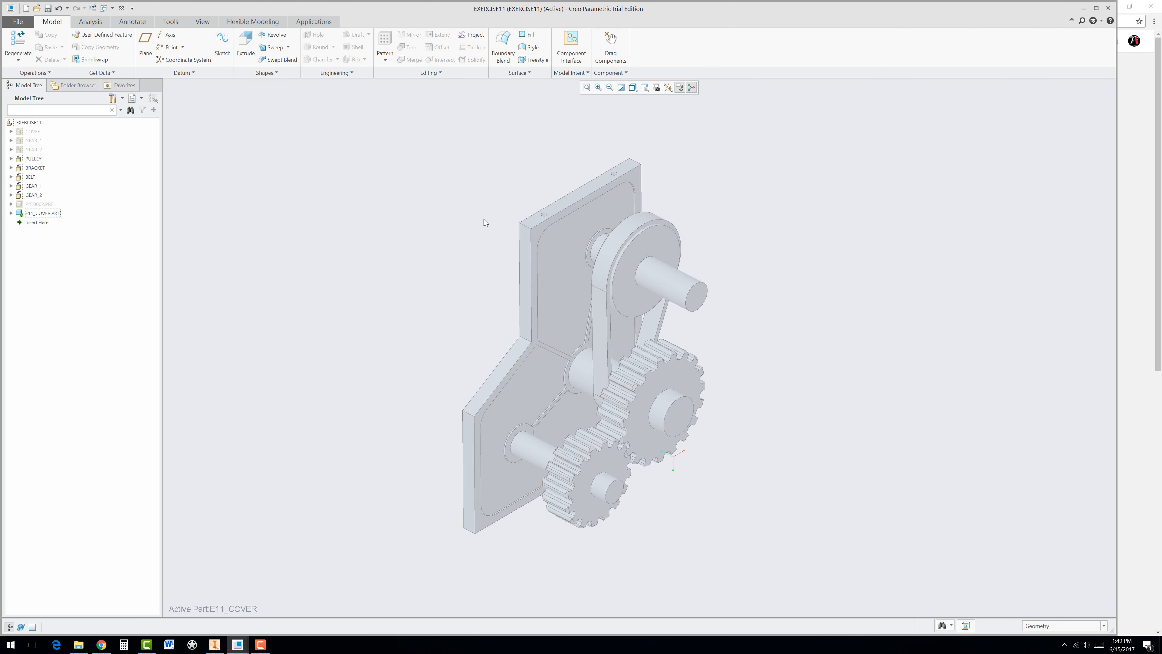
{"action": "mouse_move", "coordinate": [244, 54]}
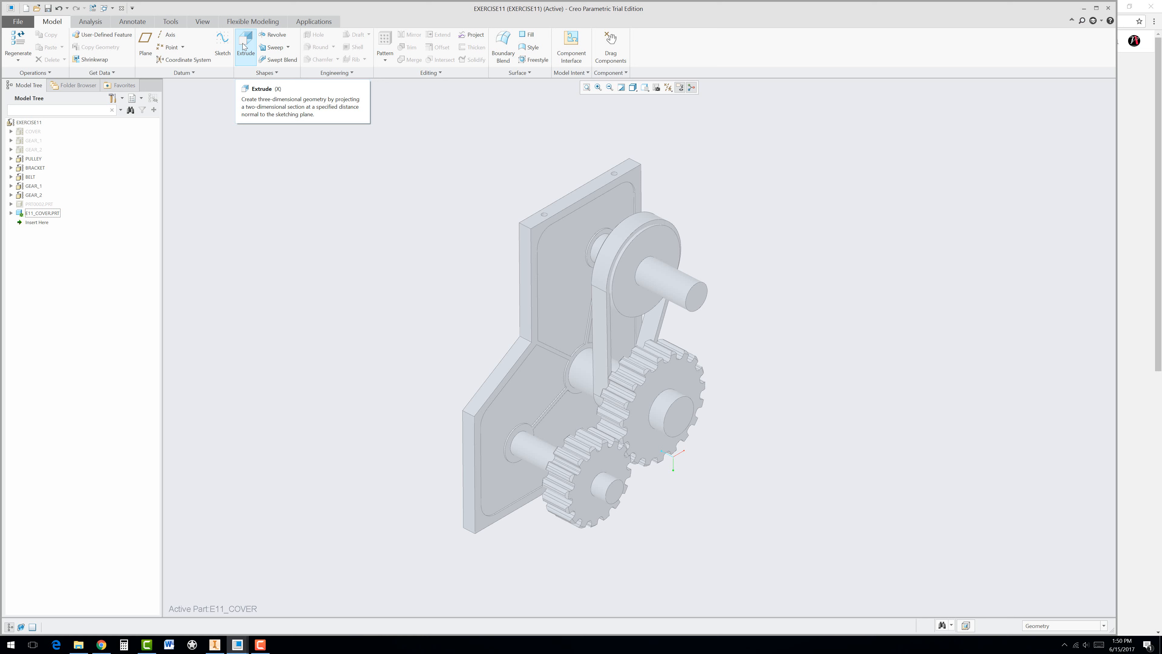
{"action": "mouse_move", "coordinate": [247, 53]}
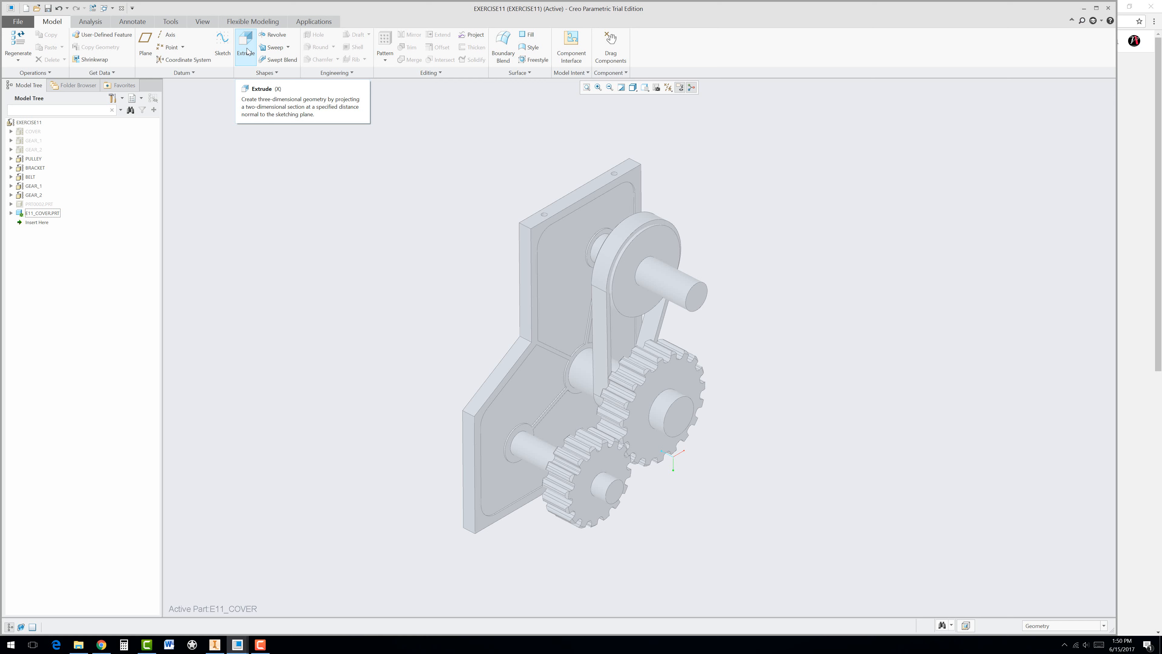
{"action": "mouse_move", "coordinate": [248, 86]}
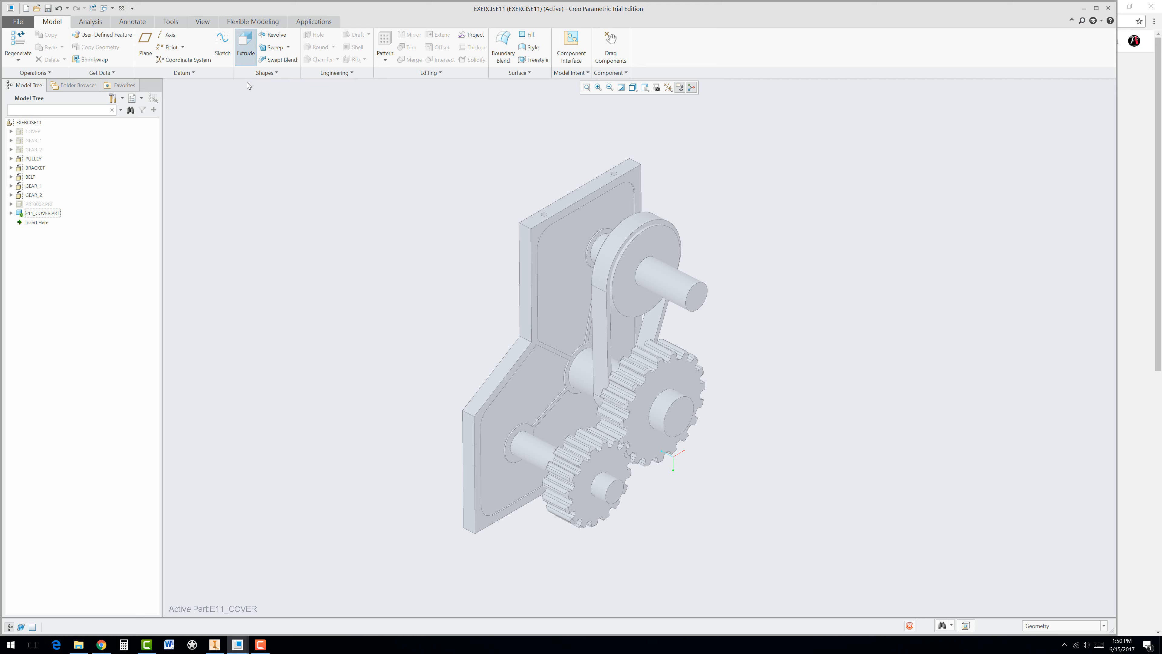
Start an Extrude on E11_COVER and enter its sketch on the back plate face
{"action": "left_click", "coordinate": [245, 40]}
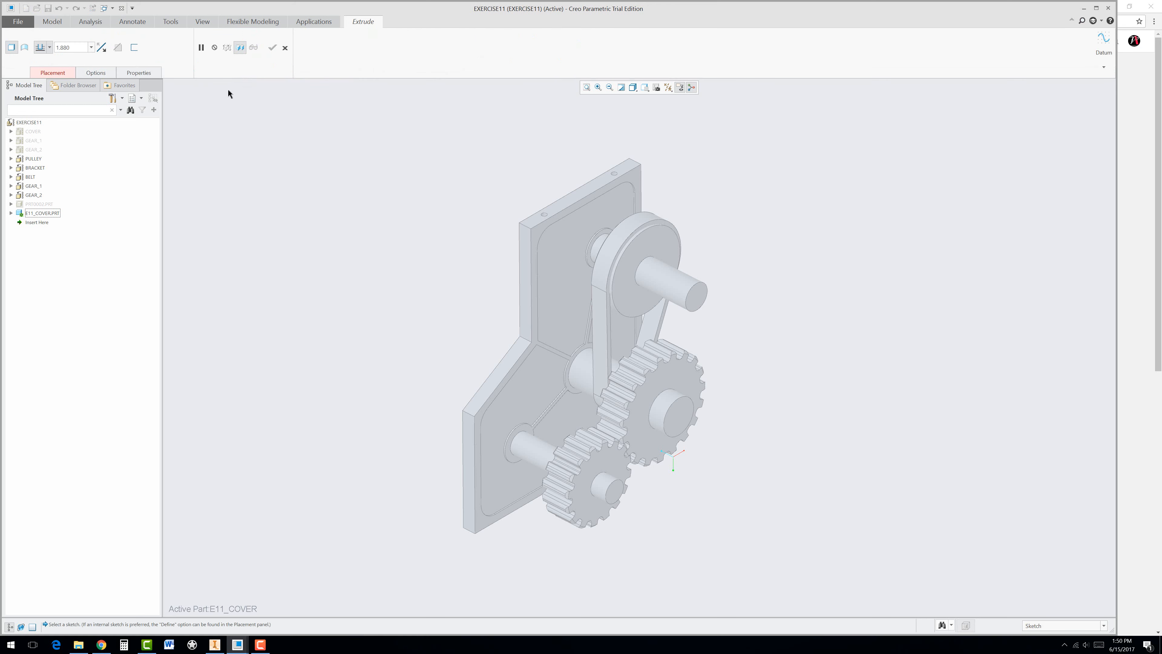
{"action": "mouse_move", "coordinate": [678, 419]}
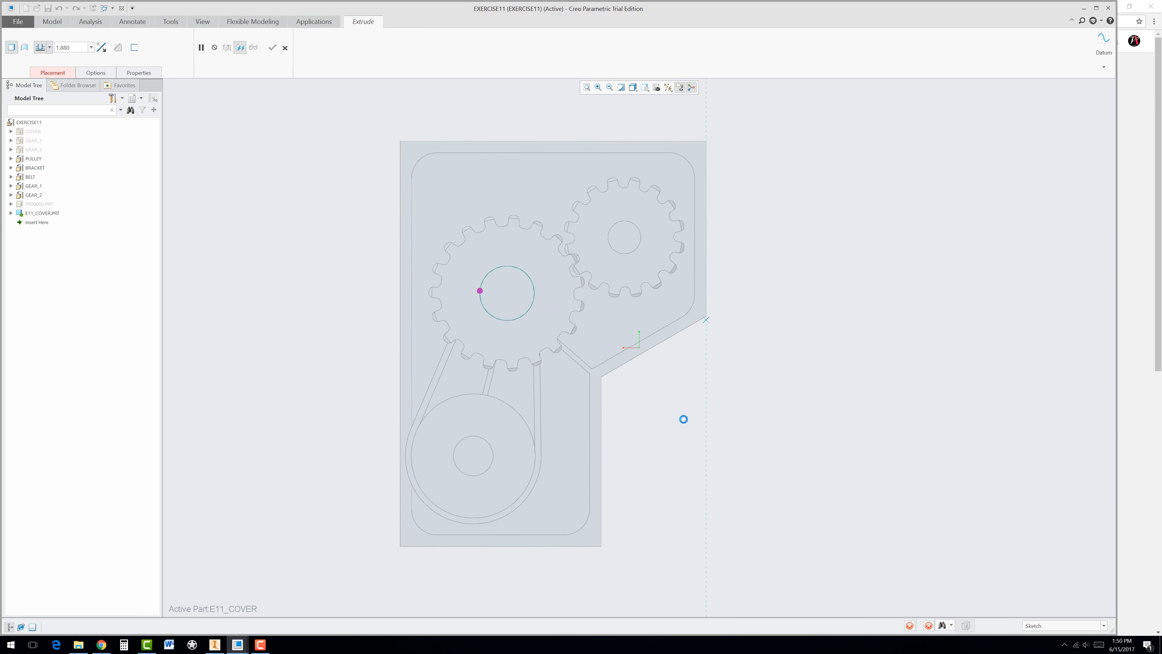
{"action": "left_click", "coordinate": [400, 21]}
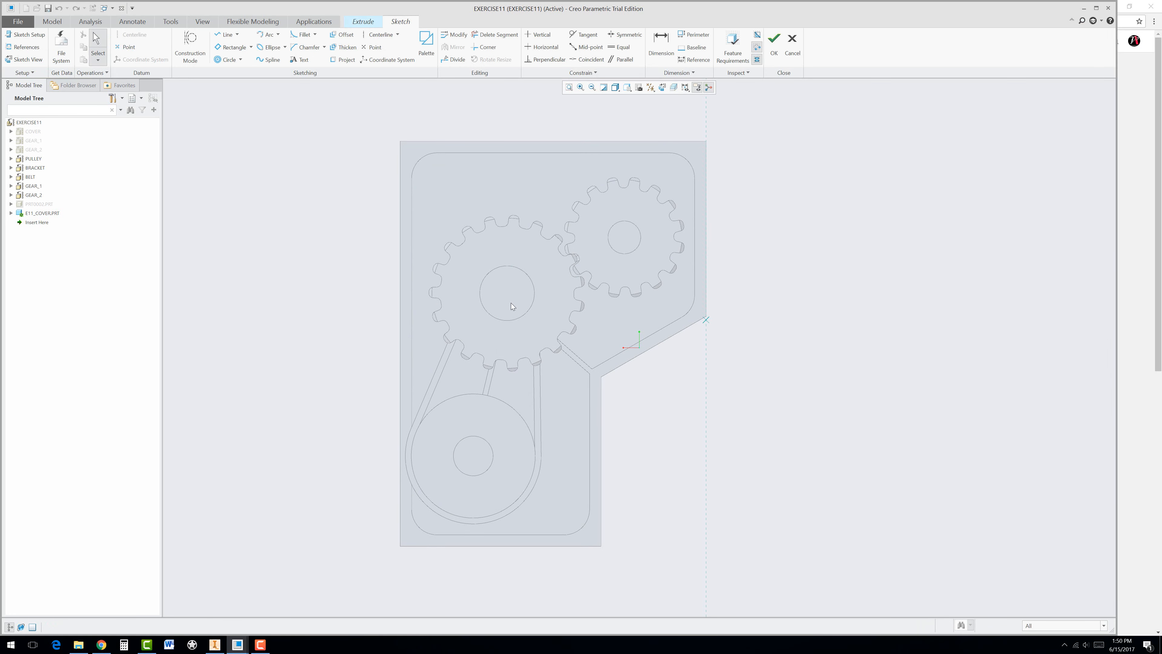
{"action": "mouse_move", "coordinate": [409, 153]}
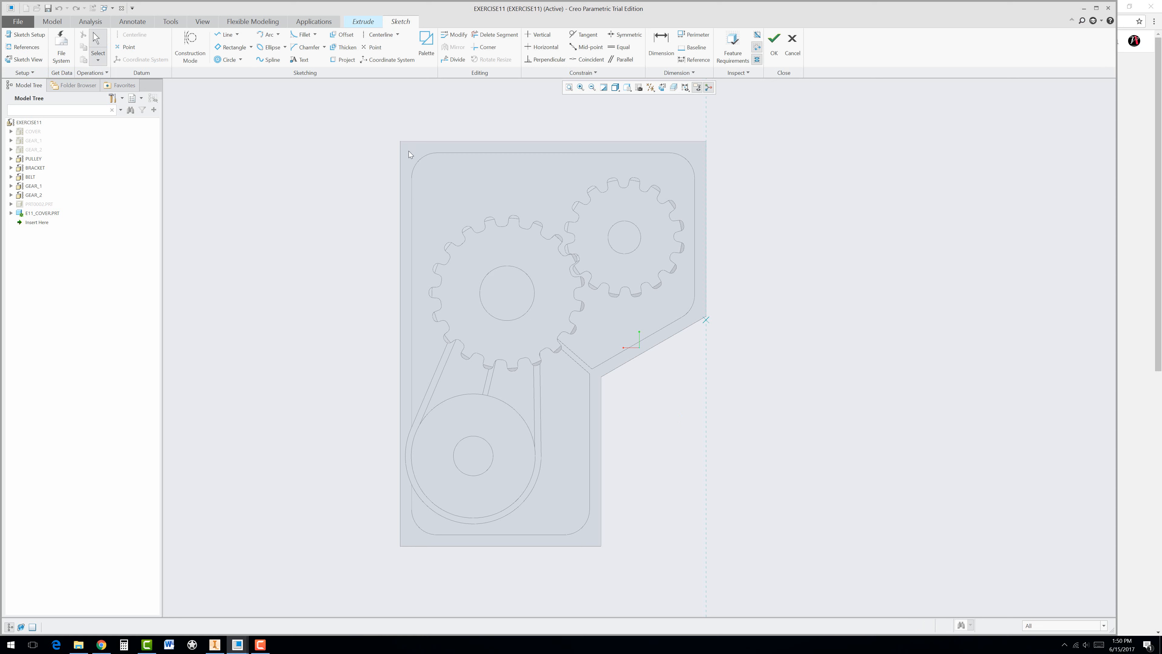
{"action": "mouse_move", "coordinate": [420, 153]}
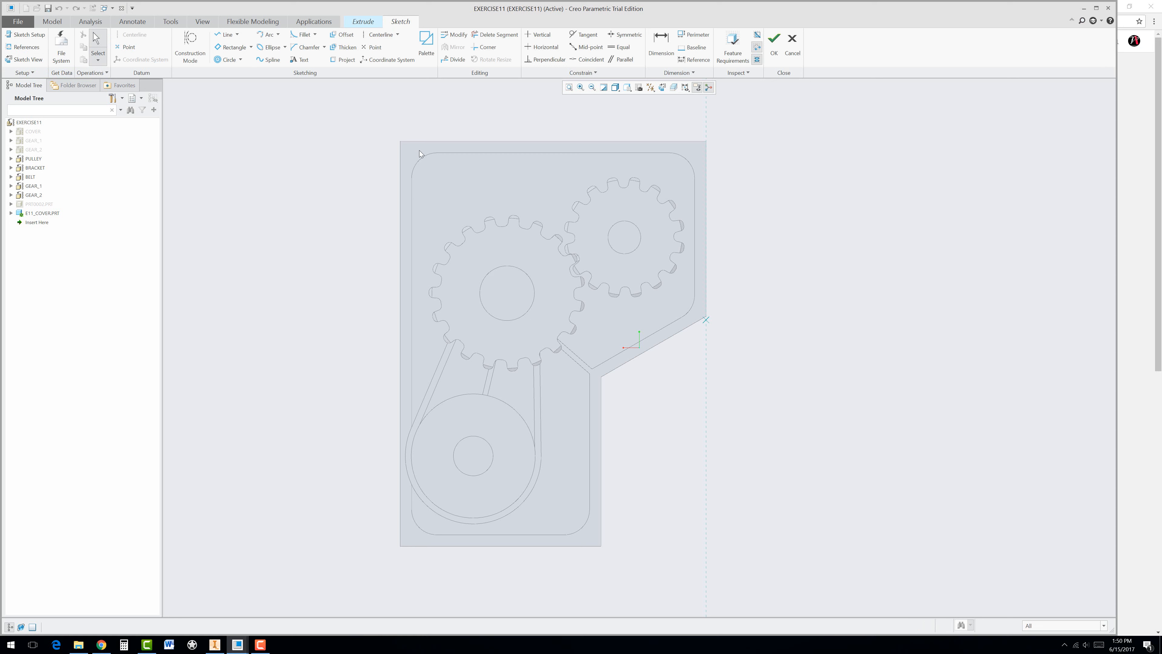
{"action": "mouse_move", "coordinate": [343, 35]}
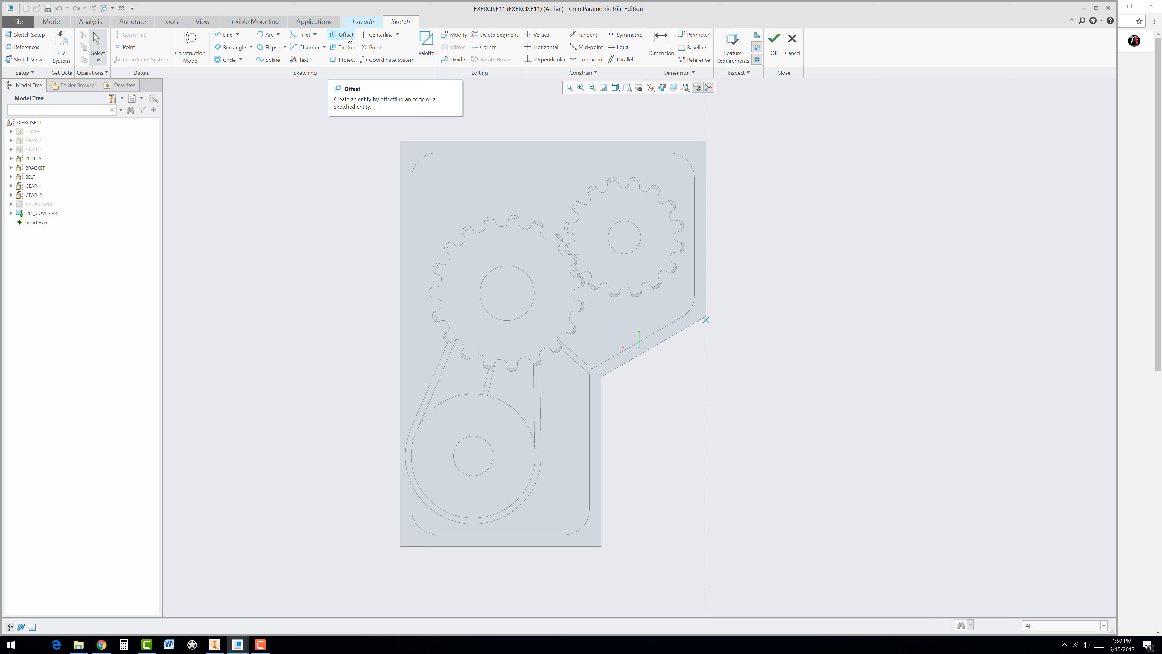
Offset the back plate's outer edge loop by -0.062 into the sketch
{"action": "left_click", "coordinate": [343, 35]}
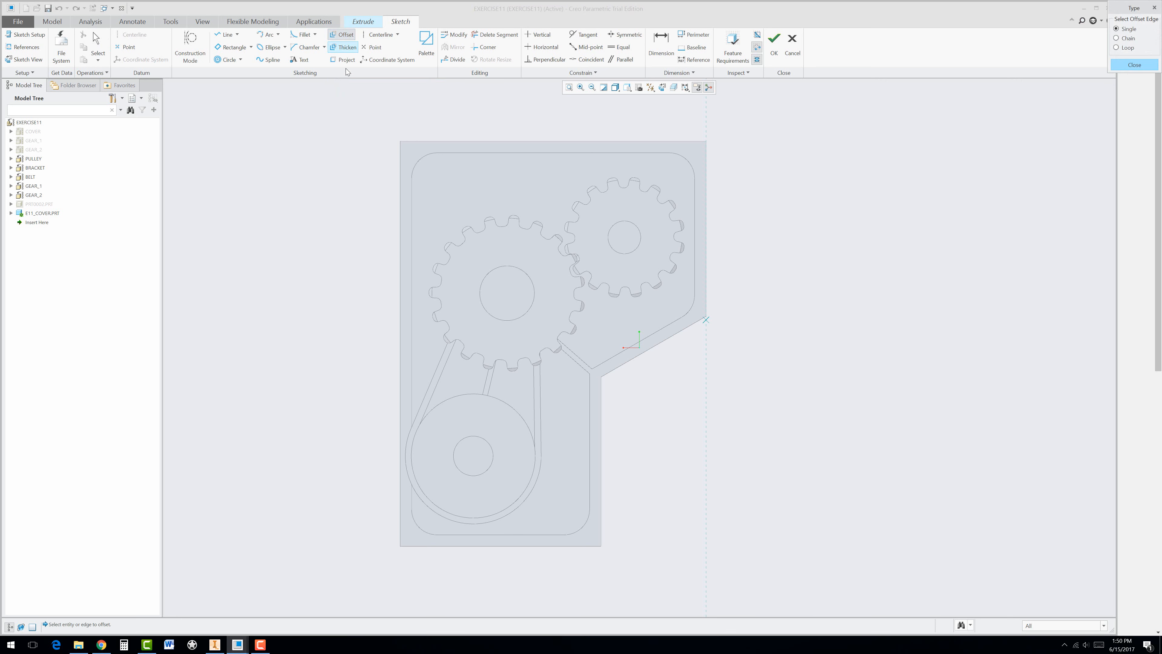
{"action": "left_click", "coordinate": [1115, 48]}
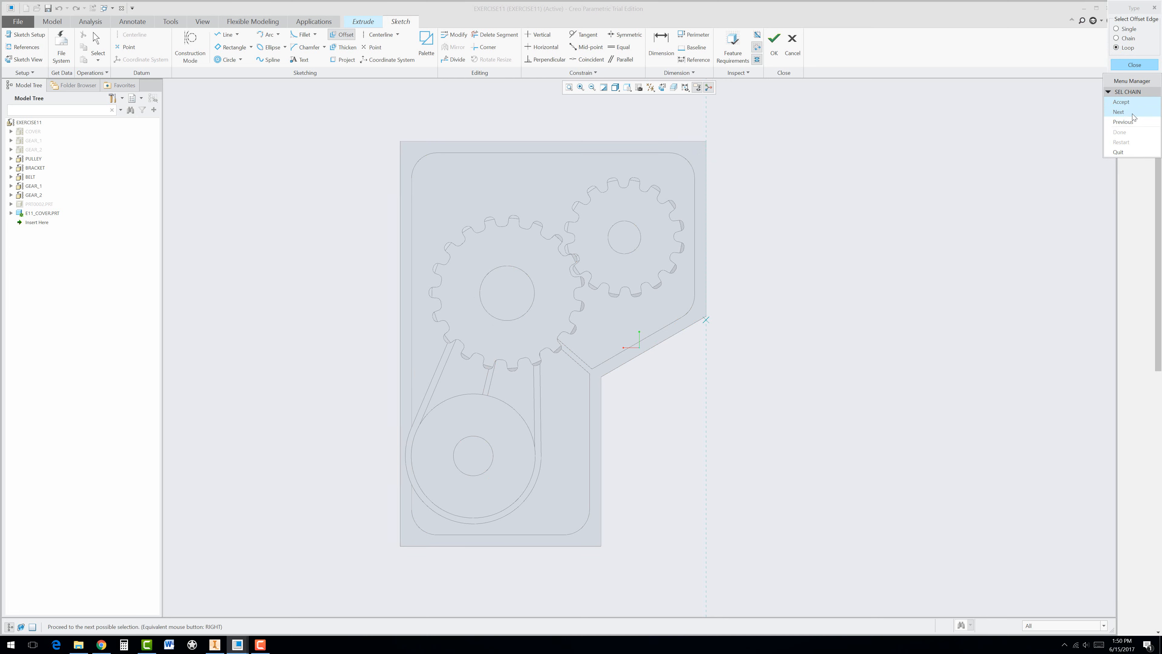
{"action": "left_click", "coordinate": [1118, 111]}
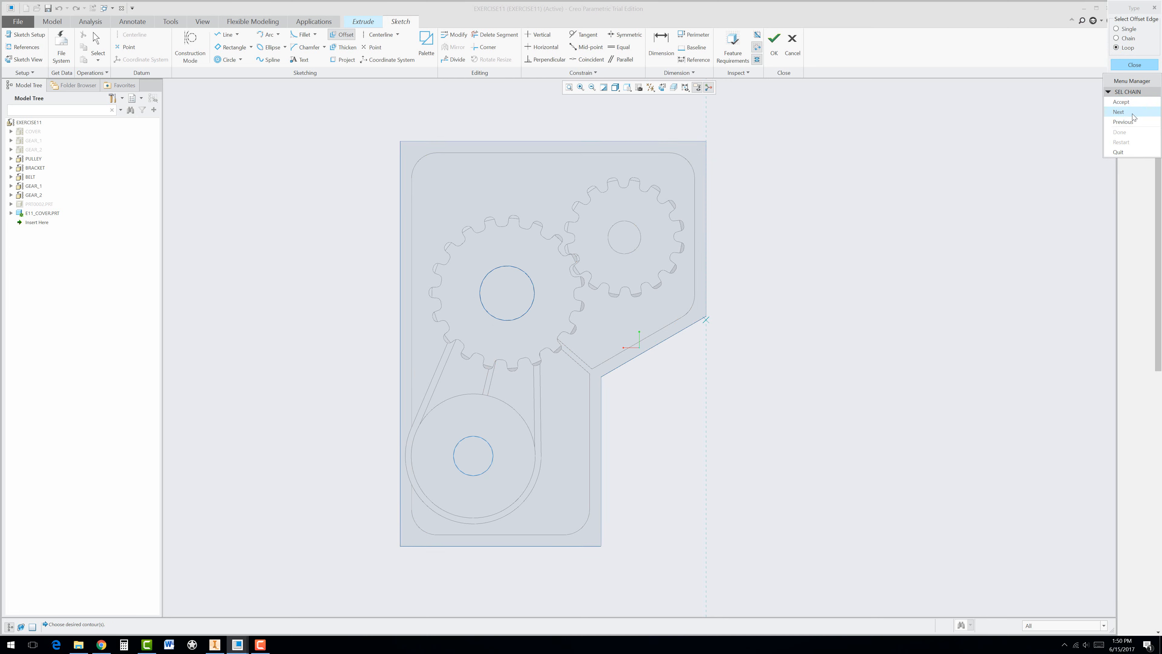
{"action": "left_click", "coordinate": [1119, 111]}
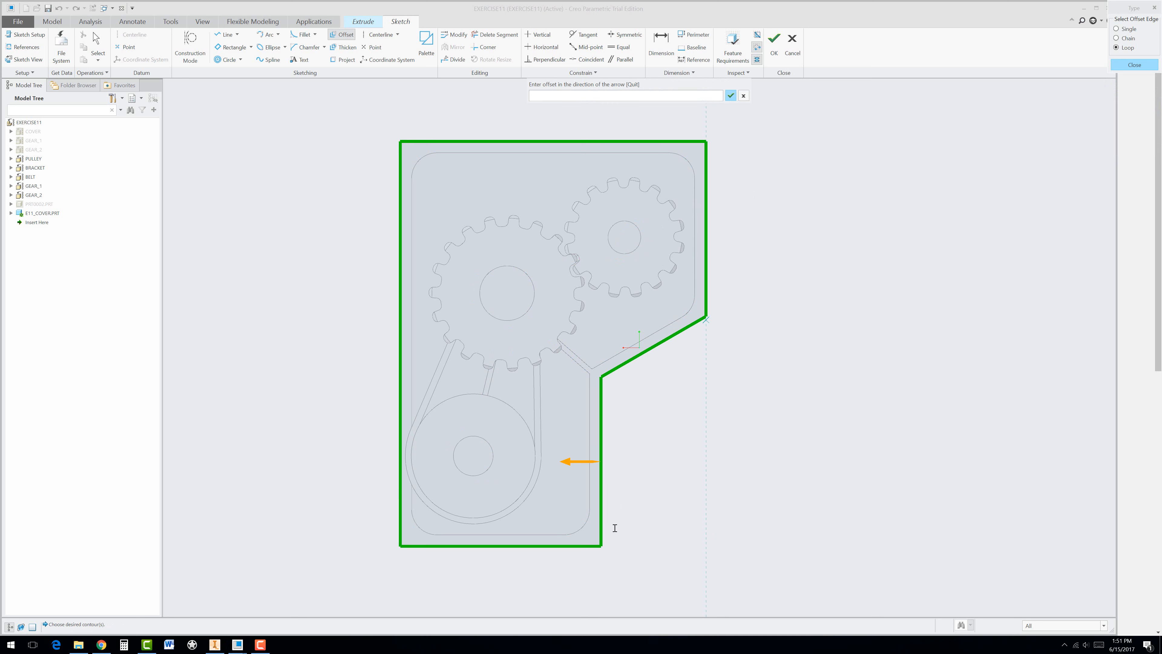
{"action": "mouse_move", "coordinate": [750, 257]}
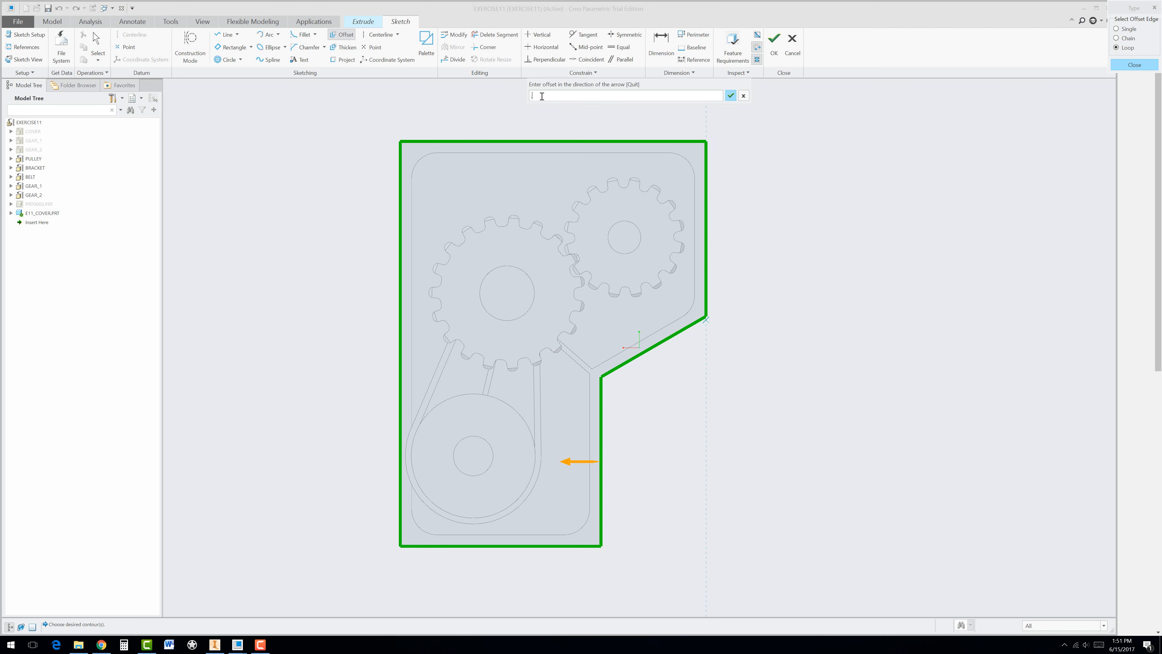
{"action": "type", "text": ".062"}
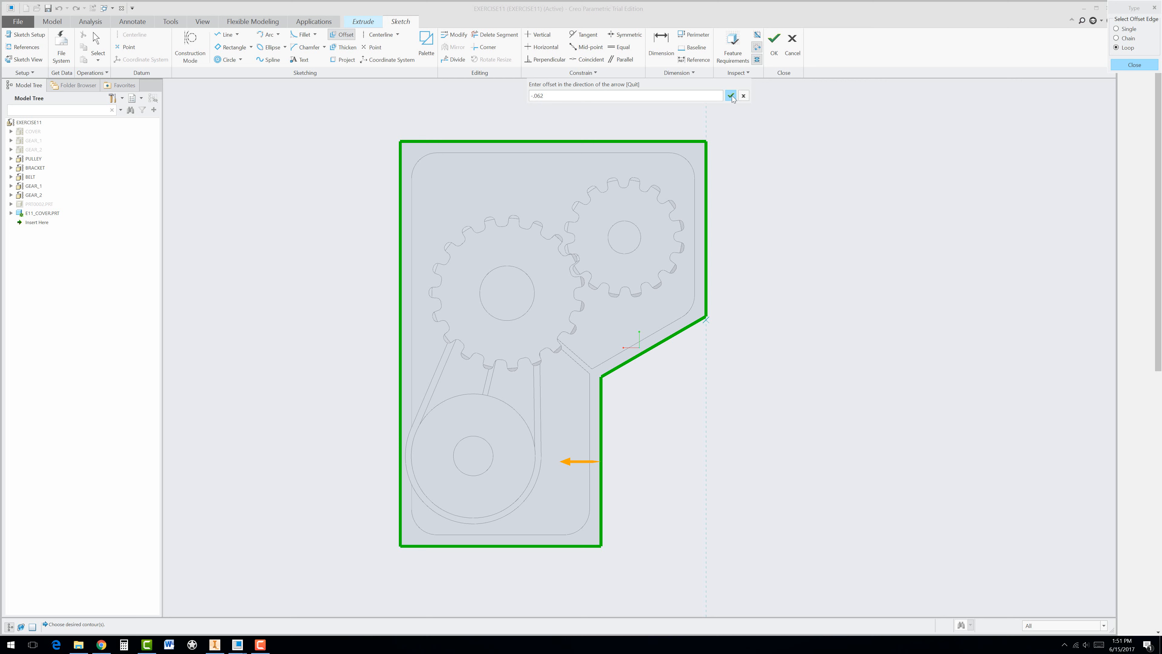
{"action": "left_click", "coordinate": [731, 95]}
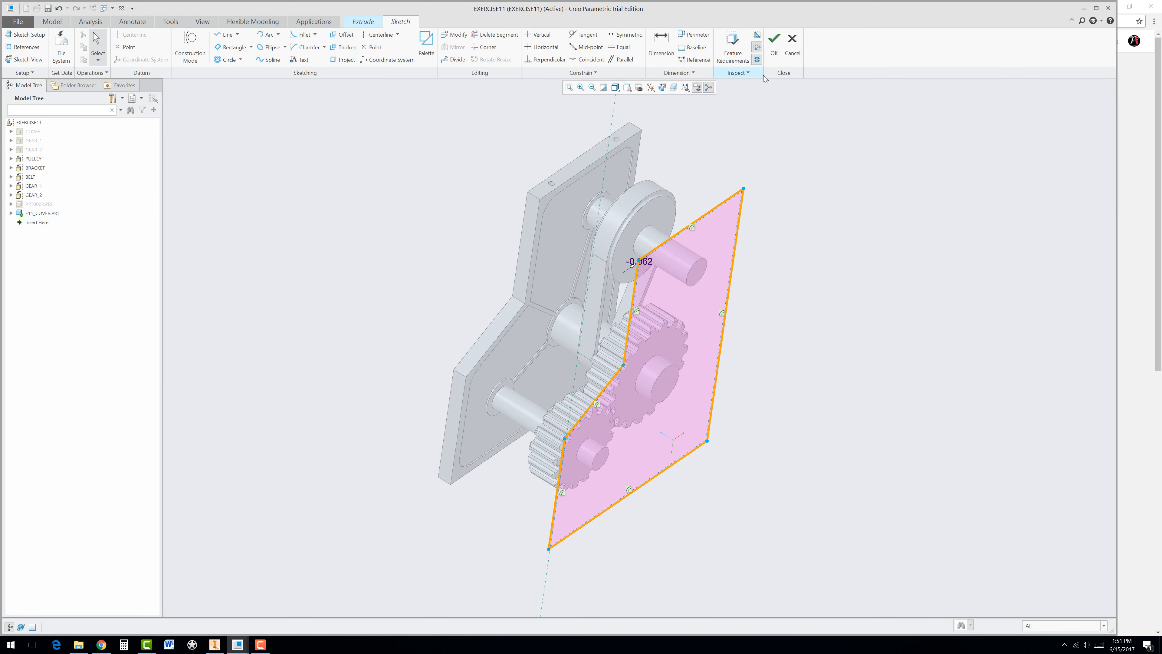
Accept the offset outline sketch and complete the extruded cover block
{"action": "left_click", "coordinate": [774, 37]}
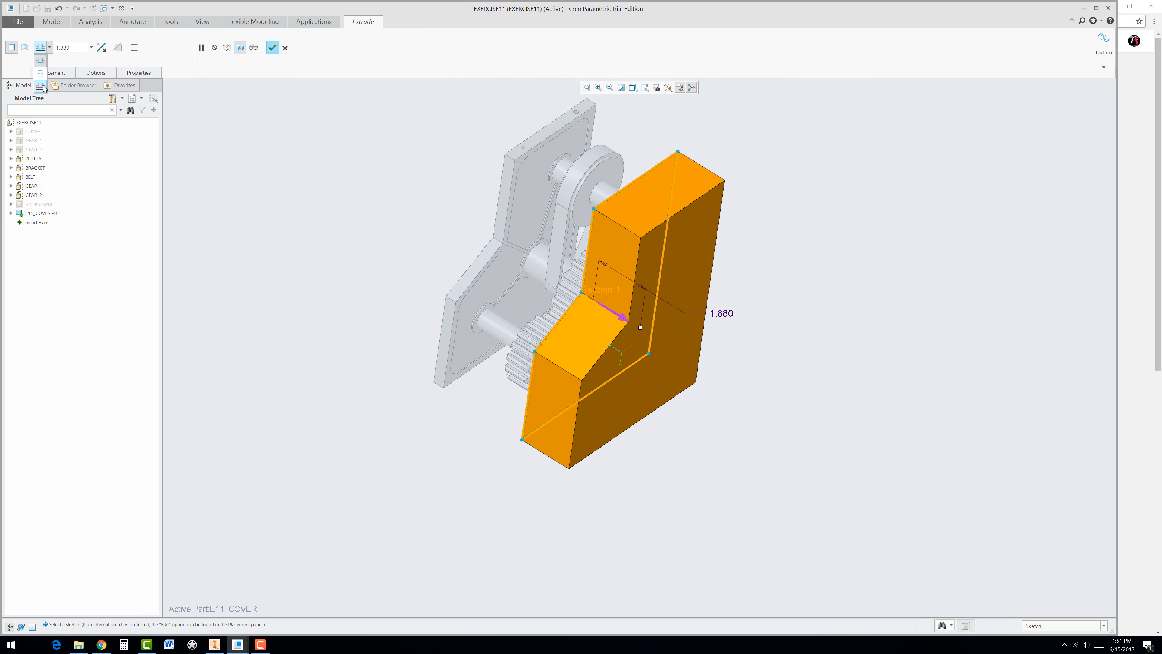
{"action": "mouse_move", "coordinate": [40, 86]}
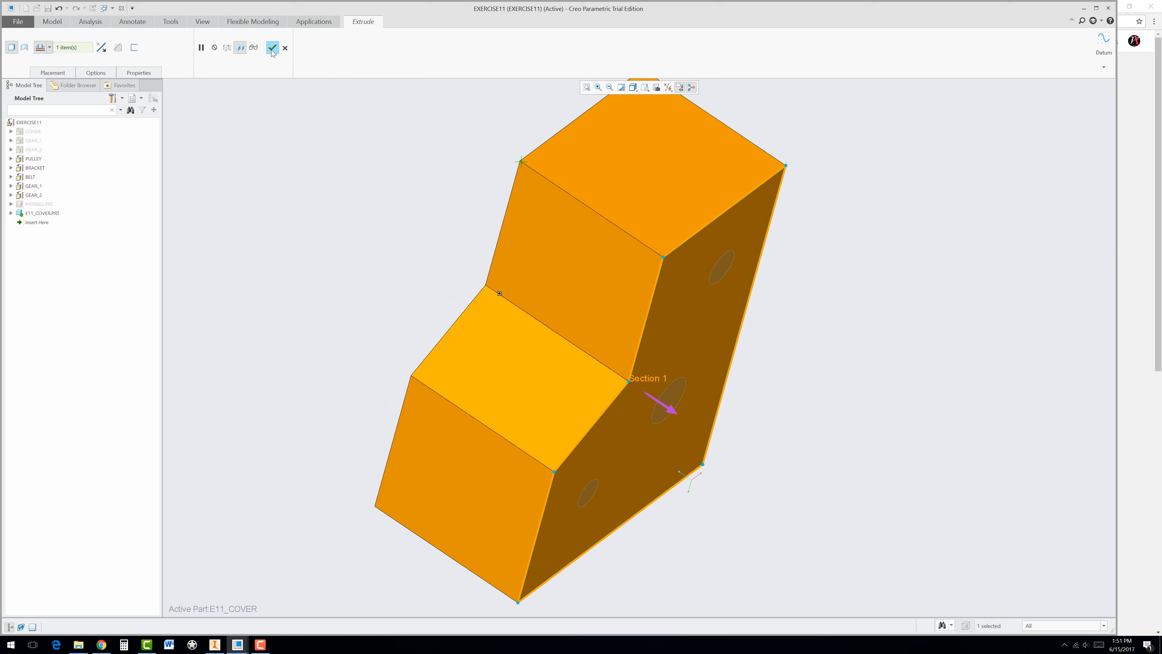
{"action": "left_click", "coordinate": [272, 47]}
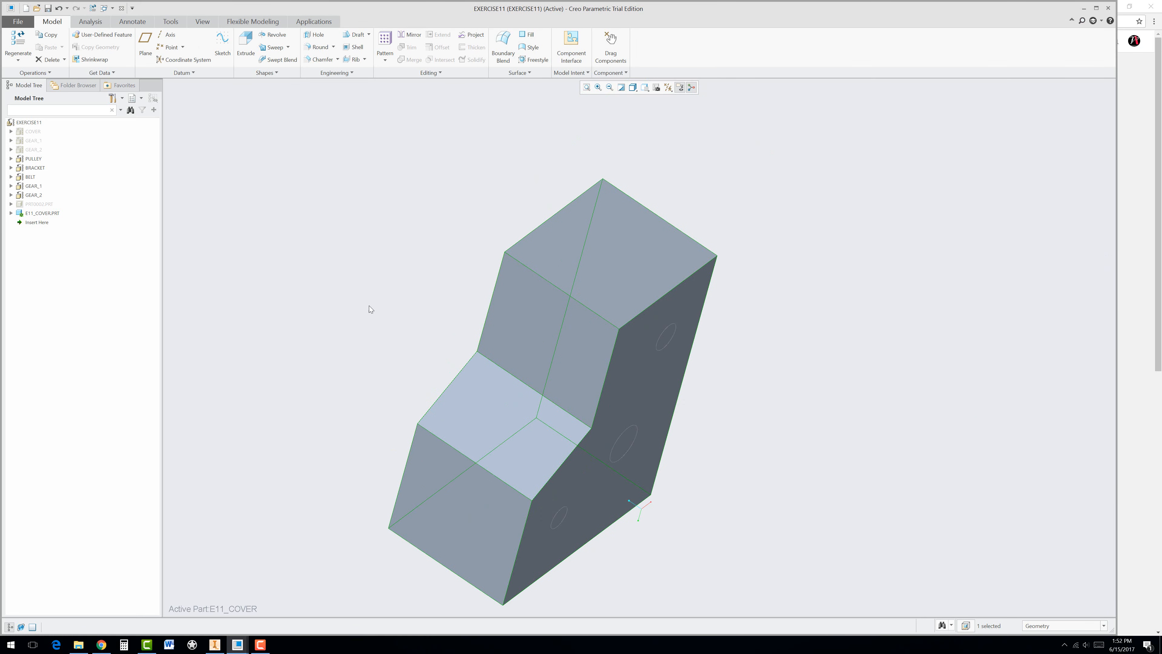
Open E11_COVER in its own window showing only the extruded block
{"action": "right_click", "coordinate": [41, 213]}
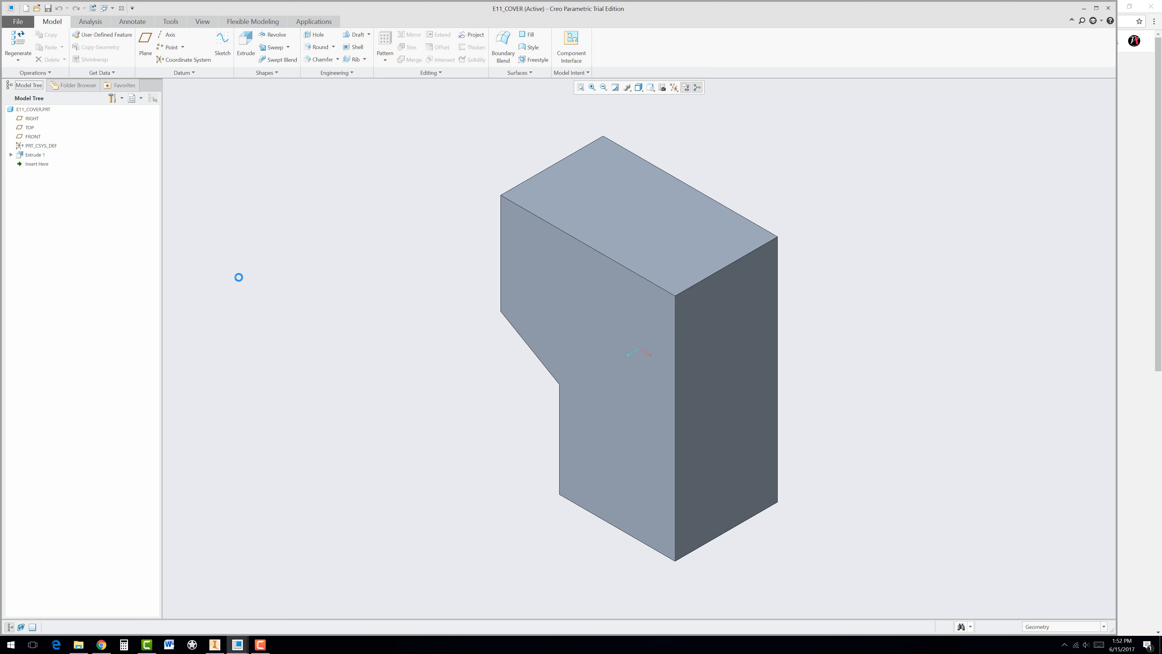
{"action": "mouse_move", "coordinate": [379, 246]}
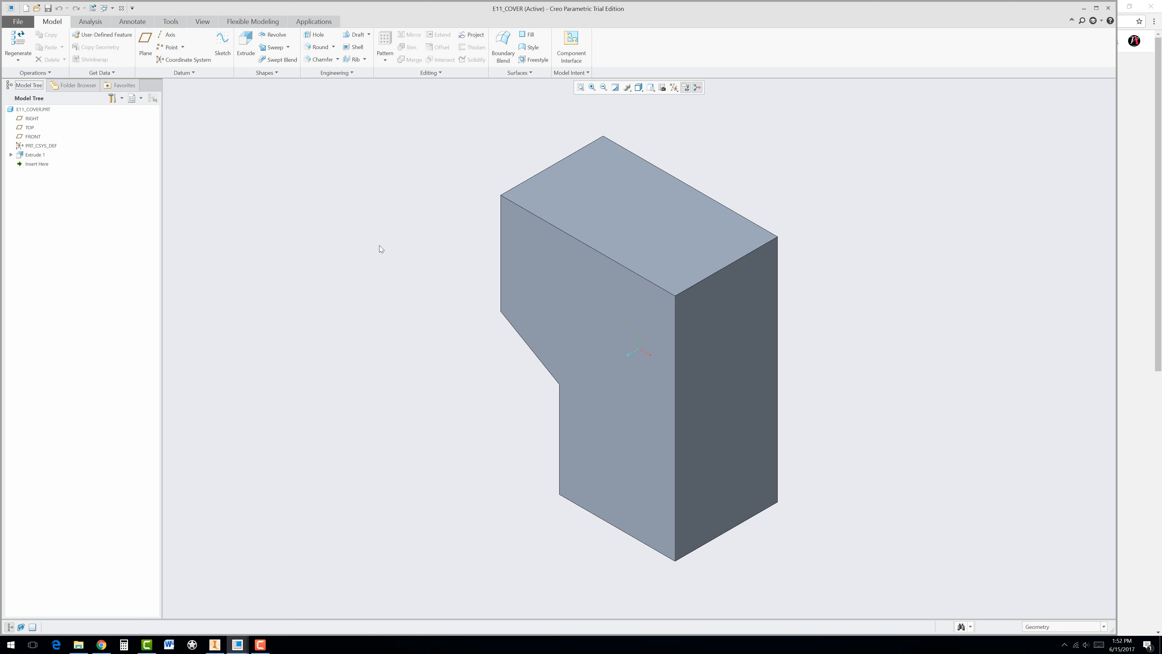
{"action": "mouse_move", "coordinate": [614, 343]}
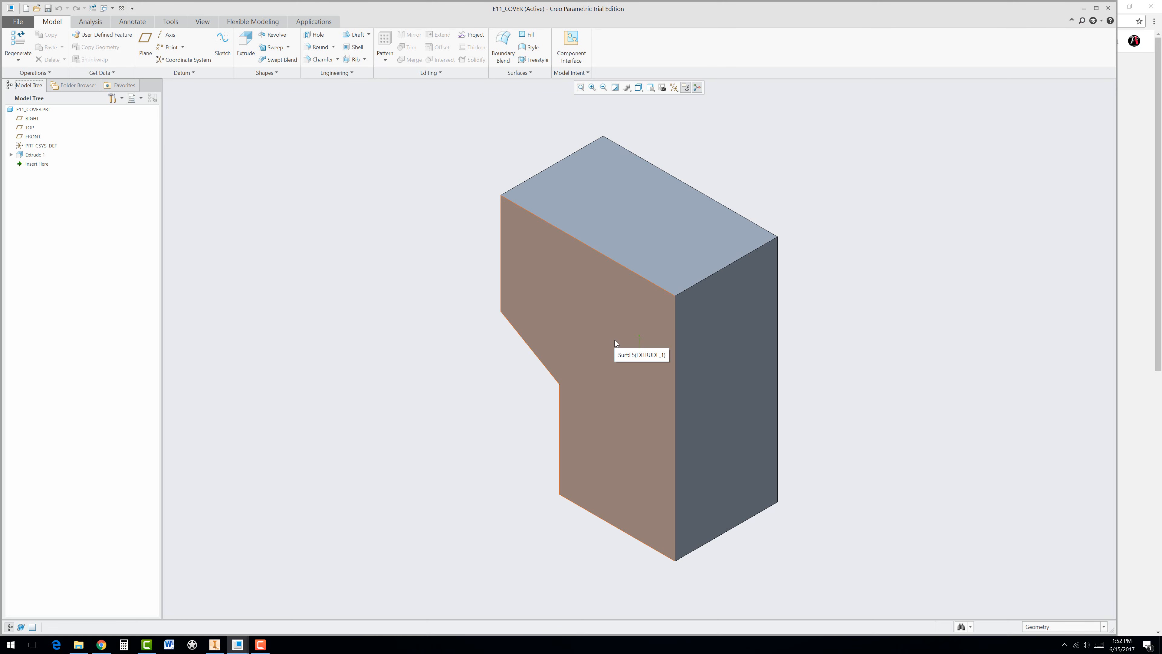
{"action": "mouse_move", "coordinate": [595, 331]}
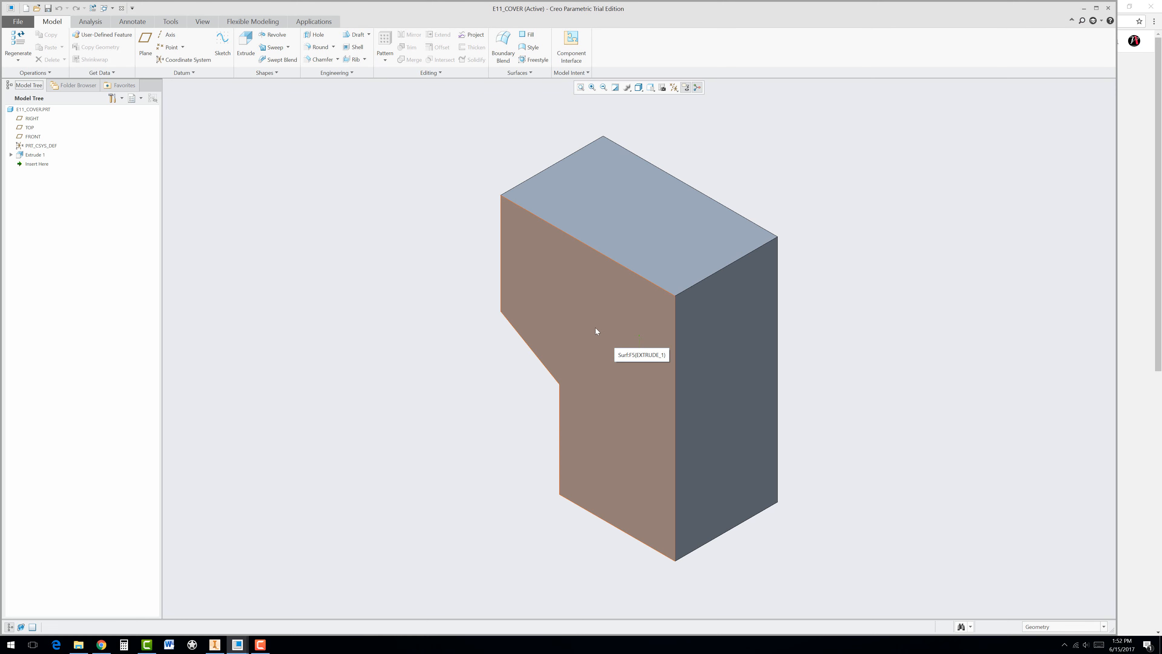
Start Convert to Sheetmetal on the cover block from the Operations menu
{"action": "left_click", "coordinate": [34, 72]}
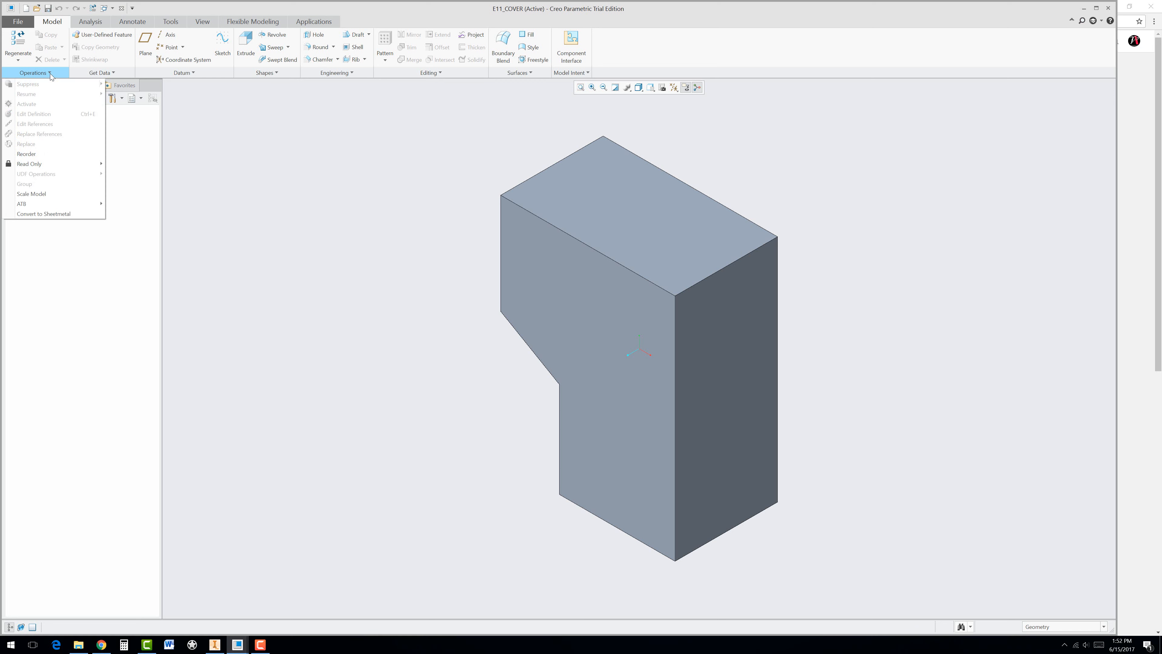
{"action": "mouse_move", "coordinate": [50, 223]}
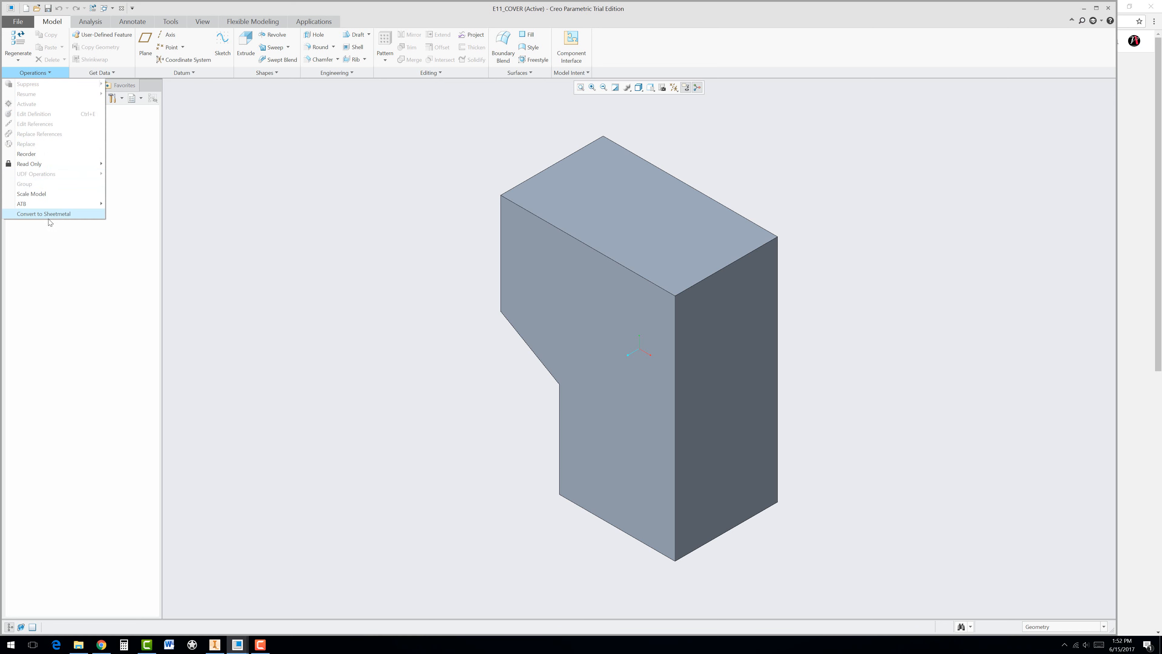
{"action": "left_click", "coordinate": [44, 214]}
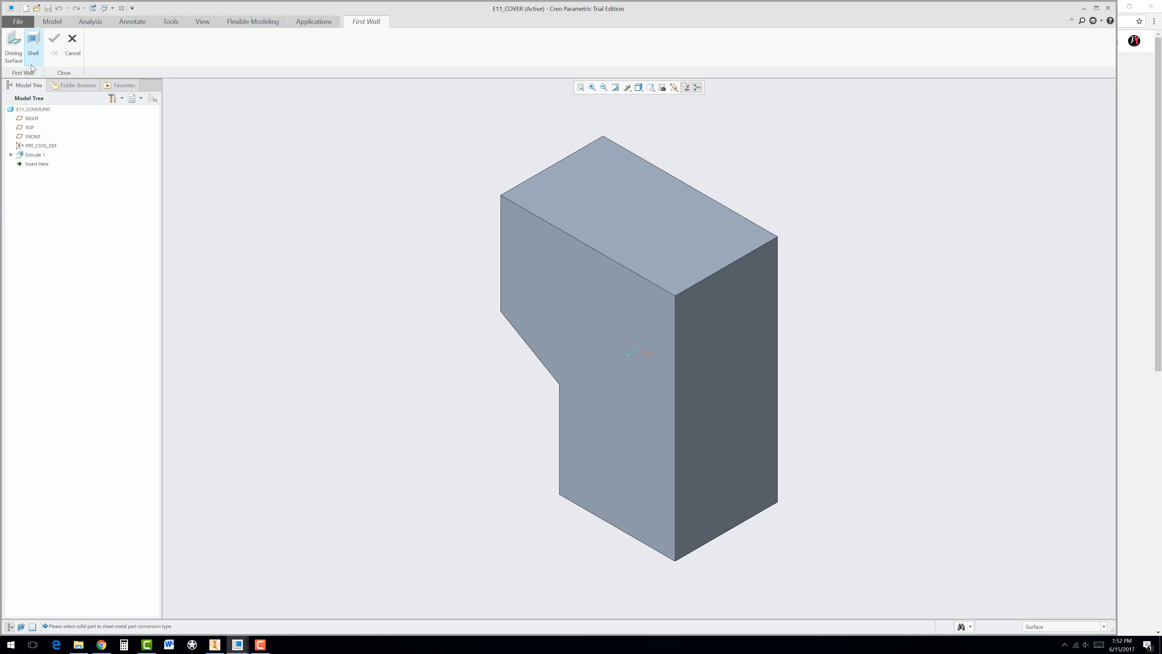
{"action": "mouse_move", "coordinate": [33, 55]}
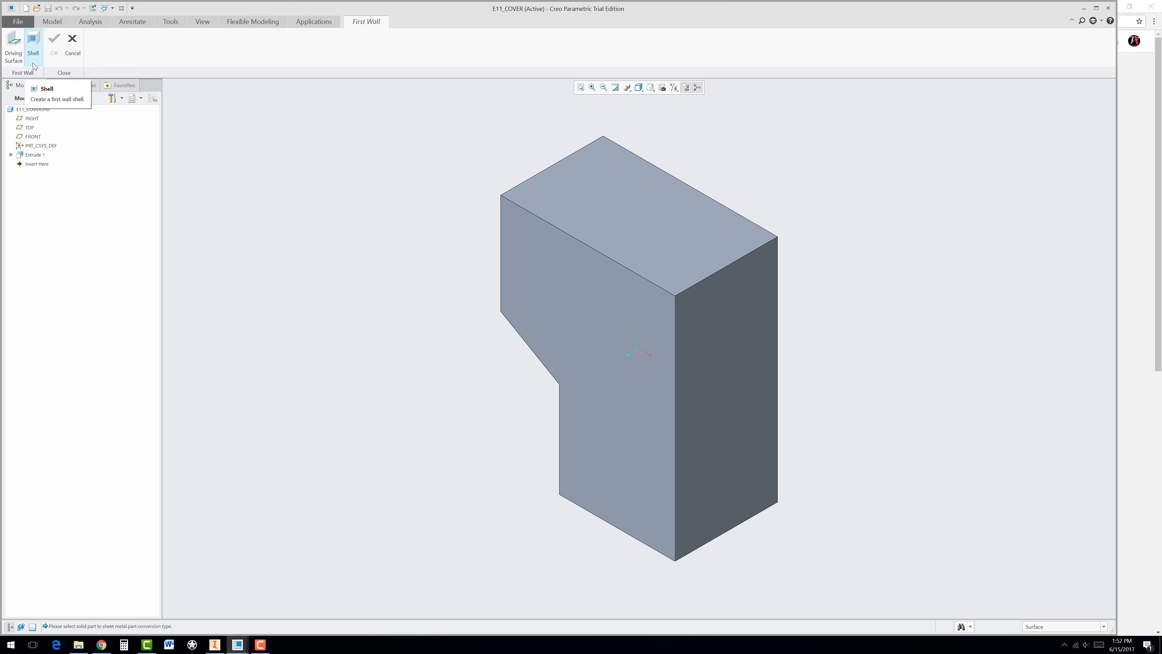
Shell the cover to 0.062 thickness, removing four faces to leave three connected walls
{"action": "left_click", "coordinate": [33, 37]}
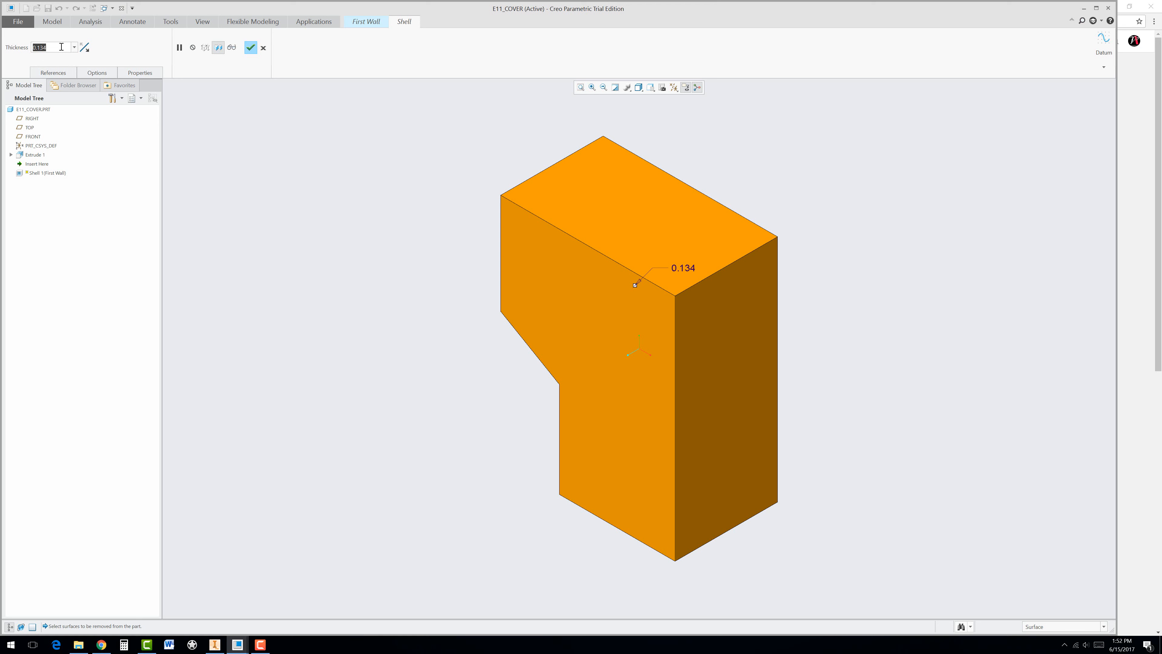
{"action": "type", "text": ".062"}
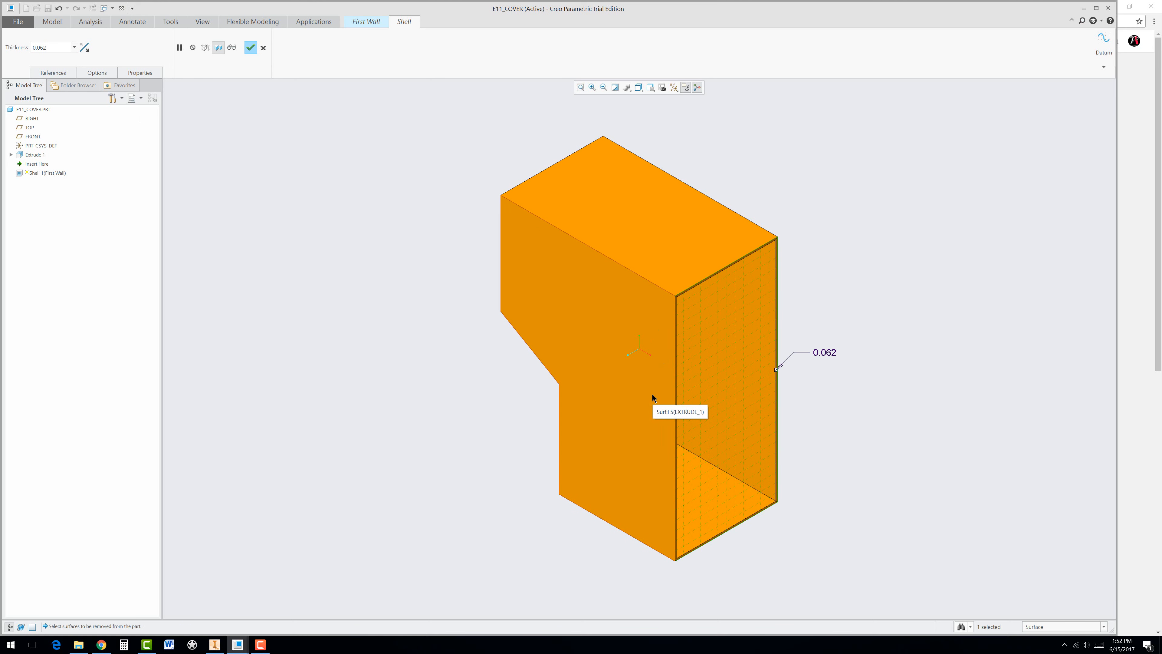
{"action": "left_click", "coordinate": [604, 194]}
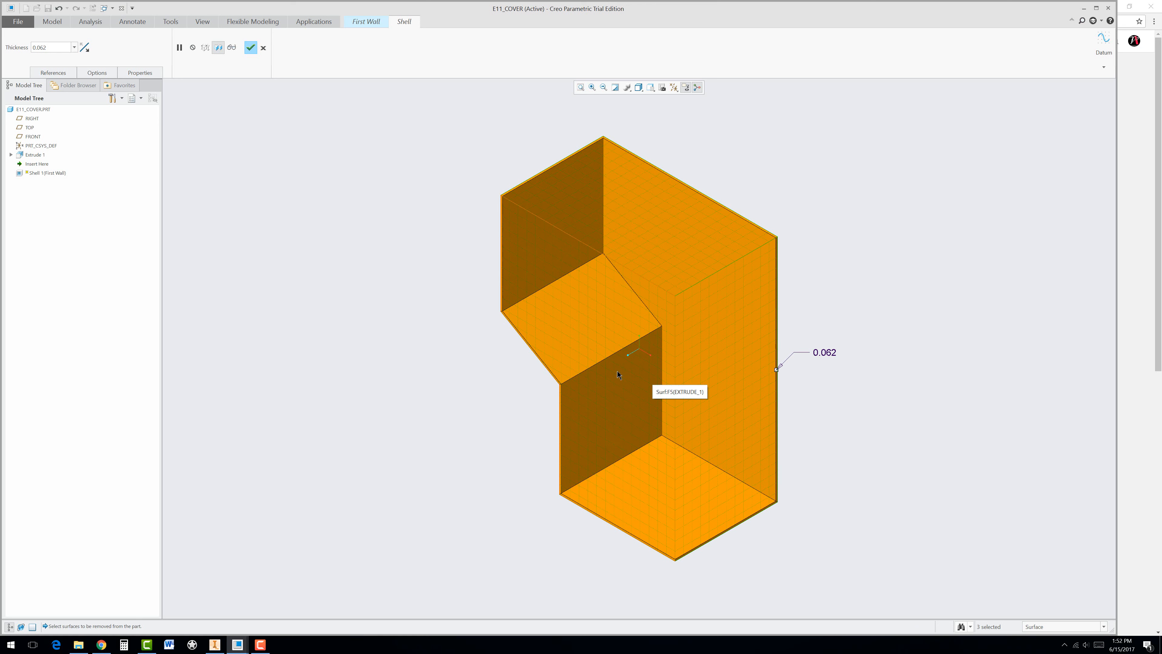
{"action": "mouse_move", "coordinate": [461, 399]}
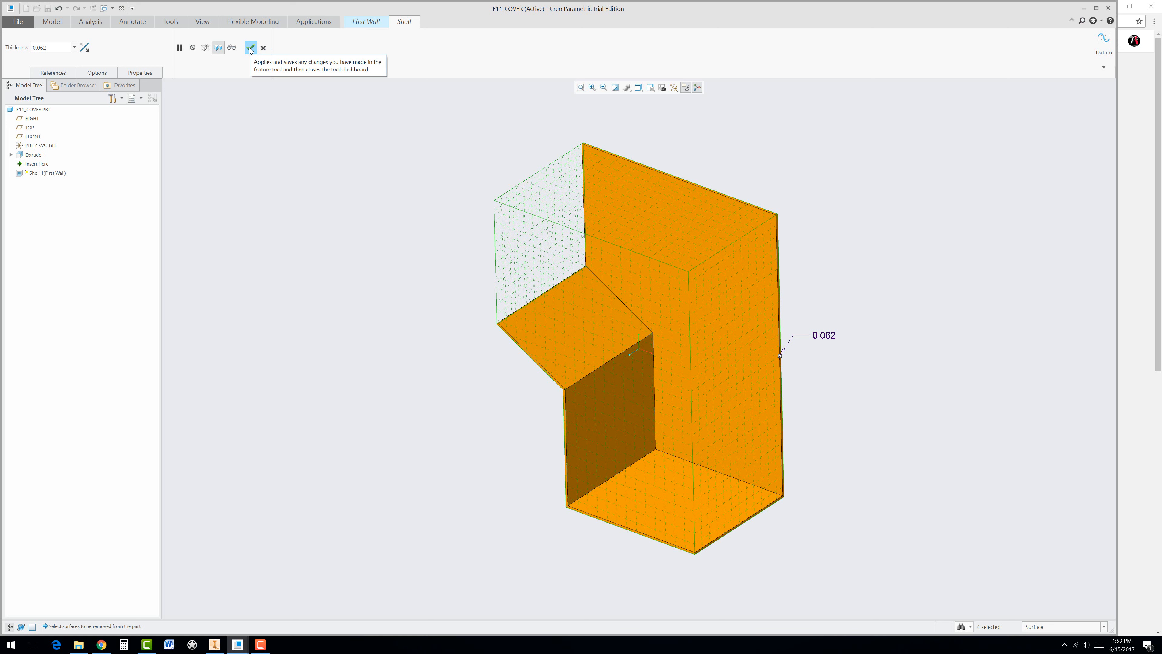
{"action": "left_click", "coordinate": [250, 47]}
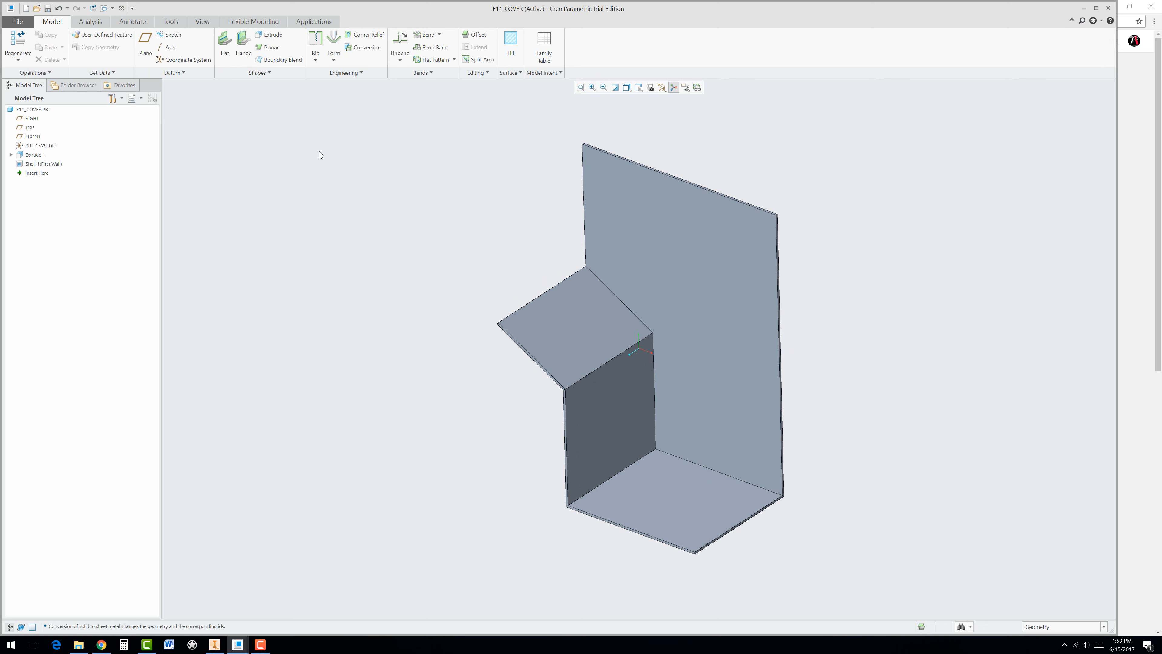
{"action": "mouse_move", "coordinate": [349, 90]}
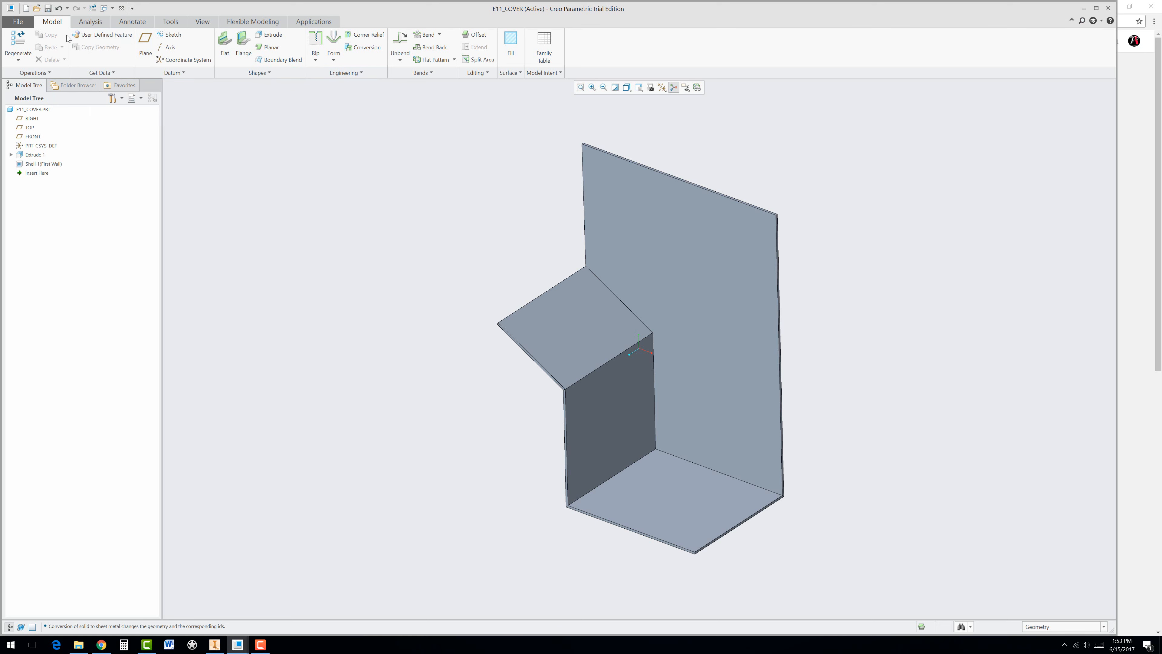
{"action": "mouse_move", "coordinate": [383, 62]}
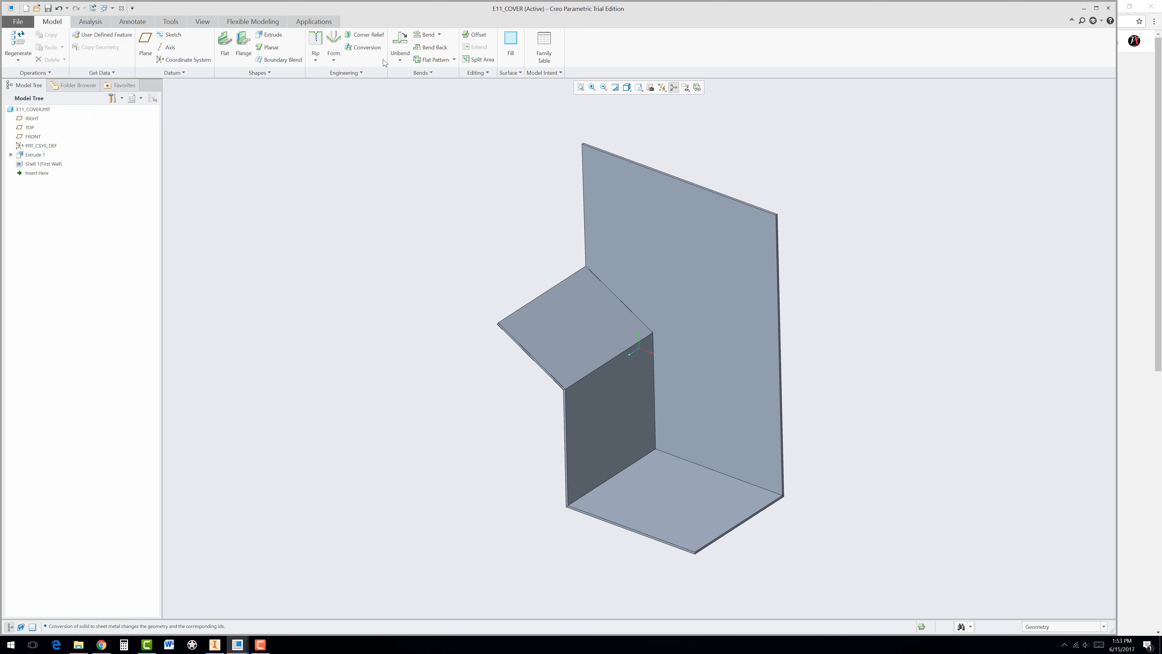
{"action": "mouse_move", "coordinate": [350, 62]}
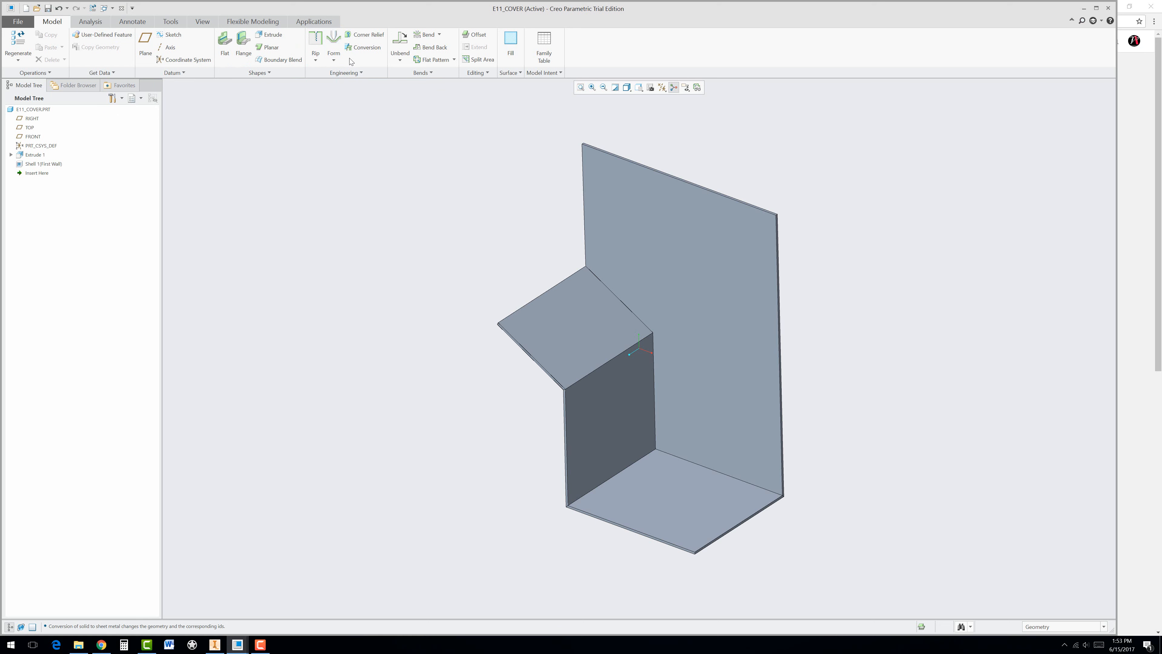
{"action": "mouse_move", "coordinate": [625, 313]}
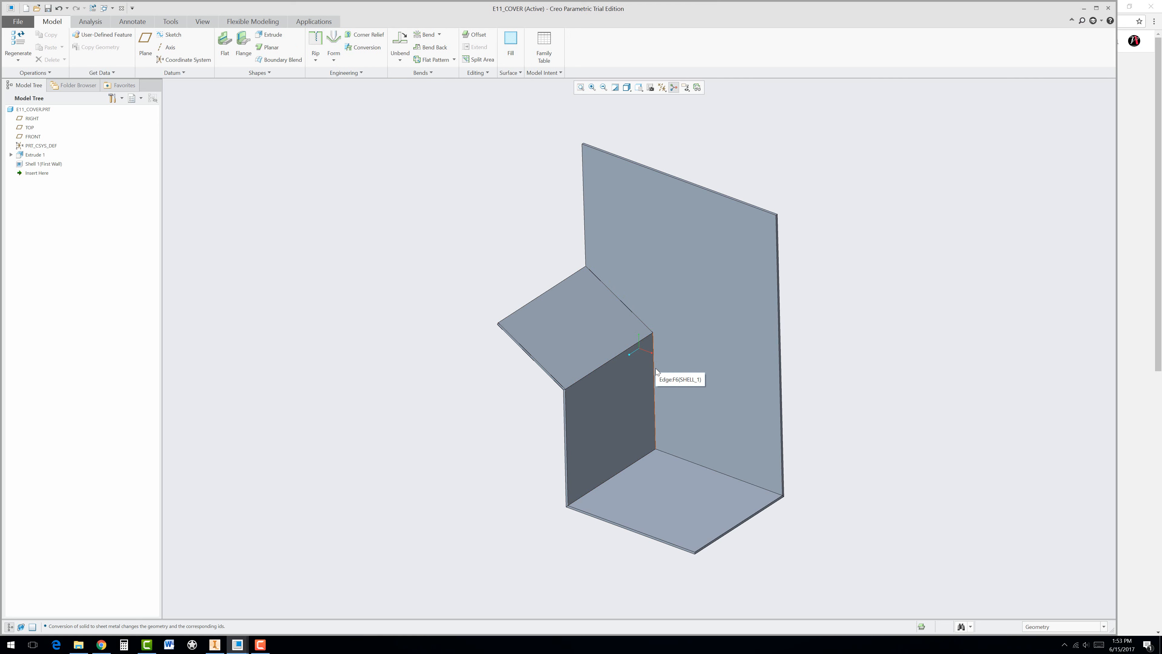
{"action": "mouse_move", "coordinate": [424, 120]}
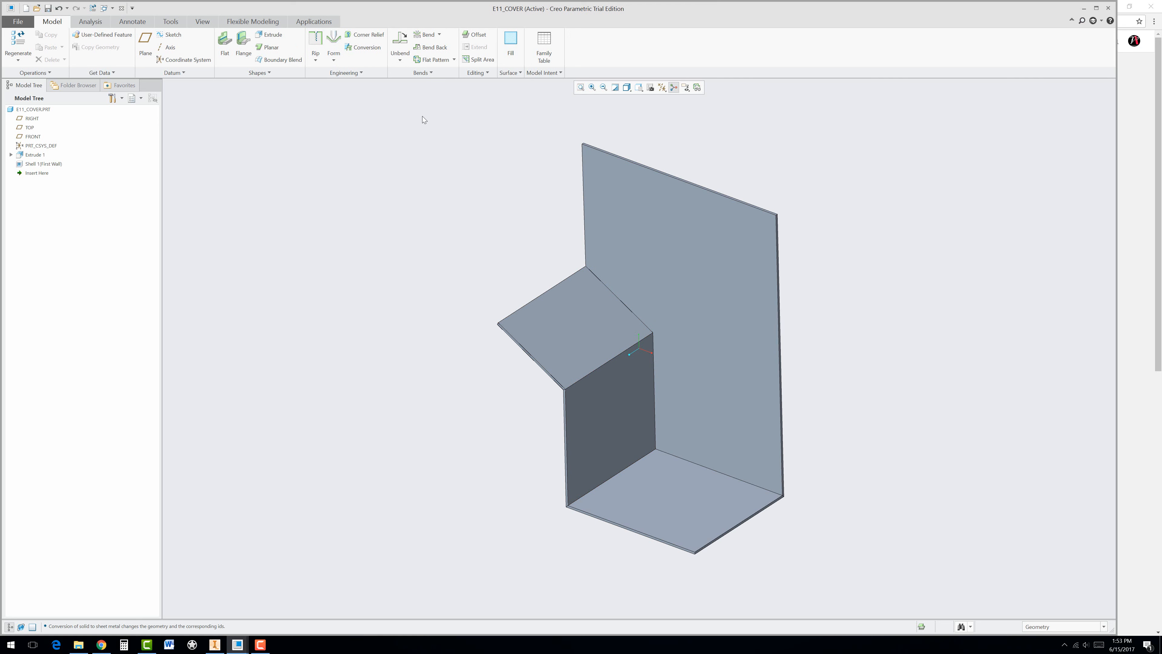
{"action": "mouse_move", "coordinate": [362, 50]}
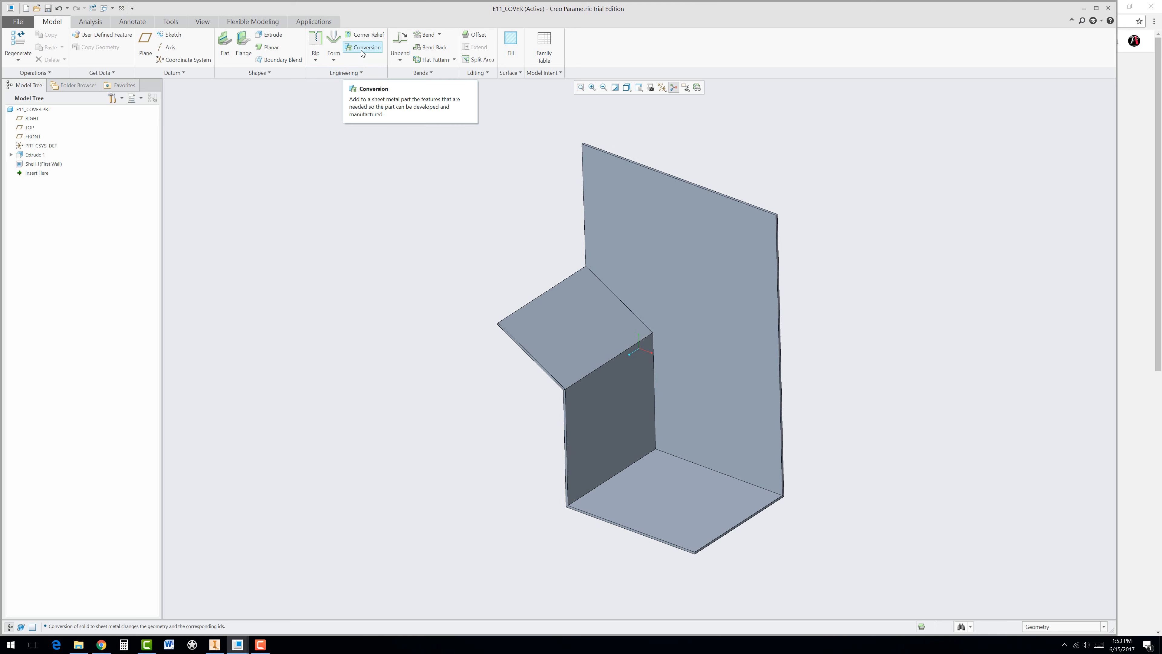
{"action": "mouse_move", "coordinate": [348, 59]}
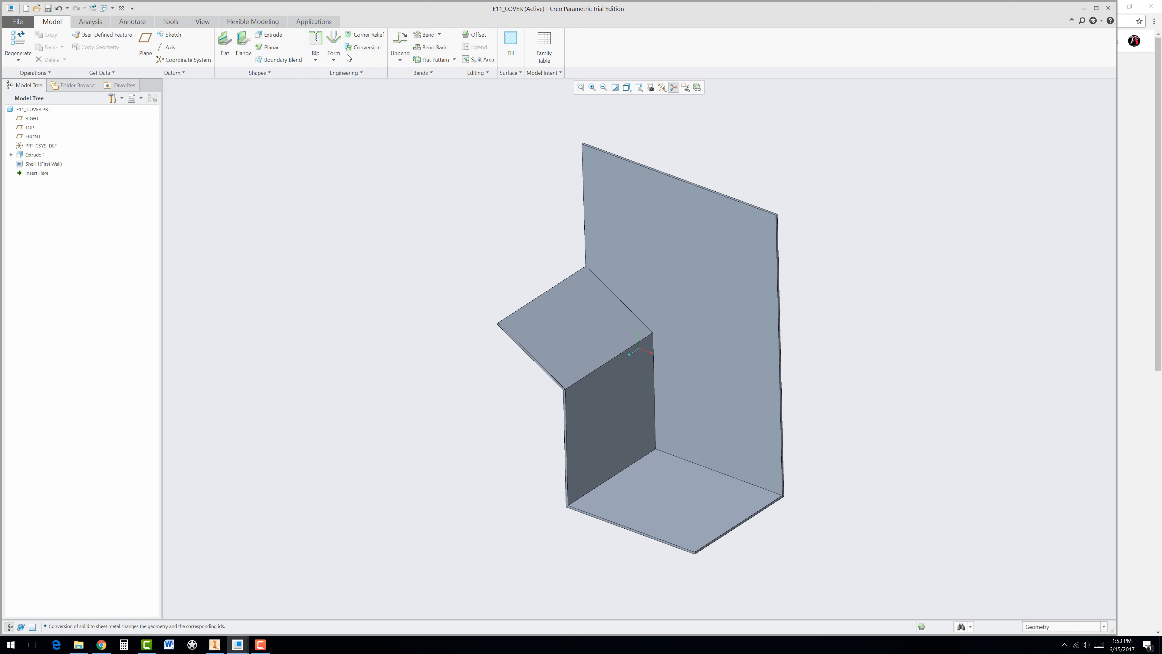
{"action": "mouse_move", "coordinate": [361, 49]}
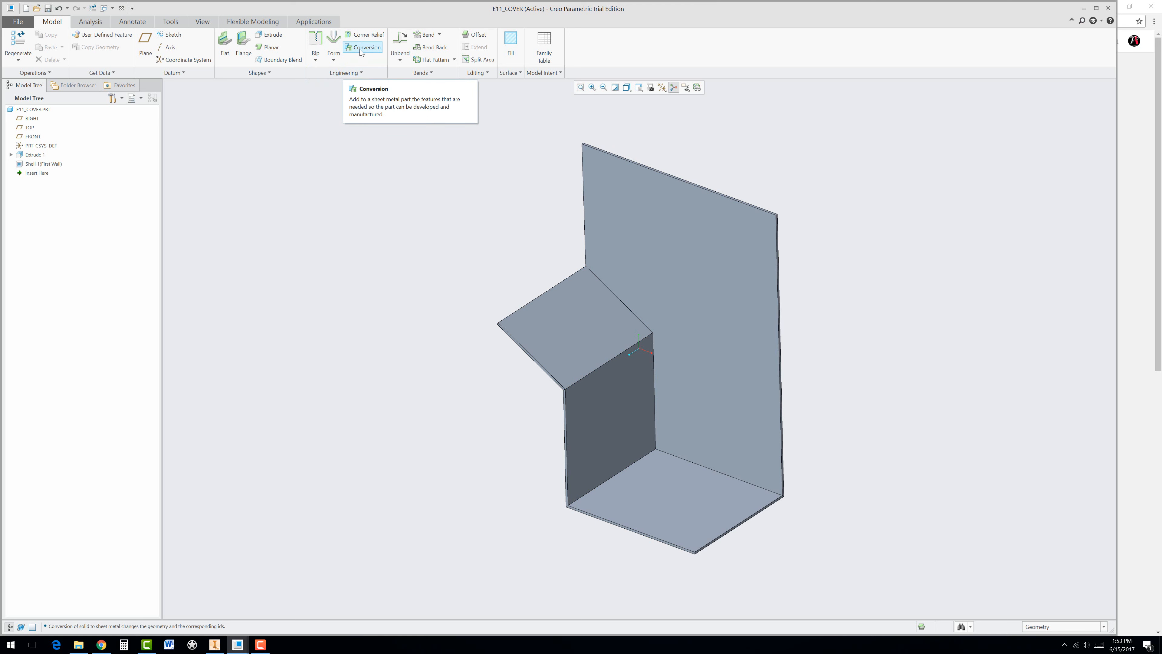
Start a Conversion with an Edge Rip on the two corner edges beside the angled flap
{"action": "left_click", "coordinate": [363, 47]}
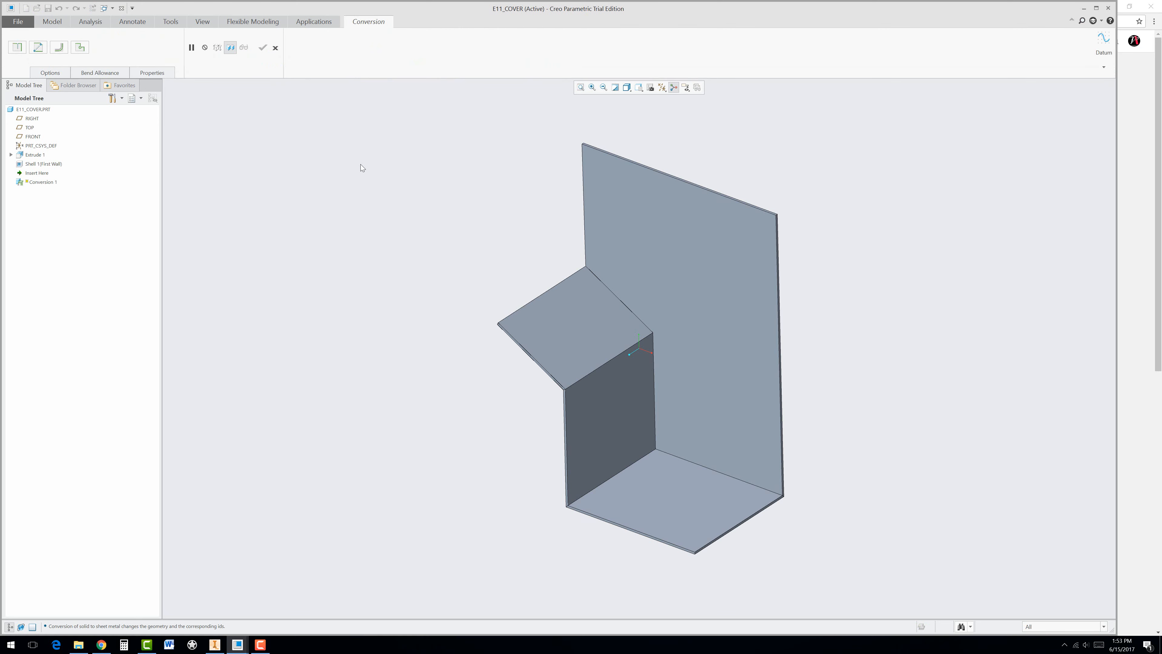
{"action": "mouse_move", "coordinate": [17, 47]}
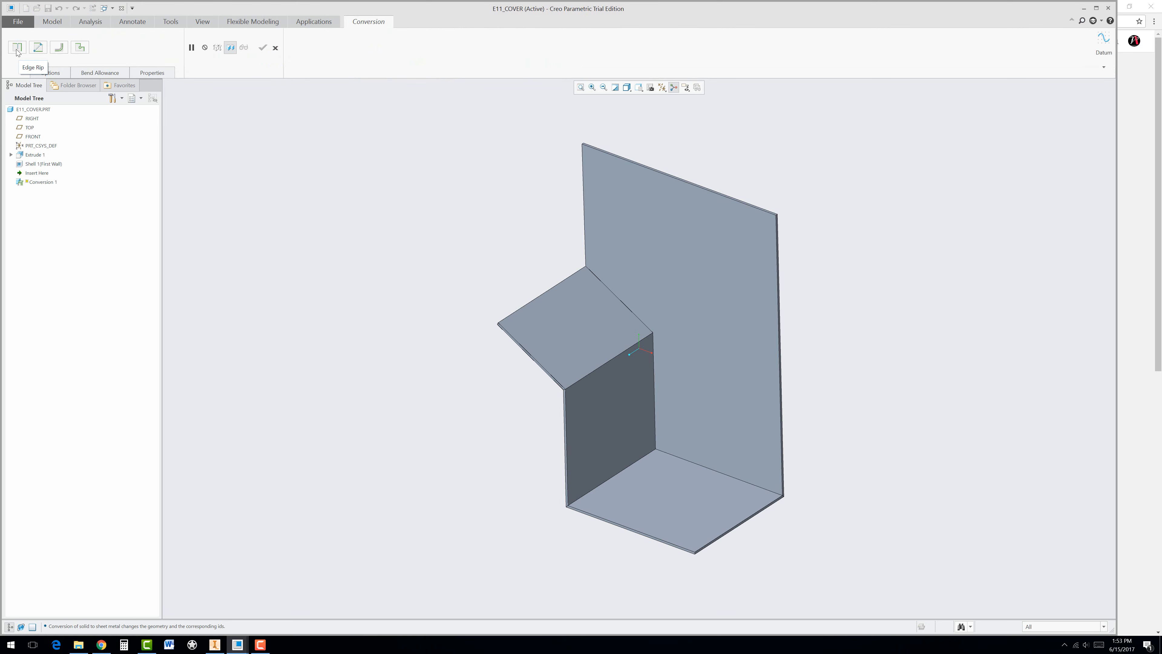
{"action": "left_click", "coordinate": [17, 47]}
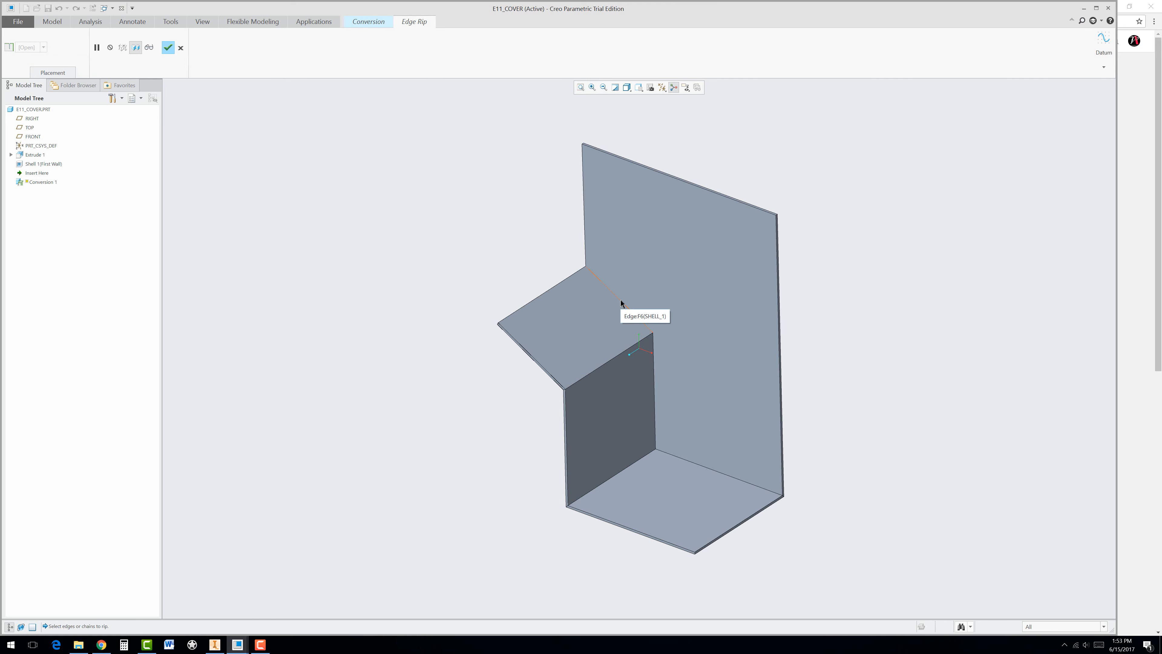
{"action": "left_click", "coordinate": [621, 303]}
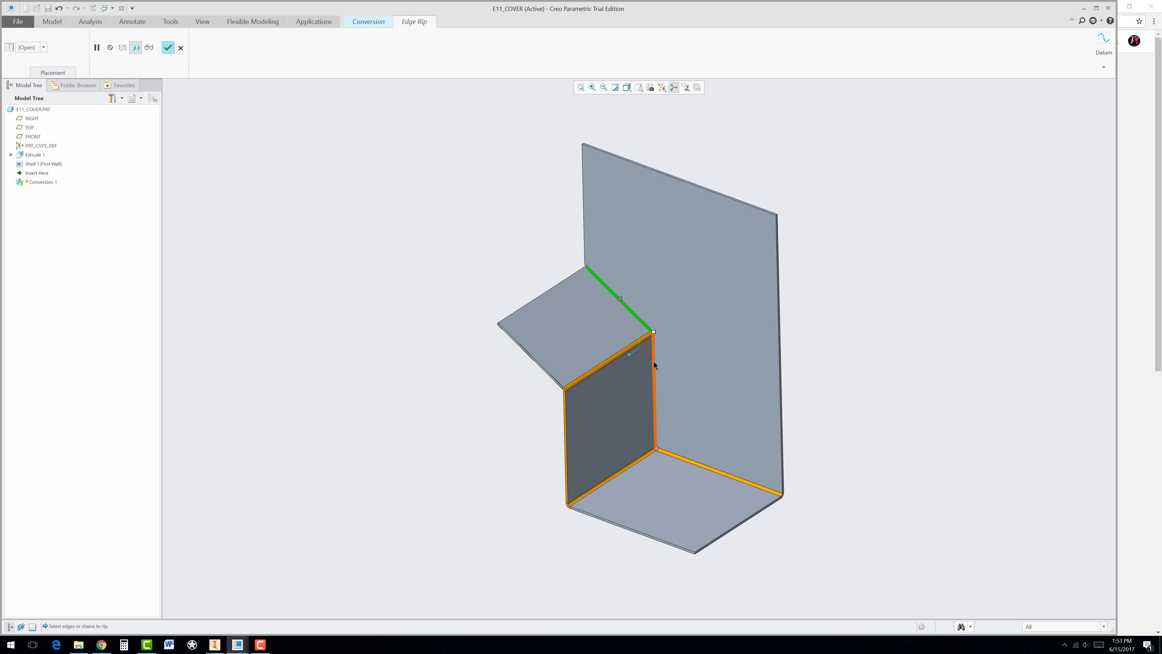
{"action": "left_click", "coordinate": [655, 390]}
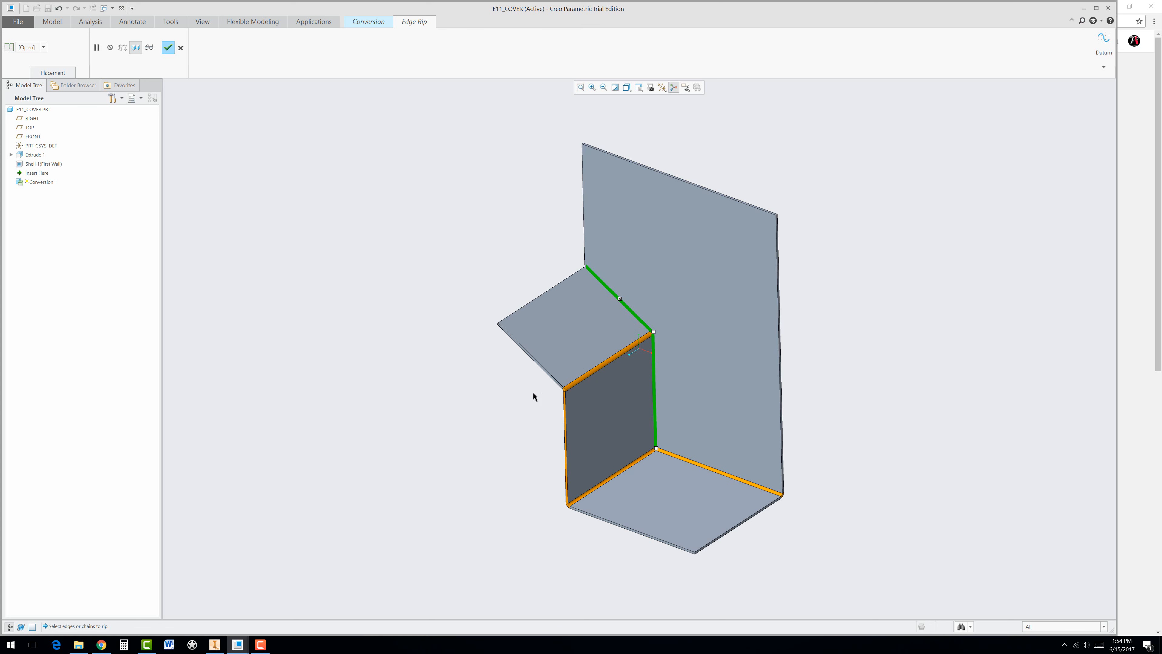
{"action": "mouse_move", "coordinate": [406, 330]}
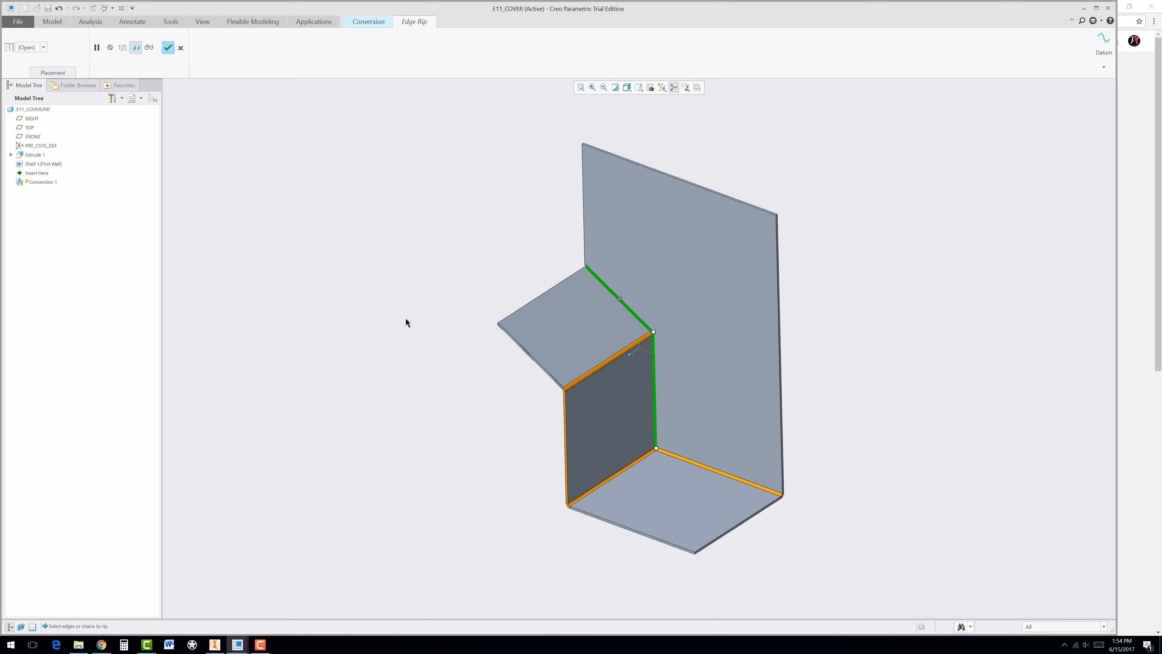
{"action": "left_click", "coordinate": [52, 72]}
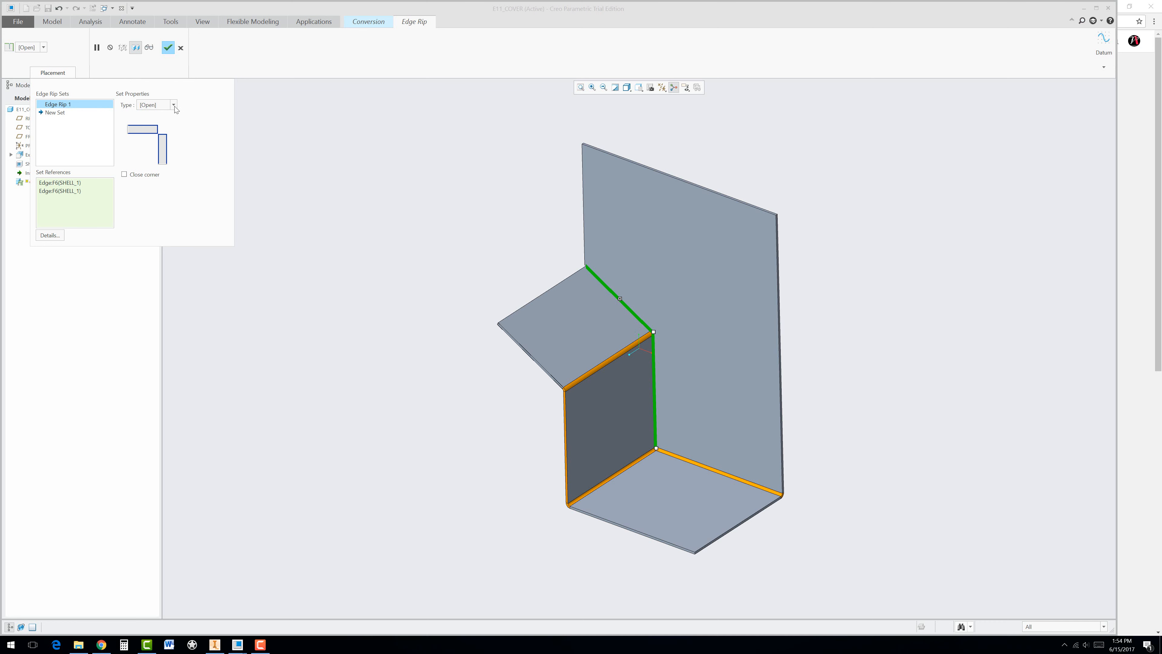
Try Gap, Overlap and Blind rip types, set it back to Open, and apply the edge rip
{"action": "left_click", "coordinate": [173, 106]}
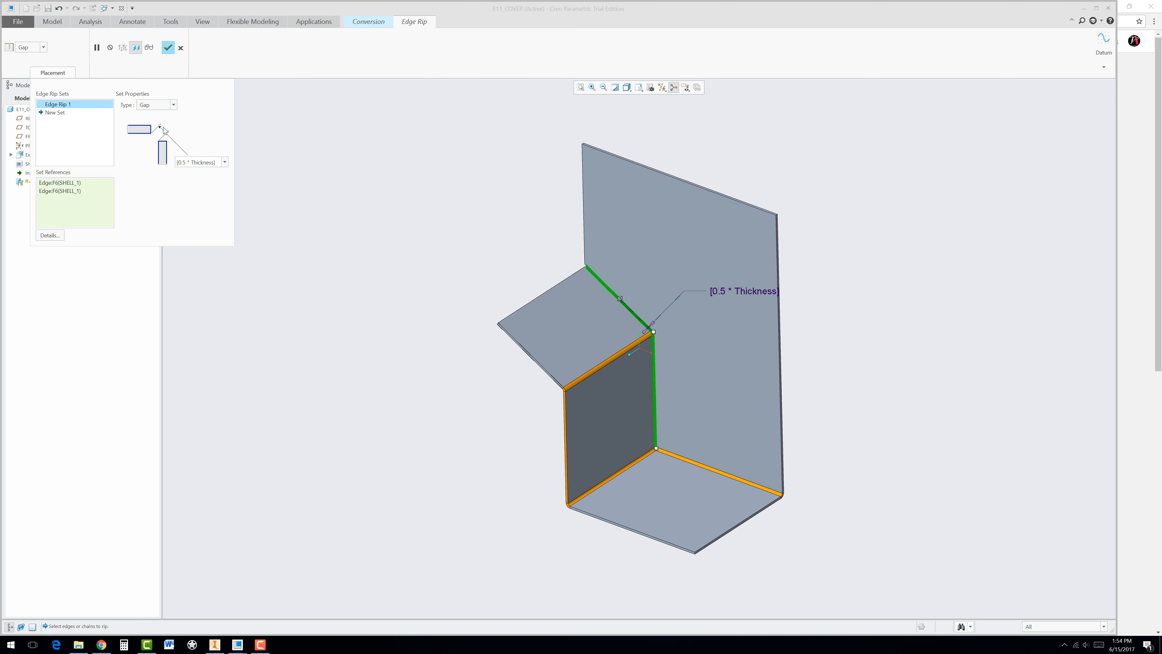
{"action": "mouse_move", "coordinate": [611, 352]}
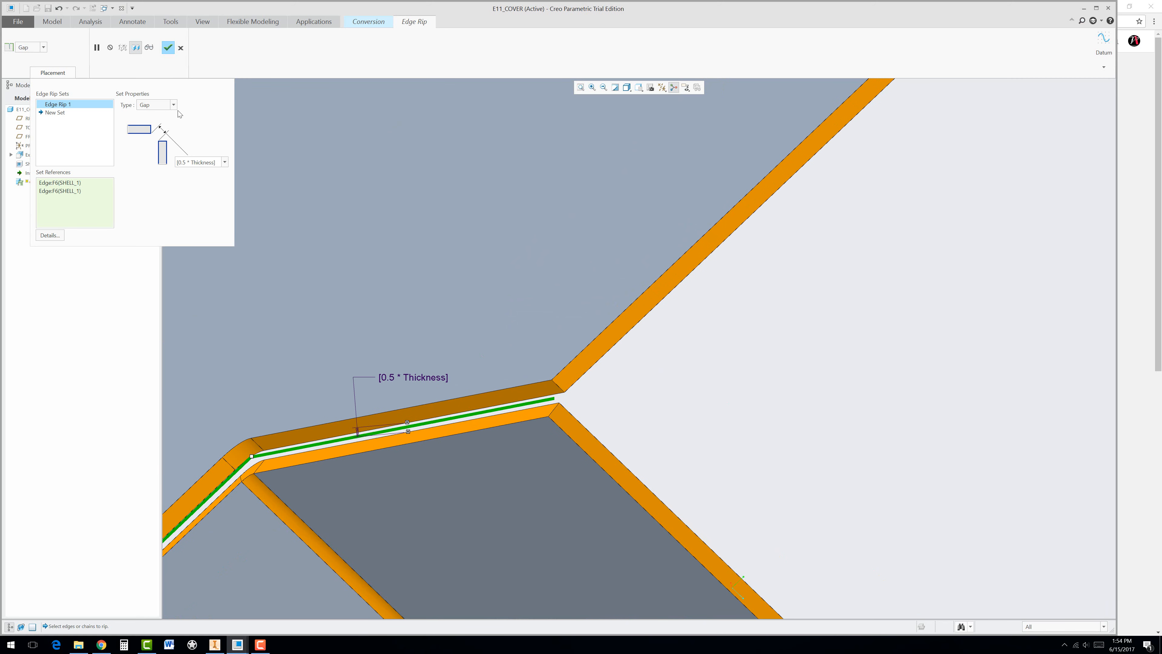
{"action": "left_click", "coordinate": [173, 104]}
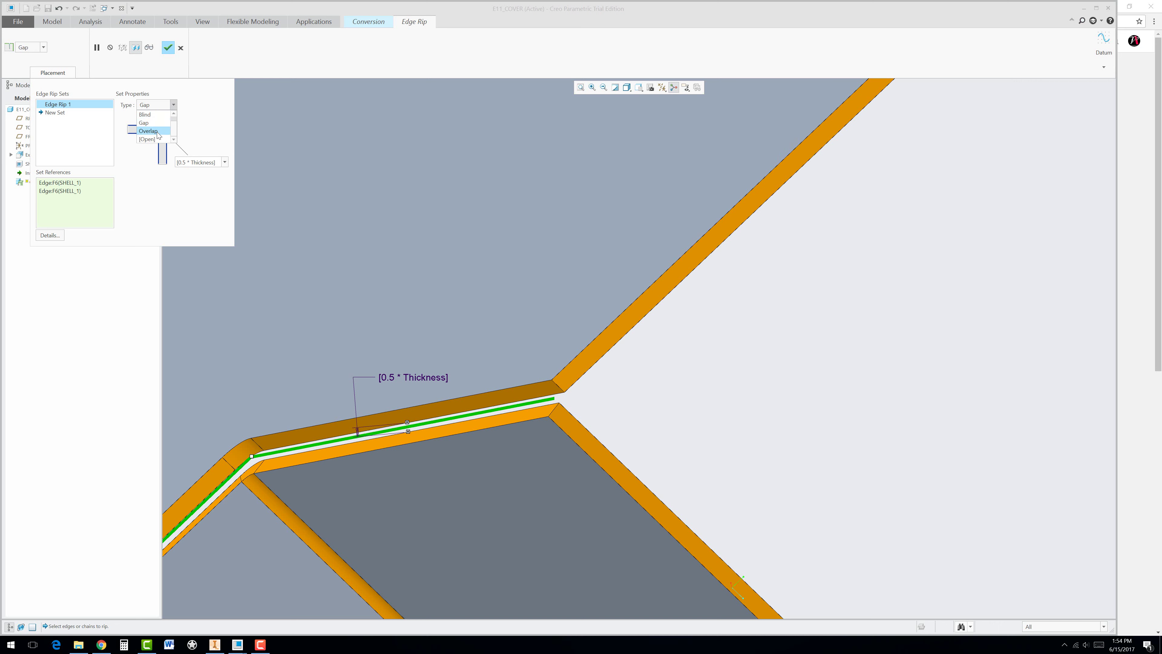
{"action": "left_click", "coordinate": [148, 131]}
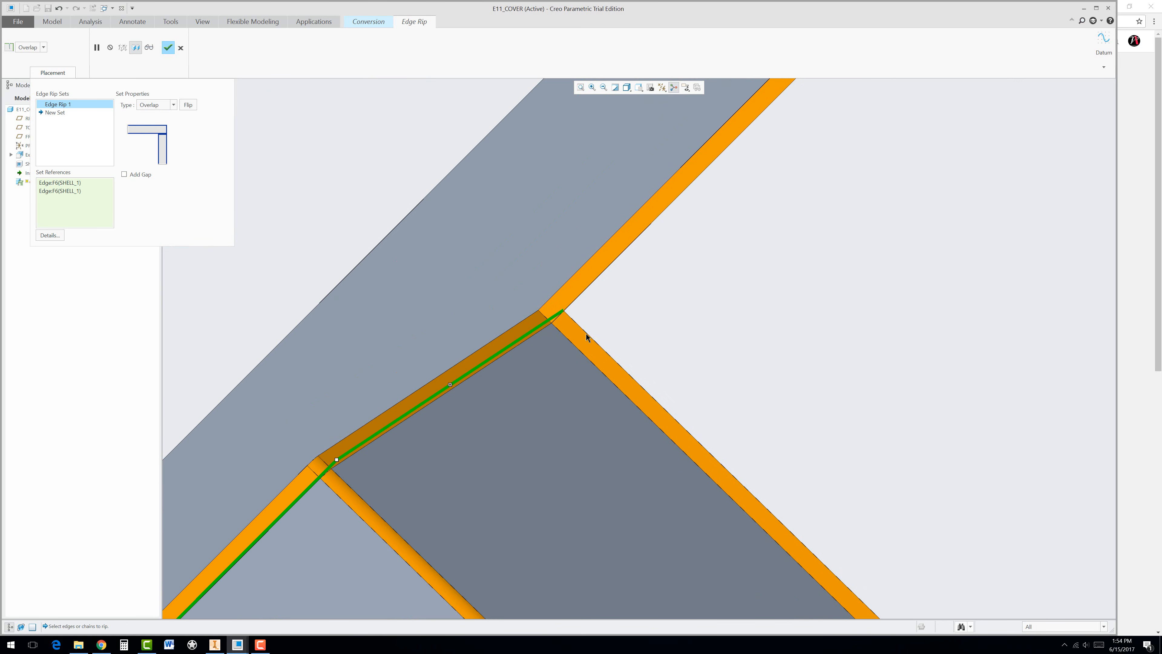
{"action": "left_click", "coordinate": [173, 105]}
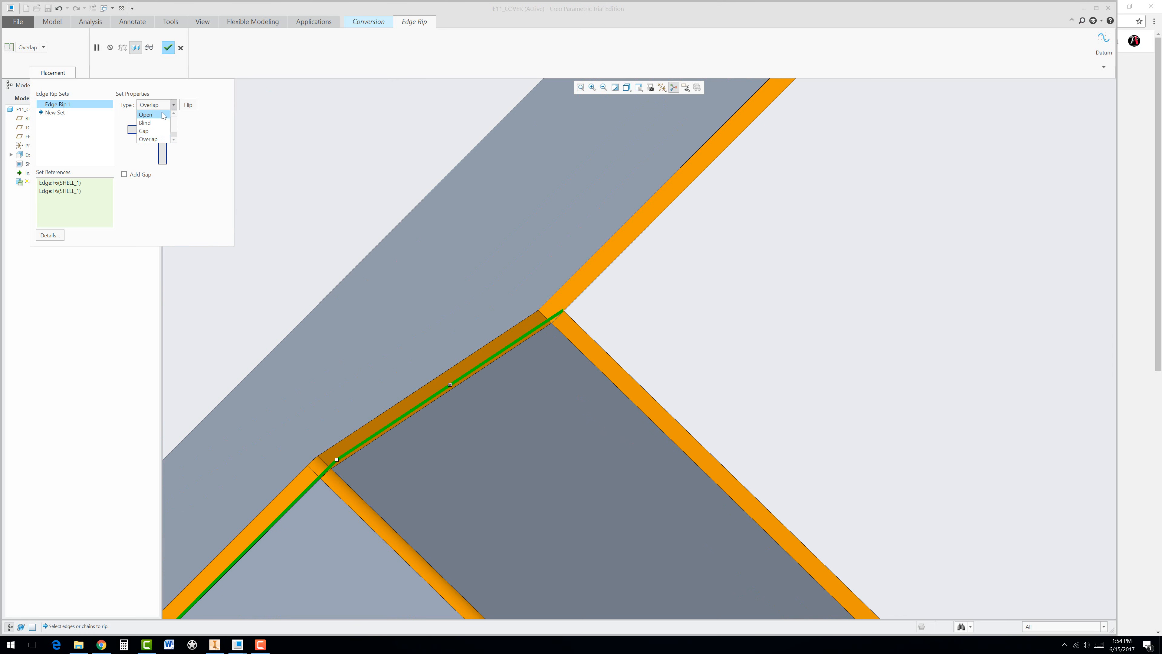
{"action": "left_click", "coordinate": [145, 122]}
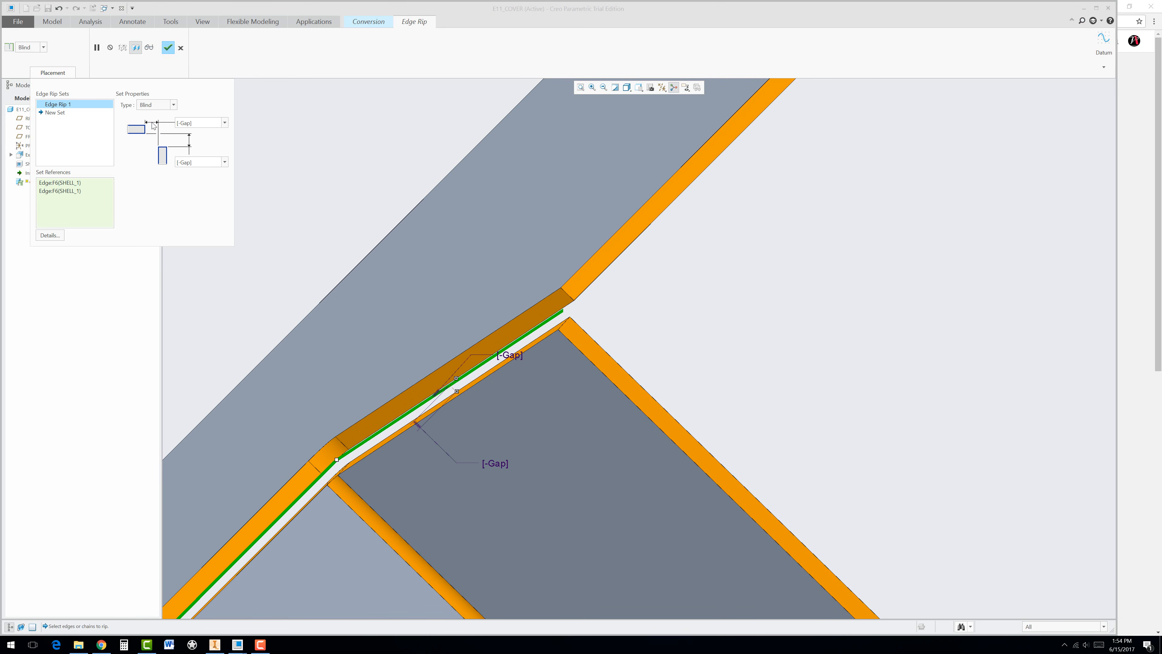
{"action": "left_click", "coordinate": [224, 122]}
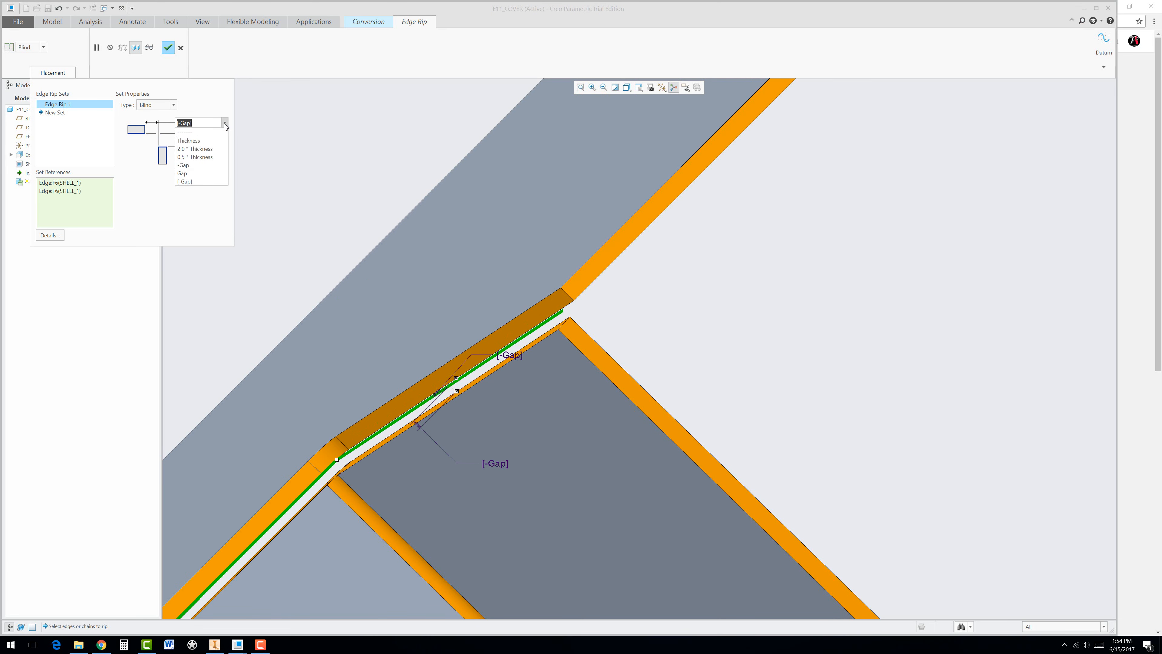
{"action": "left_click", "coordinate": [173, 104]}
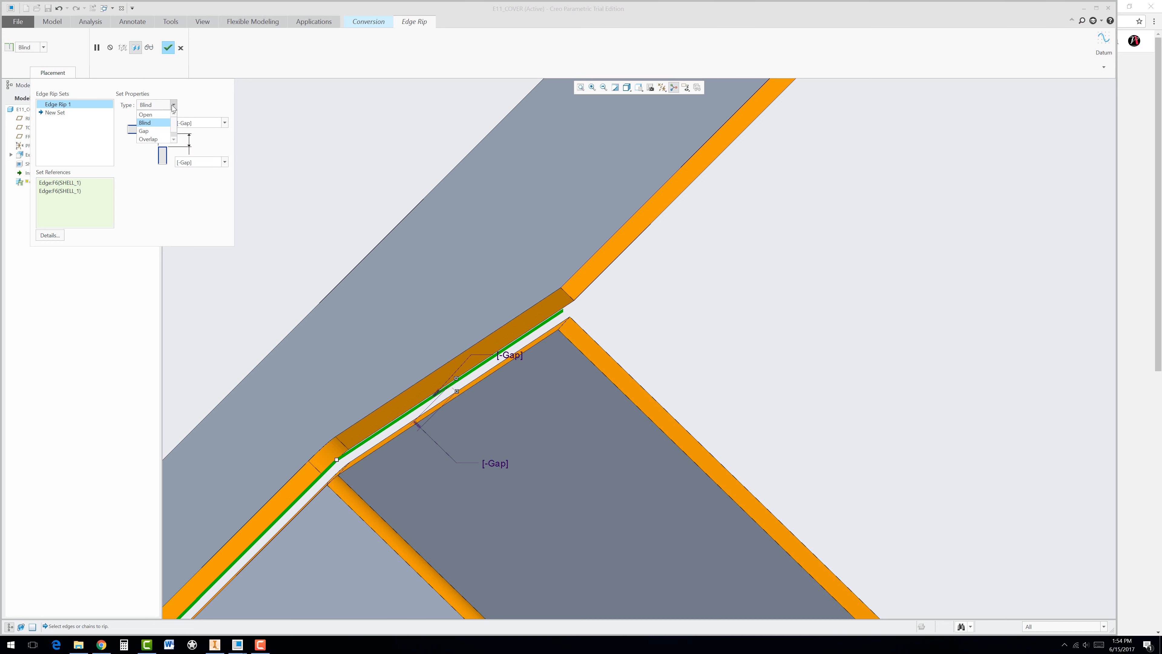
{"action": "left_click", "coordinate": [145, 114]}
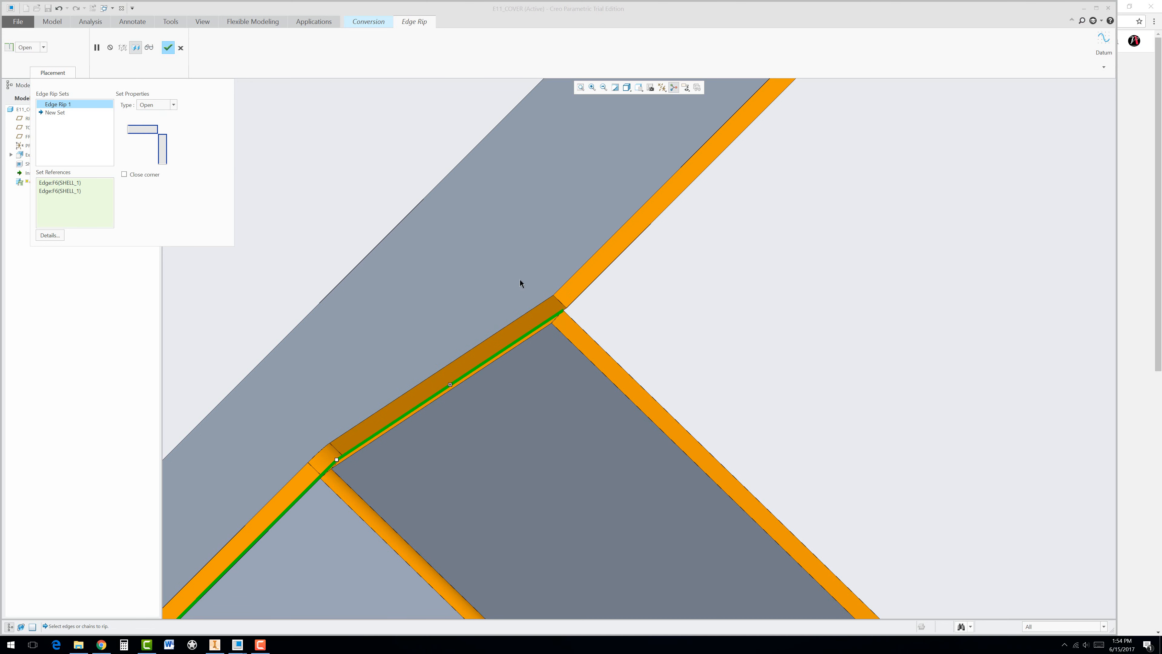
{"action": "mouse_move", "coordinate": [172, 56]}
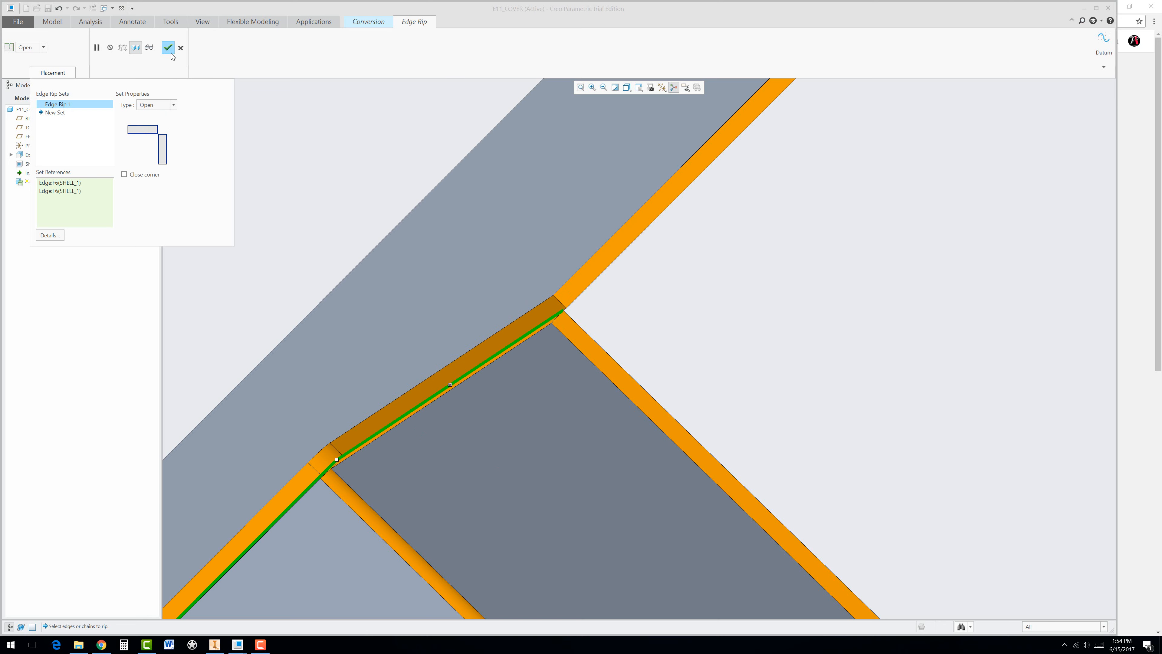
{"action": "left_click", "coordinate": [168, 48]}
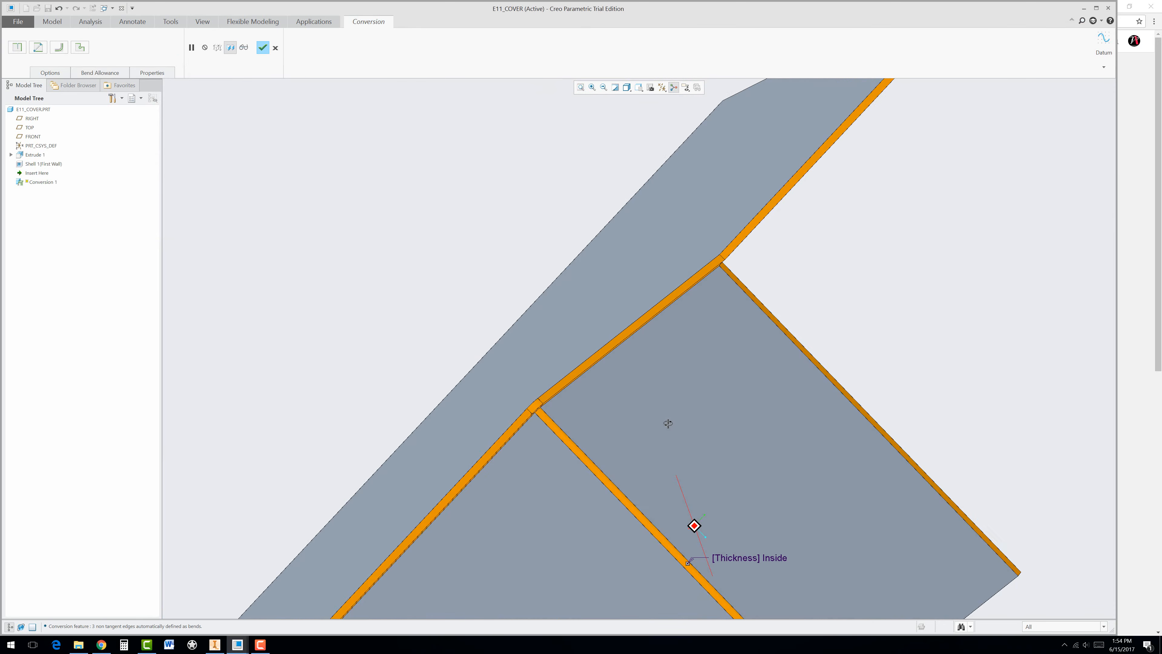
Keep the conversion's developed length calculation on 'Use part settings' under Bend Allowance
{"action": "left_click_drag", "start_coordinate": [667, 422], "coordinate": [574, 340]}
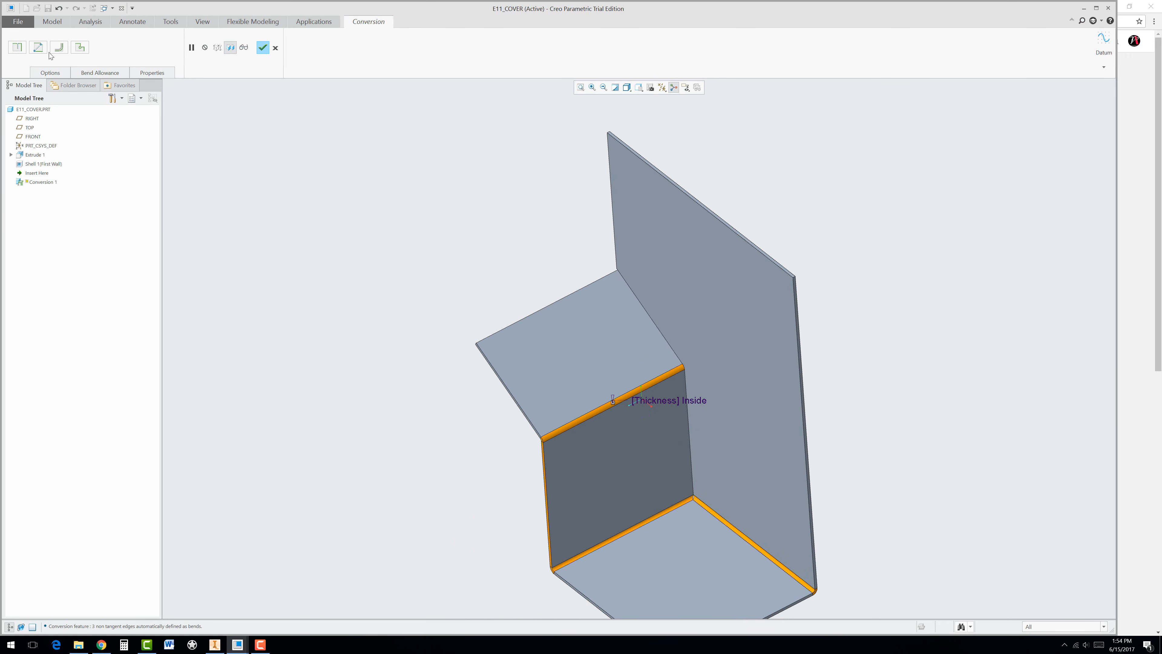
{"action": "mouse_move", "coordinate": [59, 47]}
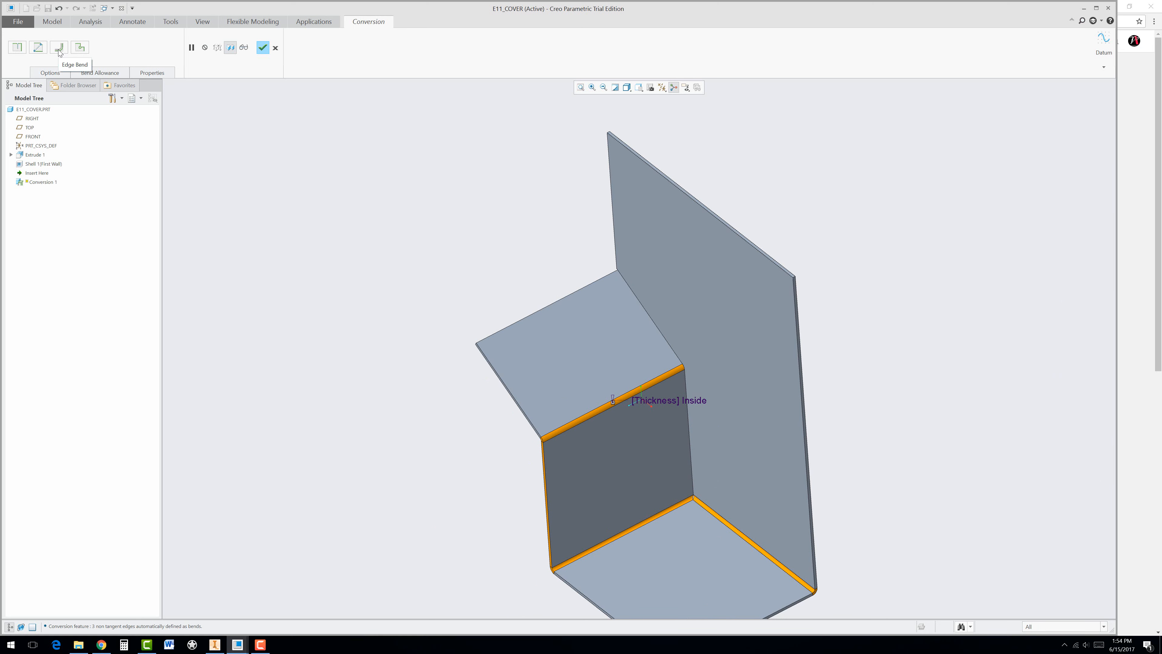
{"action": "mouse_move", "coordinate": [39, 47]}
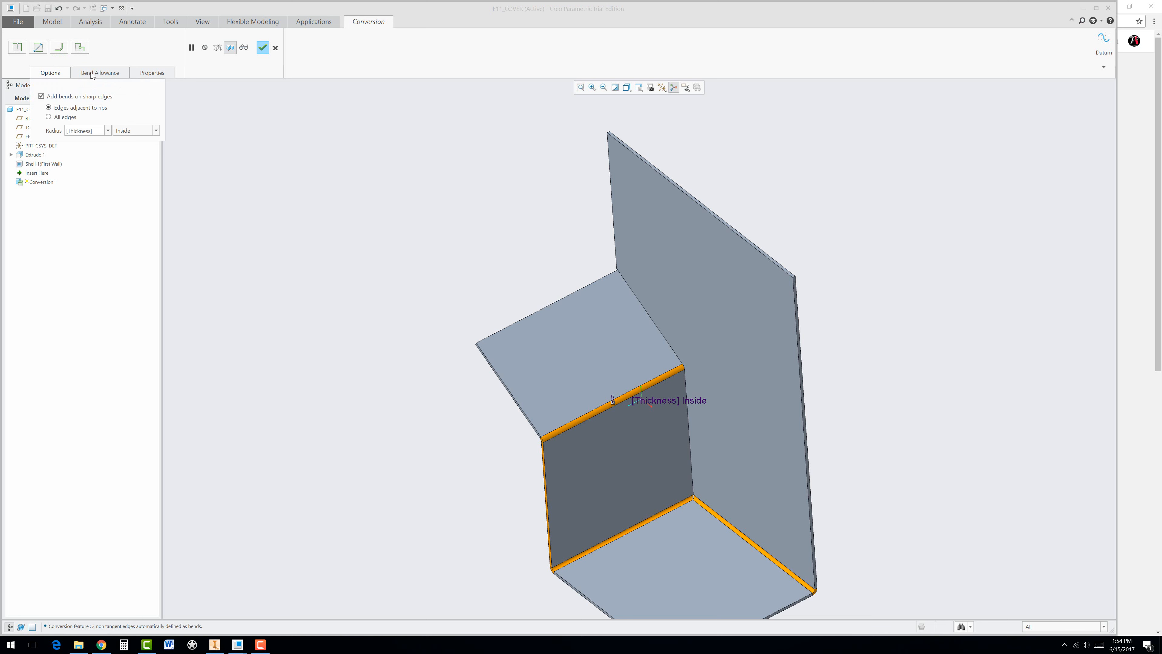
{"action": "left_click", "coordinate": [100, 72]}
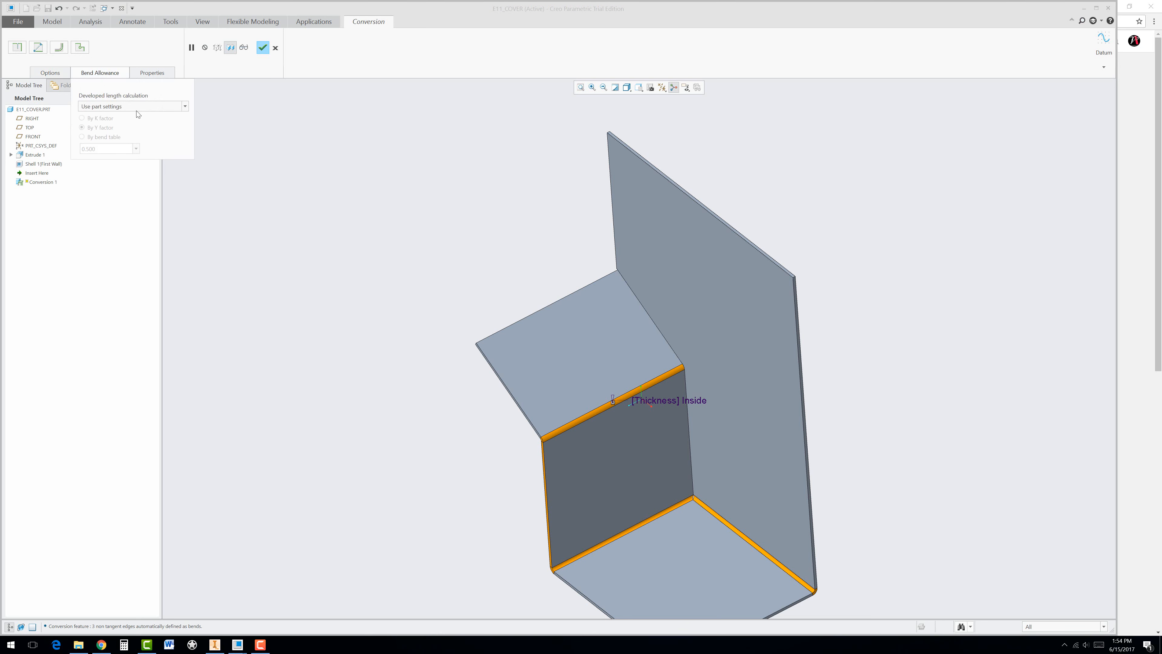
{"action": "left_click", "coordinate": [185, 106]}
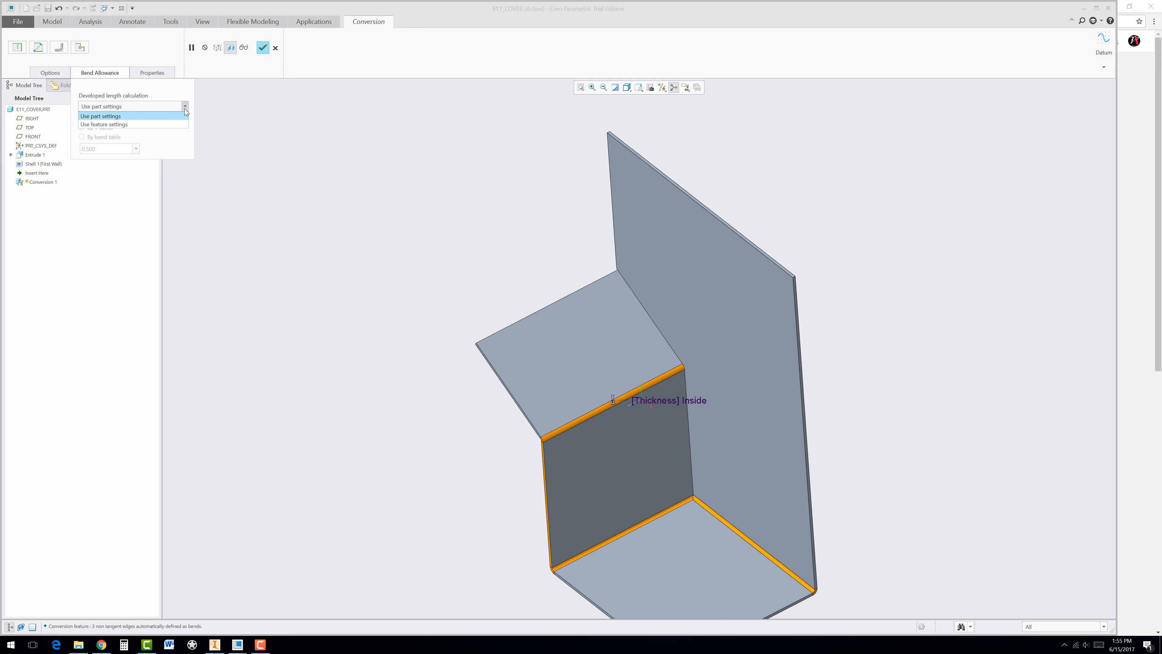
{"action": "left_click", "coordinate": [100, 115]}
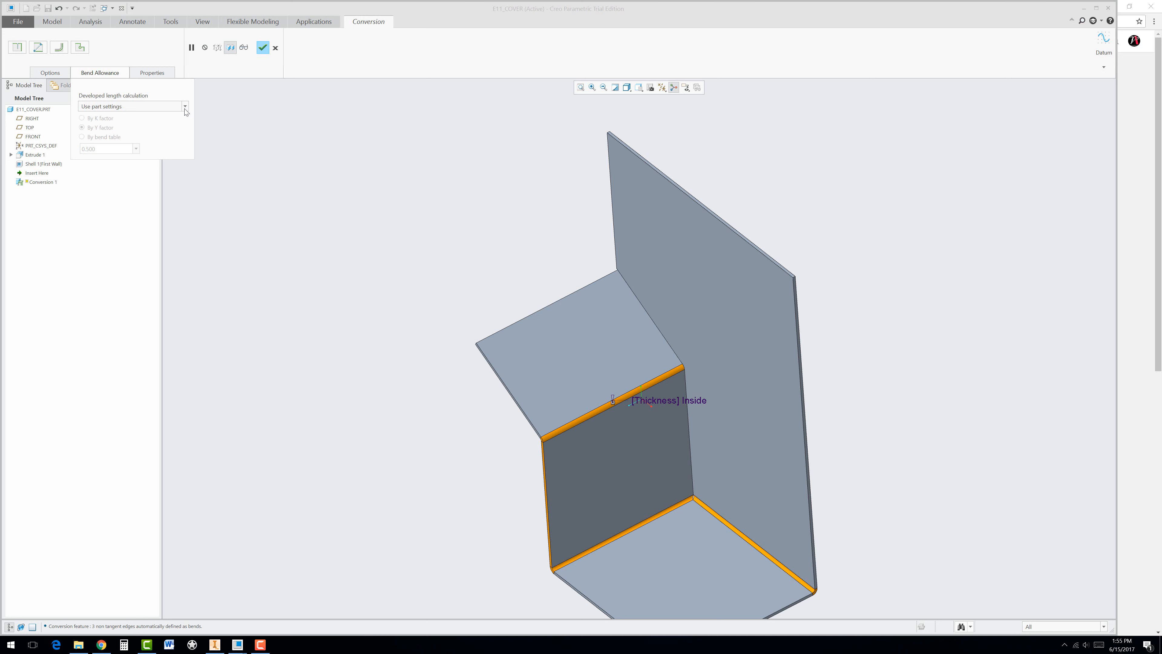
{"action": "mouse_move", "coordinate": [216, 163]}
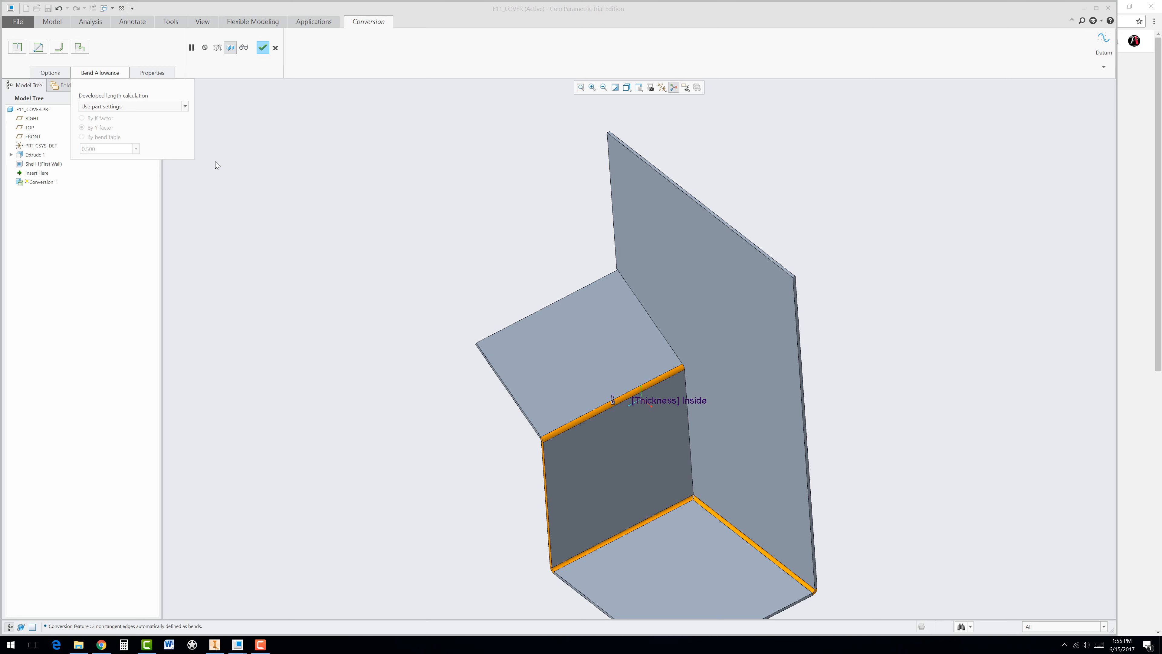
{"action": "mouse_move", "coordinate": [182, 131]}
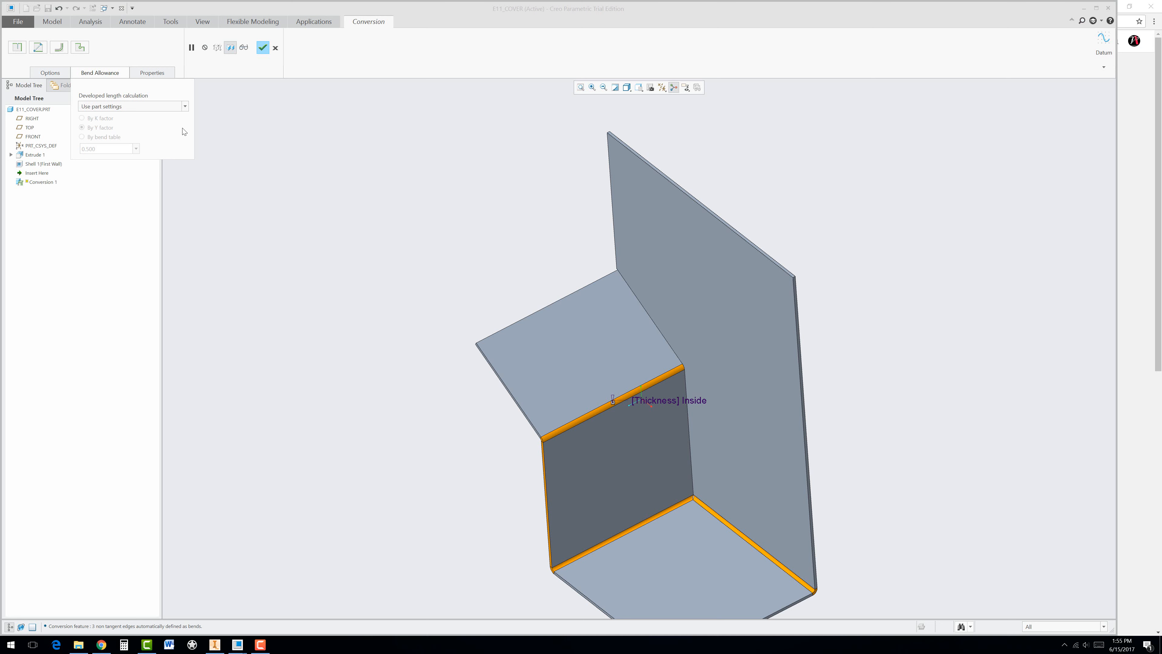
{"action": "mouse_move", "coordinate": [161, 80]}
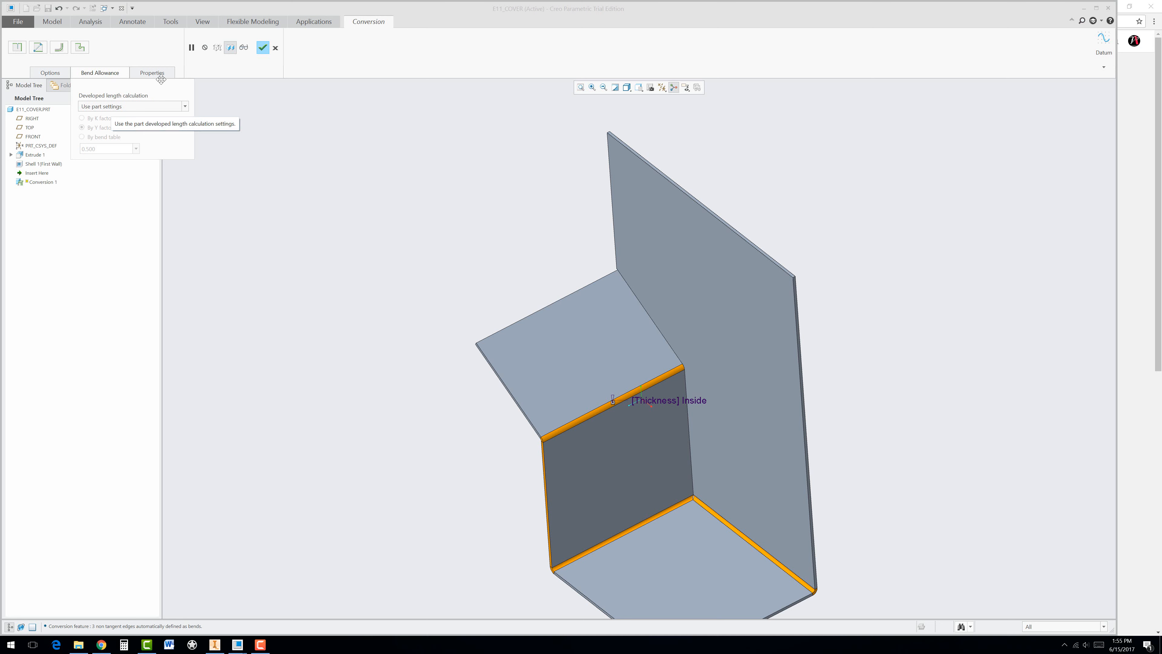
{"action": "mouse_move", "coordinate": [209, 61]}
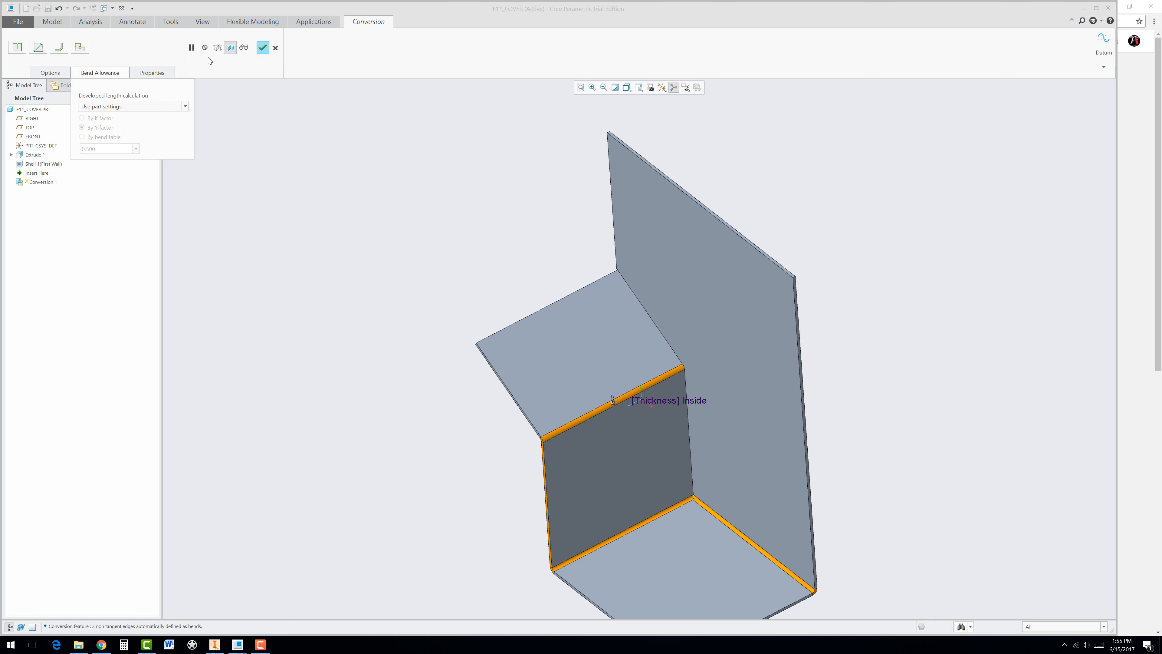
{"action": "mouse_move", "coordinate": [80, 47]}
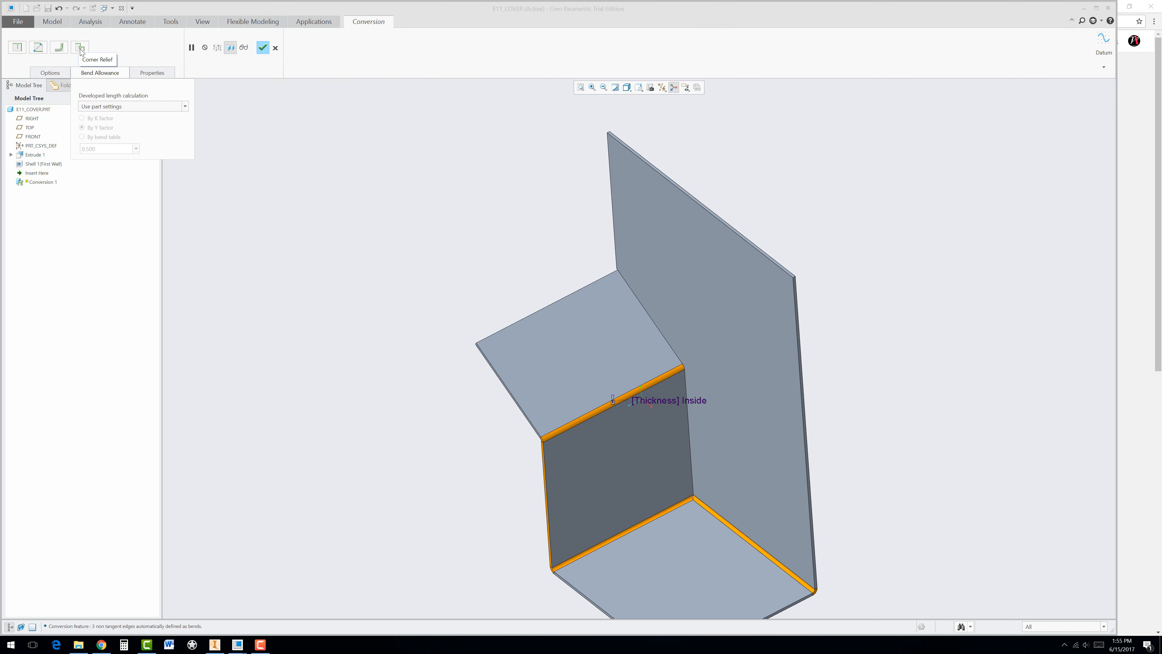
Add a corner relief at the inner corner, trying circular, rectangular and obround shapes
{"action": "left_click", "coordinate": [80, 48]}
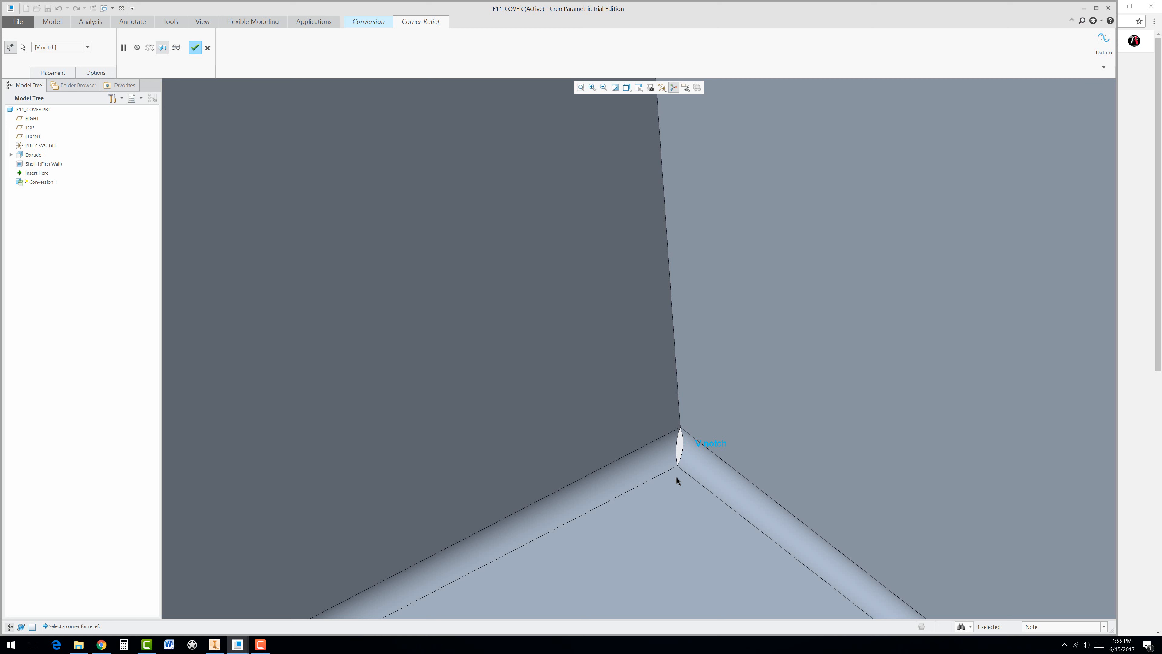
{"action": "mouse_move", "coordinate": [260, 209]}
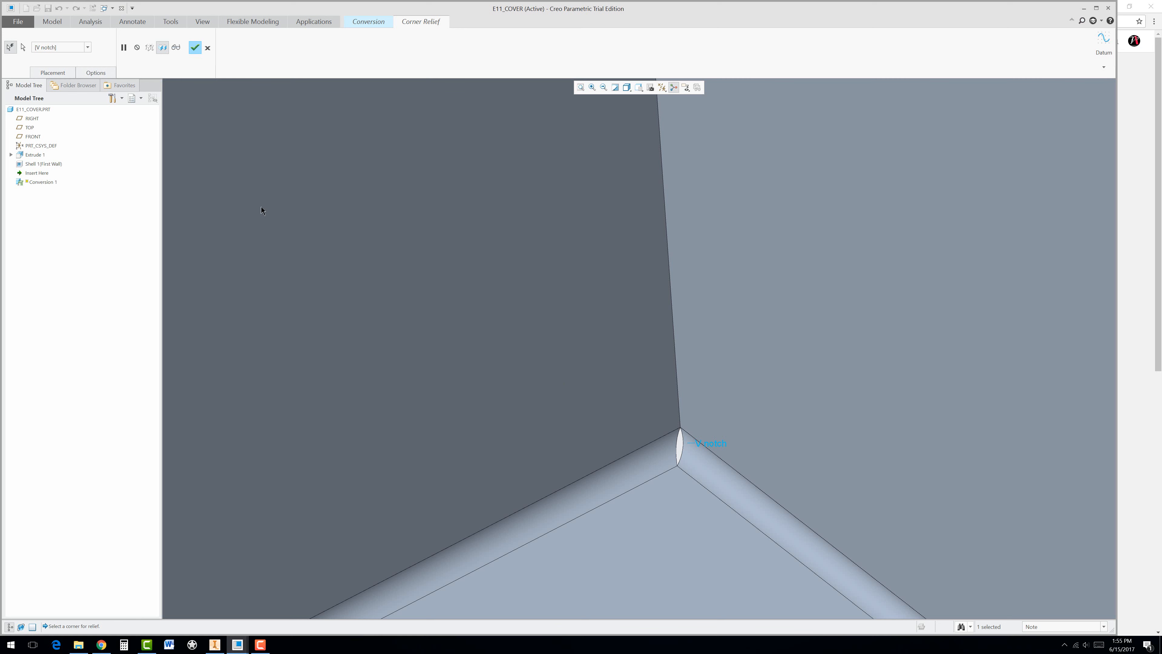
{"action": "left_click", "coordinate": [88, 47]}
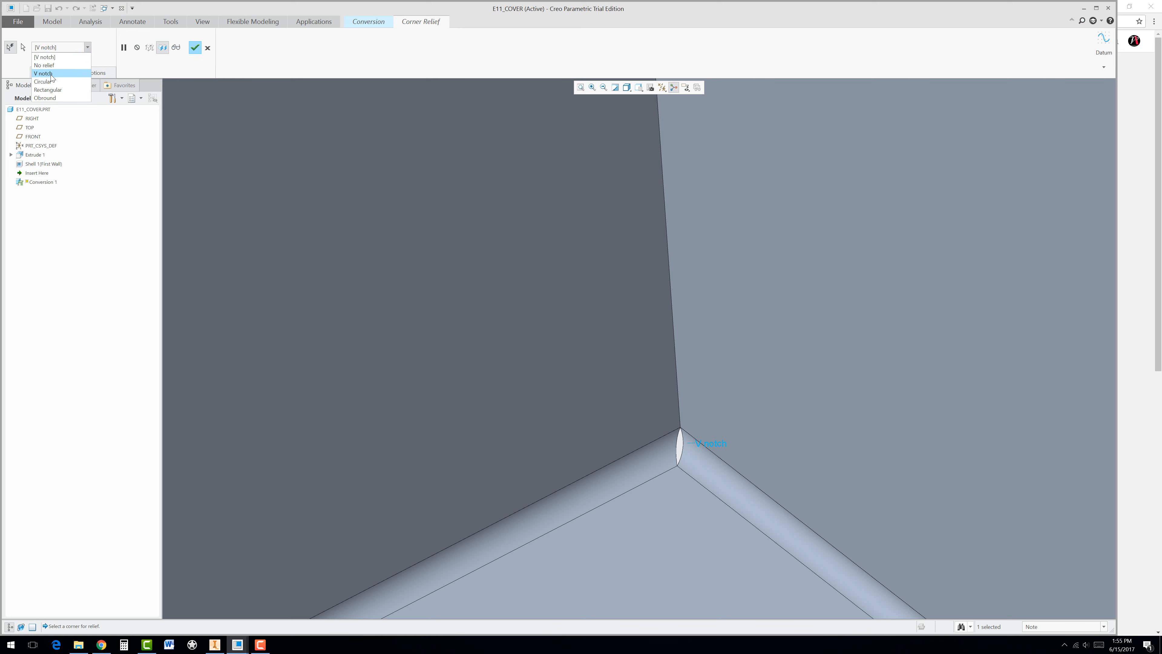
{"action": "left_click", "coordinate": [44, 81]}
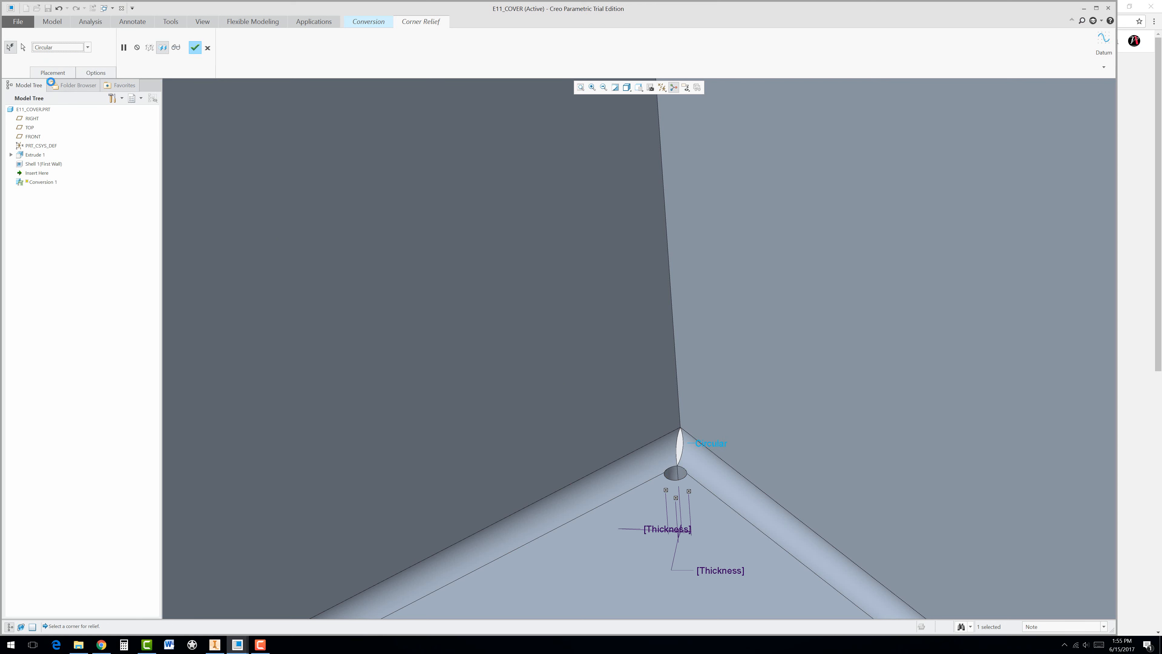
{"action": "left_click", "coordinate": [87, 47]}
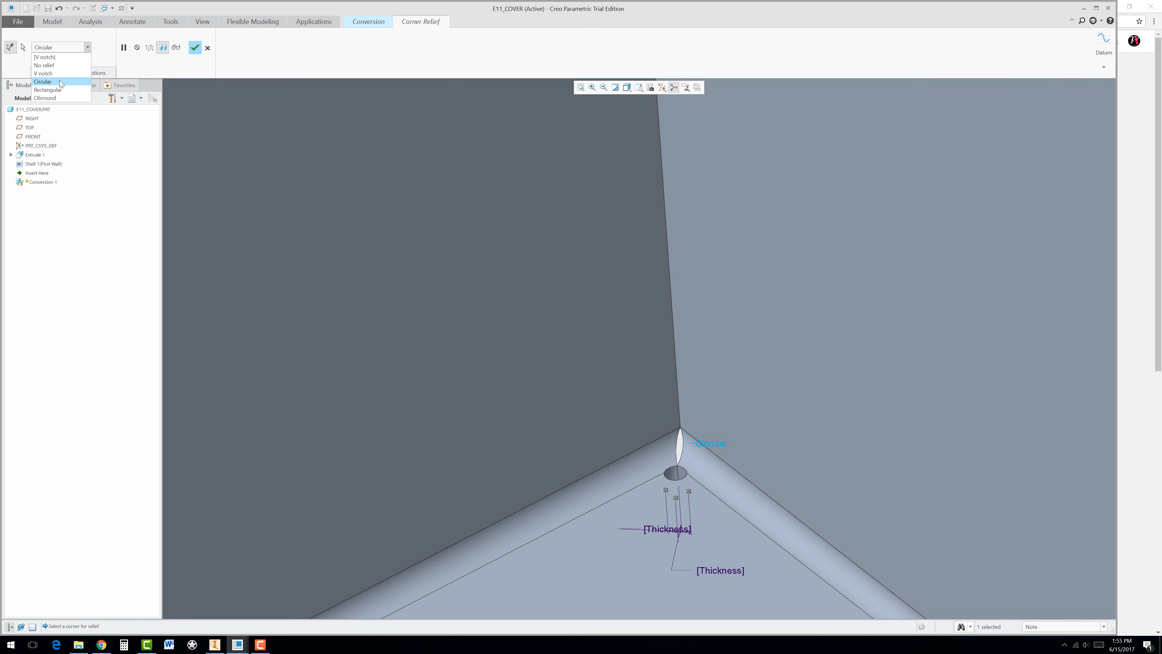
{"action": "left_click", "coordinate": [48, 90]}
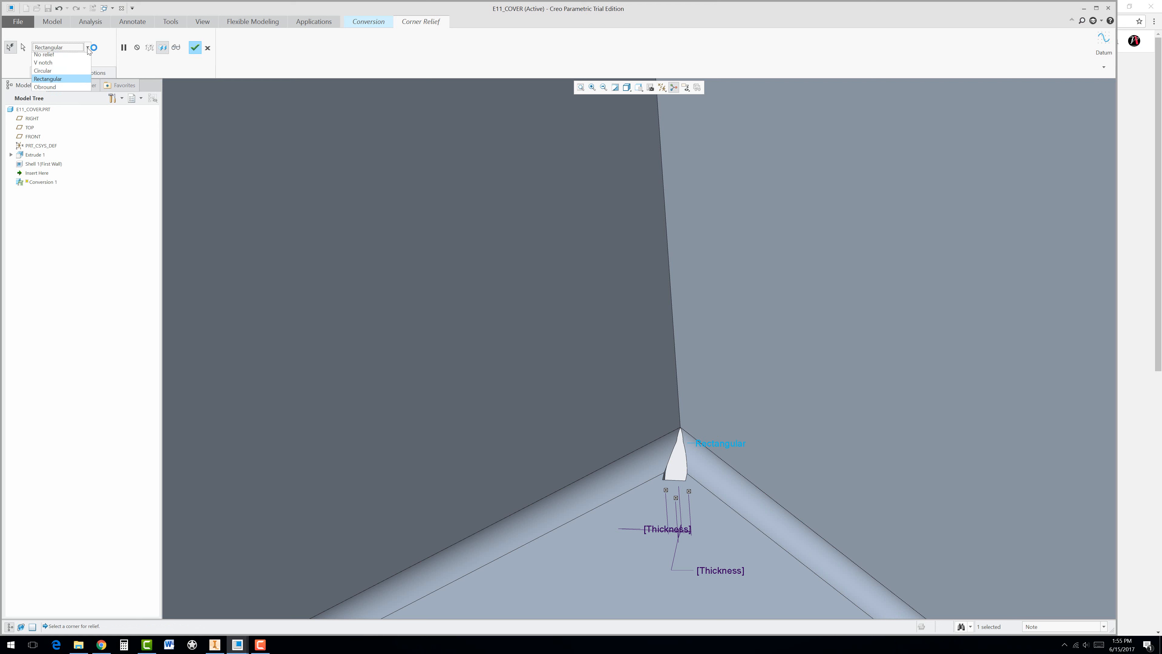
{"action": "left_click", "coordinate": [45, 87]}
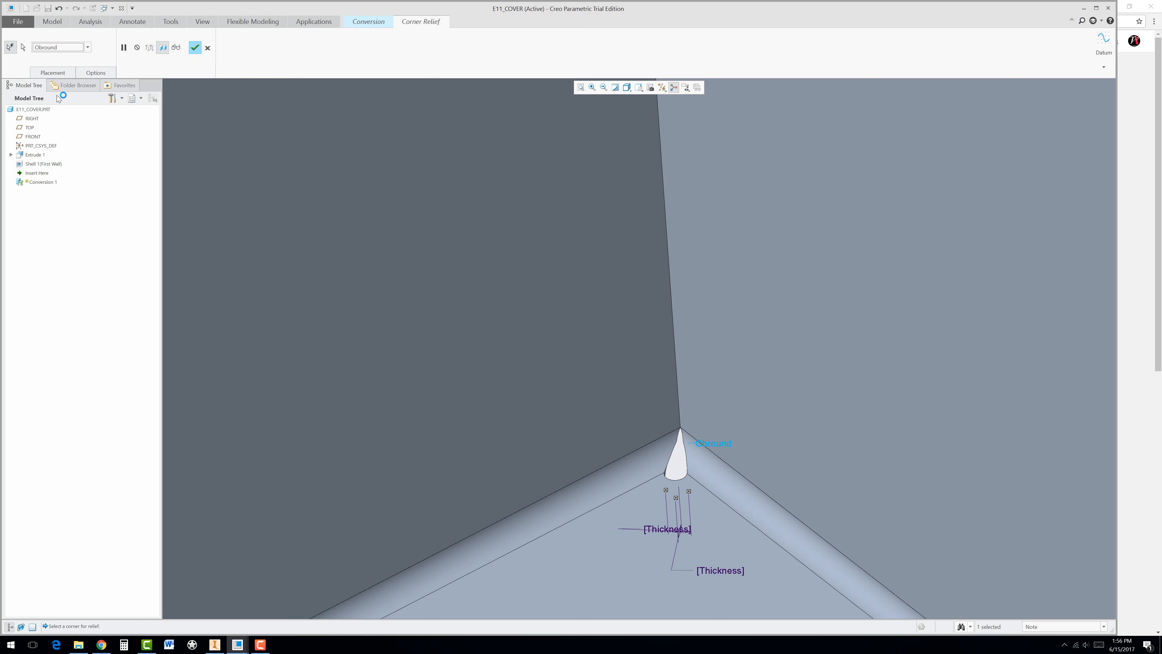
{"action": "mouse_move", "coordinate": [94, 54]}
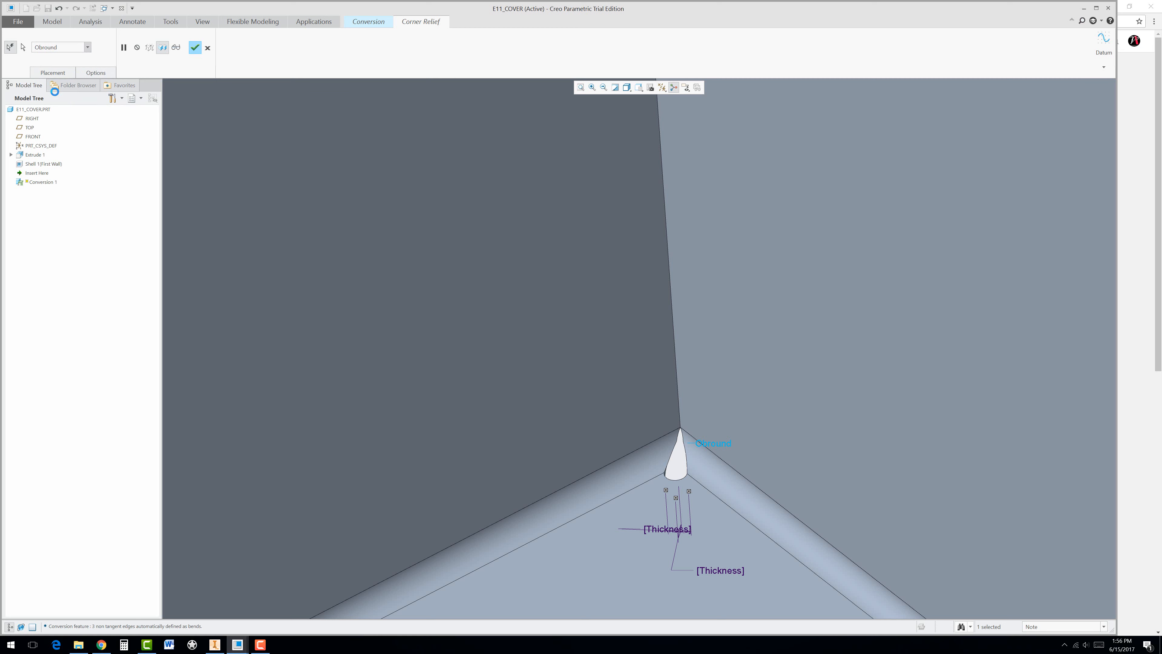
Settle the relief shape and finish the corner relief, returning to the Conversion
{"action": "left_click", "coordinate": [87, 47]}
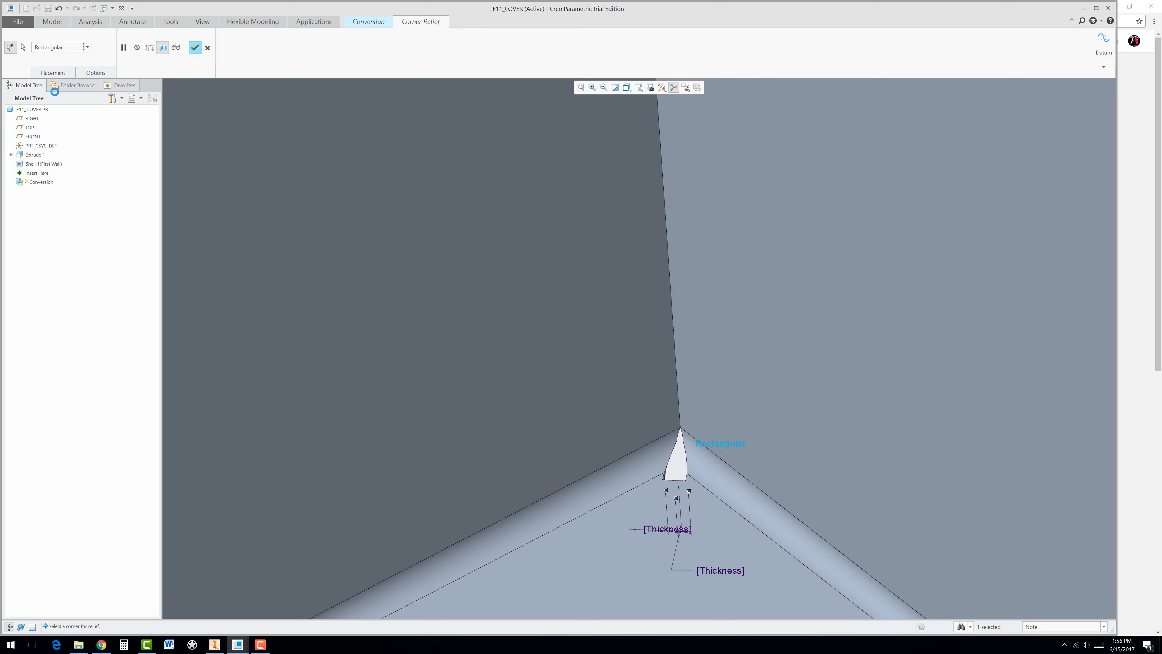
{"action": "left_click", "coordinate": [87, 48]}
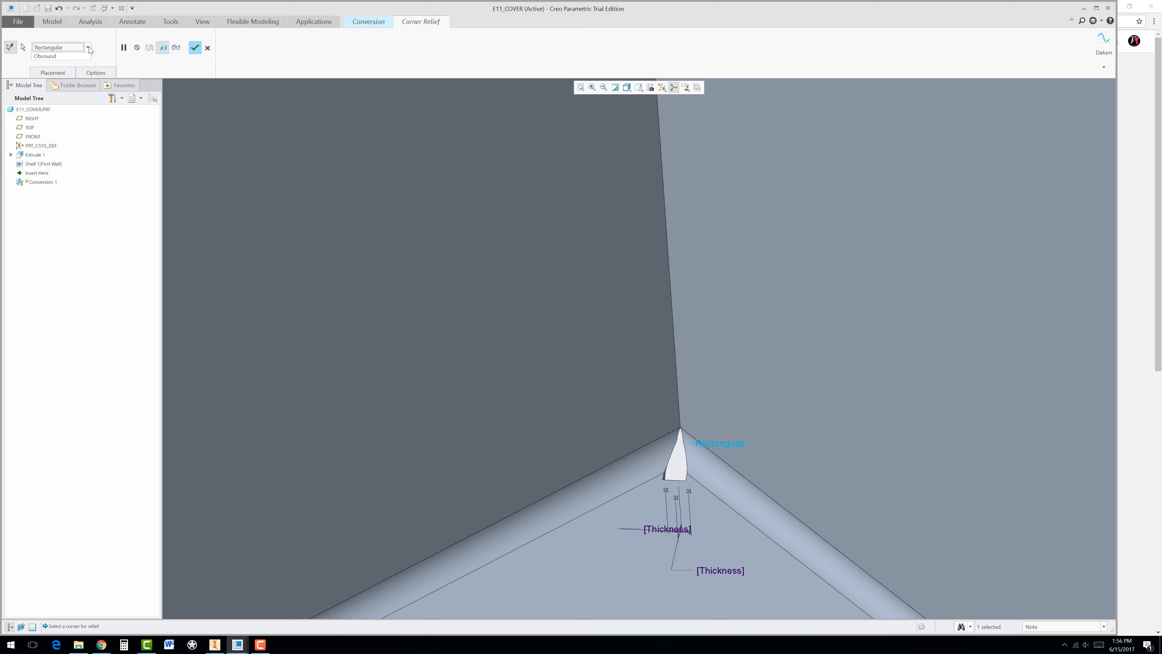
{"action": "left_click", "coordinate": [87, 47]}
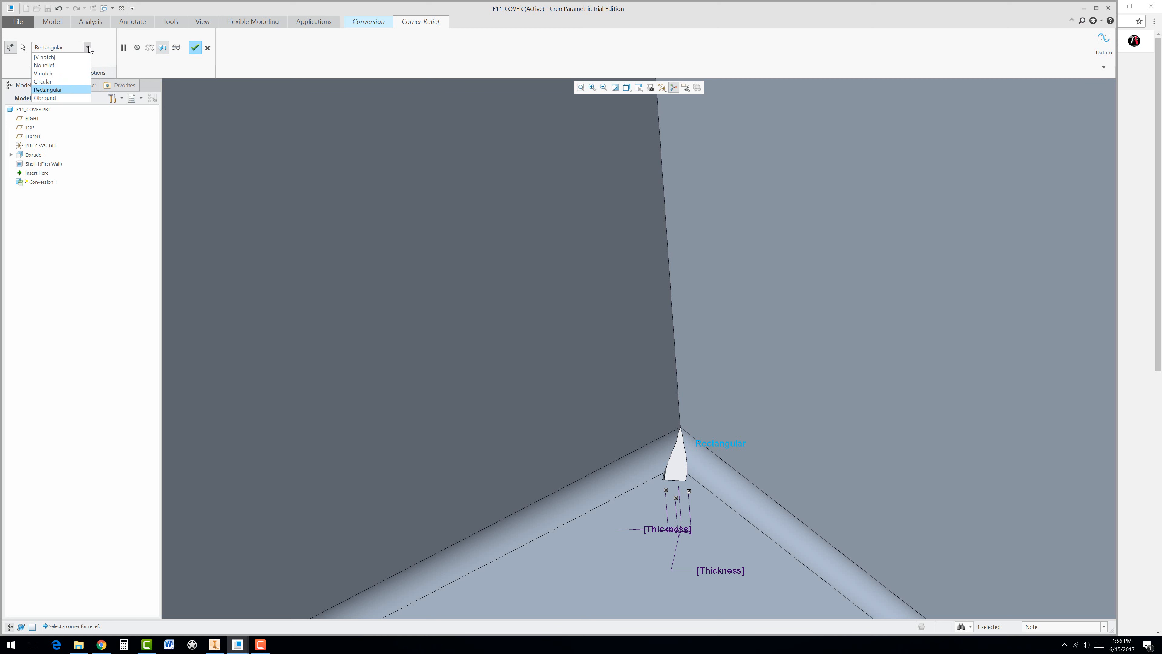
{"action": "mouse_move", "coordinate": [43, 81]}
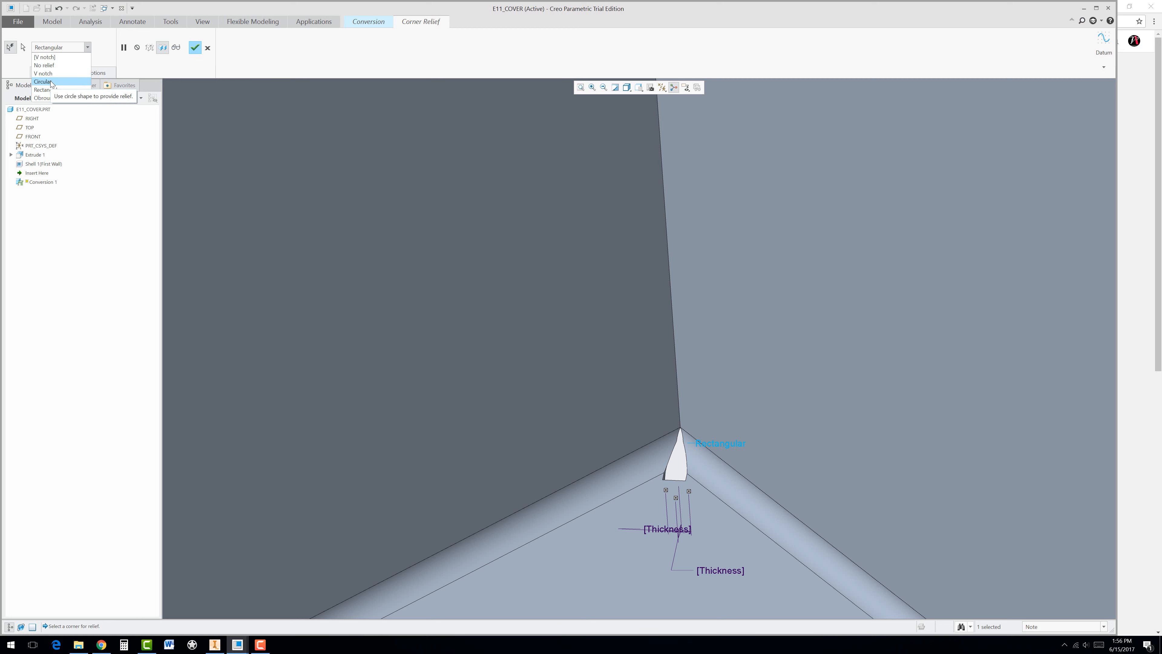
{"action": "mouse_move", "coordinate": [56, 68]}
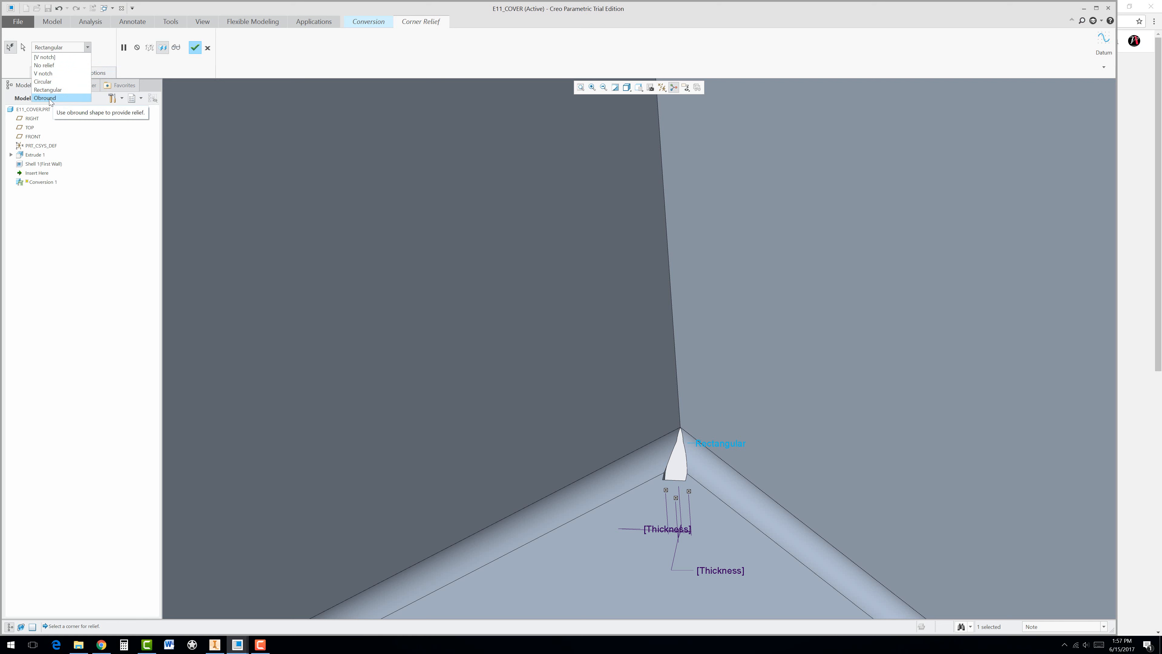
{"action": "left_click", "coordinate": [44, 98]}
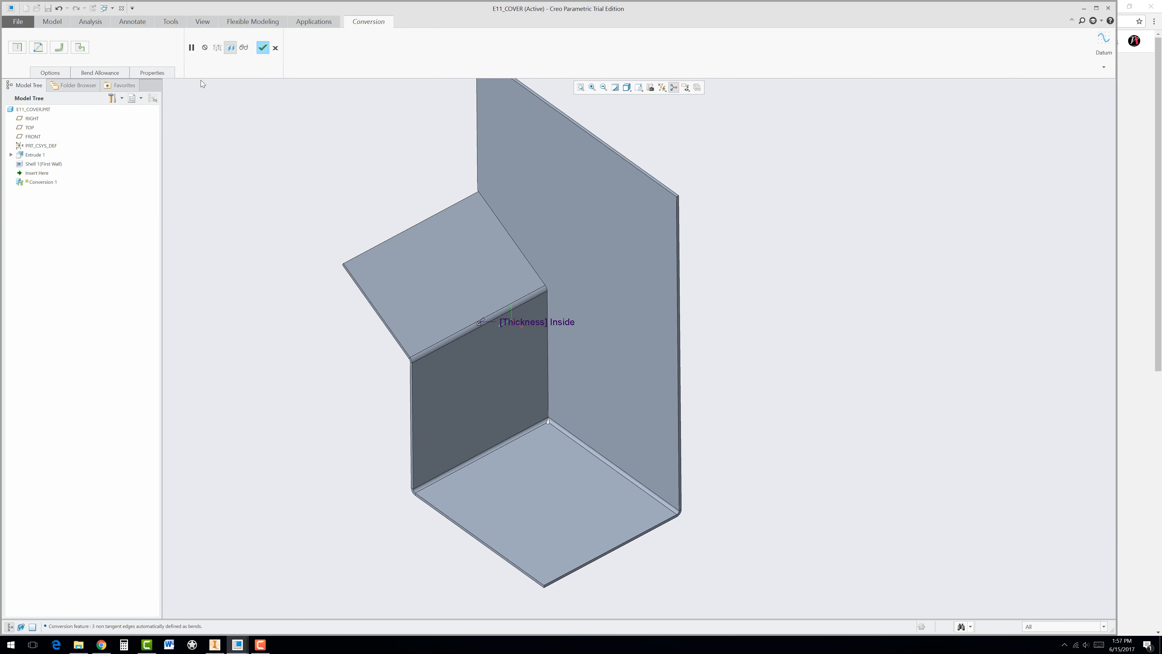
{"action": "mouse_move", "coordinate": [263, 50]}
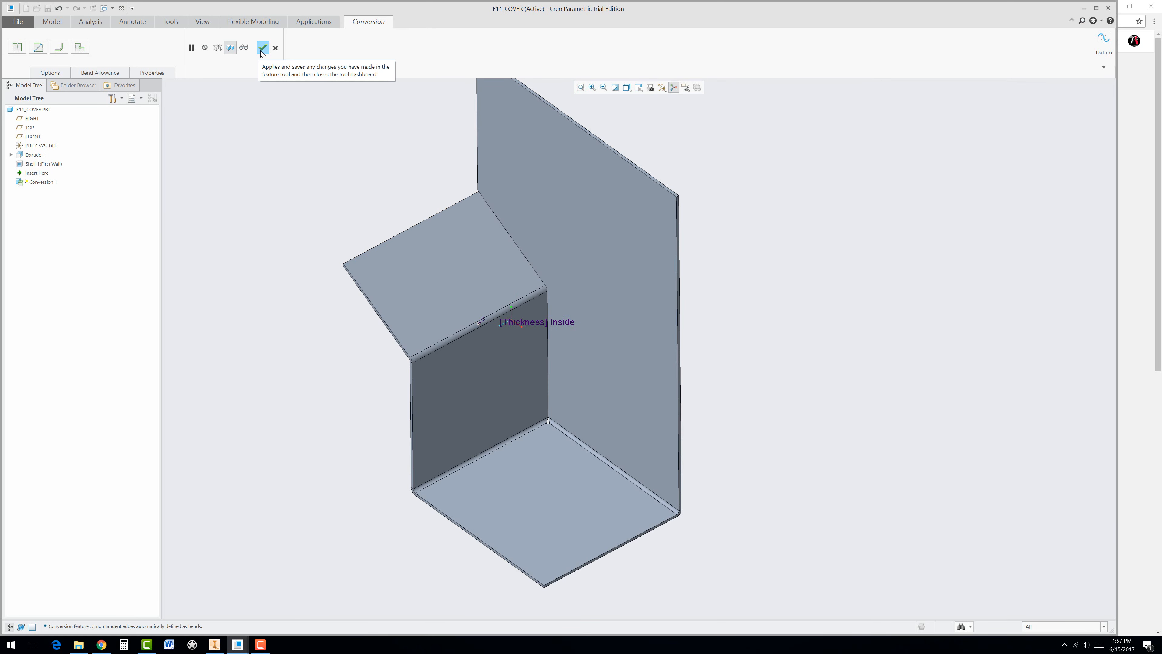
Apply the Conversion so E11_COVER becomes a sheet metal part
{"action": "left_click", "coordinate": [263, 47]}
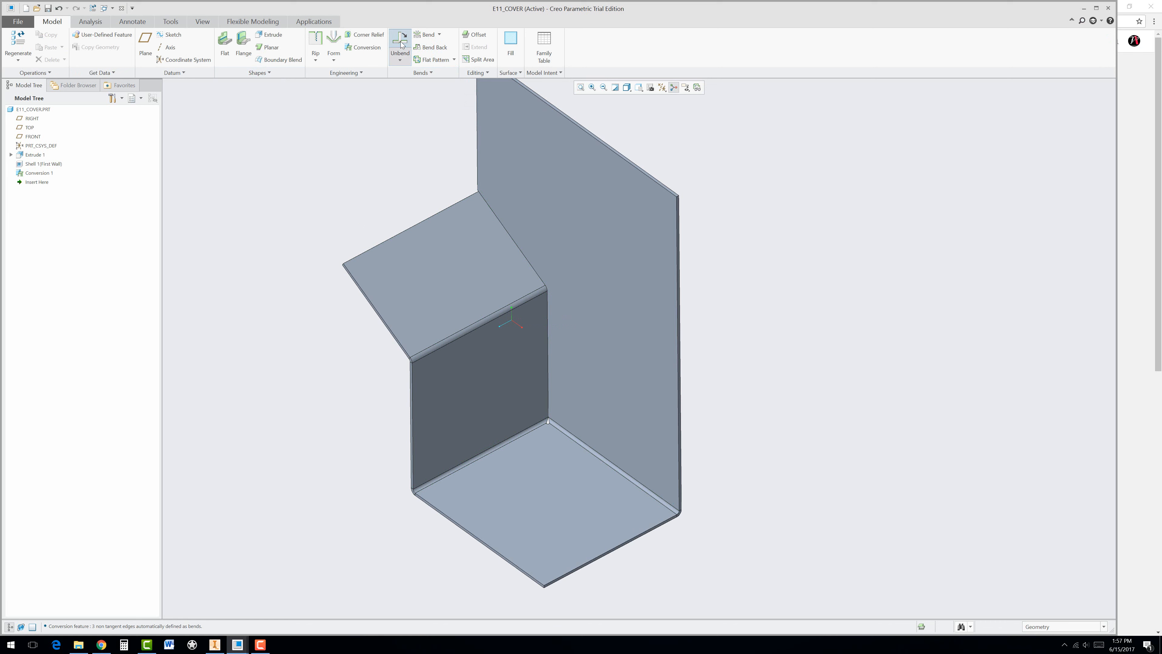
Unbend the cover into its flat pattern with the bottom face fixed
{"action": "left_click", "coordinate": [400, 39]}
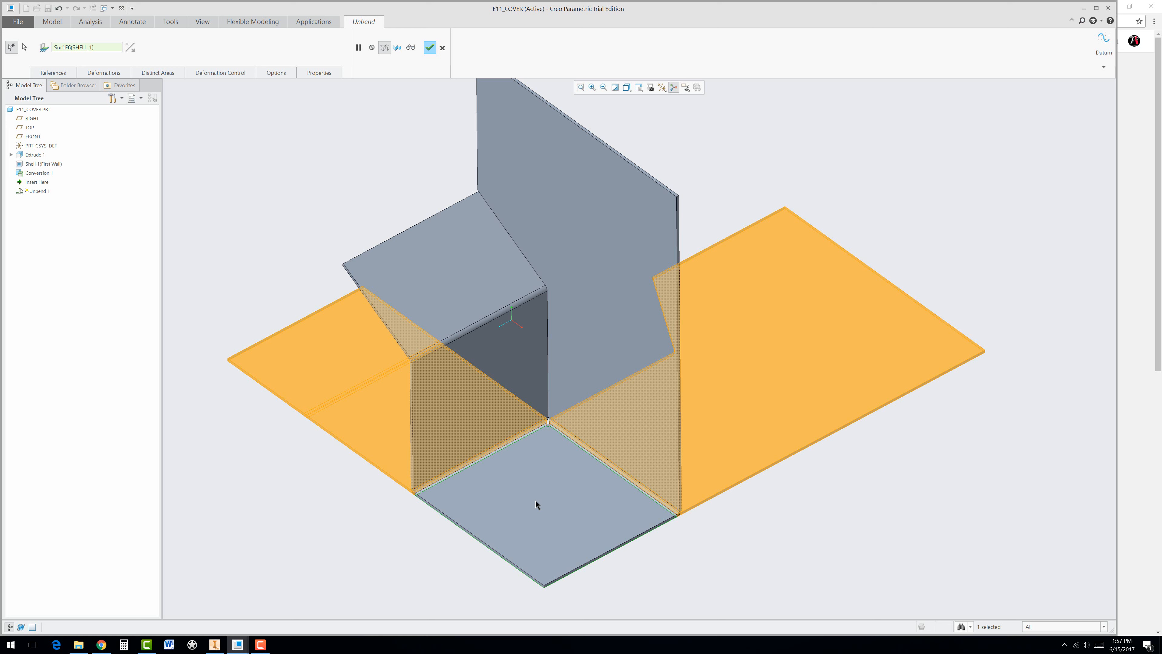
{"action": "mouse_move", "coordinate": [139, 69]}
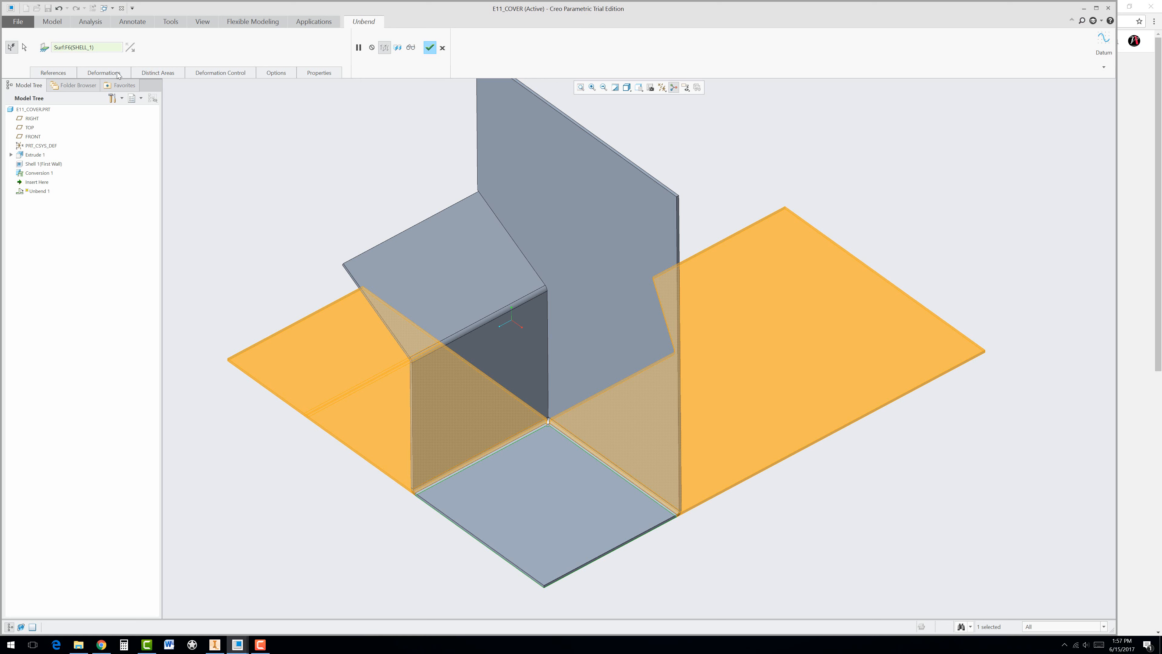
{"action": "mouse_move", "coordinate": [430, 54]}
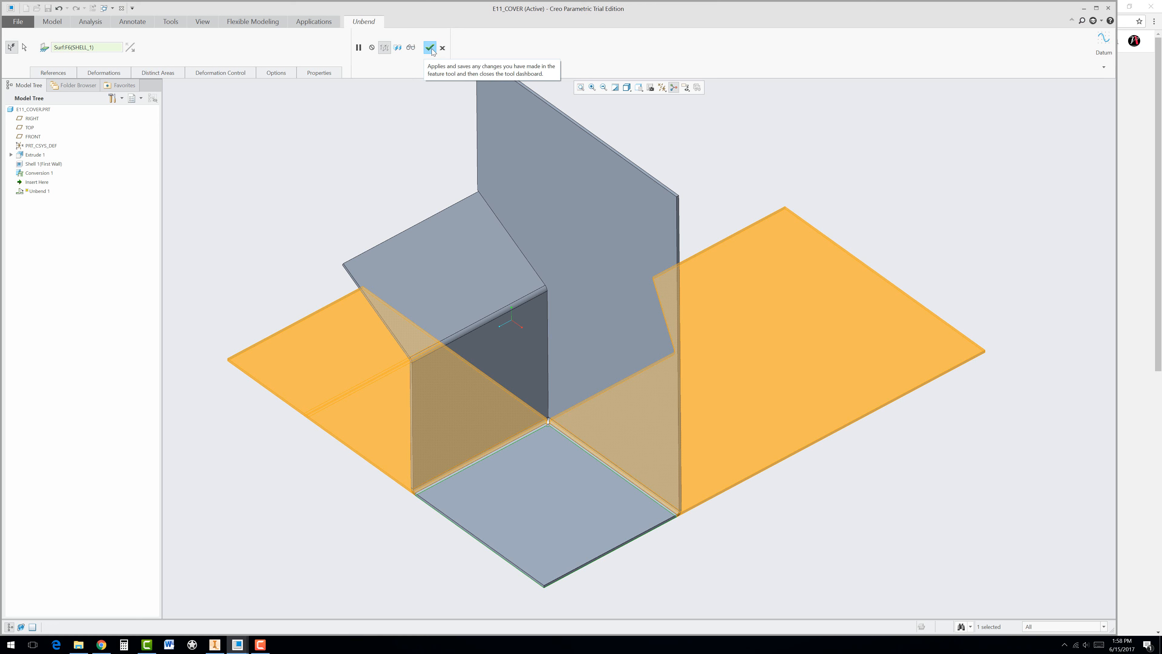
{"action": "left_click", "coordinate": [430, 47]}
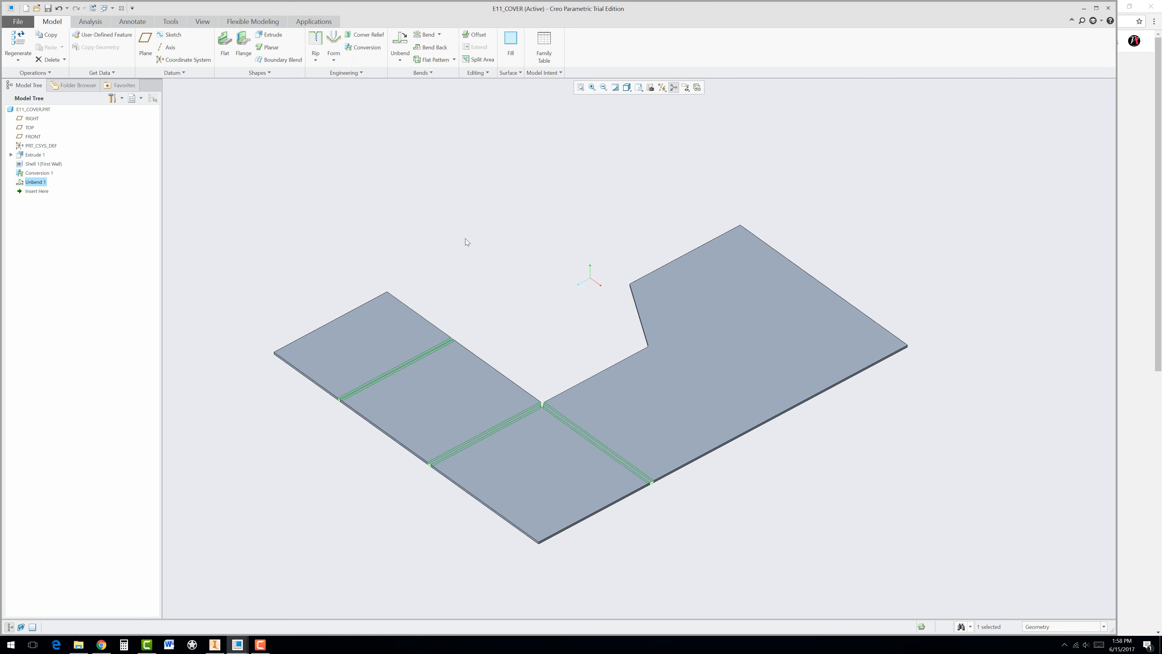
Begin an extrude sketched on the bottom panel of the flattened sheet
{"action": "left_click", "coordinate": [350, 542]}
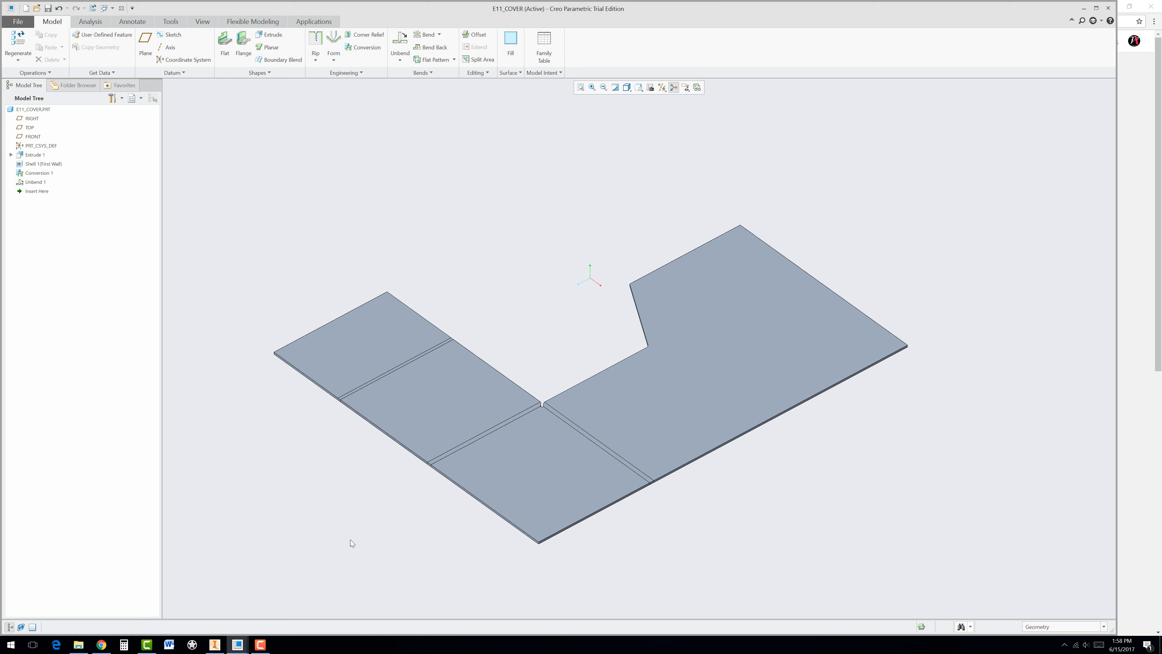
{"action": "mouse_move", "coordinate": [429, 98]}
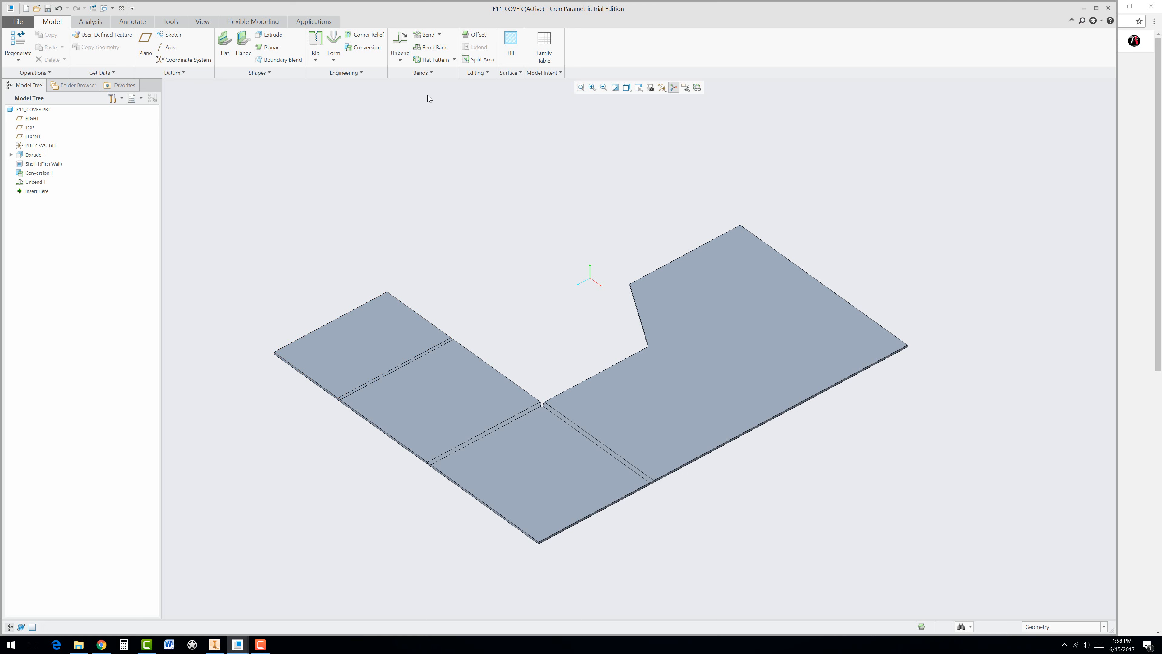
{"action": "mouse_move", "coordinate": [481, 436]}
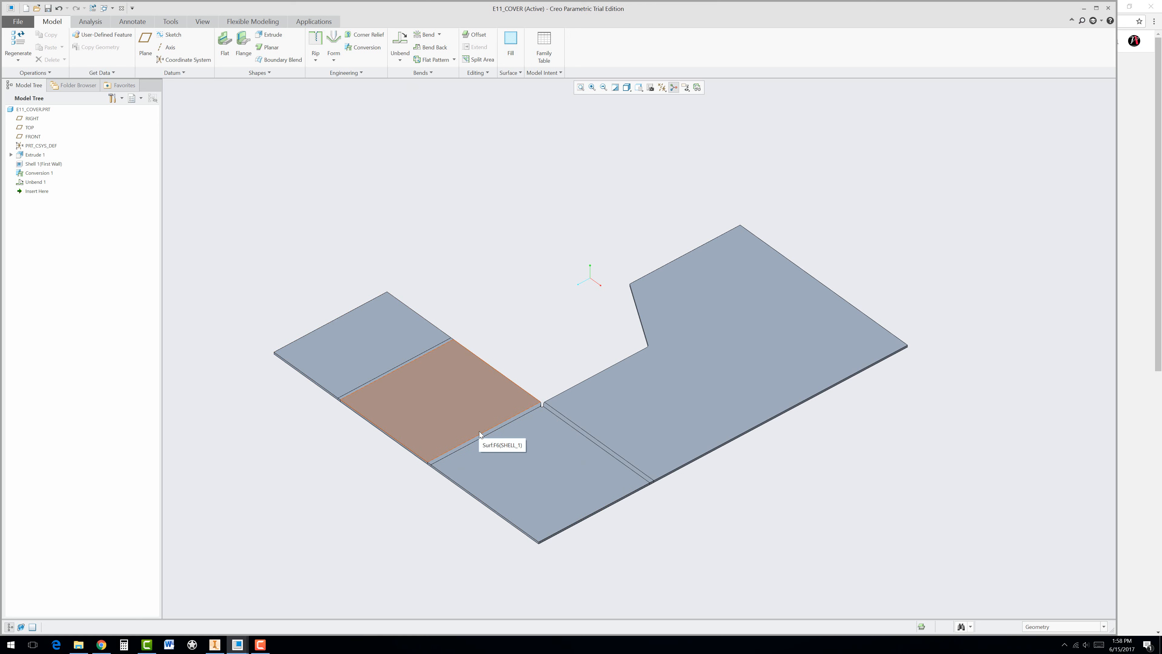
{"action": "mouse_move", "coordinate": [476, 423]}
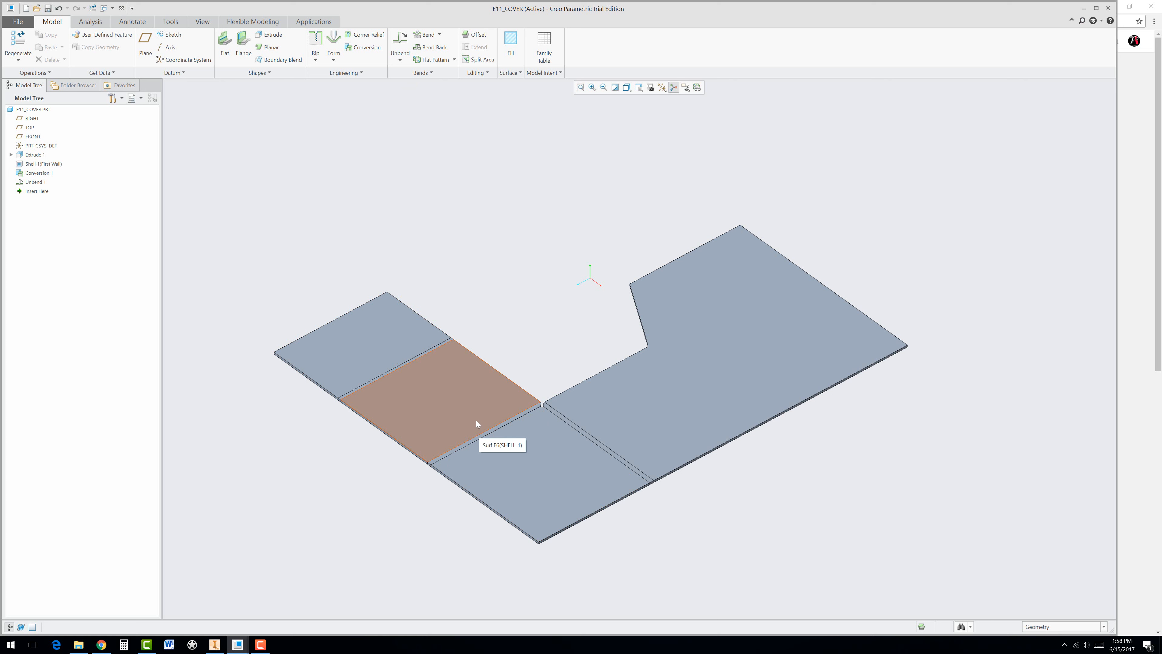
{"action": "mouse_move", "coordinate": [469, 423]}
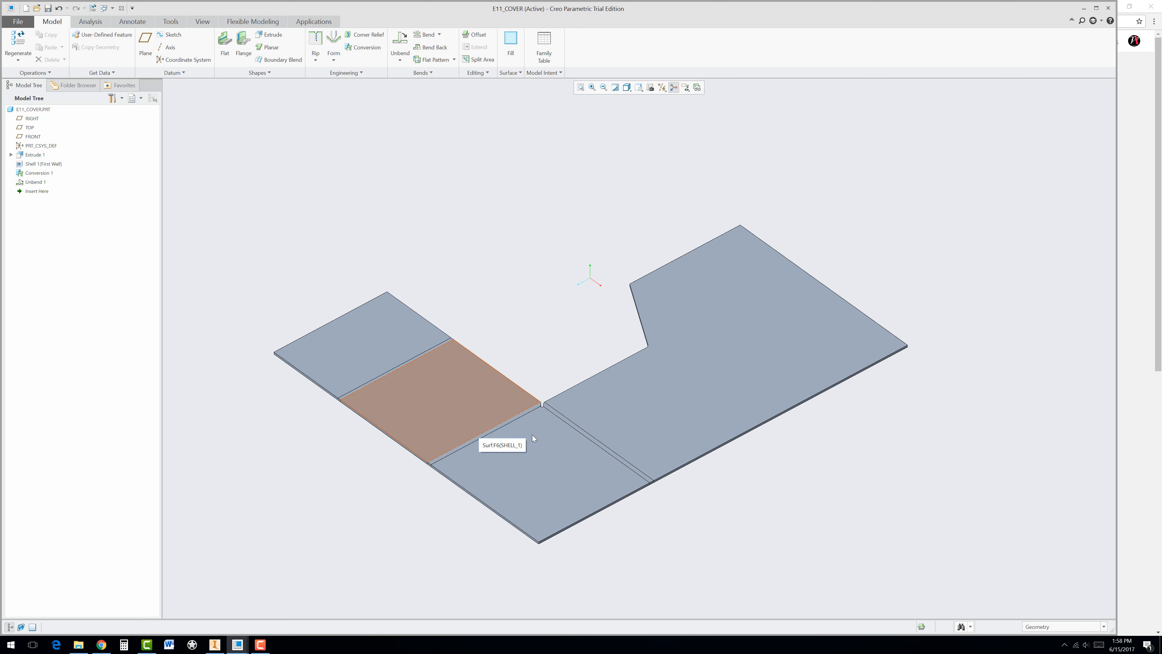
{"action": "mouse_move", "coordinate": [568, 449]}
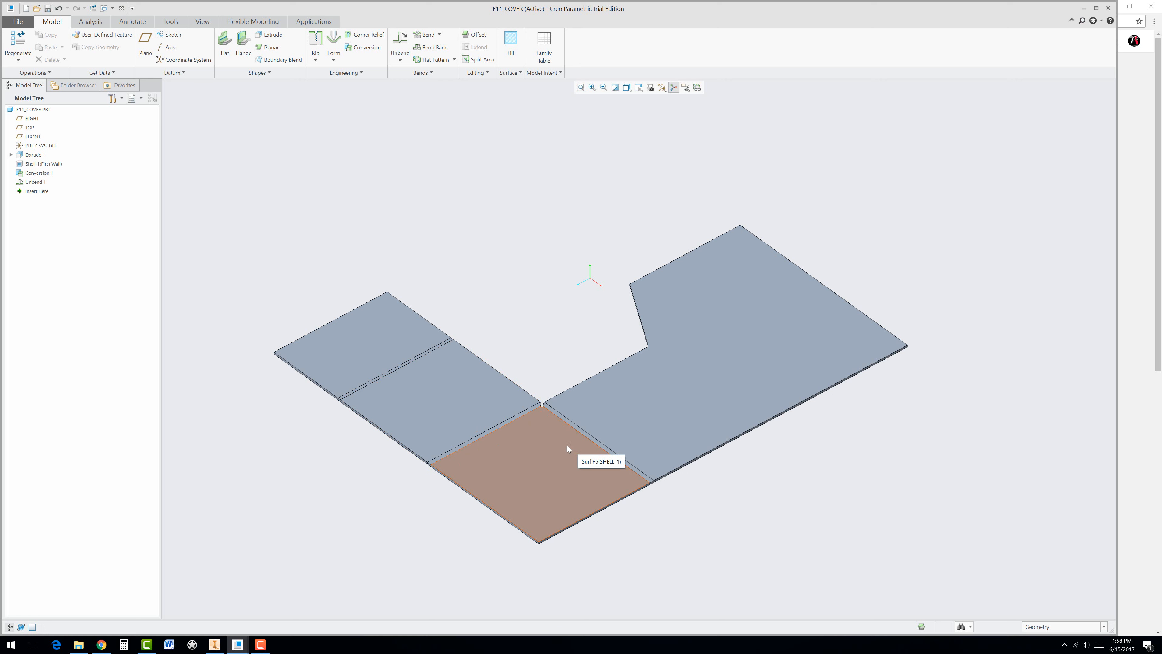
{"action": "left_click", "coordinate": [568, 448]}
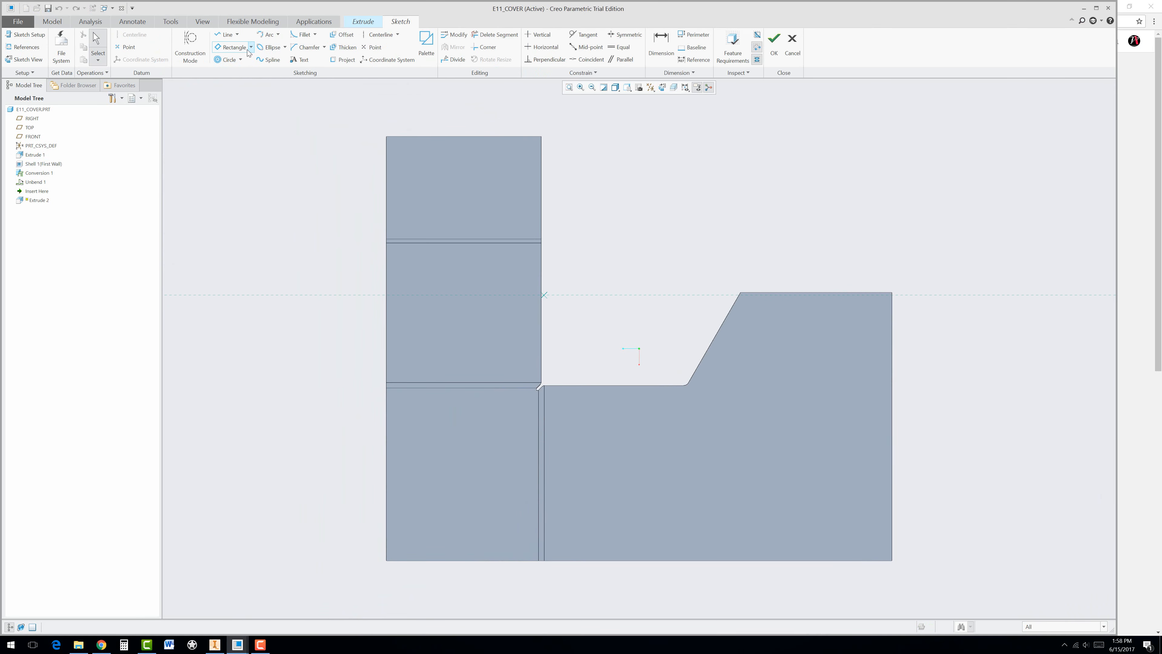
Sketch a 2.500 by 0.125 slot rectangle across the bend line and finish the sketch
{"action": "left_click", "coordinate": [250, 47]}
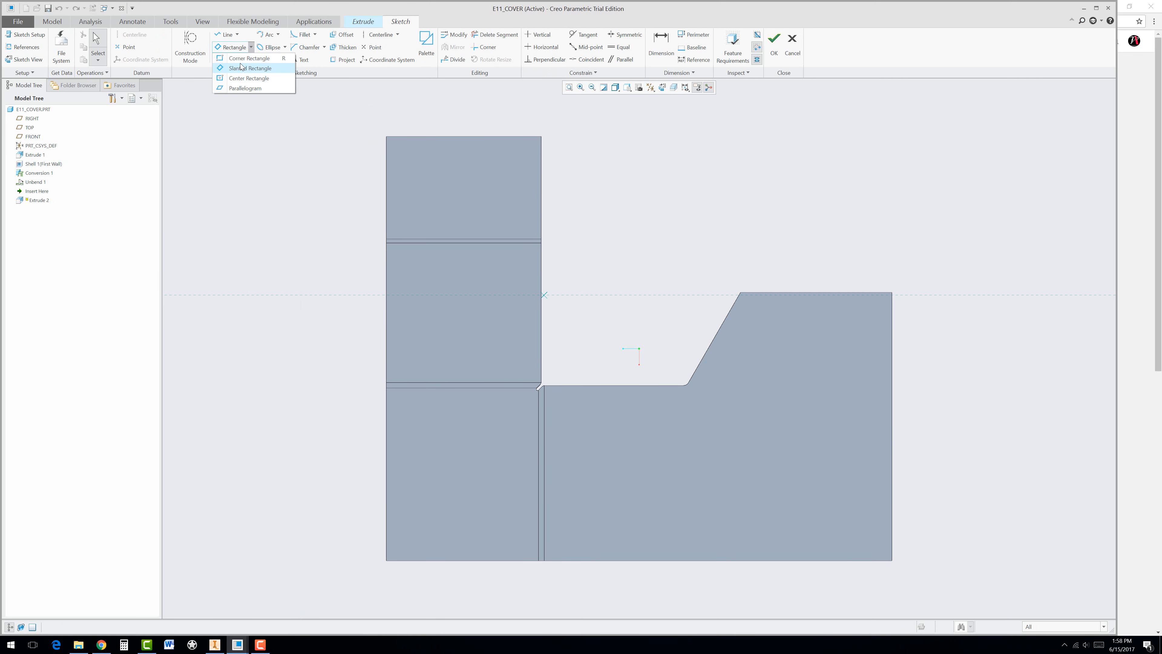
{"action": "left_click", "coordinate": [249, 68]}
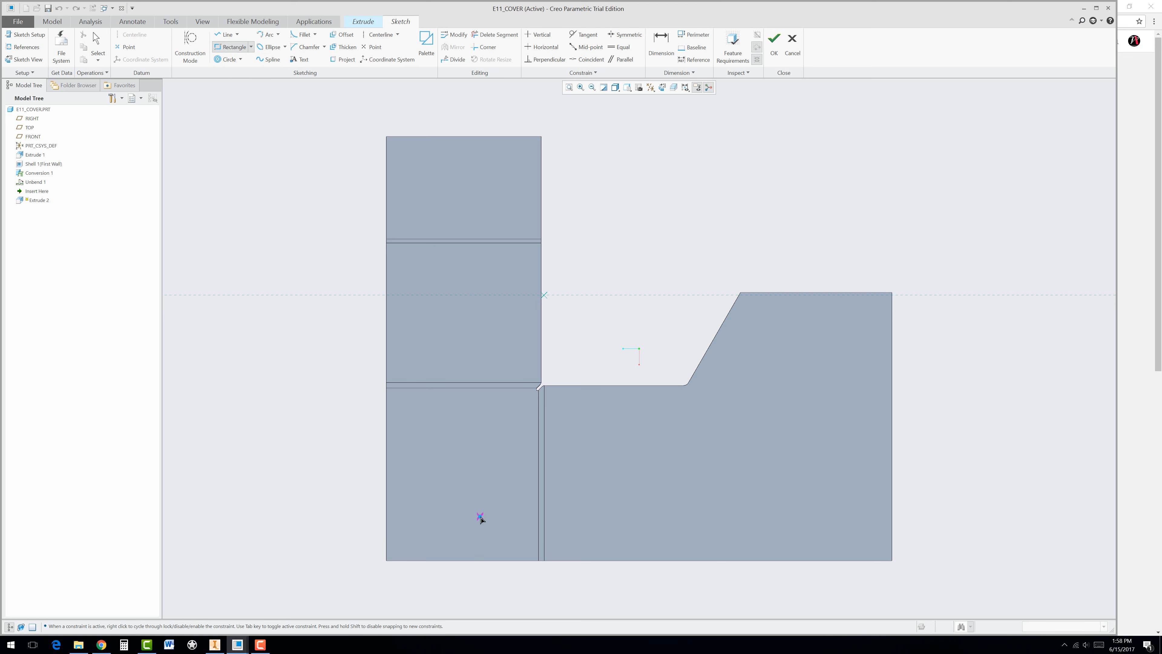
{"action": "left_click_drag", "start_coordinate": [480, 517], "coordinate": [580, 520]}
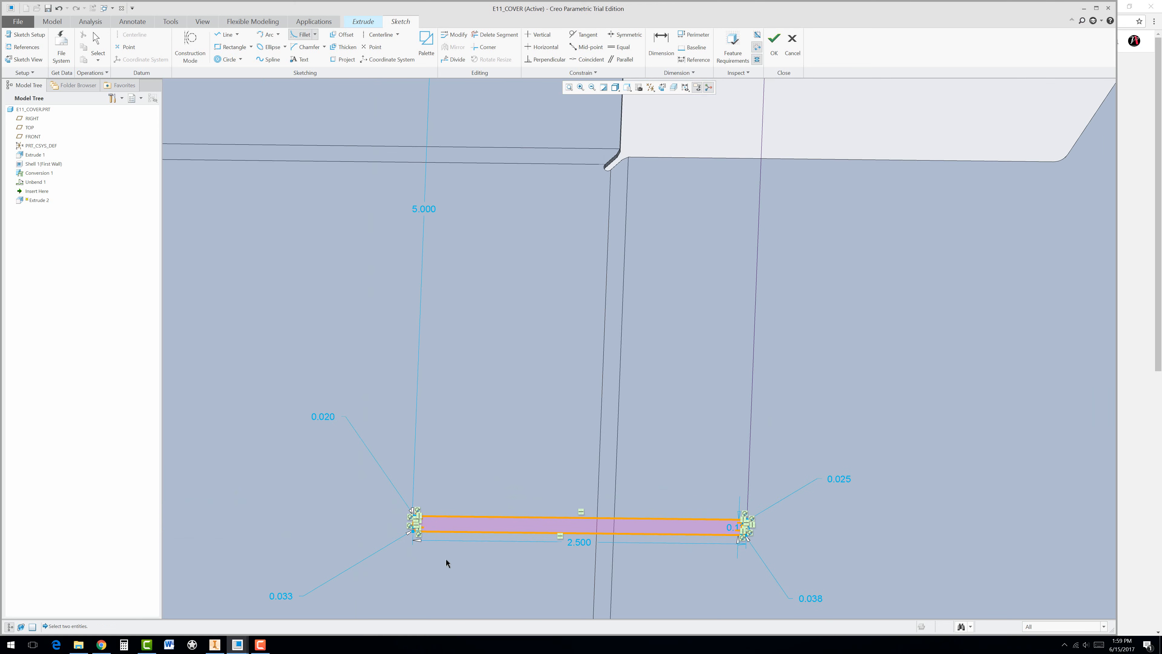
{"action": "mouse_move", "coordinate": [395, 515]}
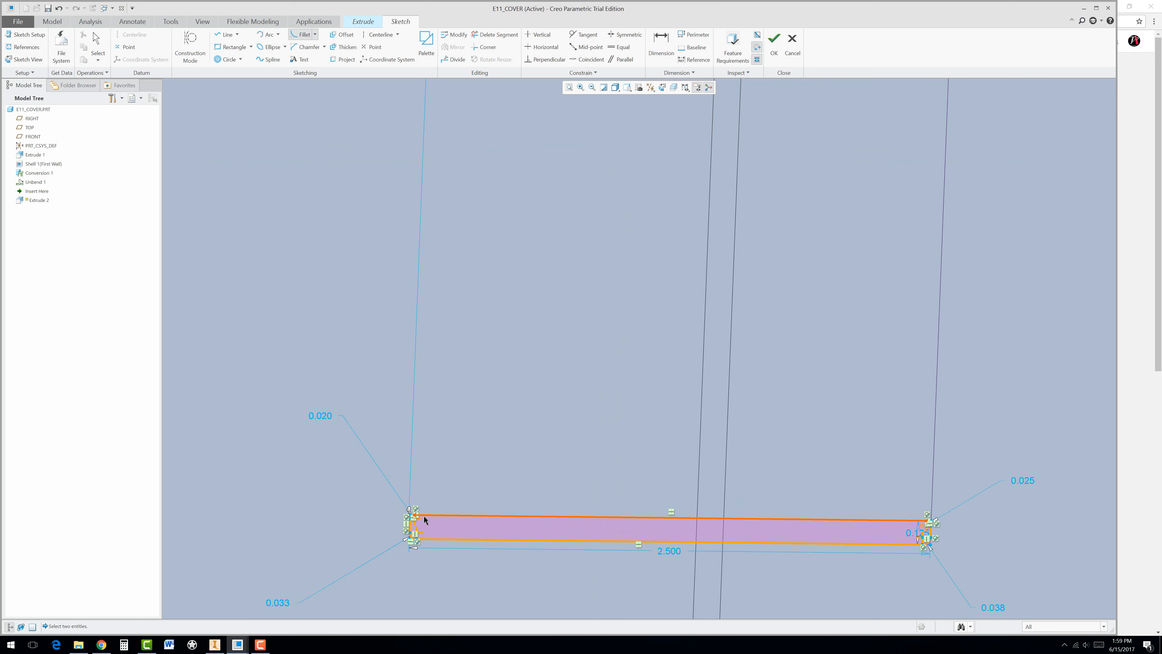
{"action": "left_click", "coordinate": [618, 47]}
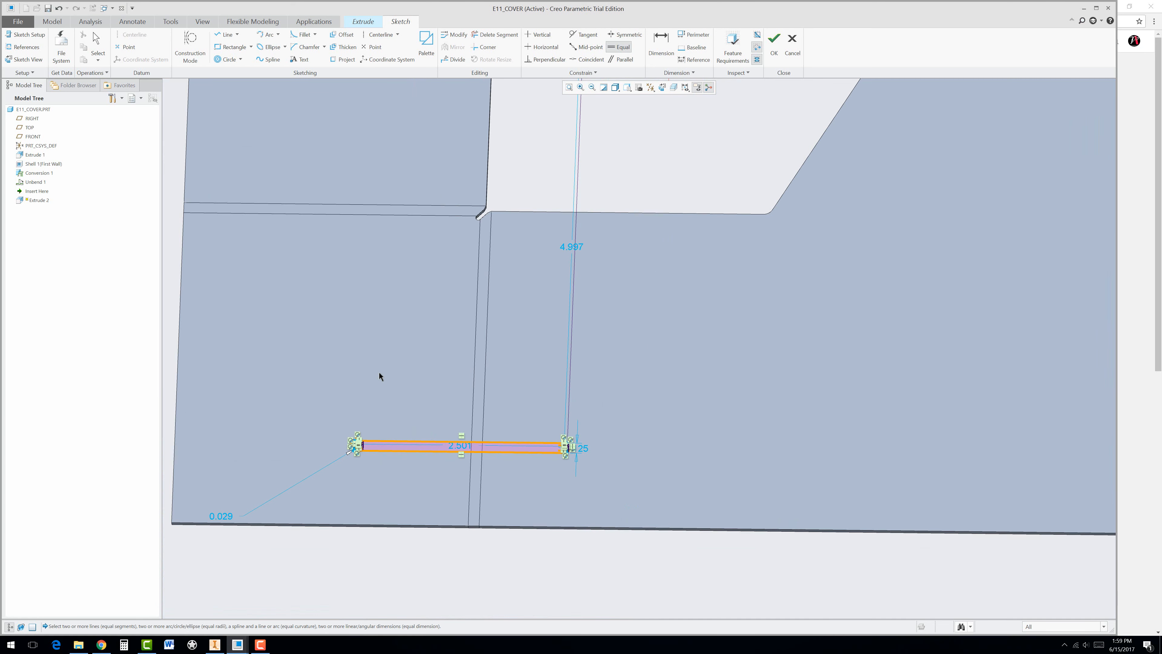
{"action": "left_click", "coordinate": [774, 37]}
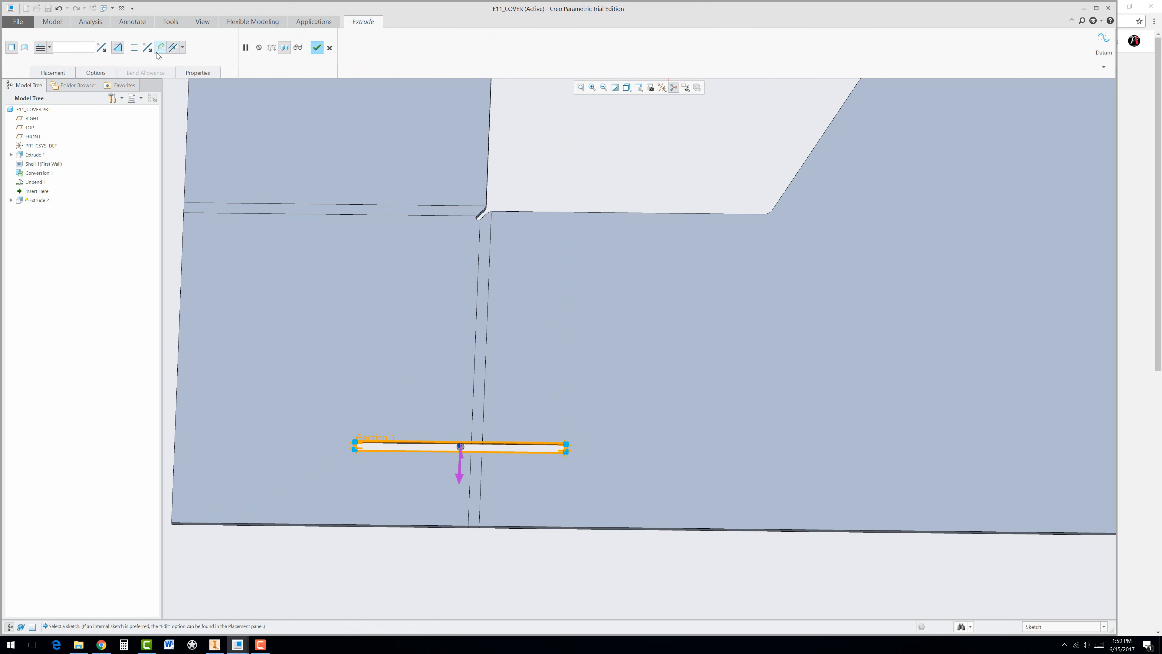
{"action": "mouse_move", "coordinate": [159, 47]}
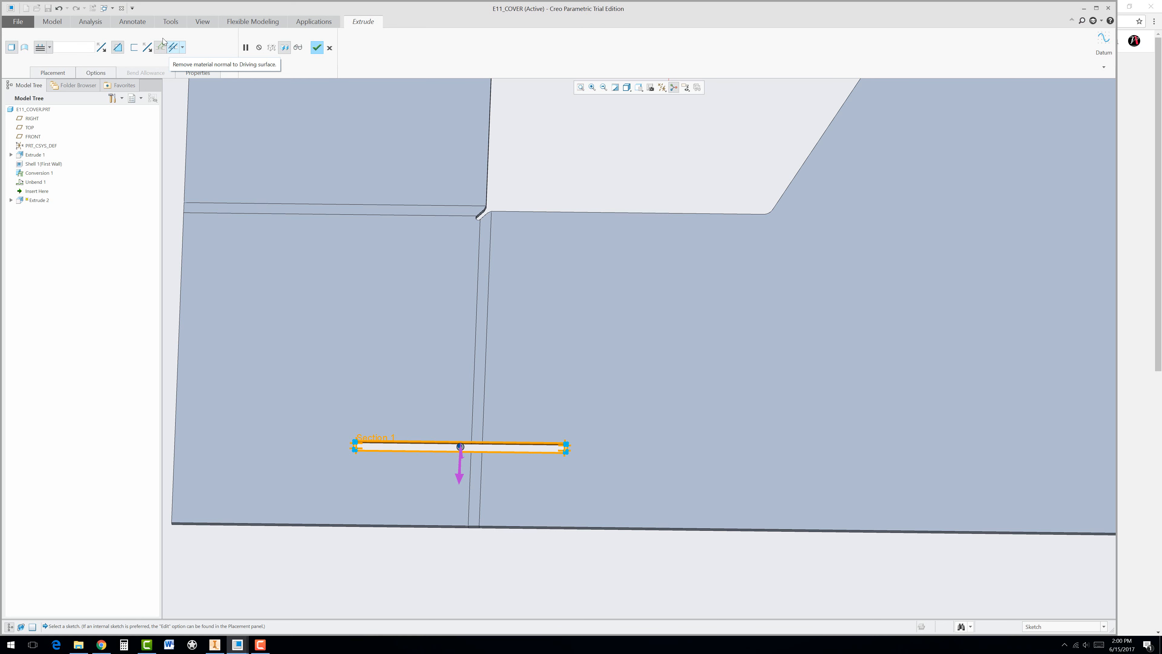
Cut the slot through the sheet with Remove Material normal to the driving surface
{"action": "left_click", "coordinate": [53, 72]}
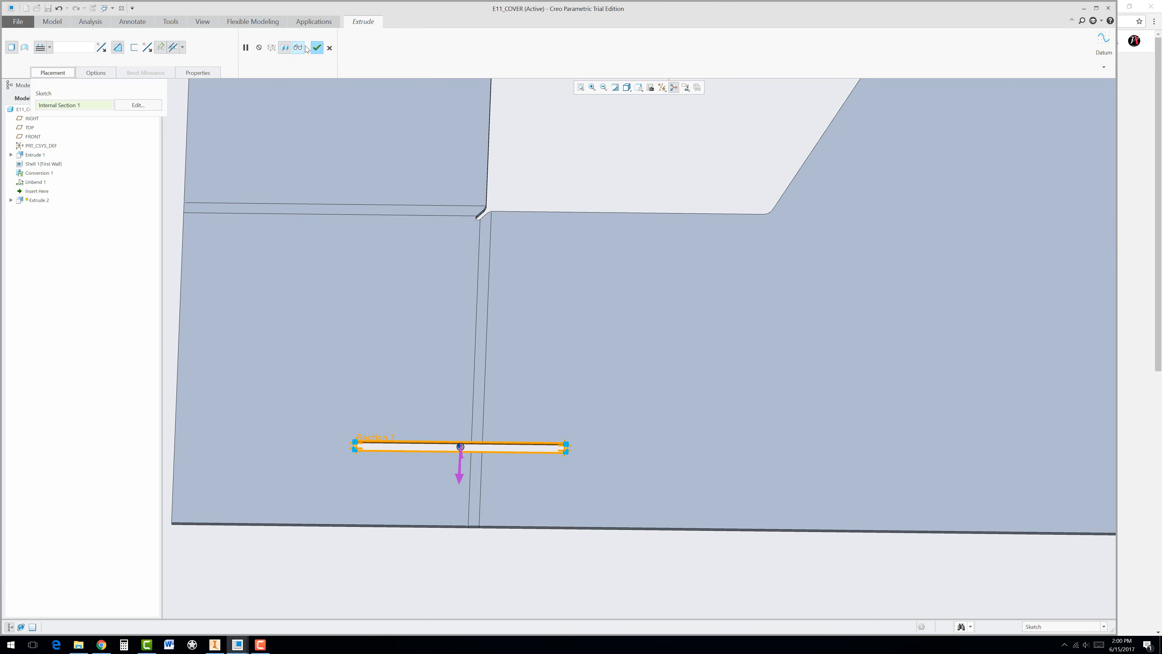
{"action": "left_click", "coordinate": [317, 48]}
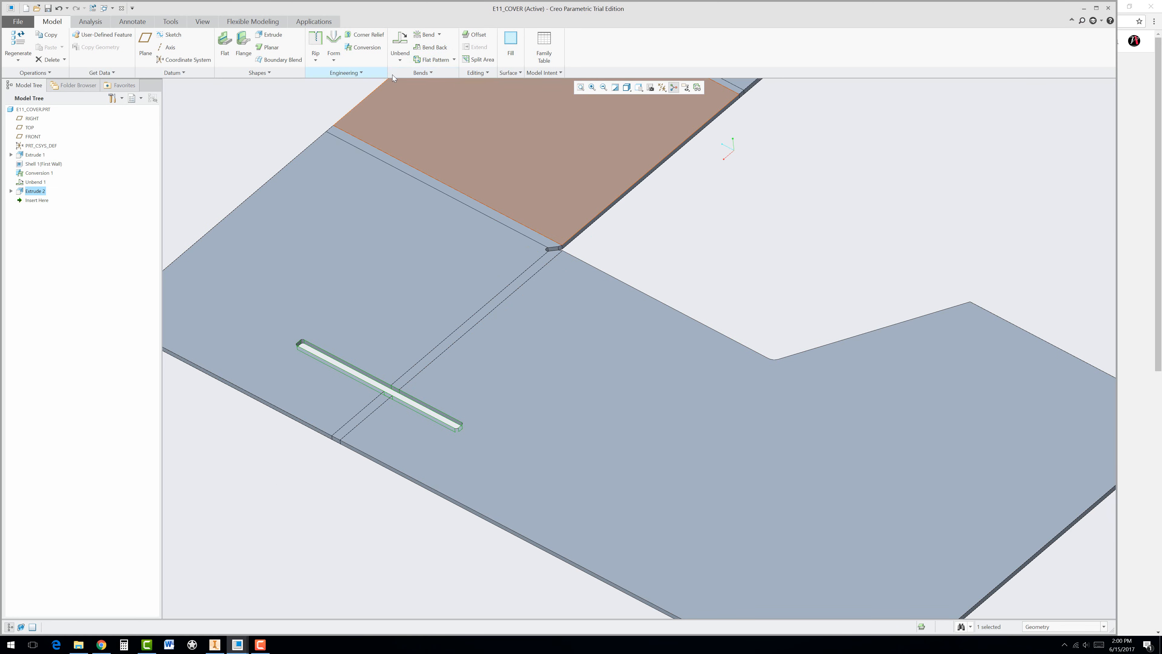
{"action": "left_click", "coordinate": [475, 73]}
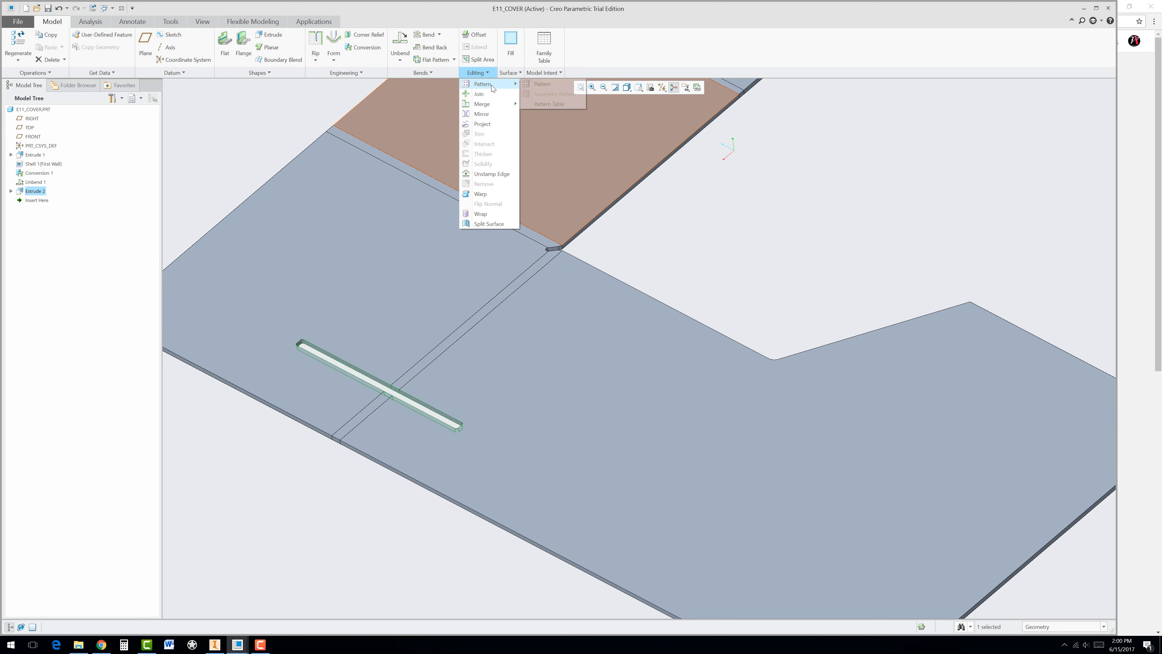
Direction-pattern the slot cut along the bend edge: 7 members at 0.350 spacing
{"action": "left_click", "coordinate": [542, 84]}
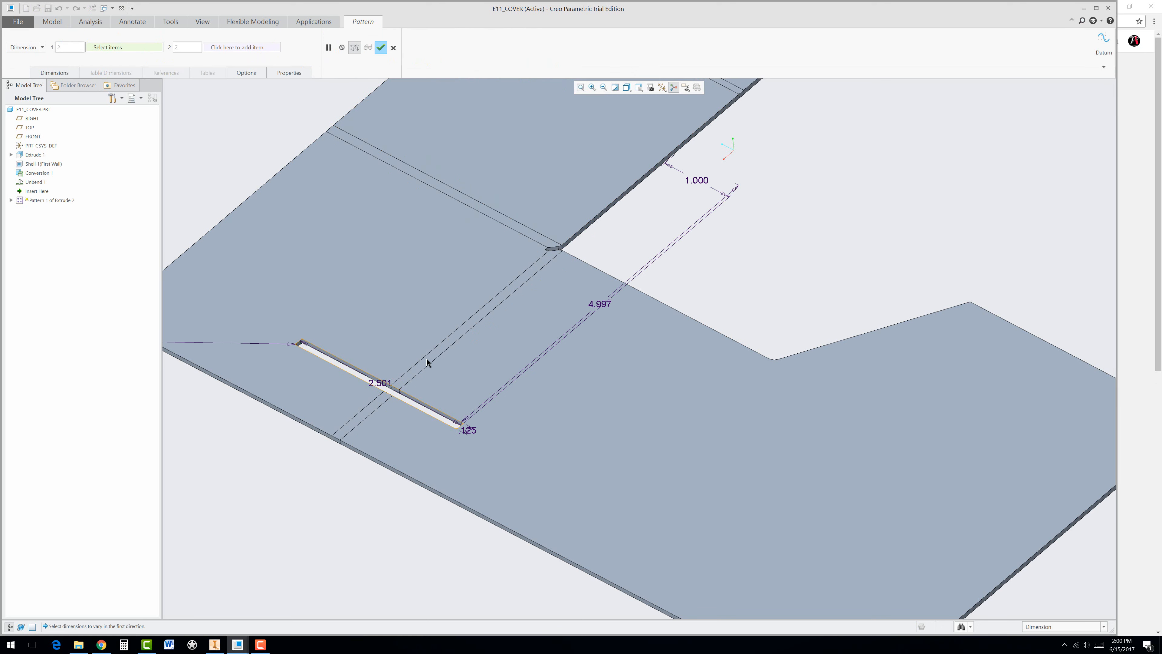
{"action": "left_click", "coordinate": [42, 47]}
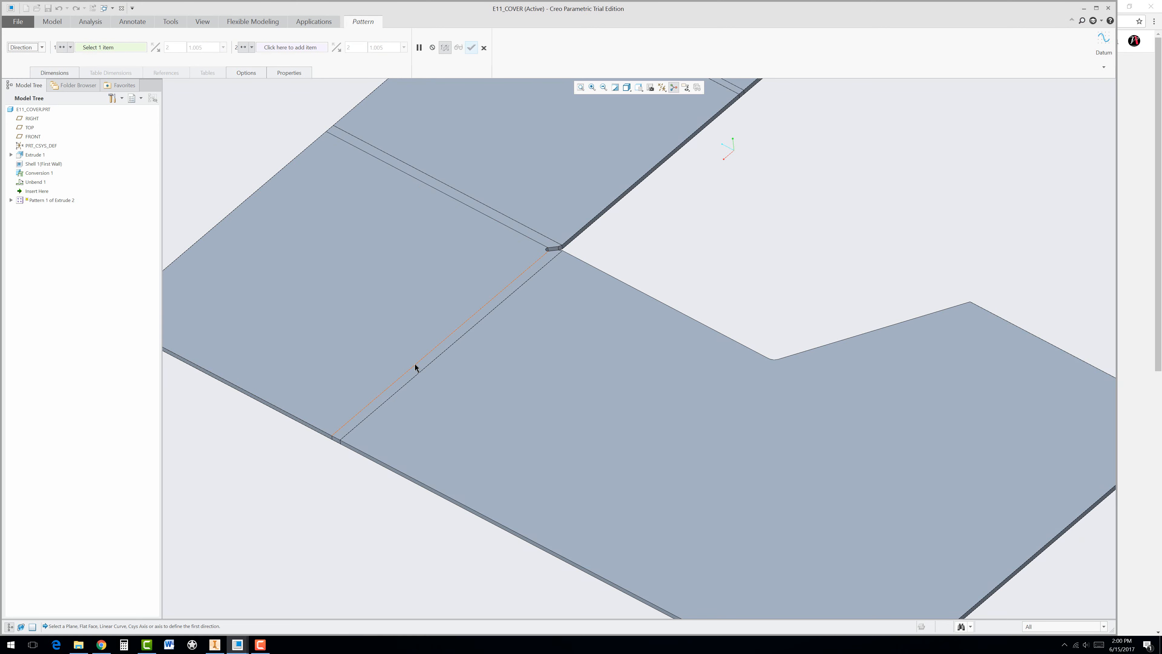
{"action": "left_click", "coordinate": [416, 368]}
{"action": "type", "text": "7"}
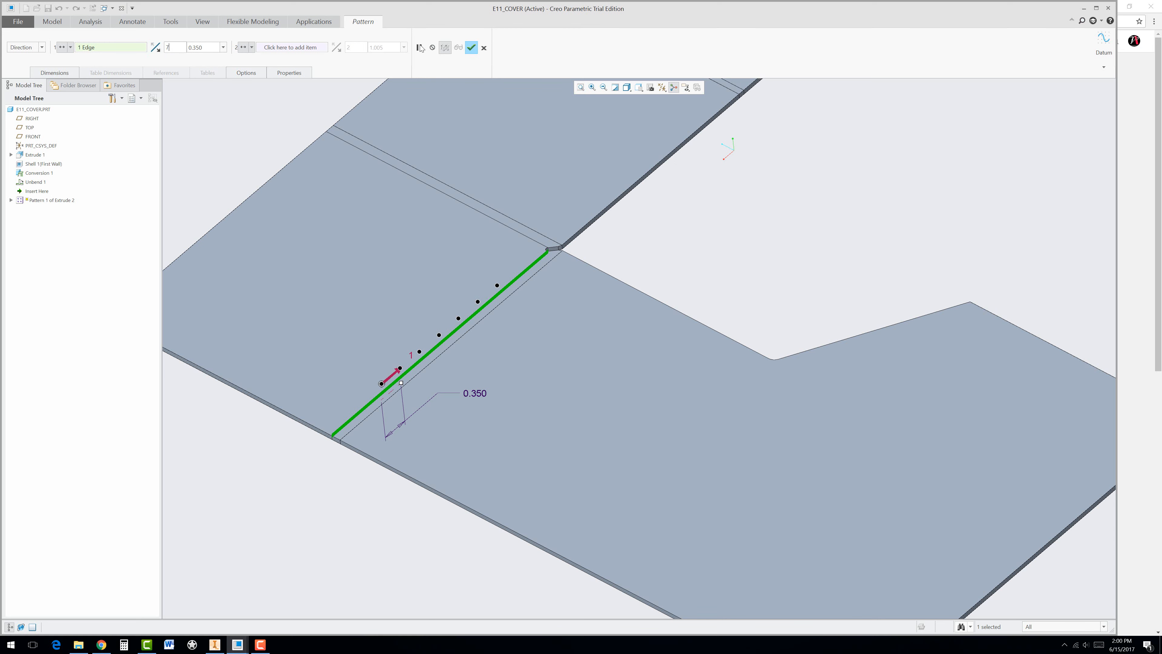
{"action": "mouse_move", "coordinate": [471, 48]}
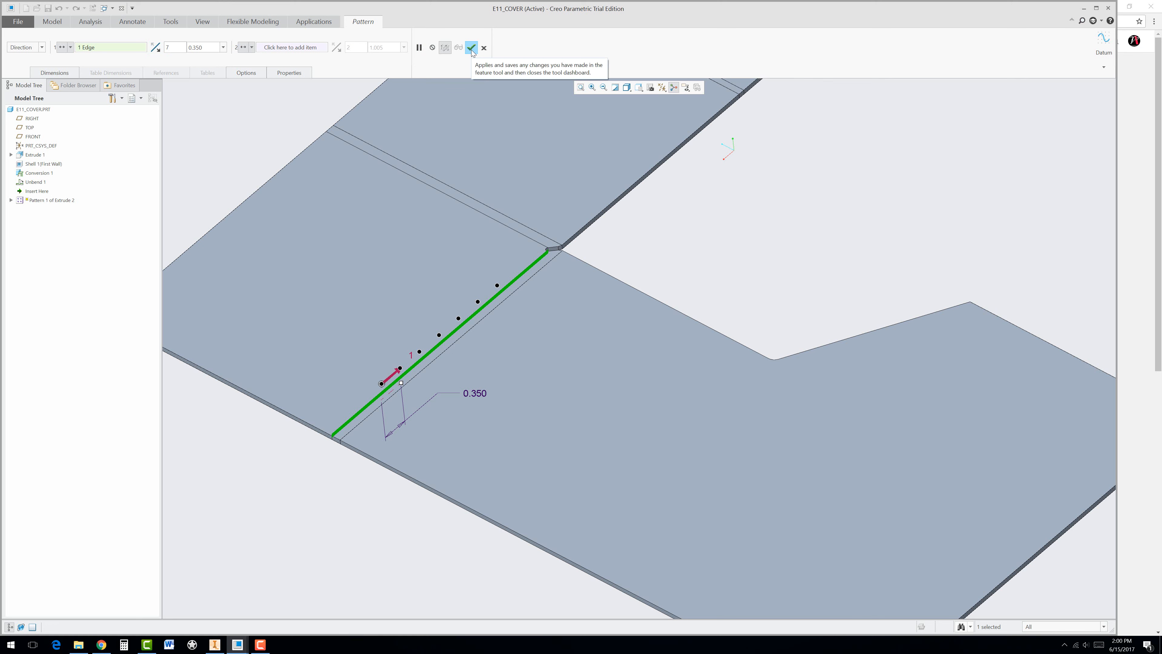
{"action": "left_click", "coordinate": [471, 47]}
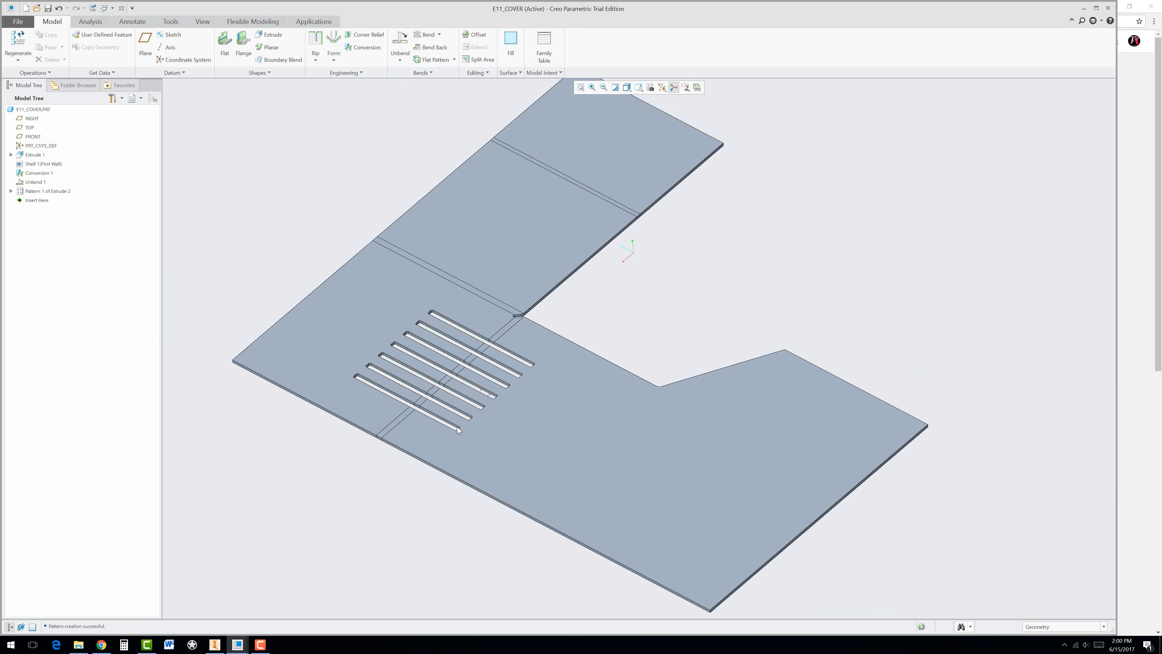
Bend the flattened E11_COVER back to shape with the chosen panel held fixed
{"action": "left_click", "coordinate": [501, 204]}
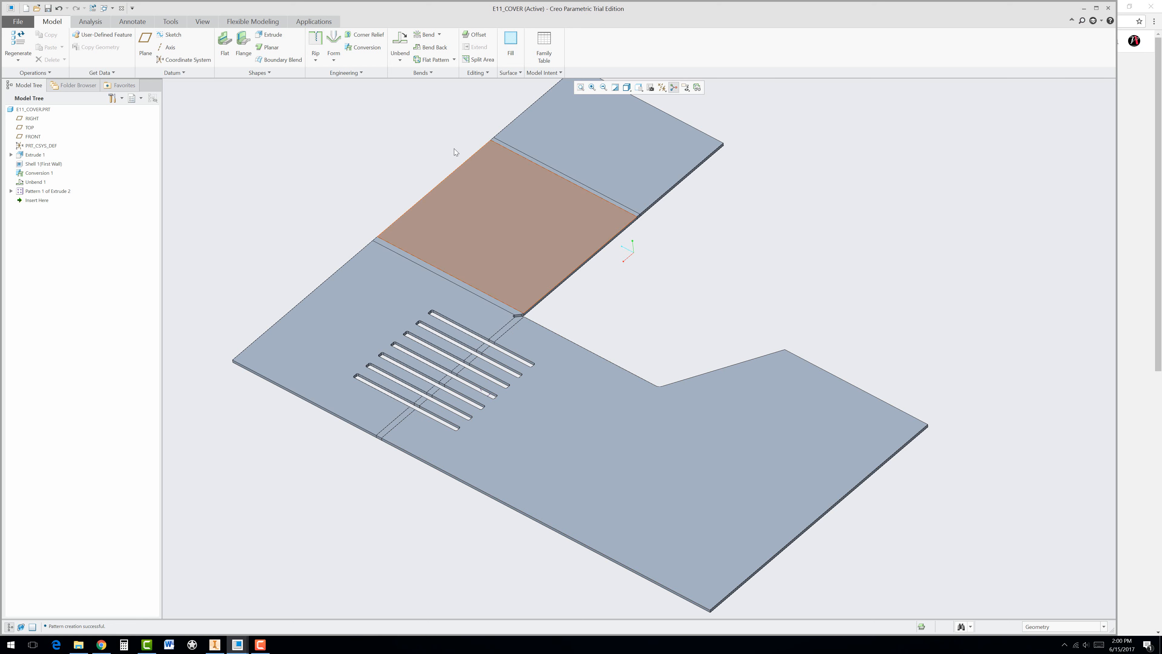
{"action": "left_click", "coordinate": [430, 48]}
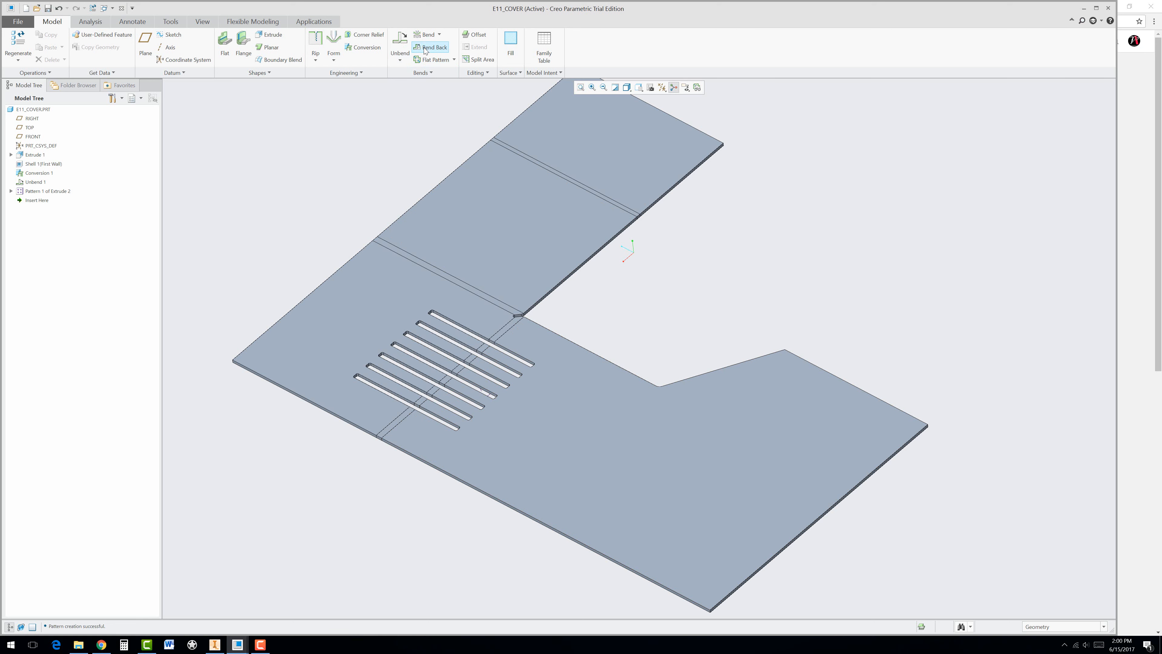
{"action": "left_click", "coordinate": [433, 48]}
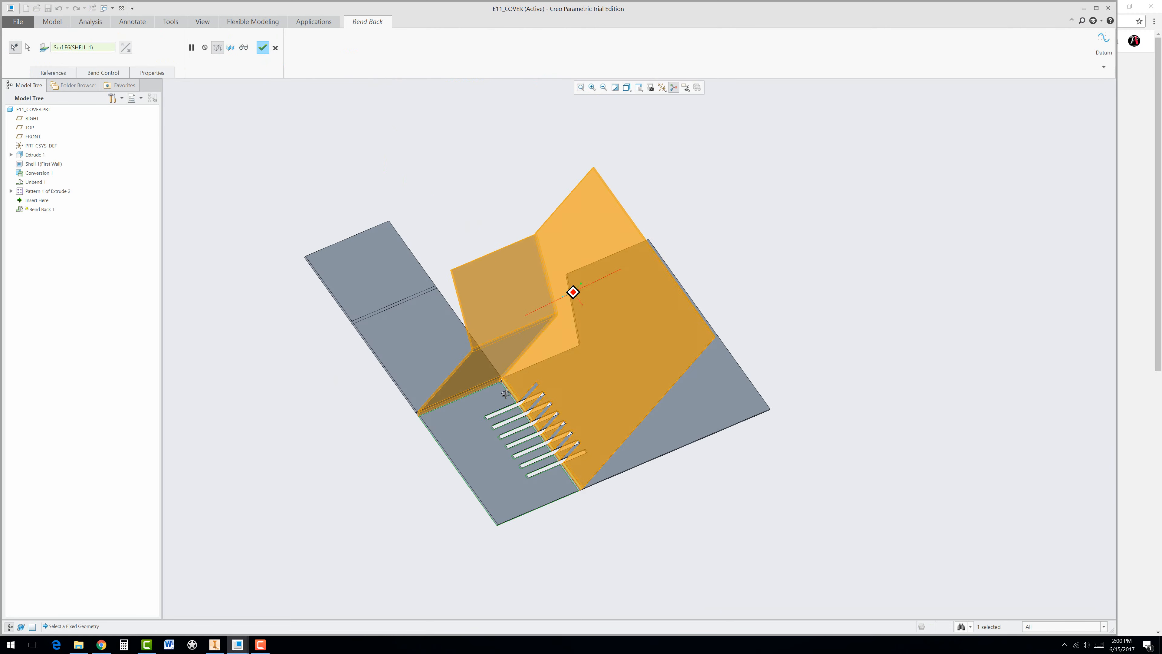
{"action": "left_click", "coordinate": [262, 47]}
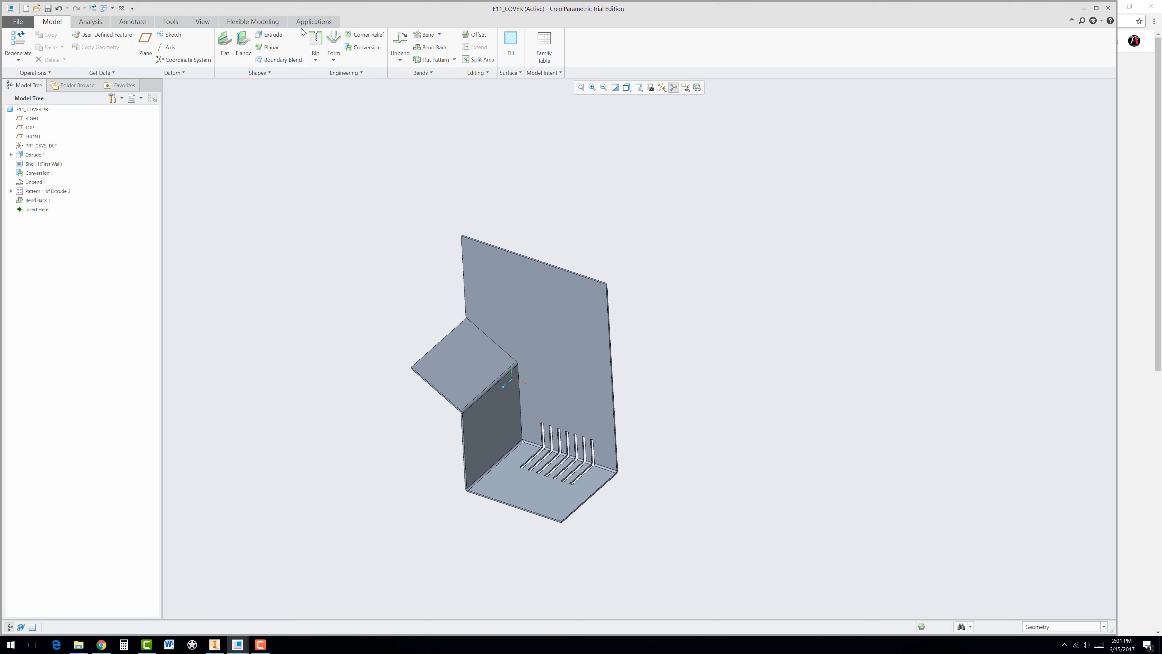
{"action": "mouse_move", "coordinate": [307, 25]}
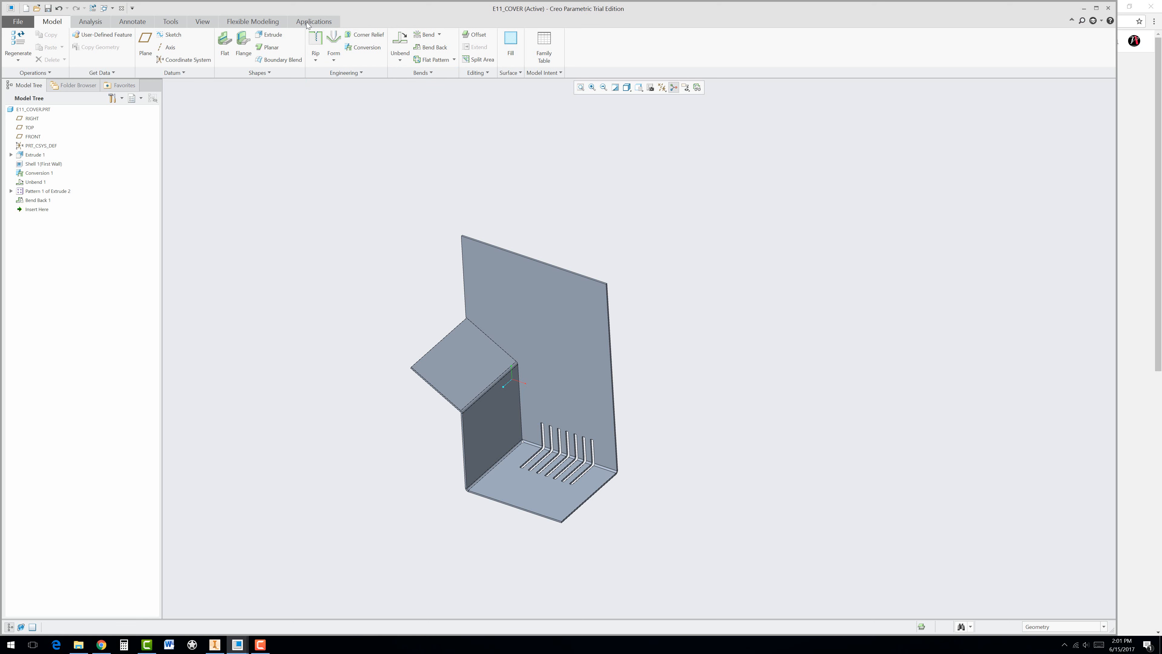
{"action": "mouse_move", "coordinate": [202, 23]}
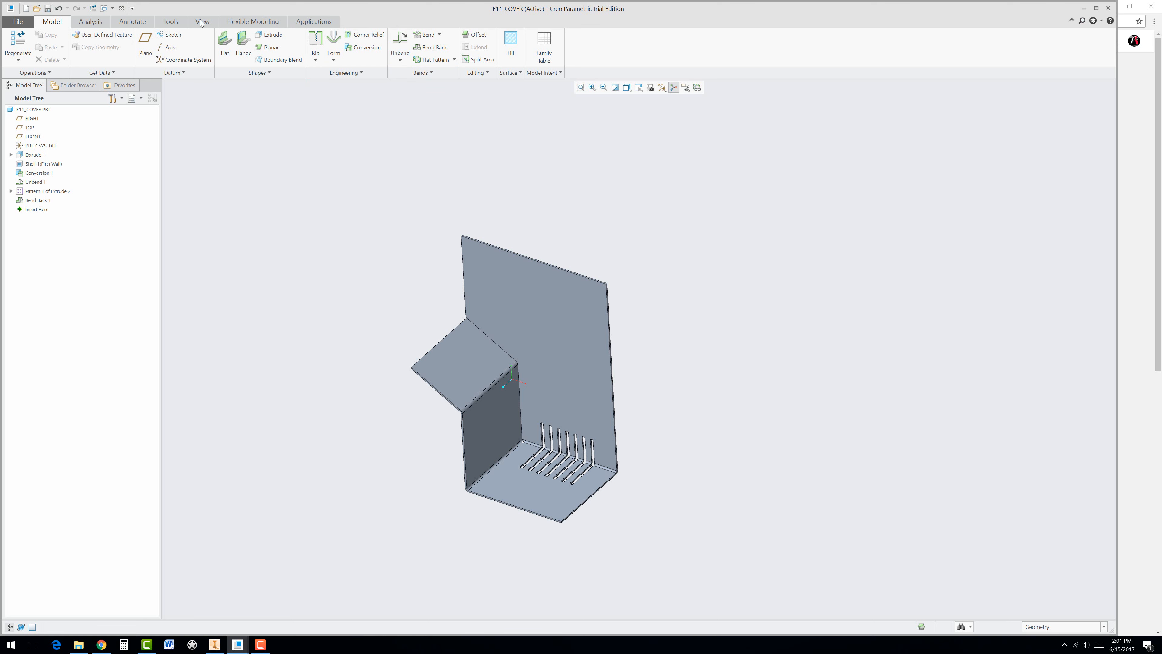
Switch to the EXERCISE11 assembly window and activate E11_COVER for editing
{"action": "left_click", "coordinate": [105, 8]}
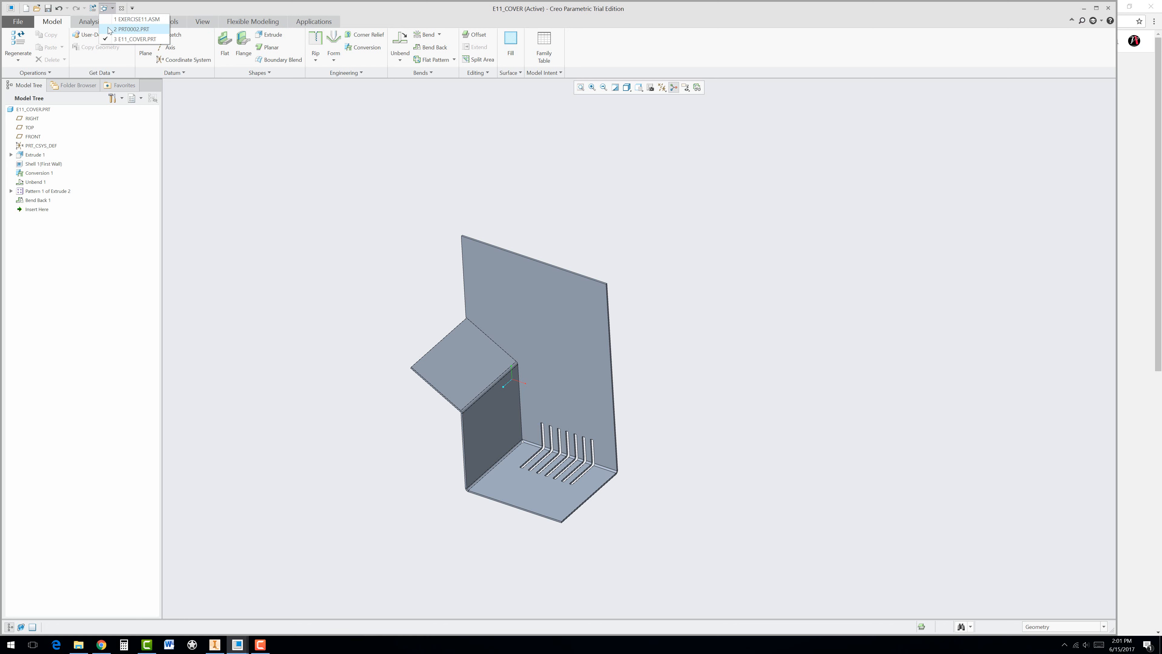
{"action": "left_click", "coordinate": [135, 19]}
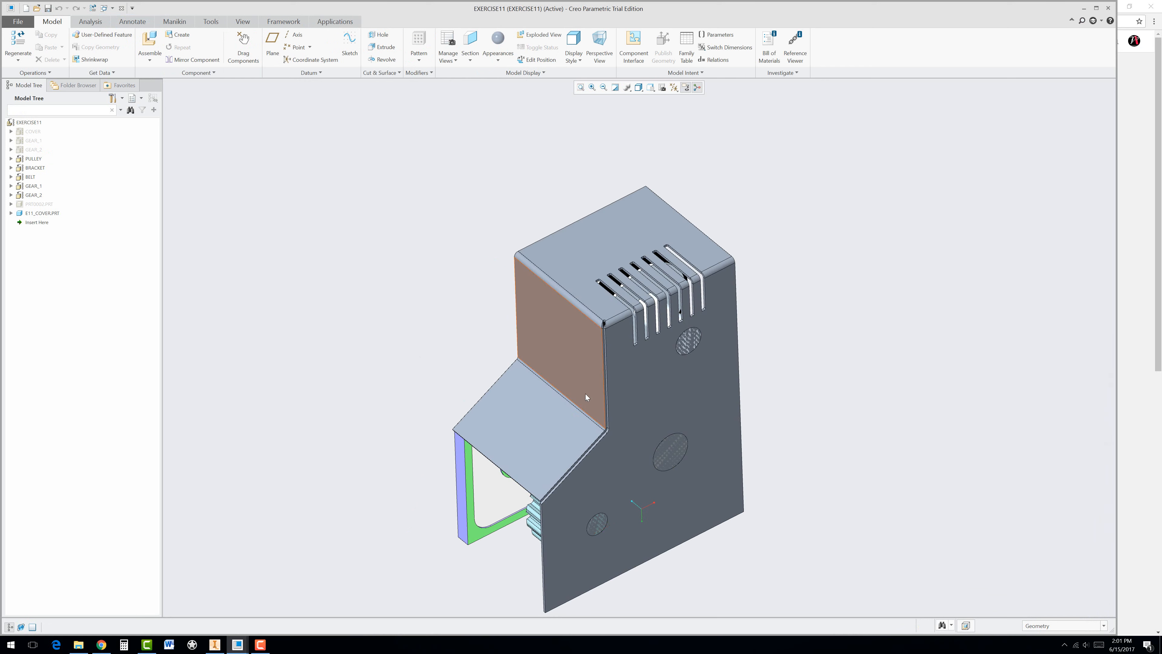
{"action": "left_click_drag", "start_coordinate": [585, 397], "coordinate": [534, 526]}
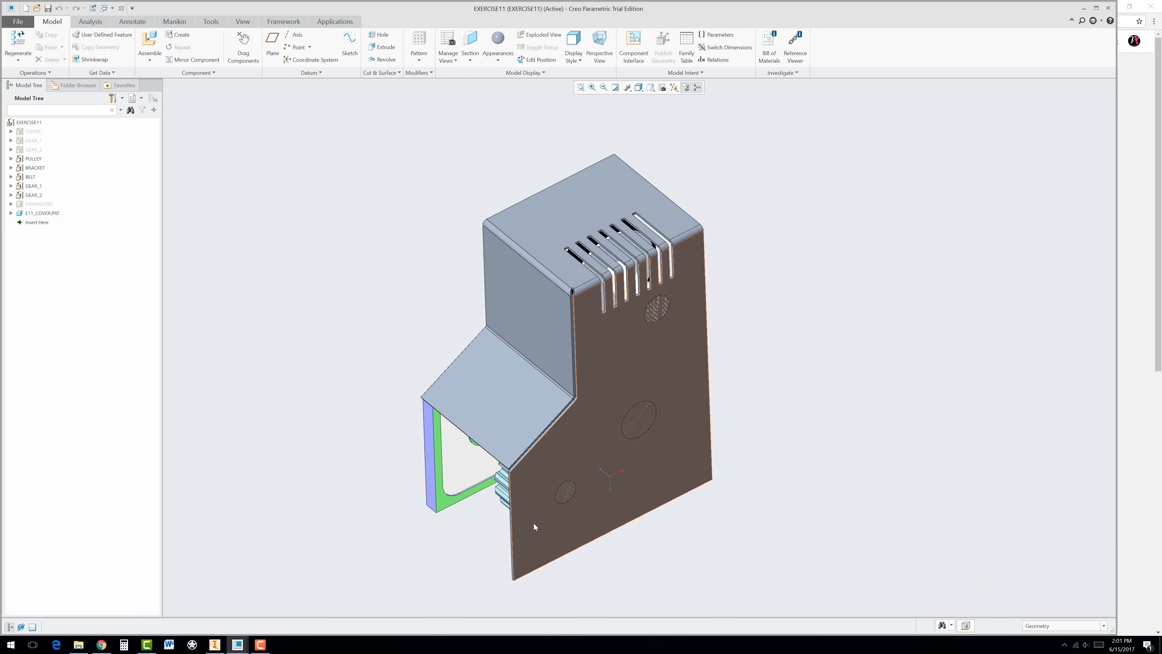
{"action": "mouse_move", "coordinate": [650, 375]}
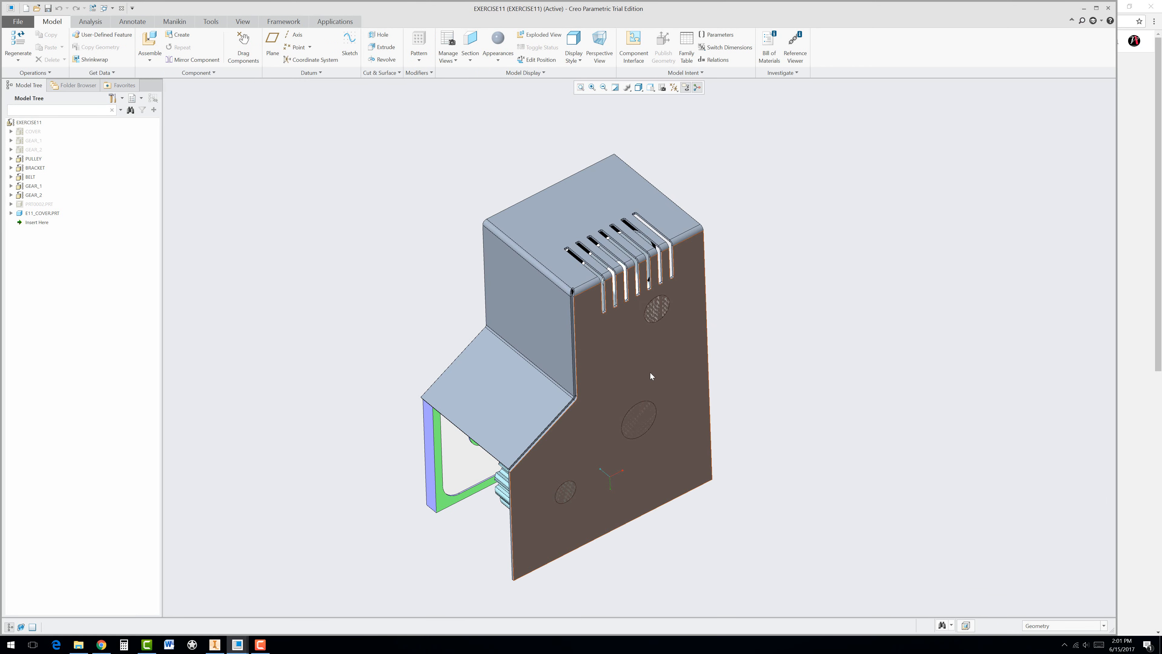
{"action": "left_click", "coordinate": [651, 377]}
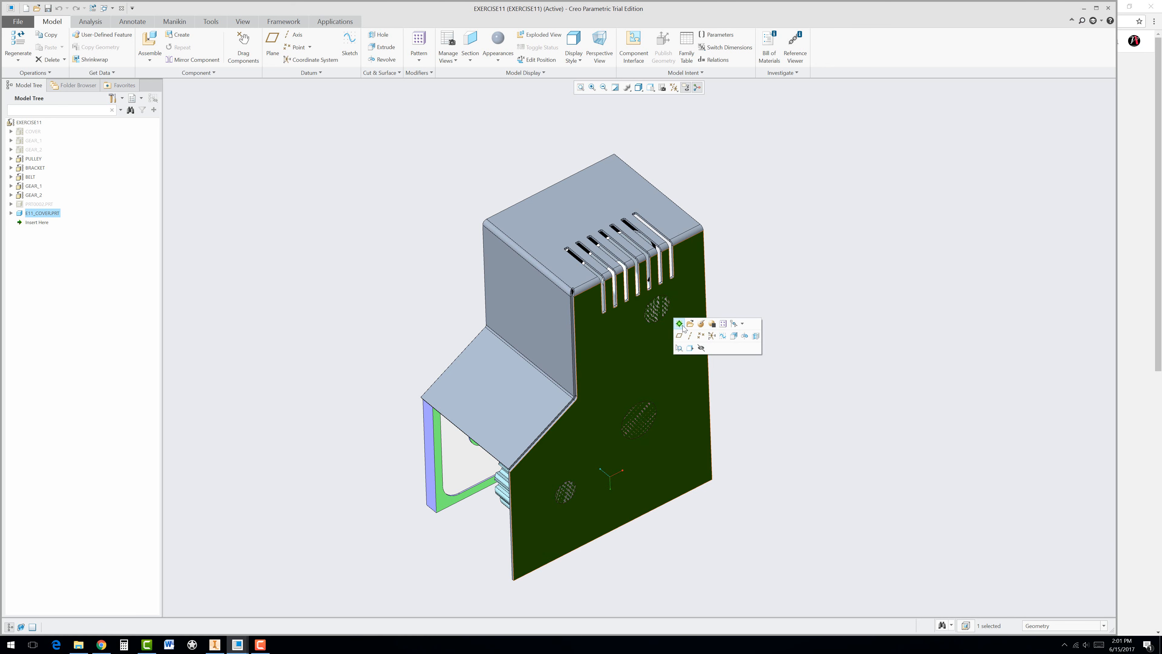
{"action": "mouse_move", "coordinate": [679, 324]}
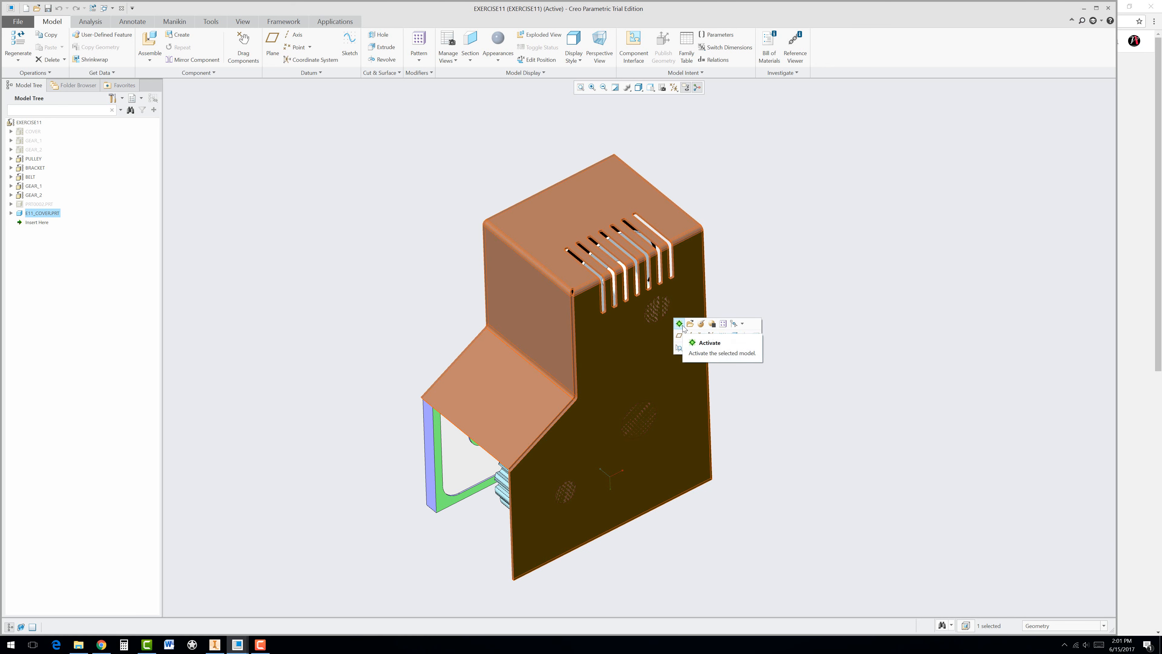
{"action": "left_click", "coordinate": [679, 323]}
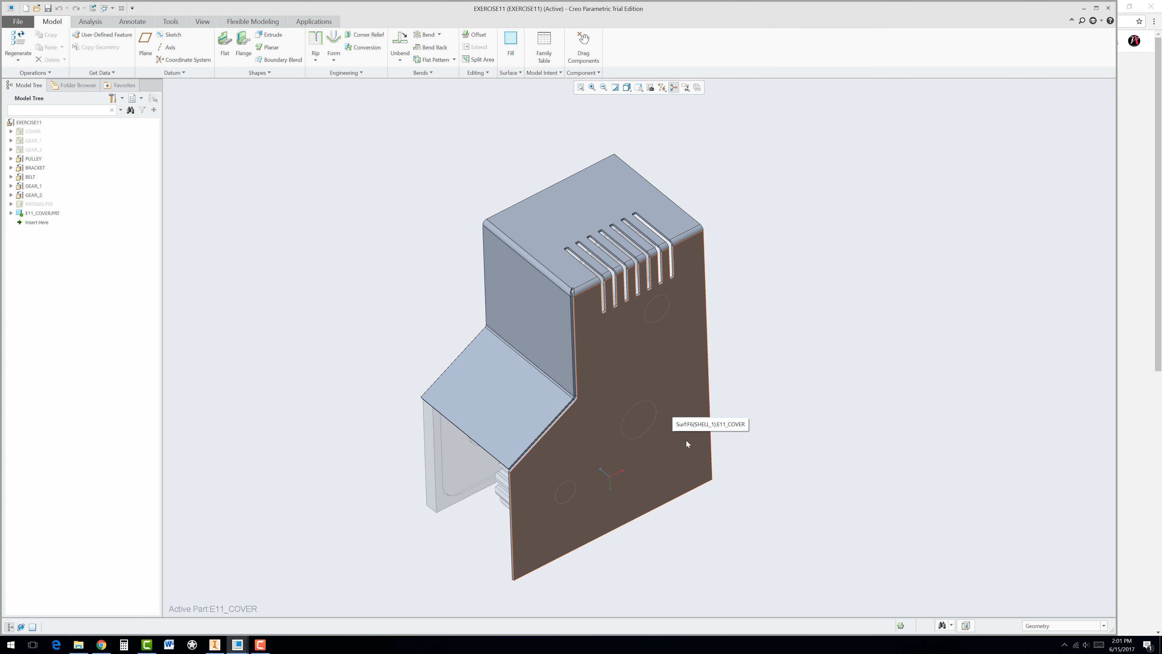
Extrude-cut round holes through the side wall, the small circle at 0.675 diameter
{"action": "left_click", "coordinate": [687, 443]}
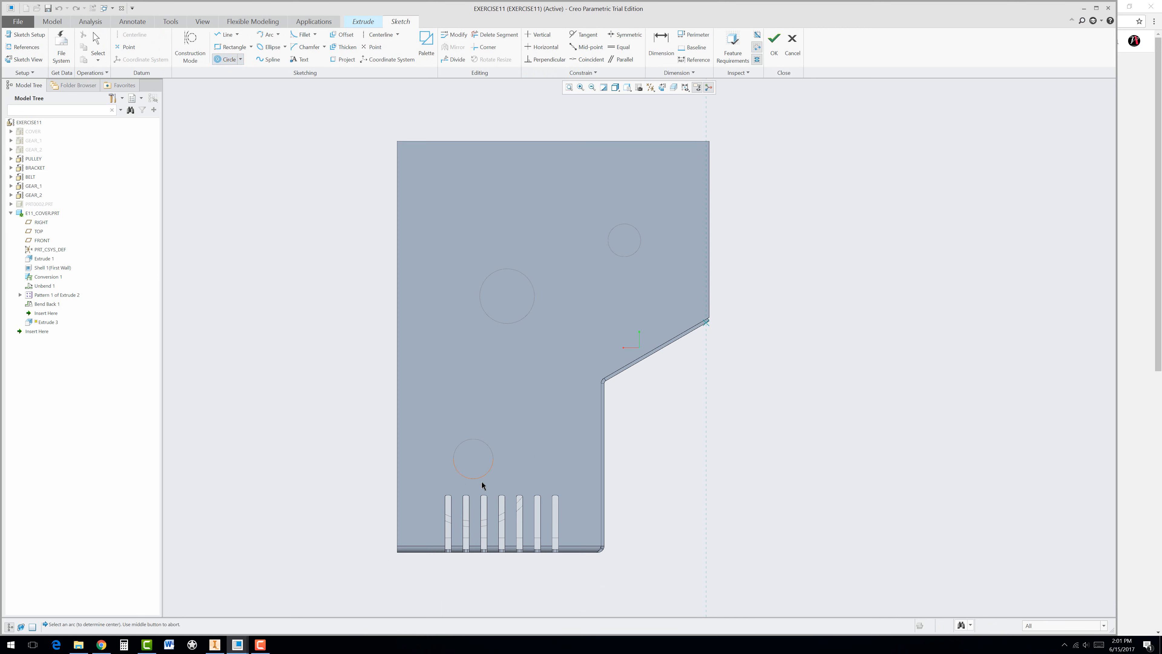
{"action": "left_click_drag", "start_coordinate": [472, 458], "coordinate": [588, 373]}
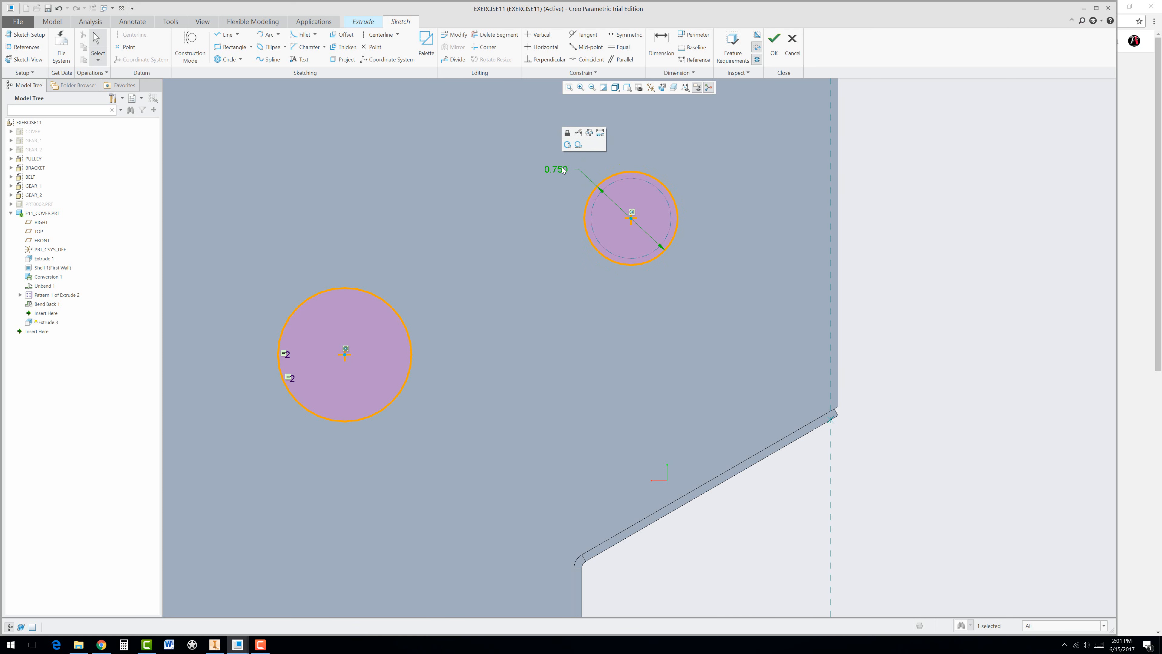
{"action": "double_click", "coordinate": [555, 169]}
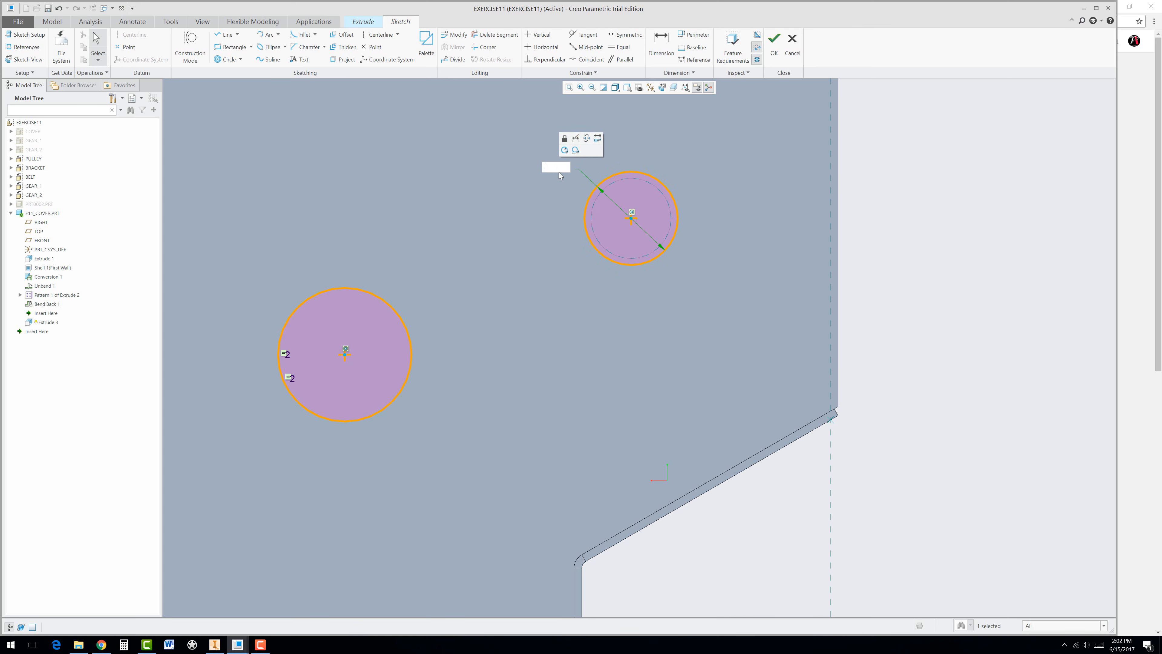
{"action": "type", "text": "0.675"}
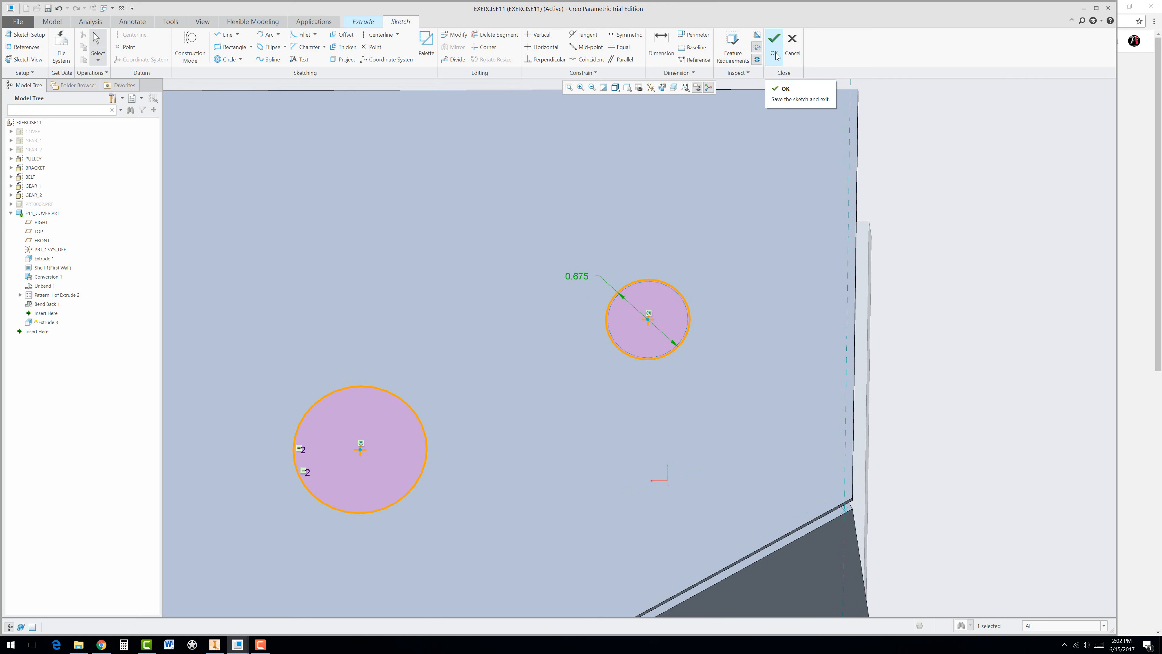
{"action": "left_click", "coordinate": [774, 37]}
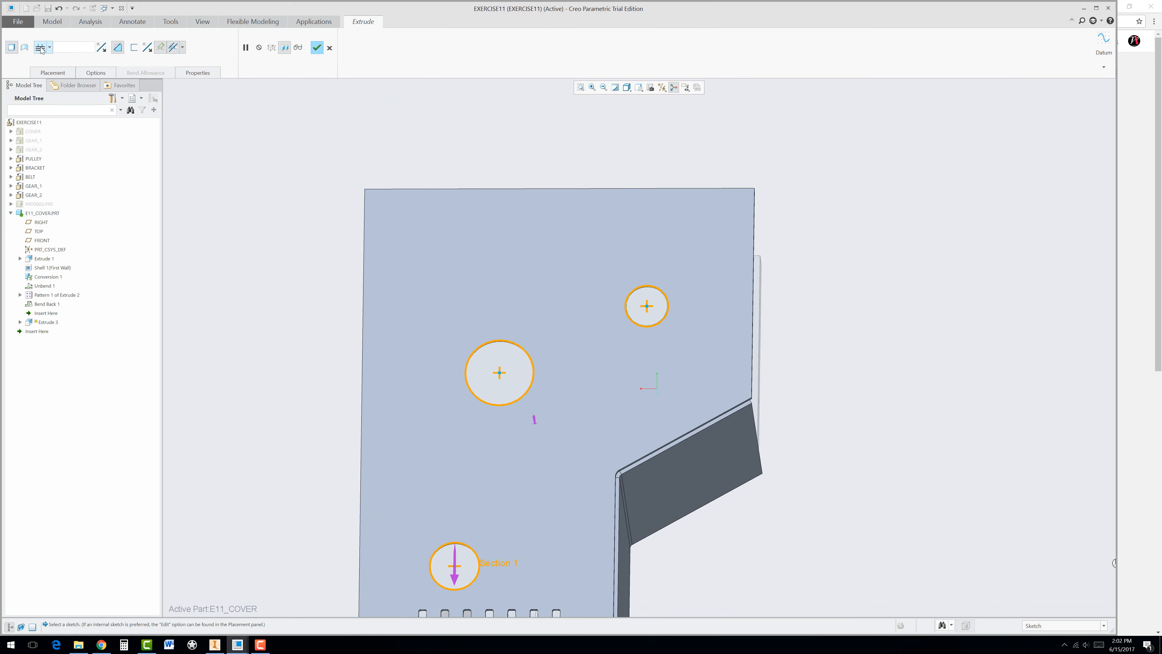
{"action": "left_click", "coordinate": [51, 48]}
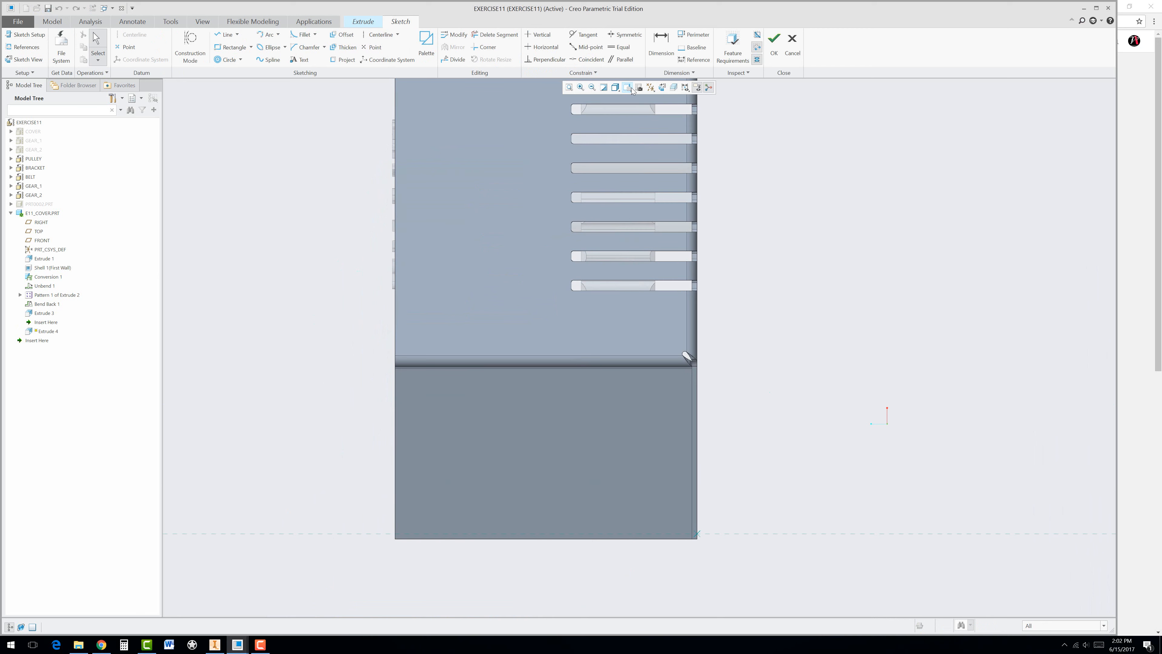
Sketch the small bolt hole in Wireframe/No Hidden display and complete Extrude 4
{"action": "left_click", "coordinate": [615, 88]}
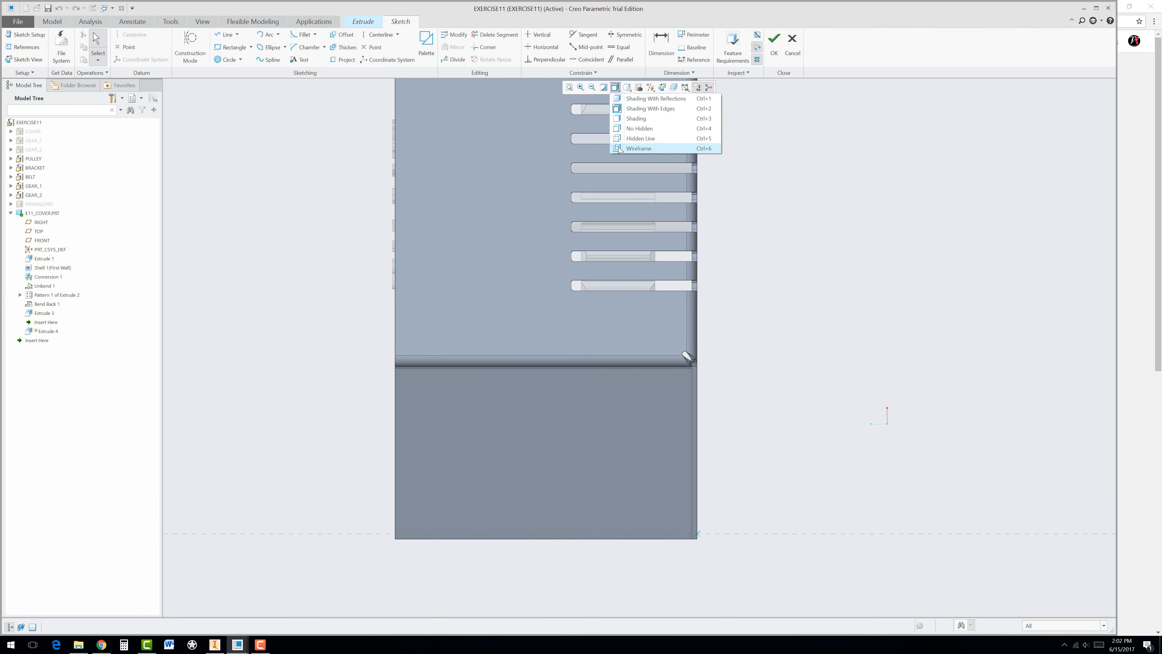
{"action": "left_click", "coordinate": [639, 148]}
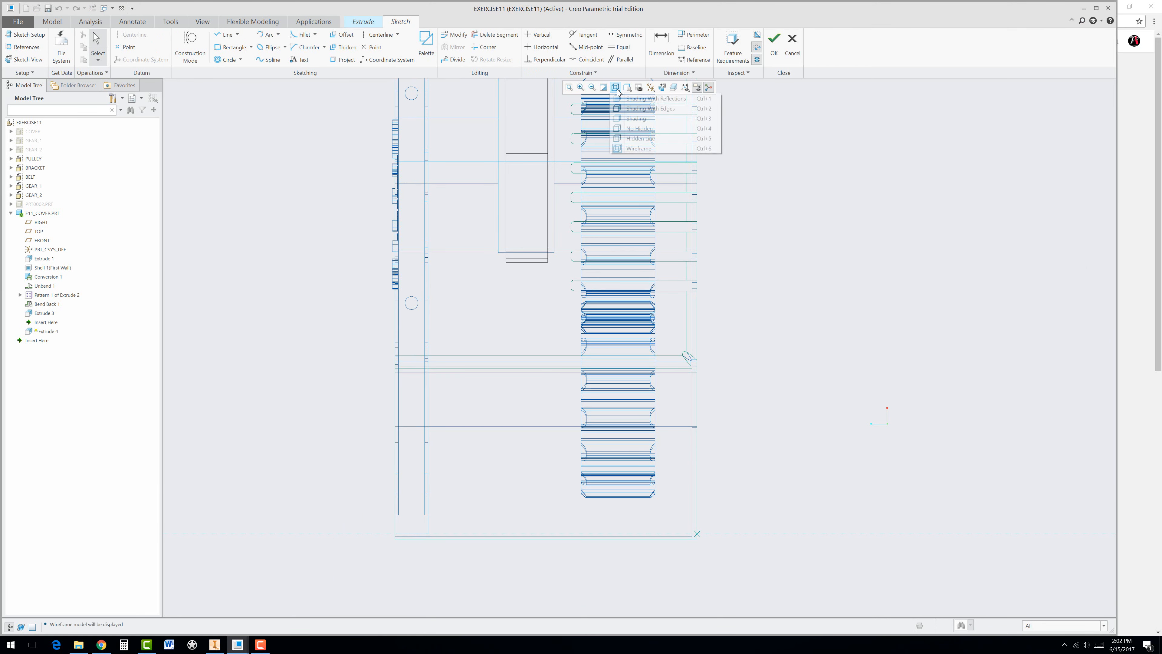
{"action": "mouse_move", "coordinate": [639, 128]}
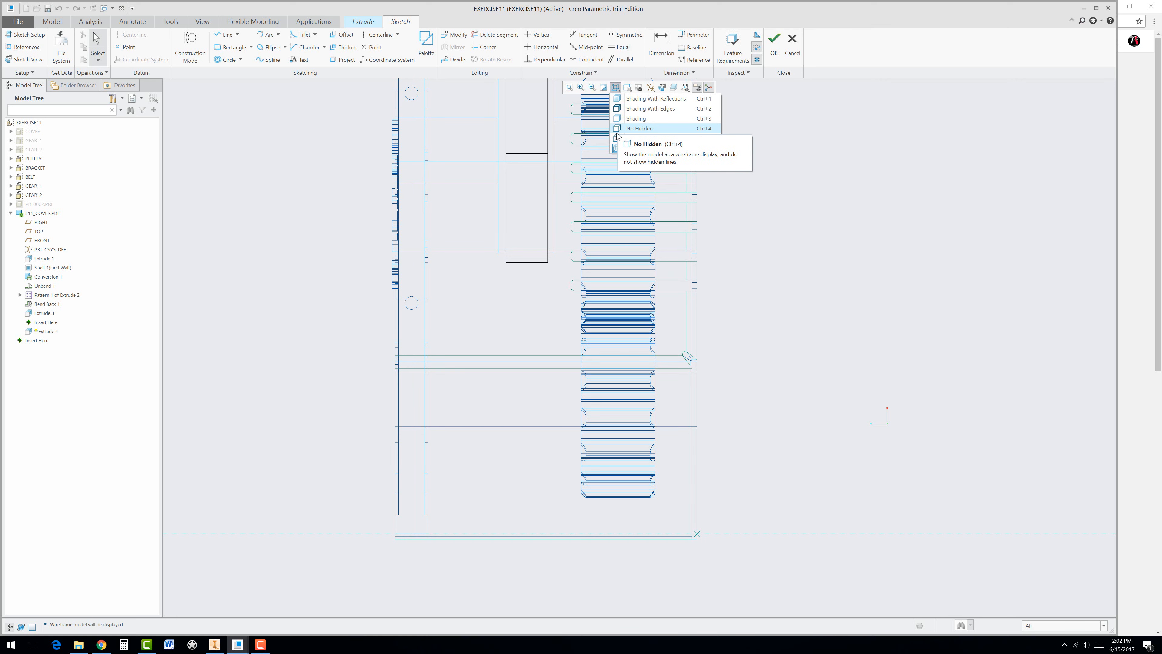
{"action": "left_click", "coordinate": [639, 128]}
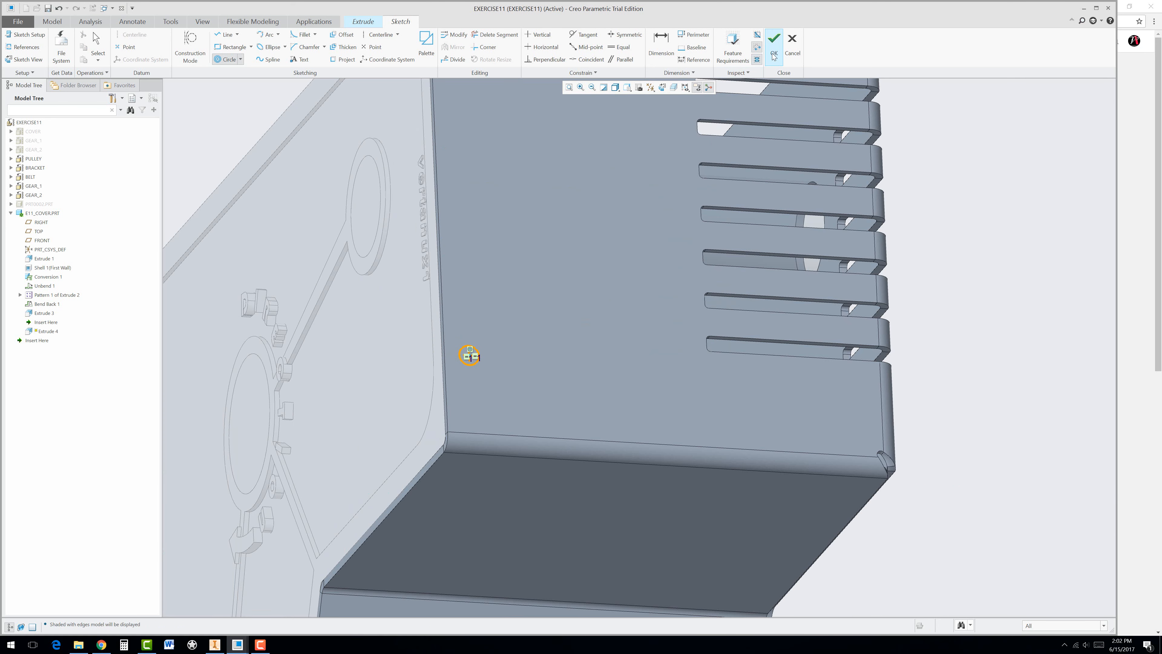
{"action": "left_click", "coordinate": [774, 38]}
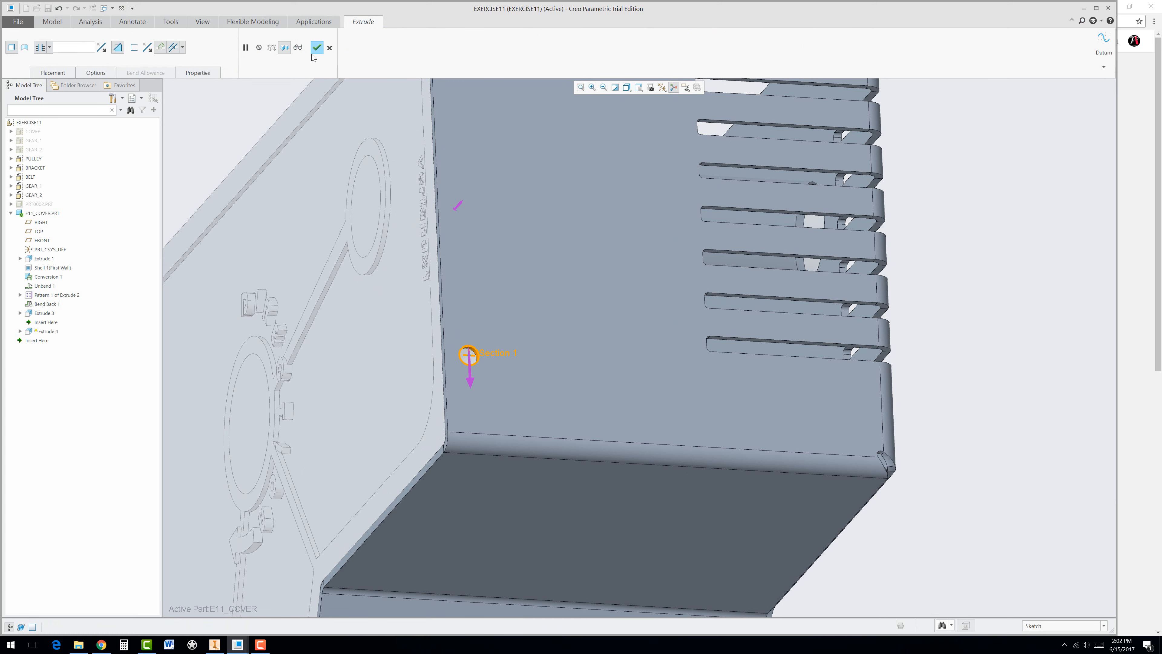
{"action": "left_click", "coordinate": [317, 47]}
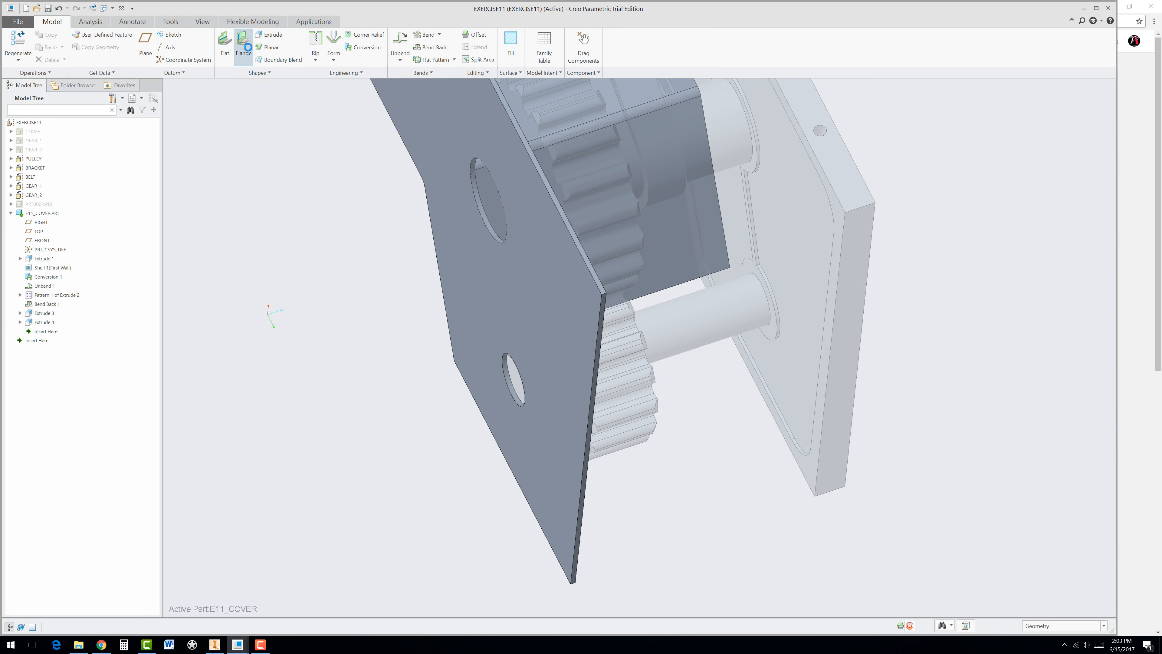
Add Flange 1 on the side-wall edge and edit its bend angle to 180 degrees
{"action": "left_click", "coordinate": [244, 47]}
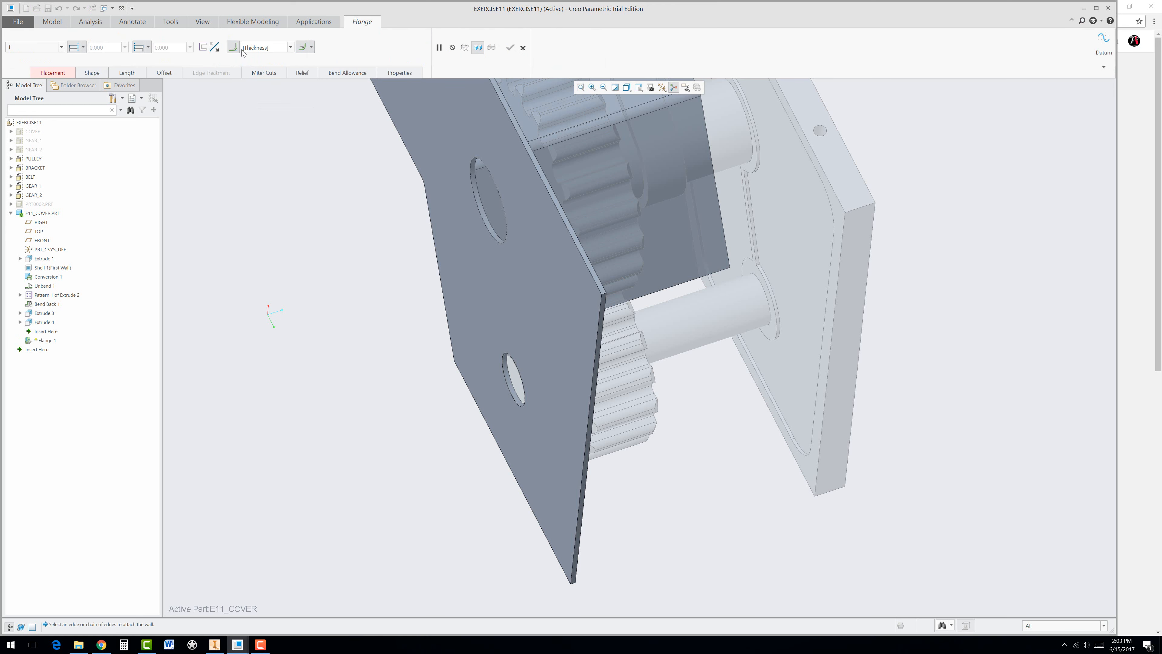
{"action": "mouse_move", "coordinate": [594, 422]}
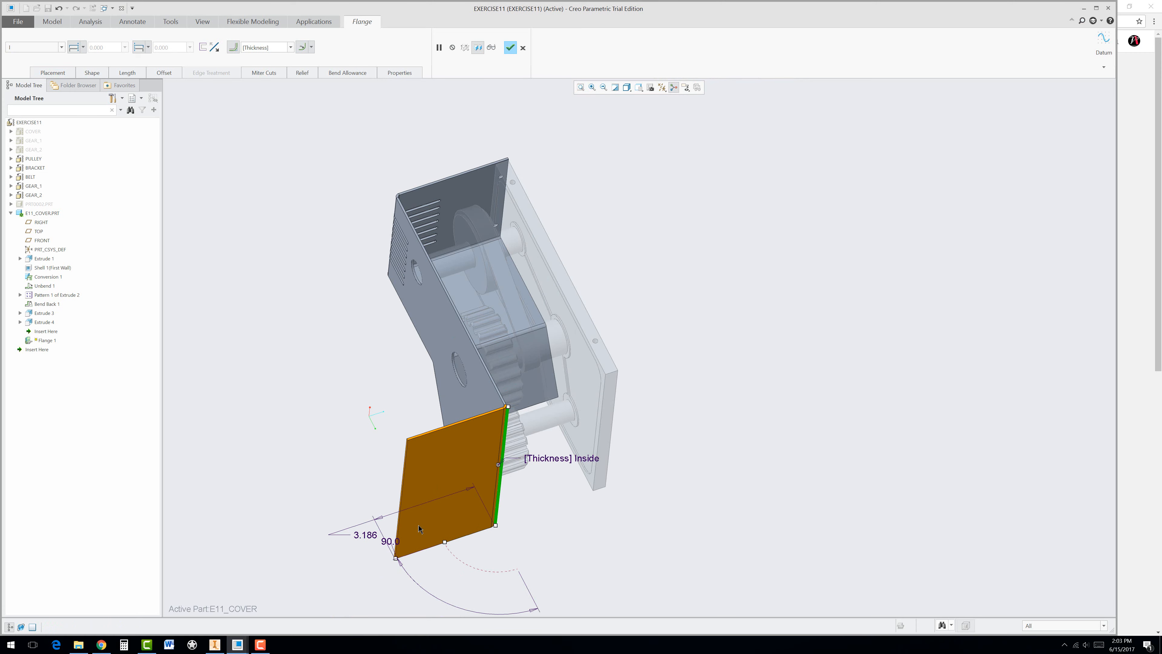
{"action": "mouse_move", "coordinate": [402, 570]}
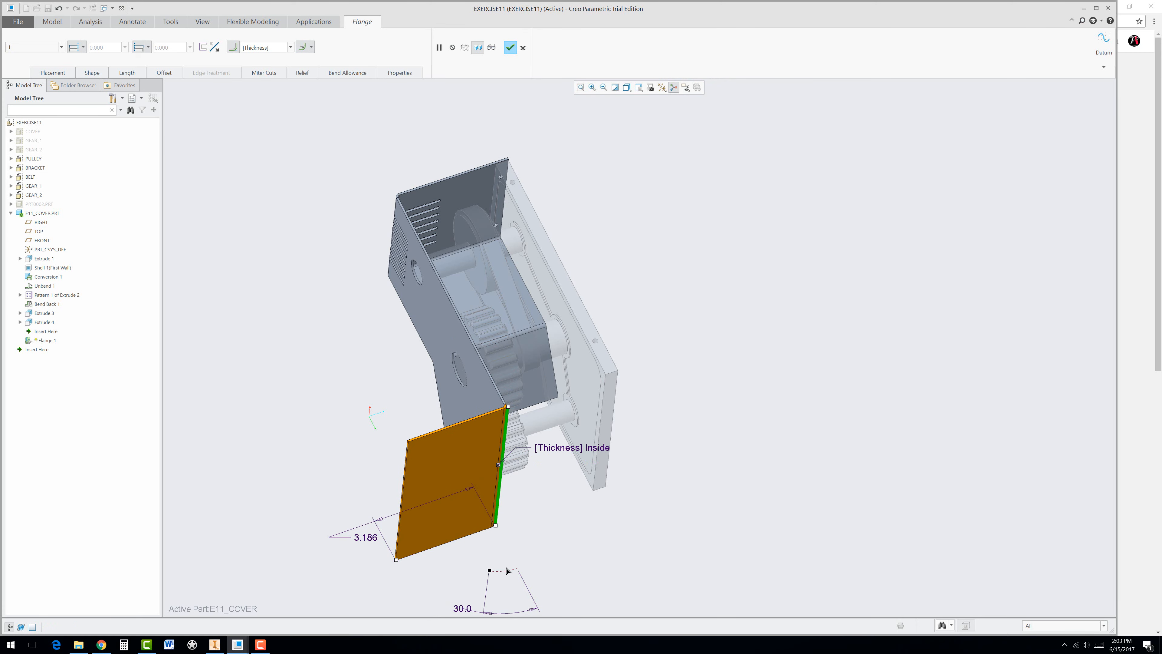
{"action": "left_click_drag", "start_coordinate": [487, 568], "coordinate": [509, 482]}
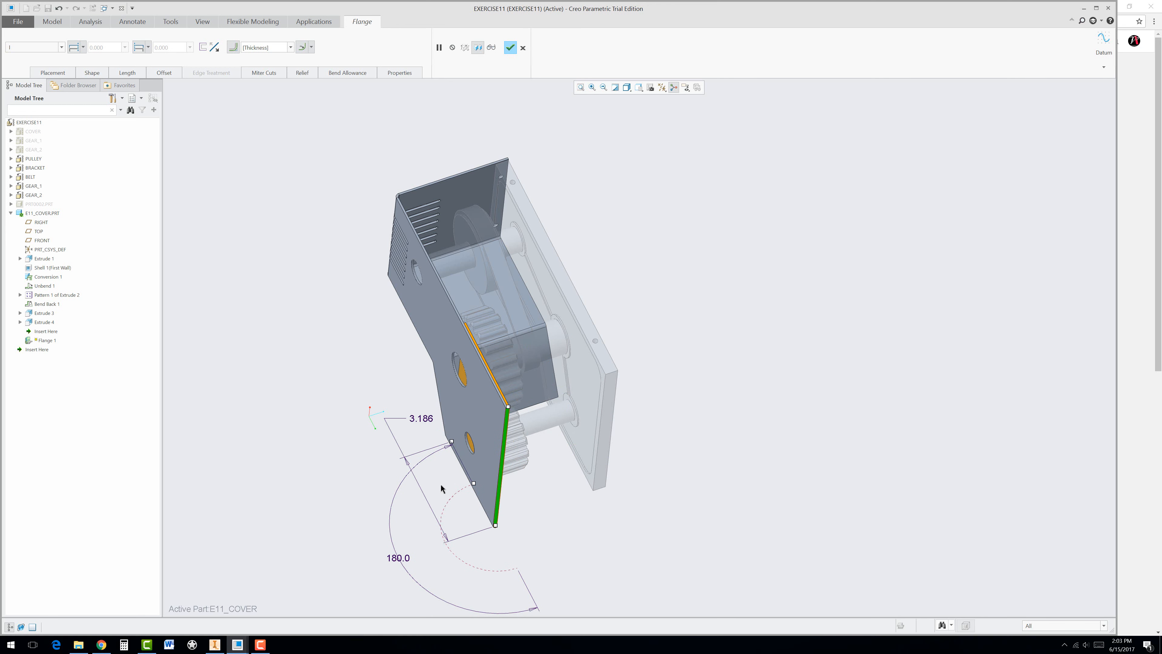
{"action": "double_click", "coordinate": [420, 418]}
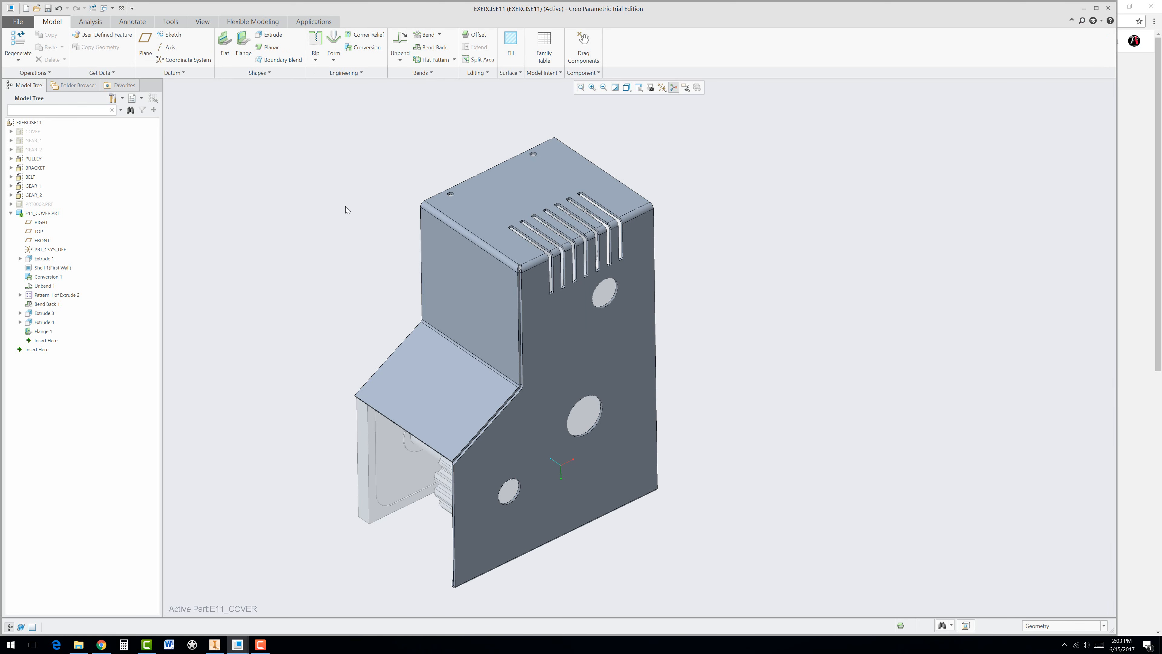
{"action": "mouse_move", "coordinate": [170, 23]}
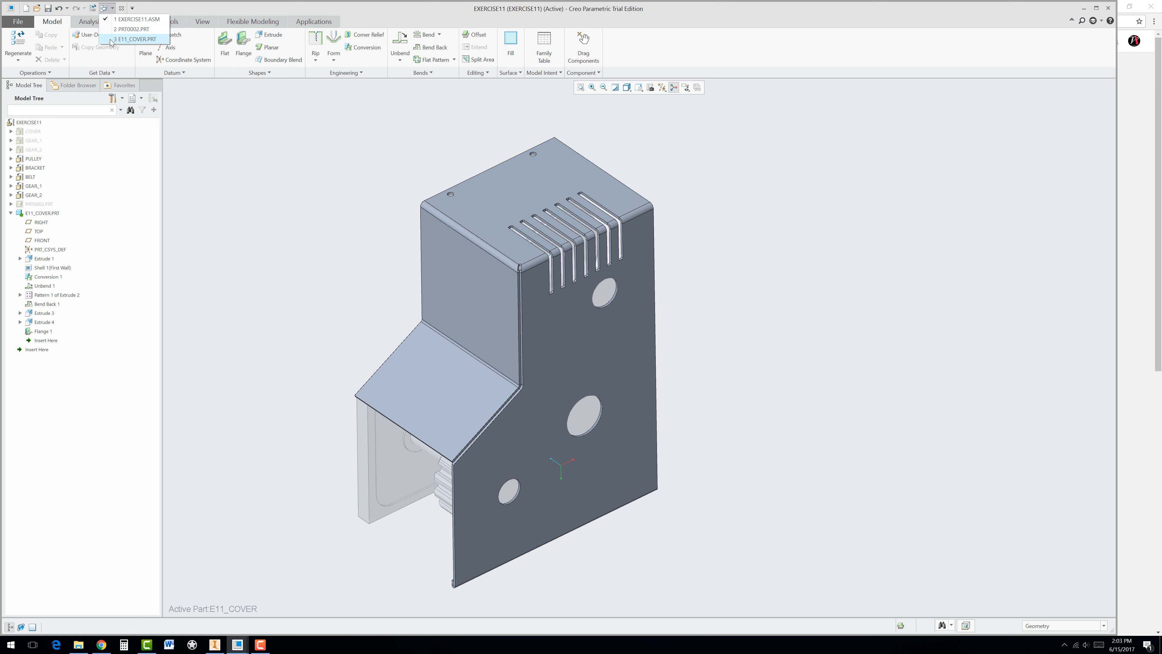
Switch to the E11_COVER.PRT window, preview a Flat Pattern, then cancel it
{"action": "left_click", "coordinate": [138, 38]}
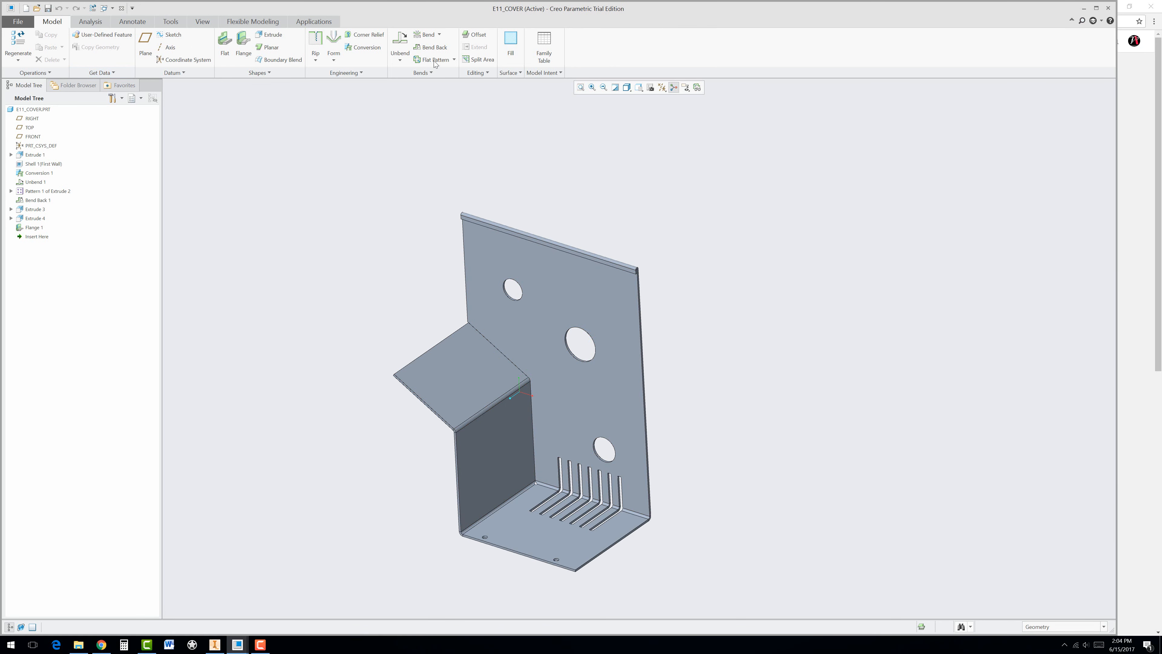
{"action": "left_click", "coordinate": [433, 60]}
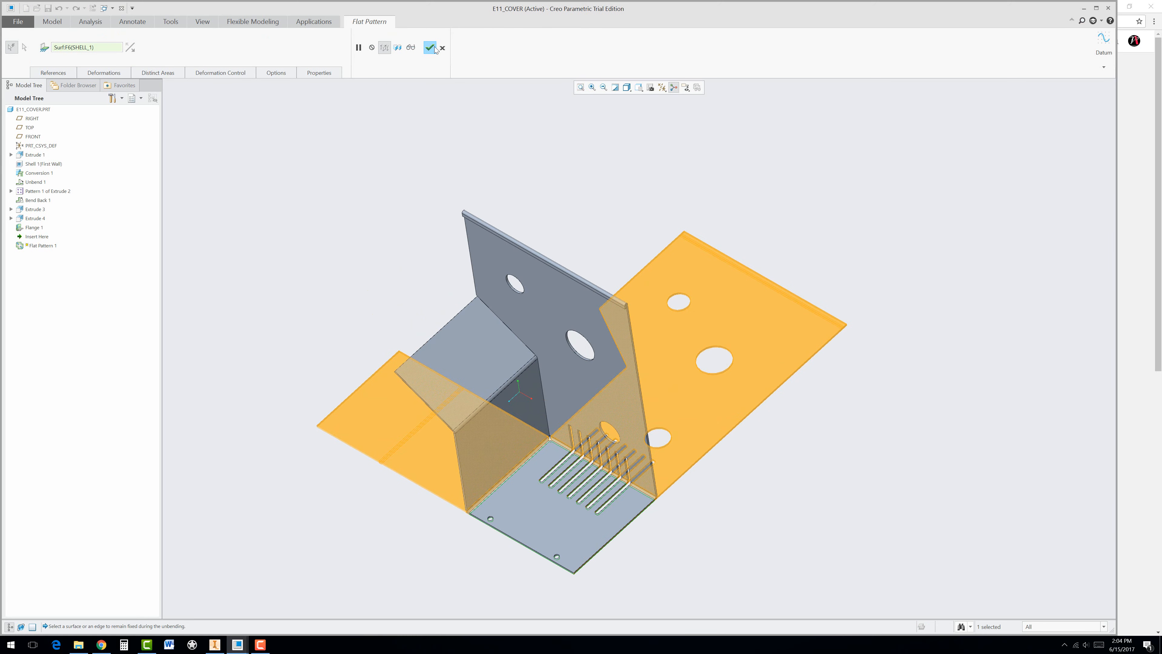
{"action": "mouse_move", "coordinate": [337, 62]}
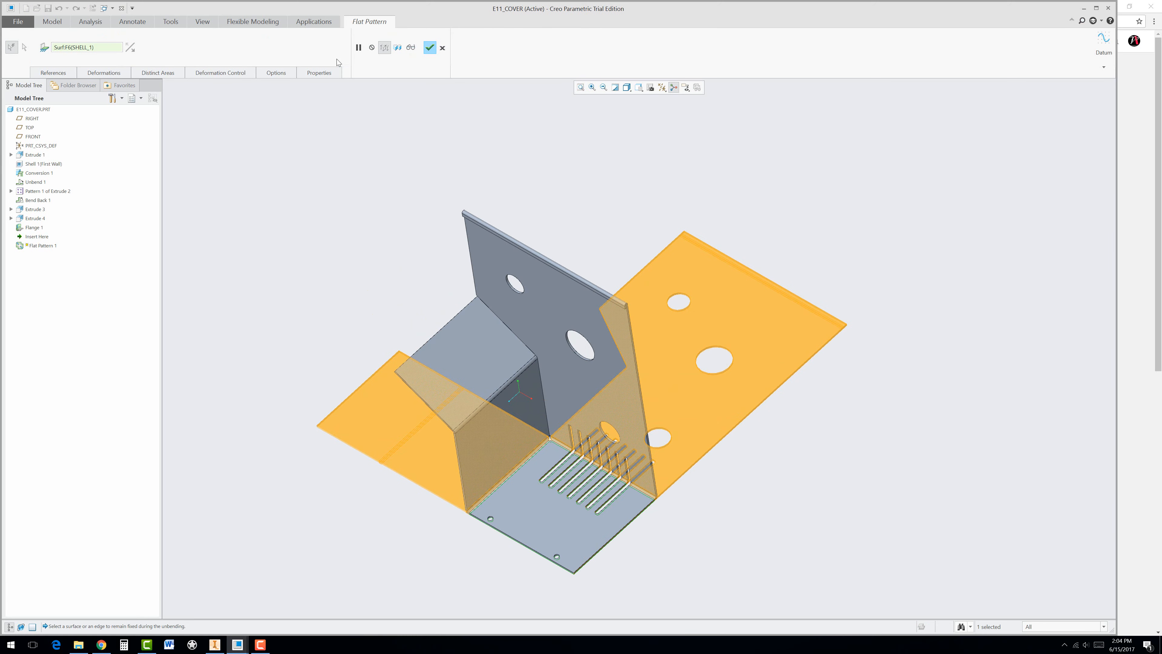
{"action": "left_click", "coordinate": [430, 48]}
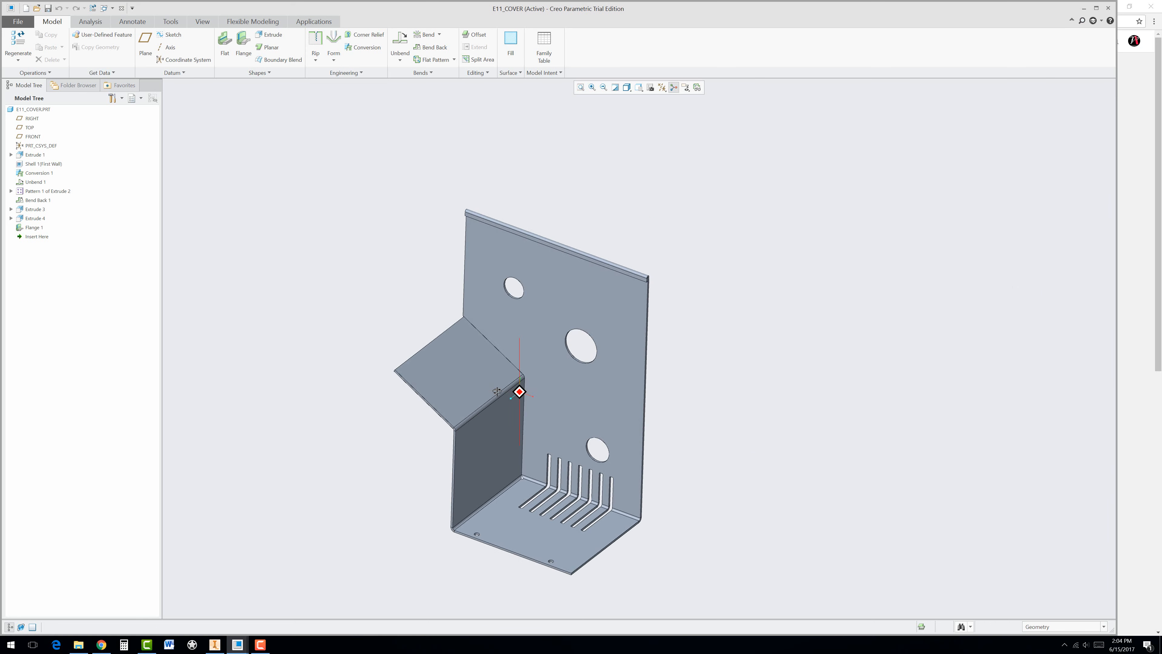
{"action": "mouse_move", "coordinate": [493, 403]}
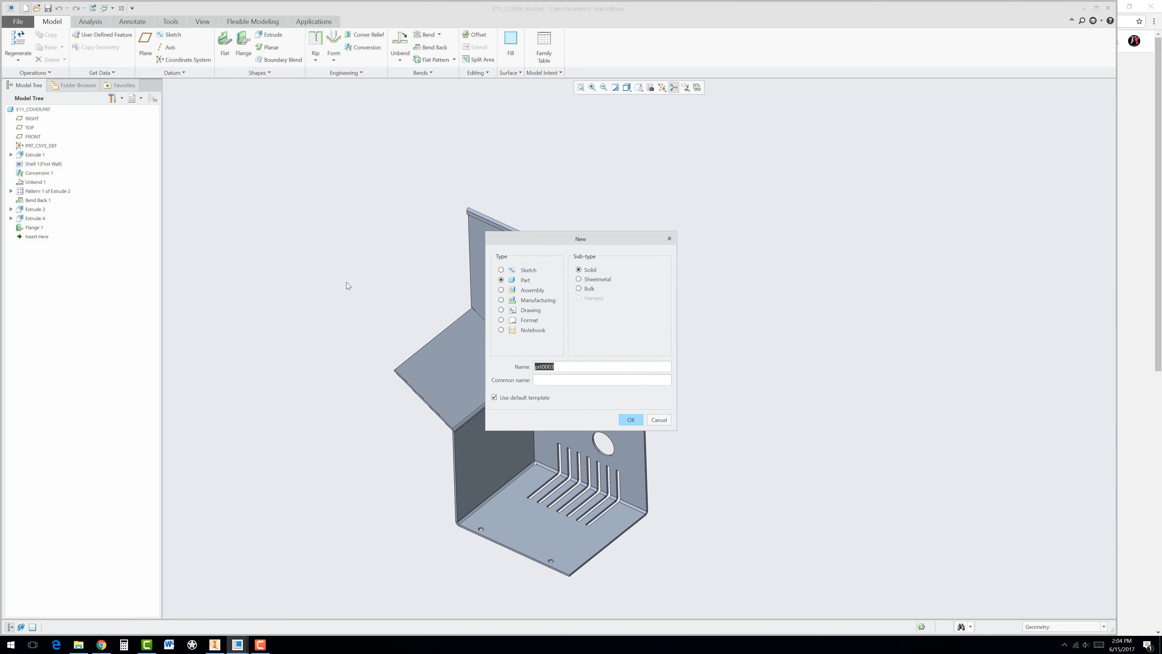
Create a new drawing named E11_DRW
{"action": "left_click", "coordinate": [501, 310]}
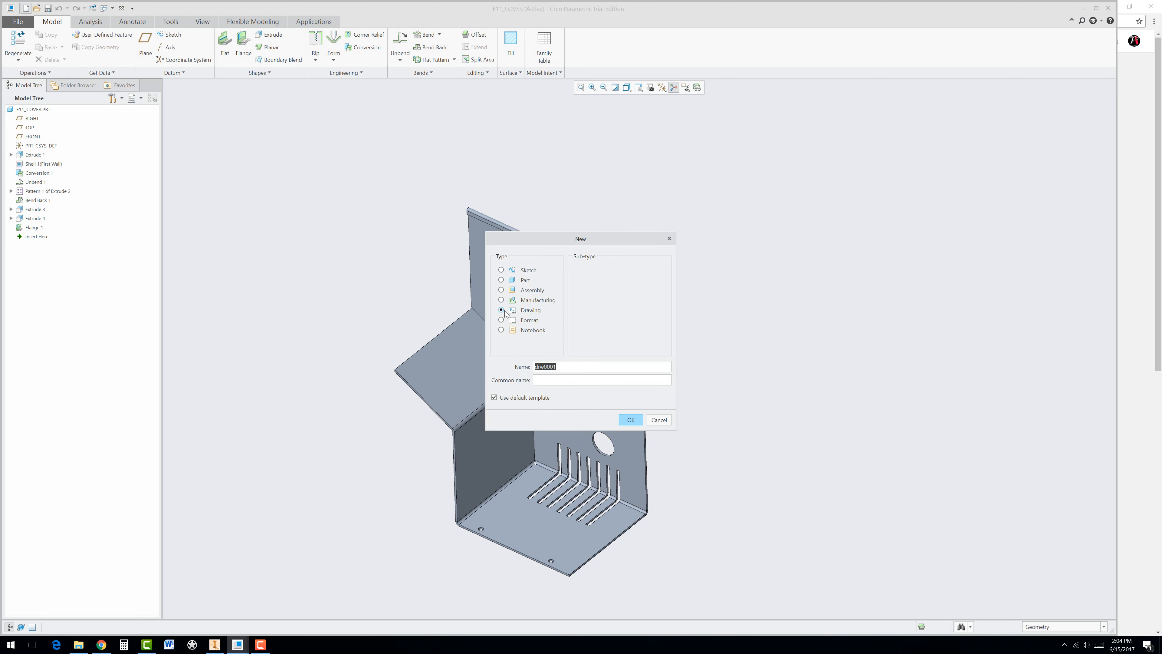
{"action": "type", "text": "E"}
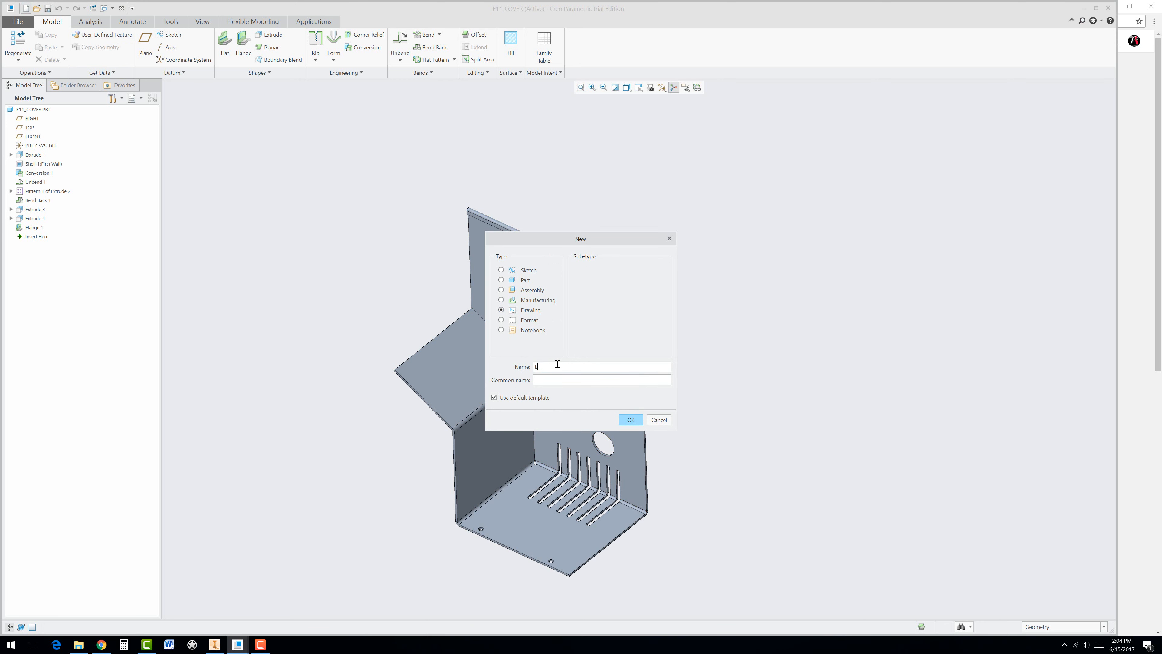
{"action": "type", "text": "11"}
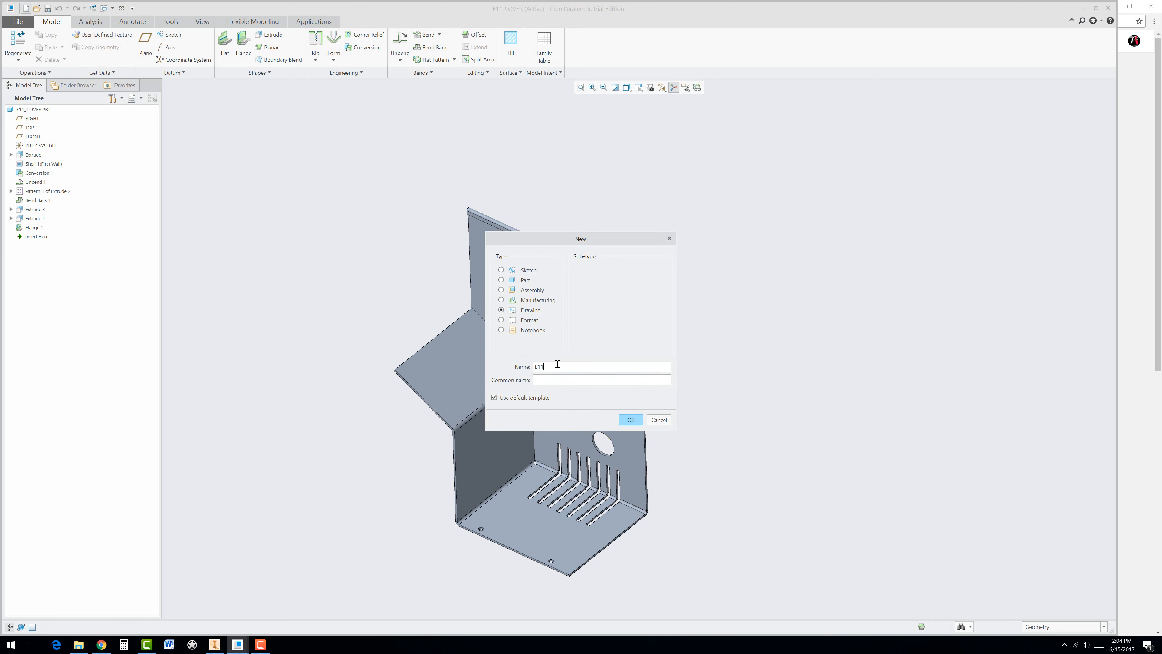
{"action": "type", "text": "_"}
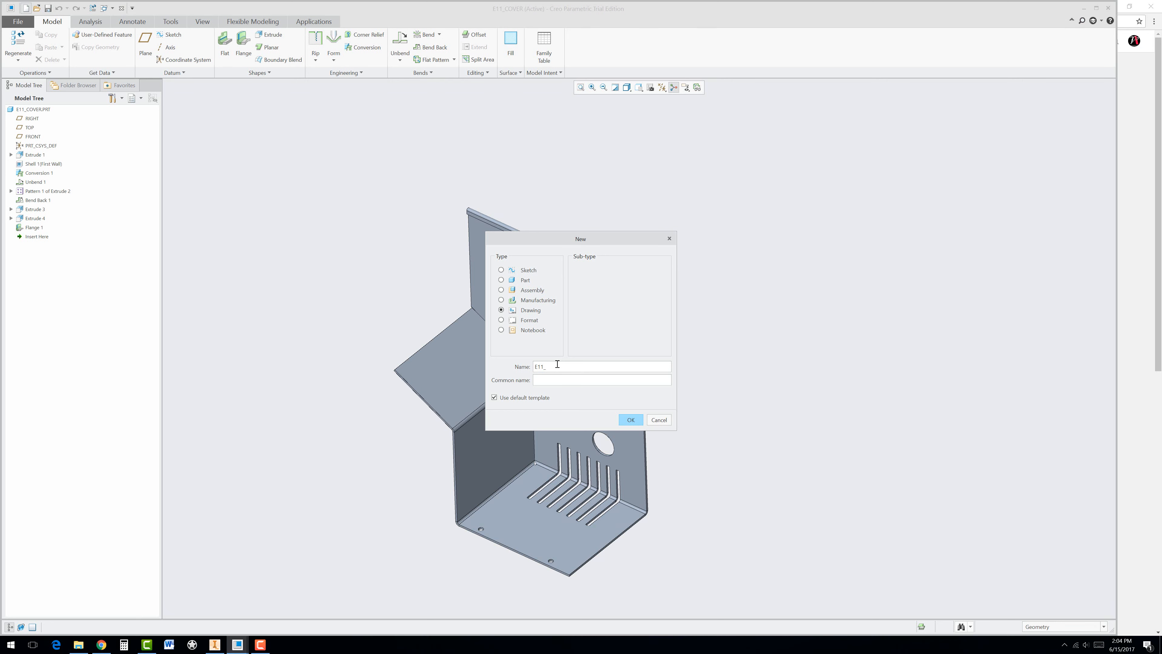
{"action": "type", "text": "DRW"}
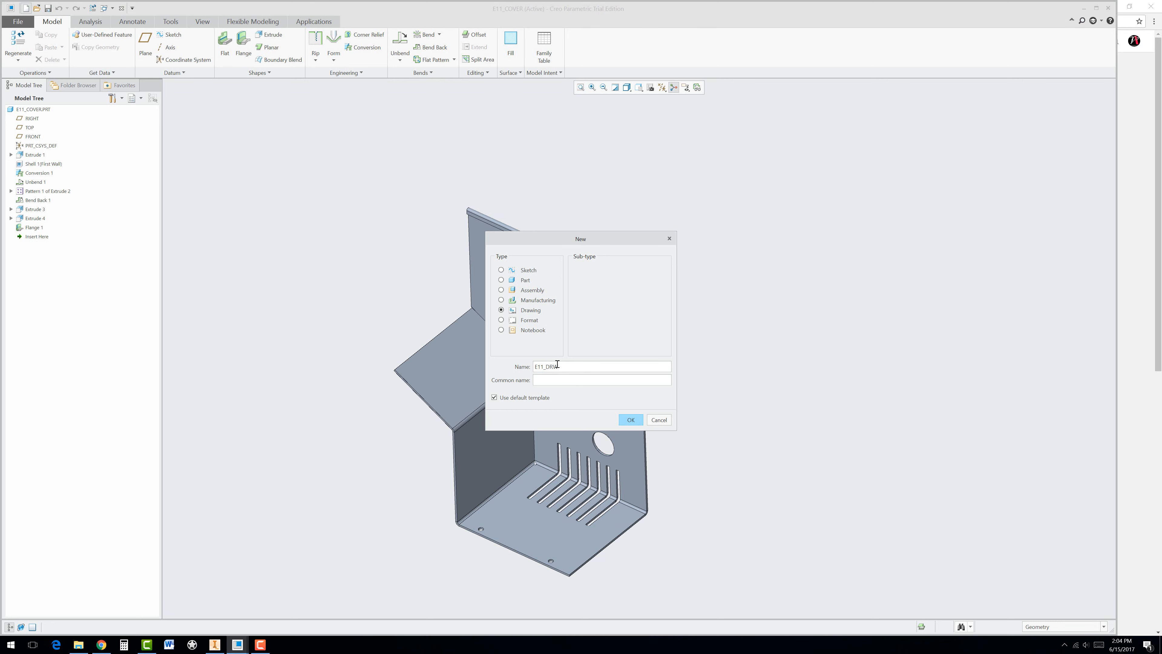
{"action": "left_click", "coordinate": [631, 420]}
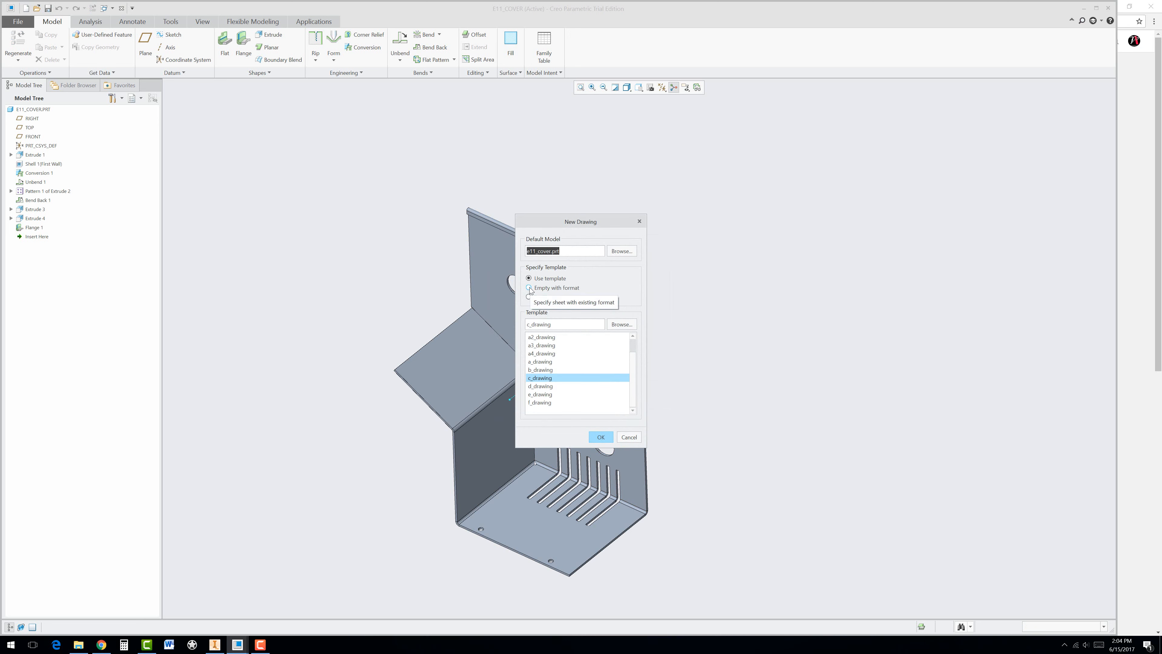
Use an empty sheet with a browsed system format file and confirm the drawing
{"action": "left_click", "coordinate": [528, 288]}
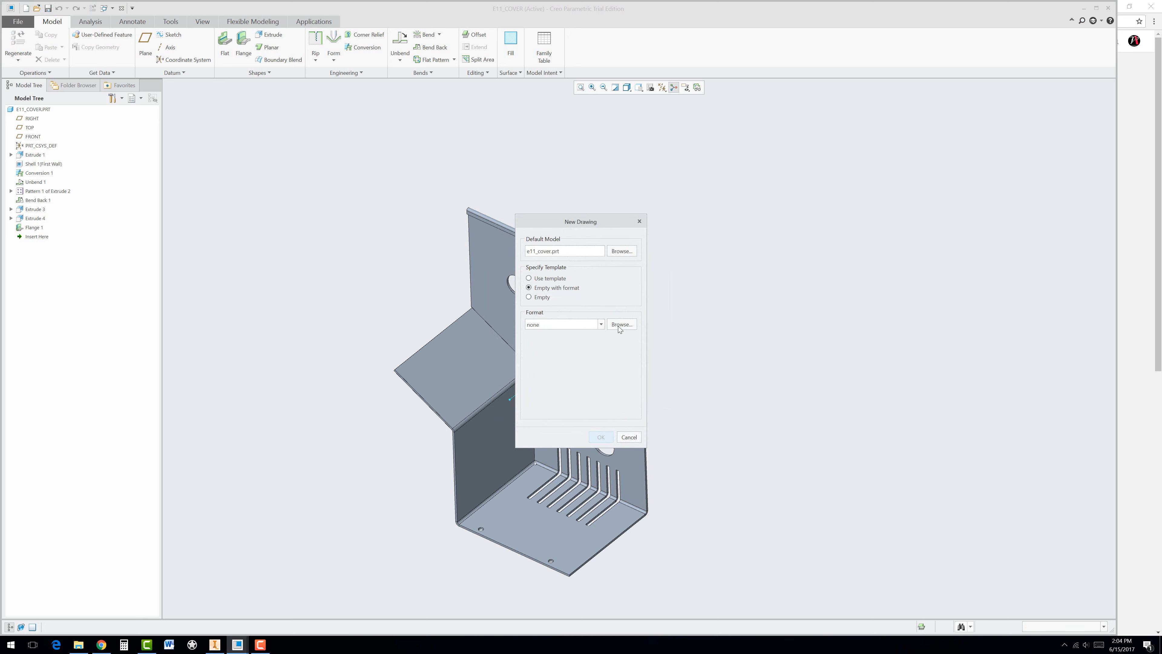
{"action": "left_click", "coordinate": [622, 324]}
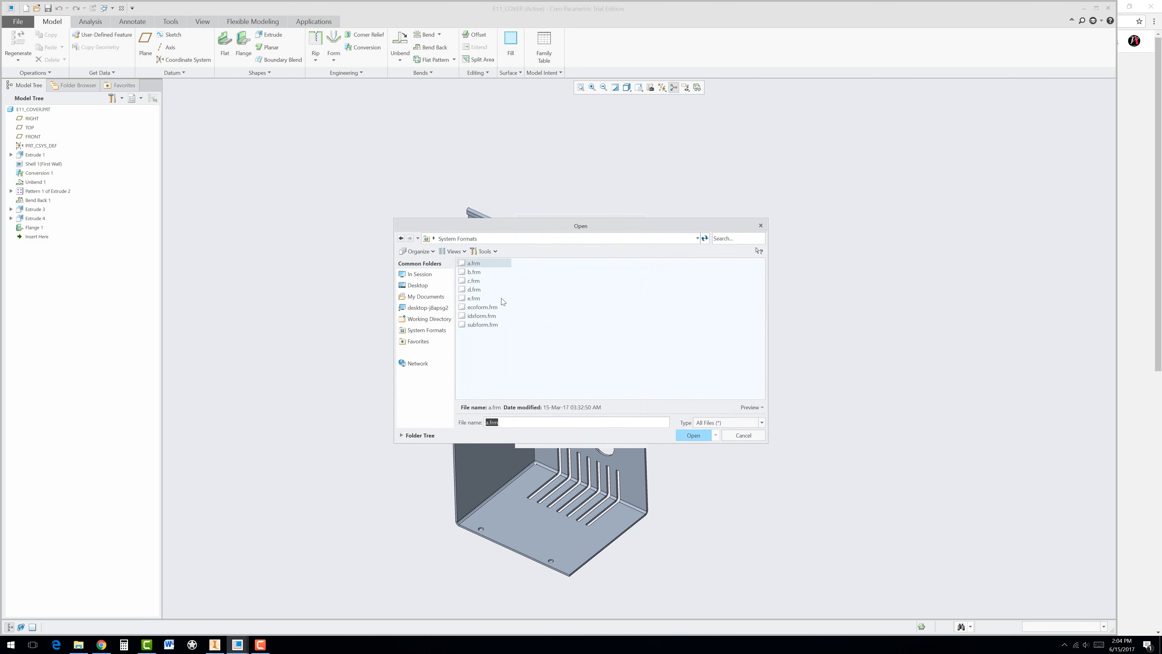
{"action": "mouse_move", "coordinate": [474, 303]}
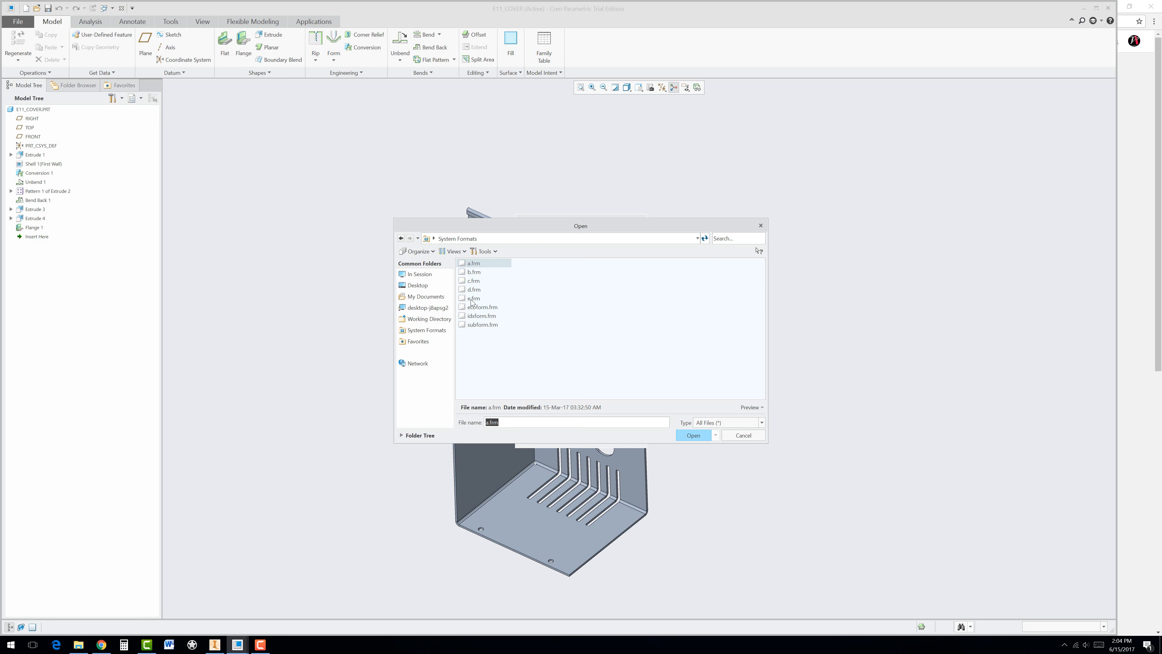
{"action": "left_click", "coordinate": [694, 435]}
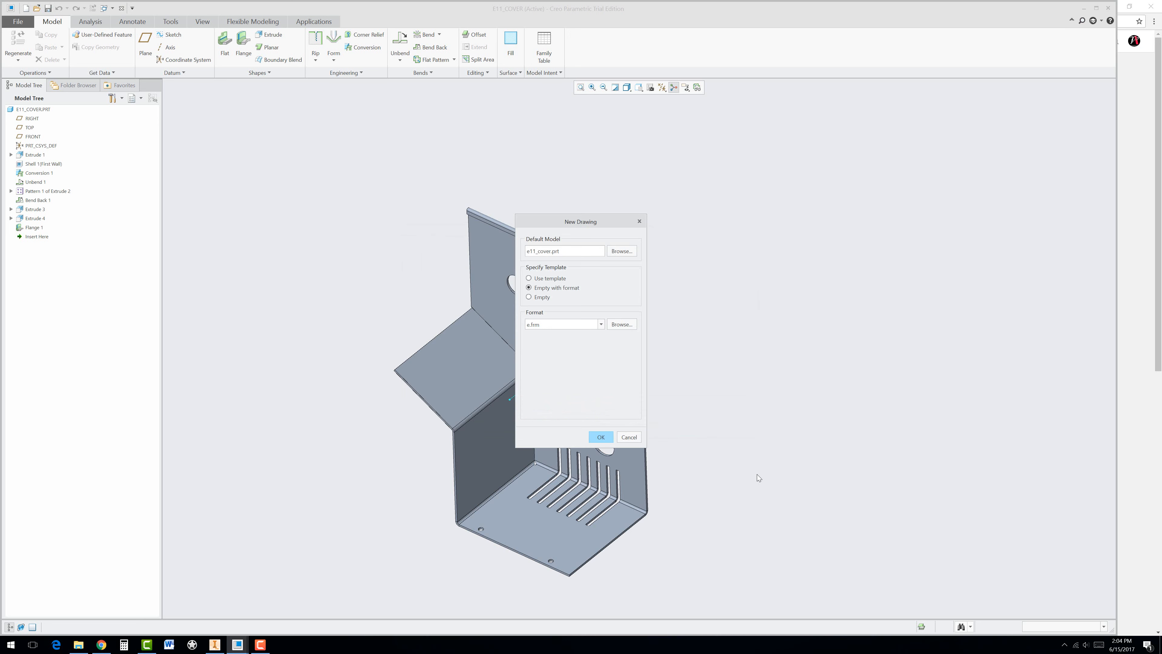
{"action": "left_click", "coordinate": [630, 437]}
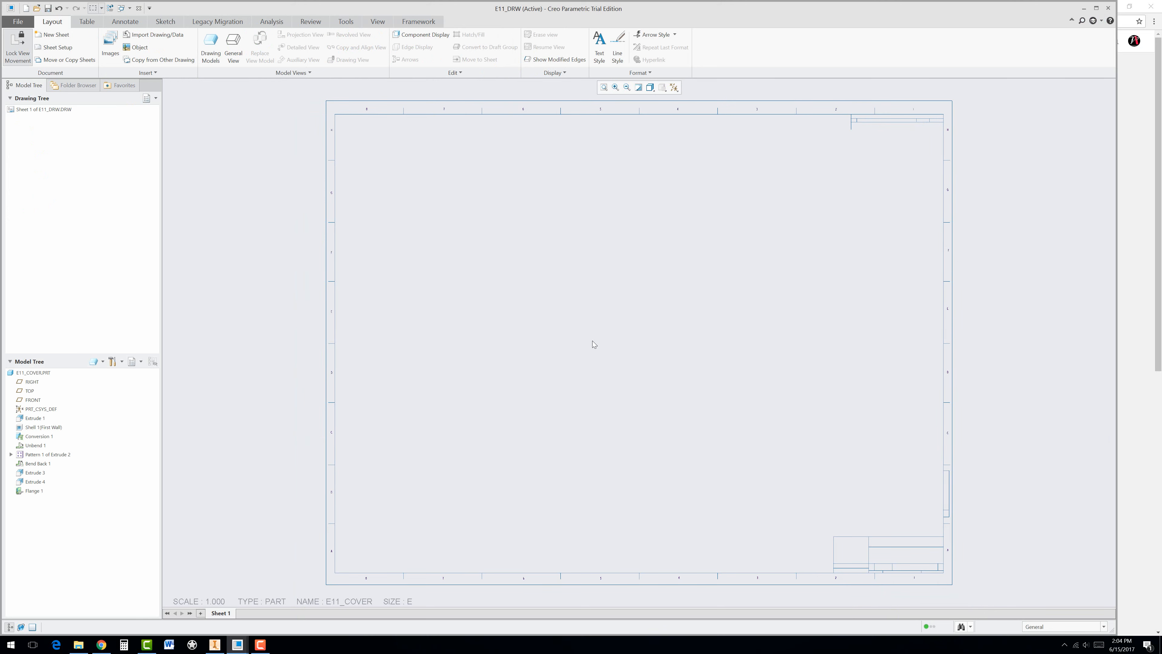
Place a general view of E11_COVER, no combined state, at the sheet centre
{"action": "right_click", "coordinate": [593, 344]}
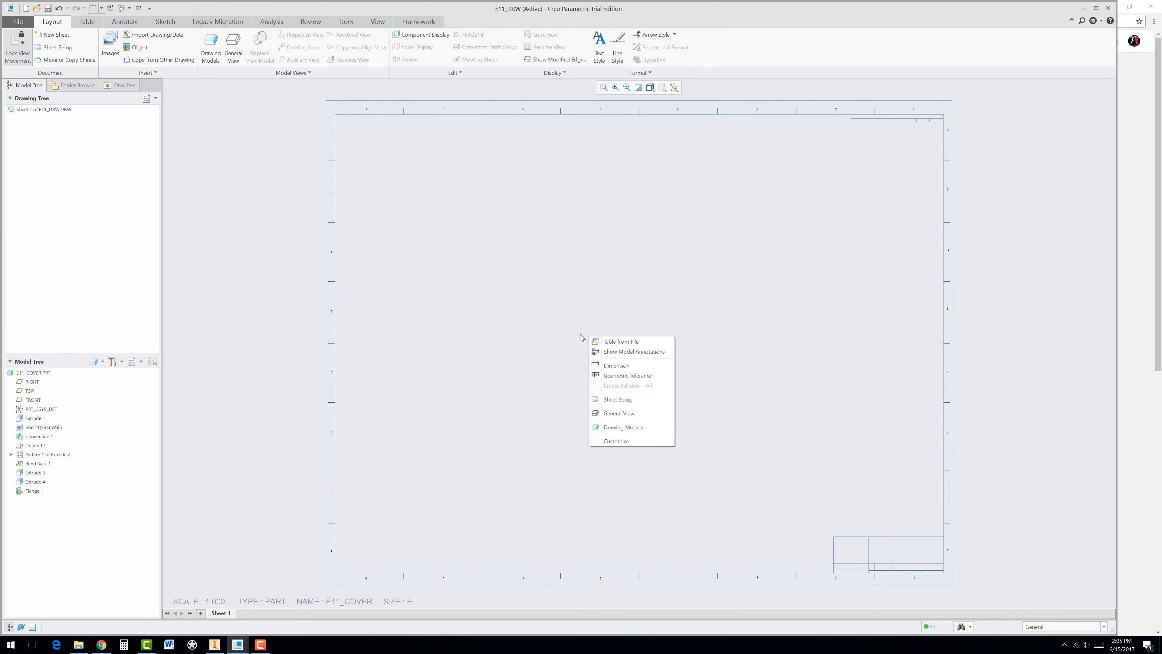
{"action": "left_click", "coordinate": [618, 413]}
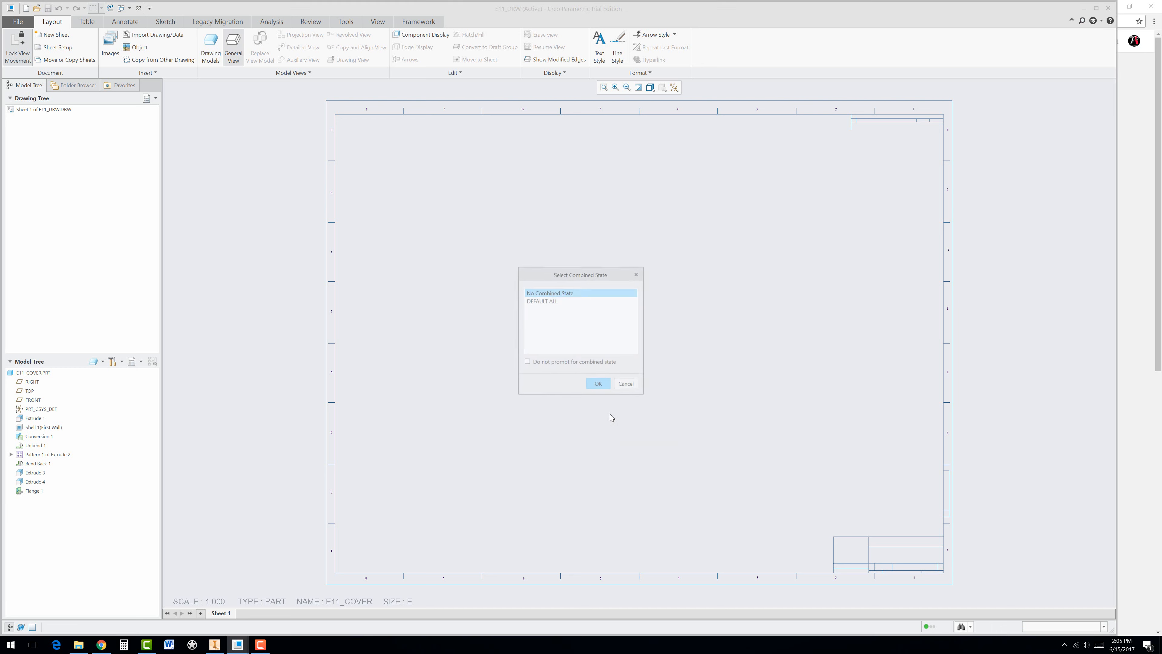
{"action": "left_click", "coordinate": [598, 383]}
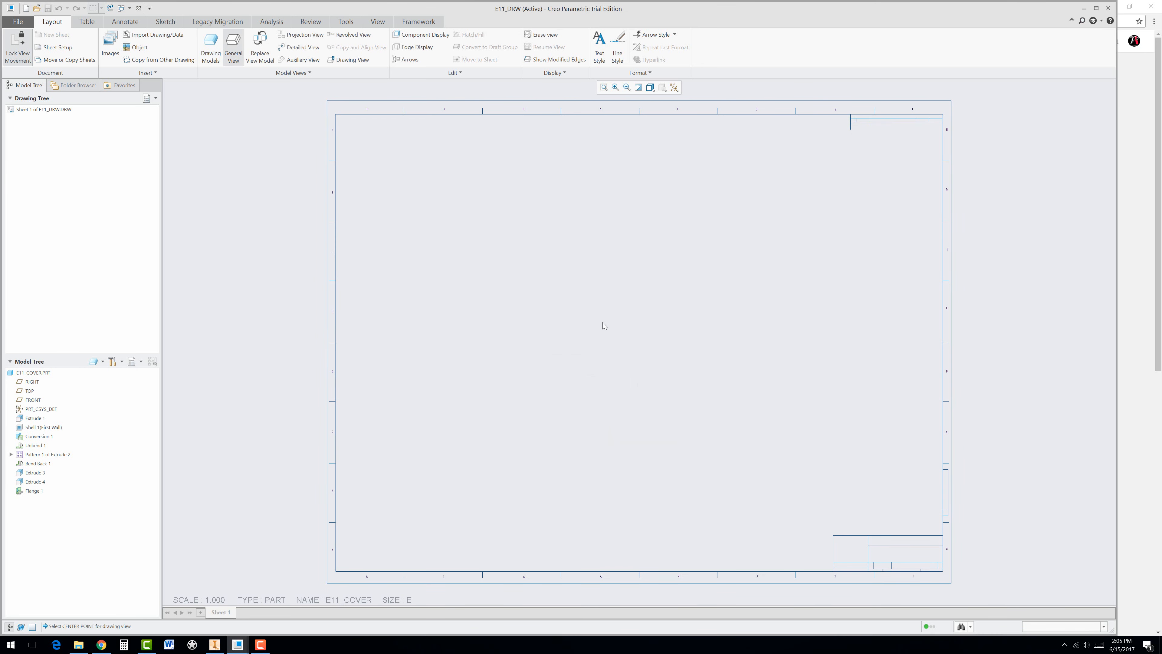
{"action": "left_click", "coordinate": [604, 326]}
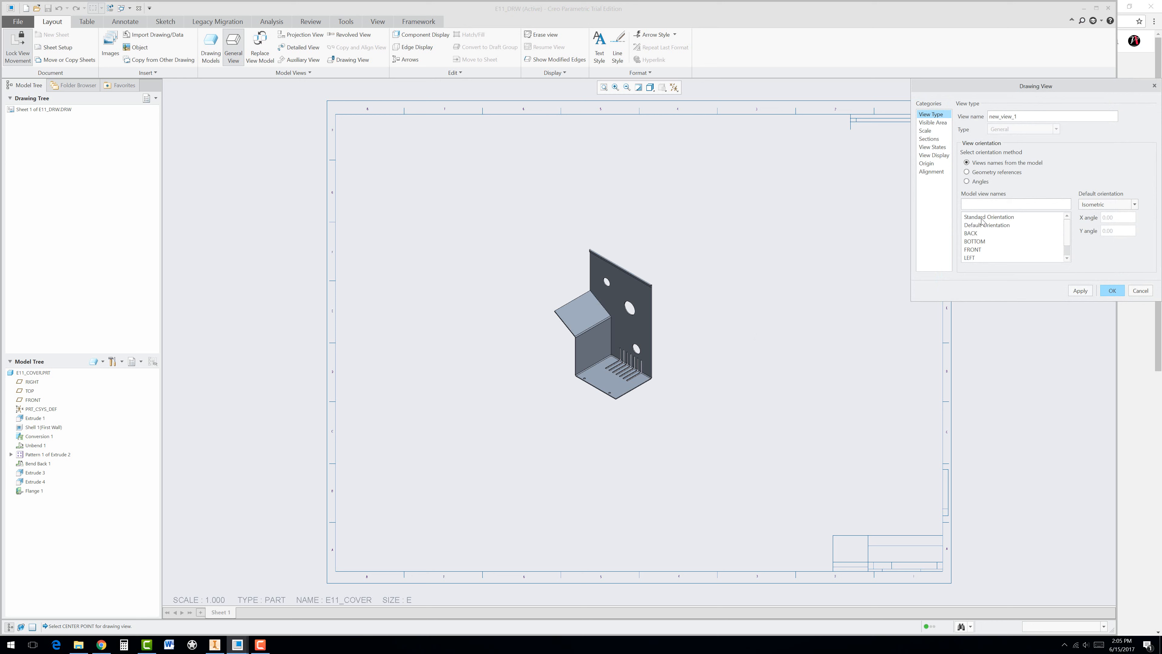
{"action": "mouse_move", "coordinate": [975, 224]}
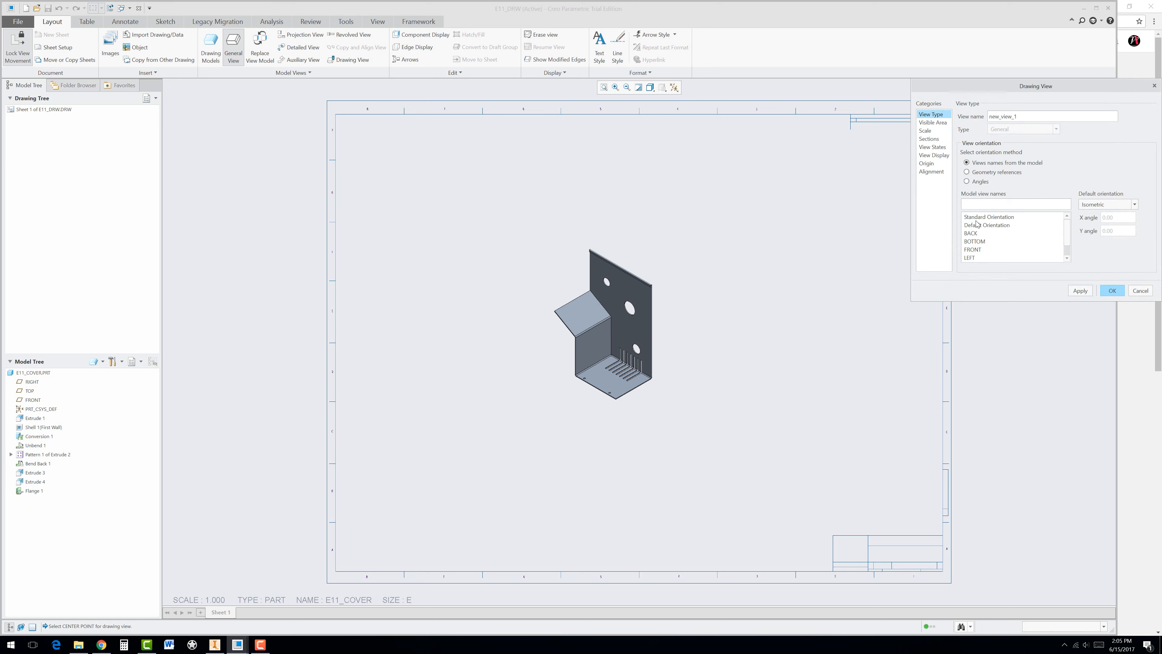
{"action": "mouse_move", "coordinate": [1067, 241]}
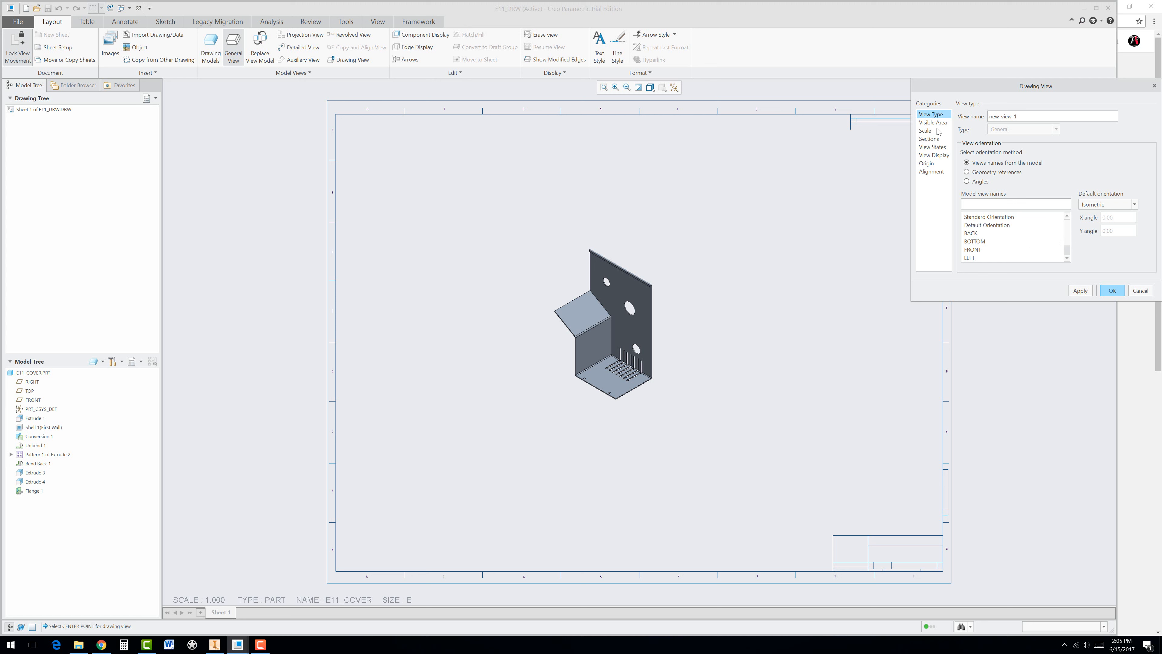
{"action": "mouse_move", "coordinate": [927, 174]}
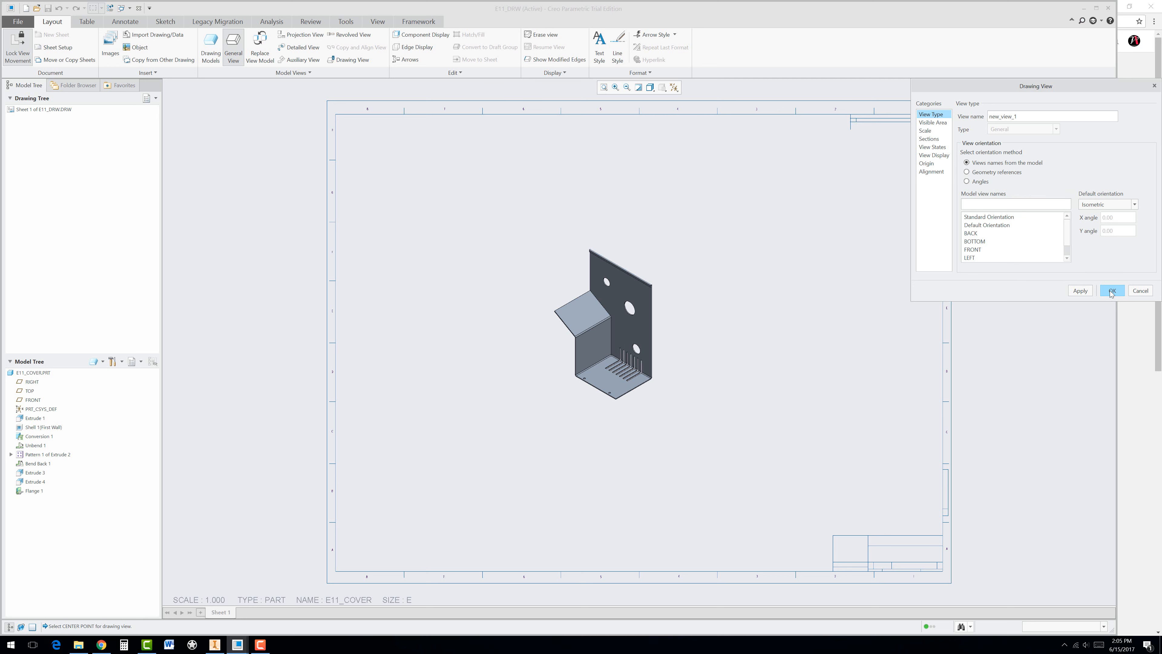
Review the view's Scale, View States and Origin categories, then apply the settings
{"action": "left_click", "coordinate": [924, 131]}
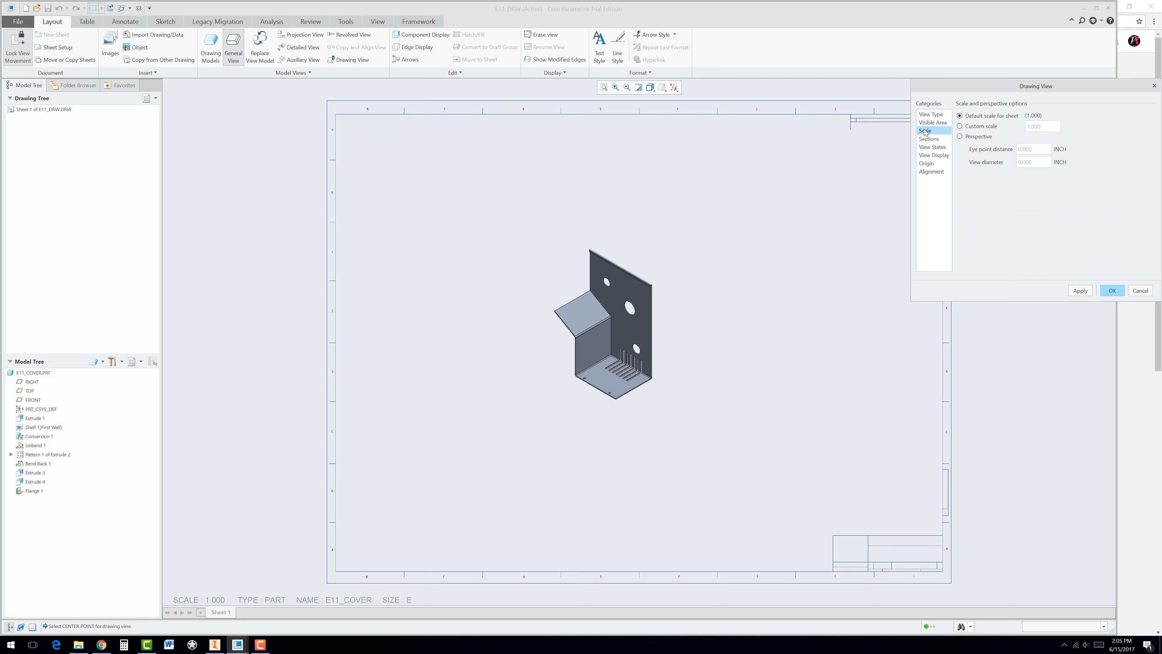
{"action": "left_click", "coordinate": [932, 146]}
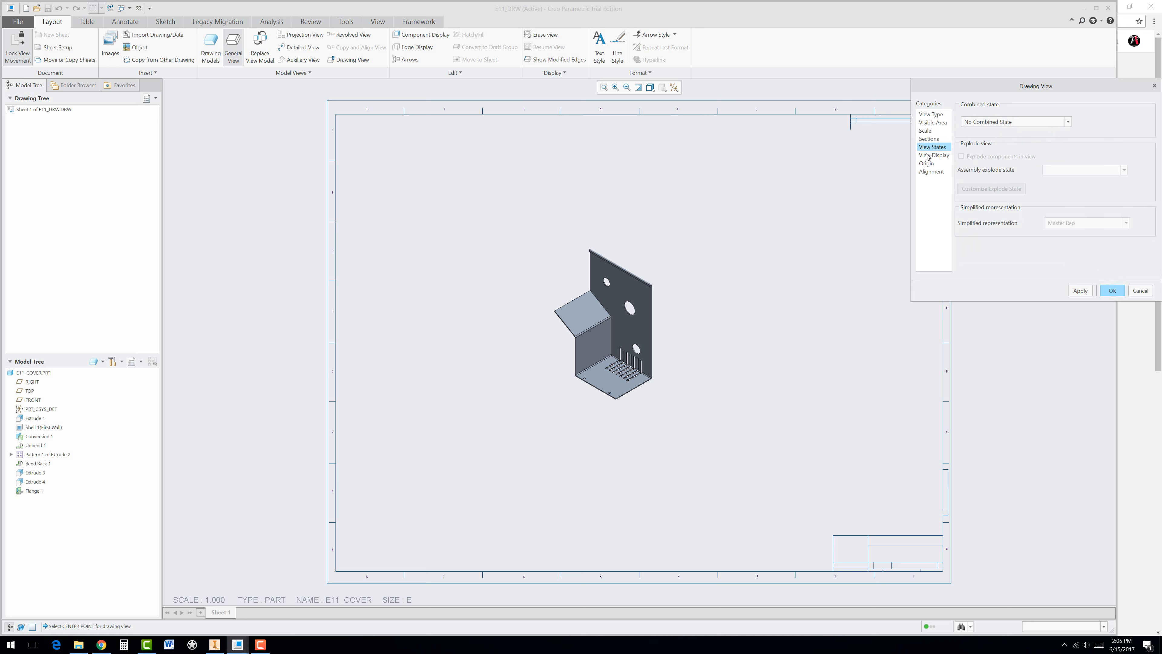
{"action": "left_click", "coordinate": [1068, 122]}
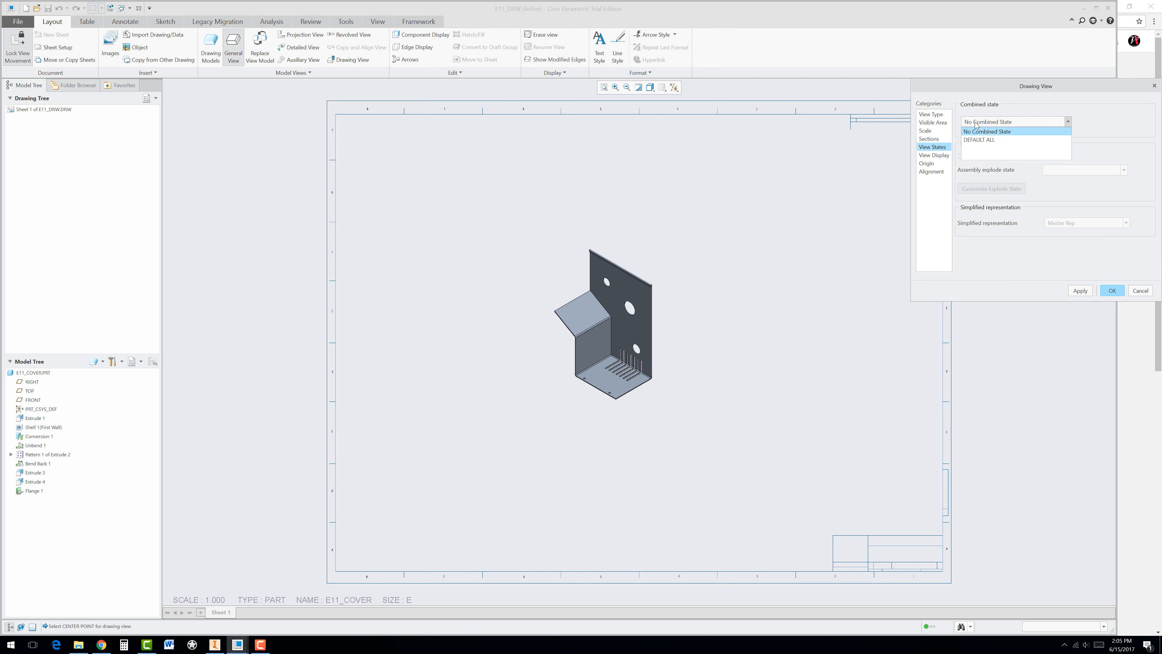
{"action": "left_click", "coordinate": [925, 163]}
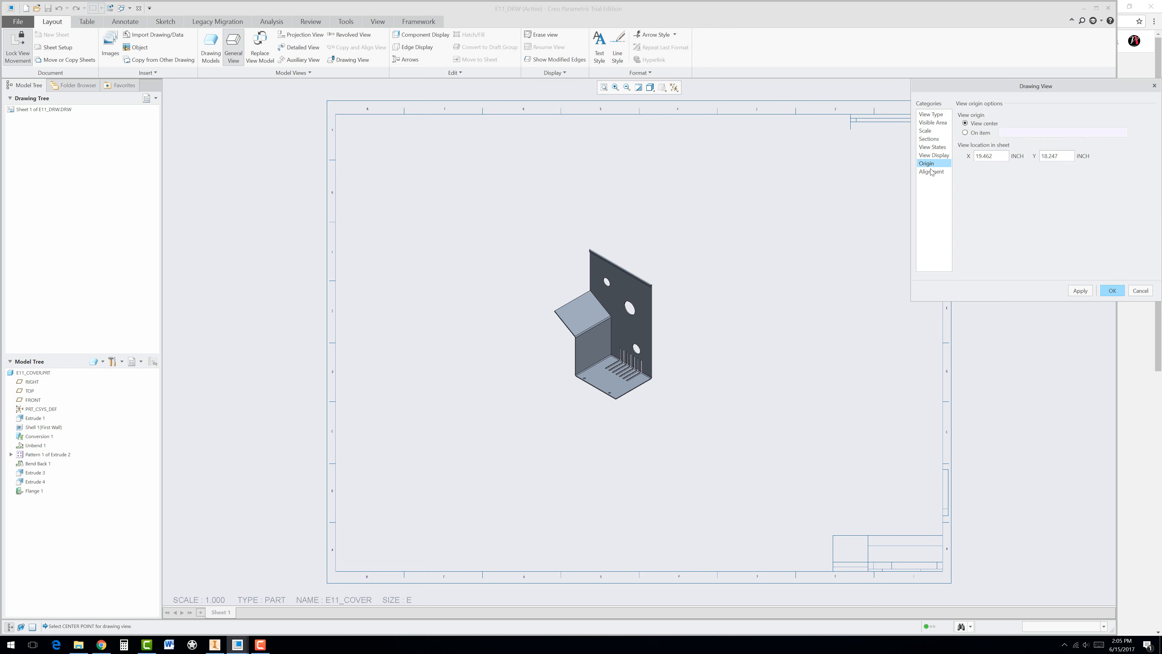
{"action": "left_click", "coordinate": [931, 114]}
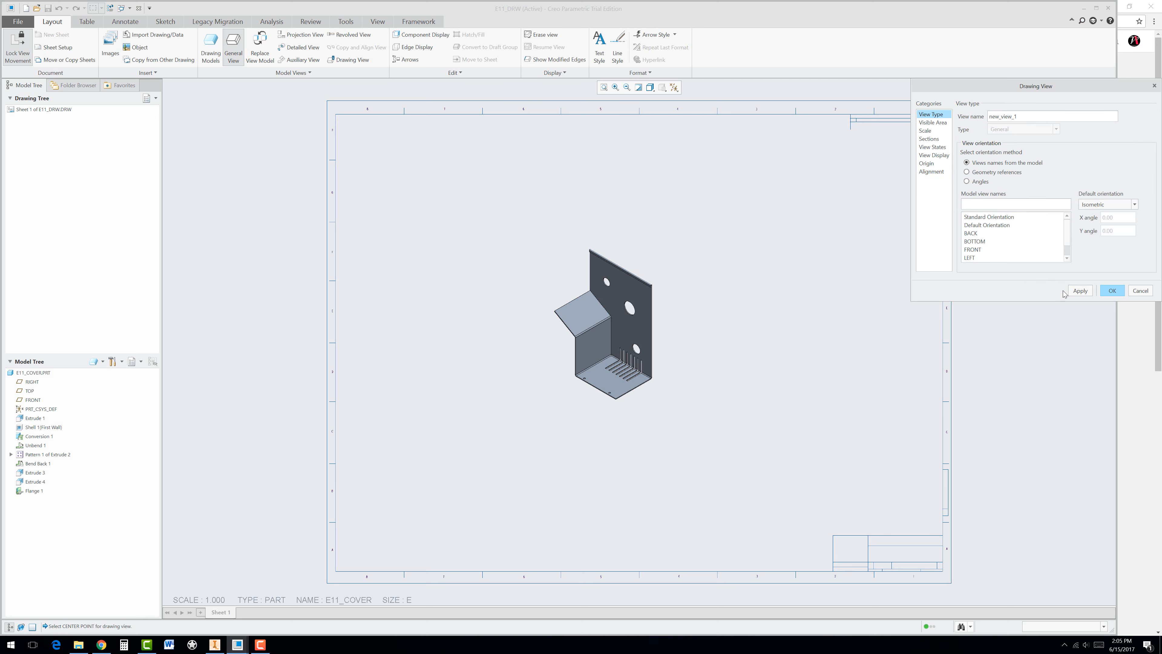
{"action": "left_click", "coordinate": [1113, 290]}
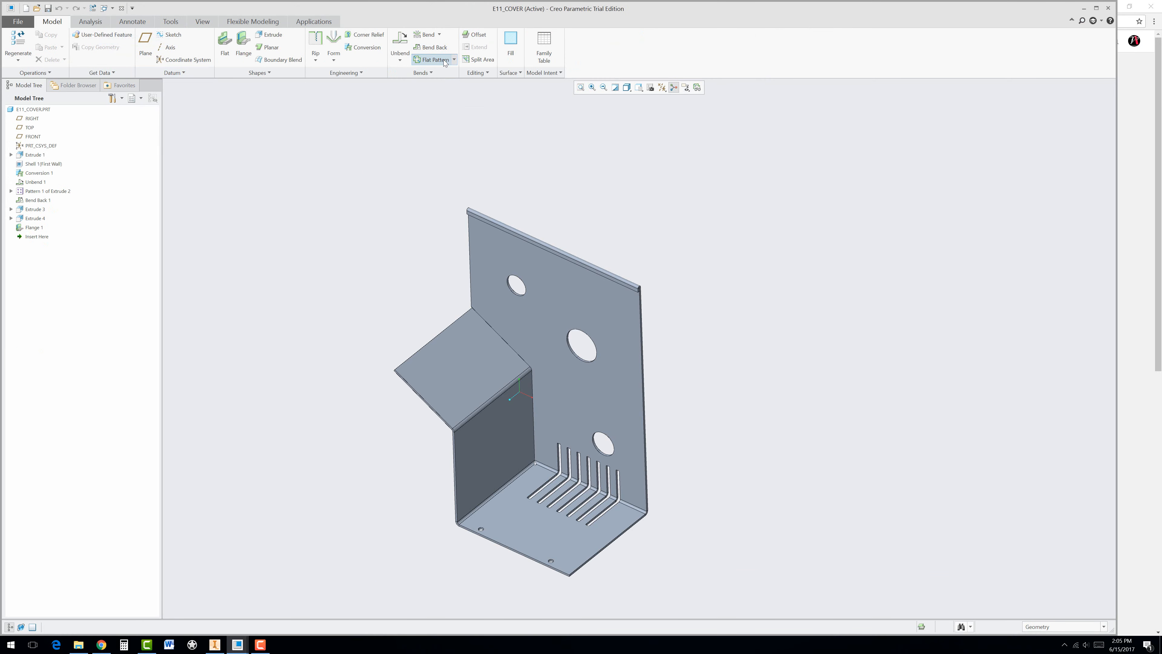
Create the Flat Pattern on E11_COVER and switch back to the E11_DRW drawing
{"action": "left_click", "coordinate": [432, 60]}
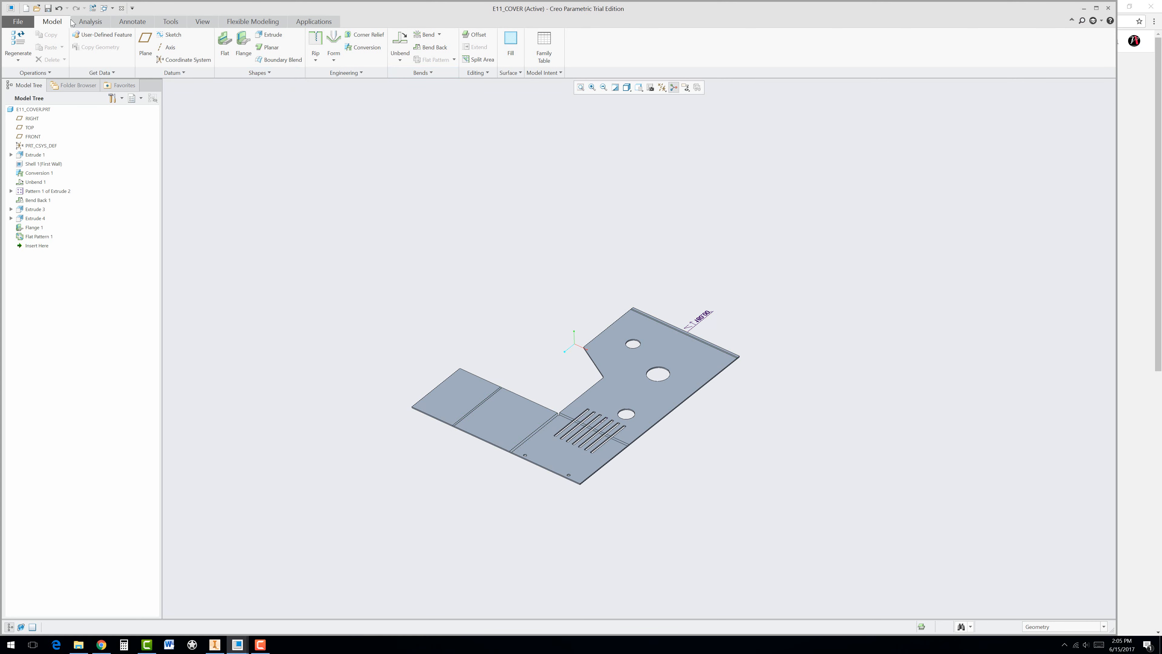
{"action": "left_click", "coordinate": [107, 9]}
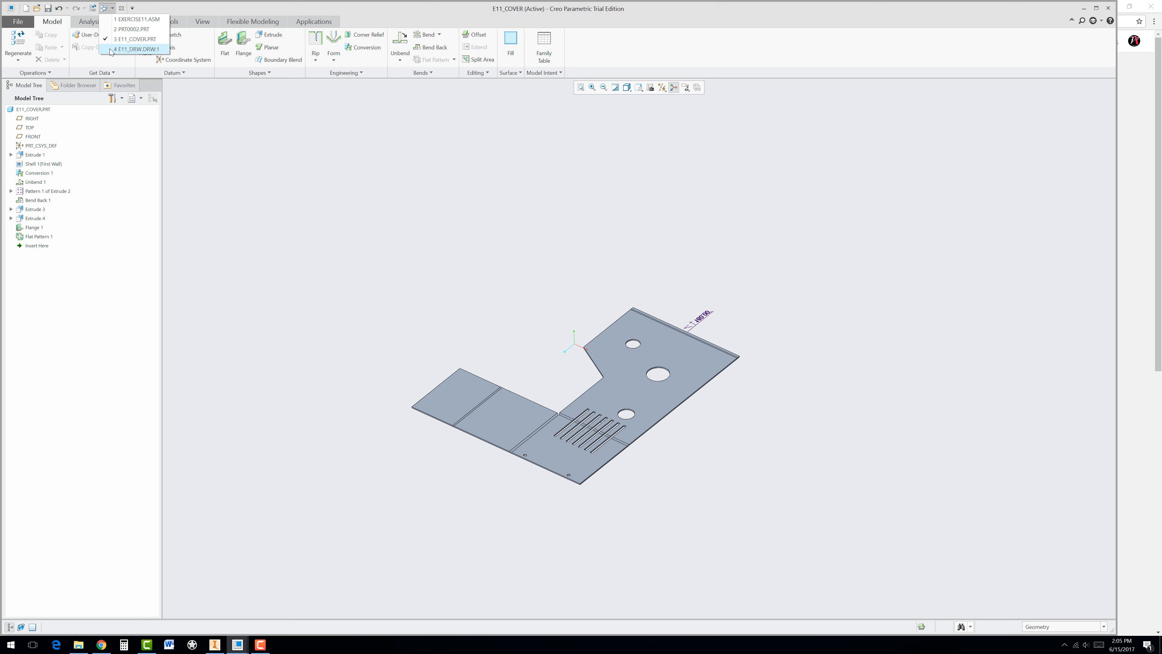
{"action": "left_click", "coordinate": [140, 49]}
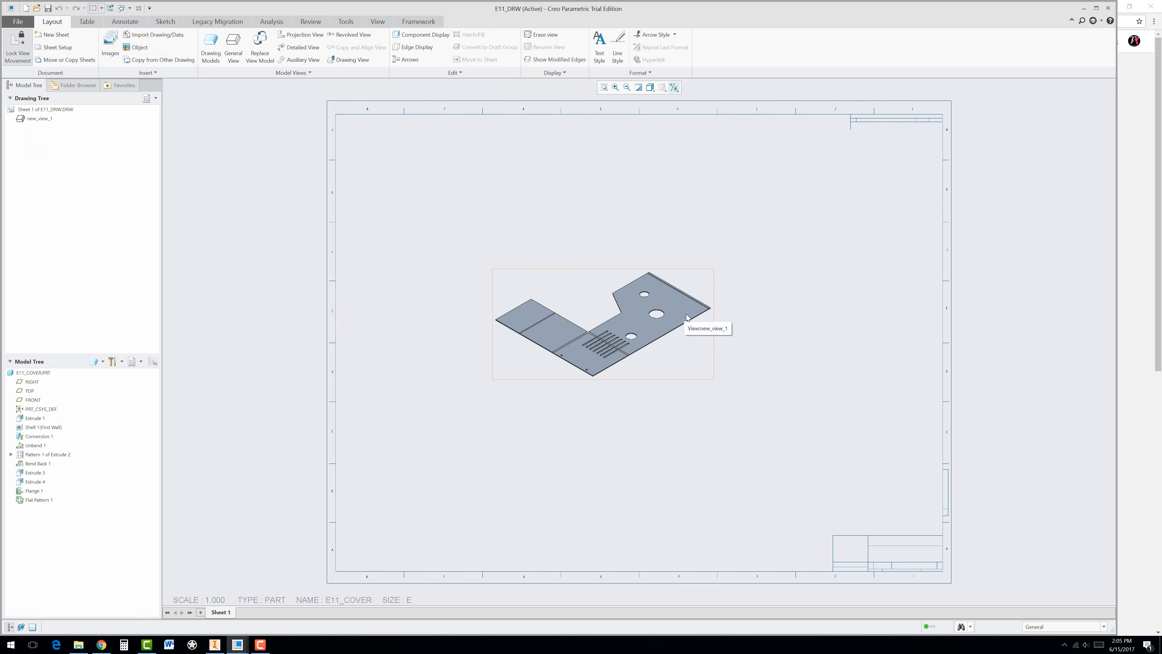
Reorient the flat pattern drawing view to the BOTTOM model view name
{"action": "double_click", "coordinate": [629, 326]}
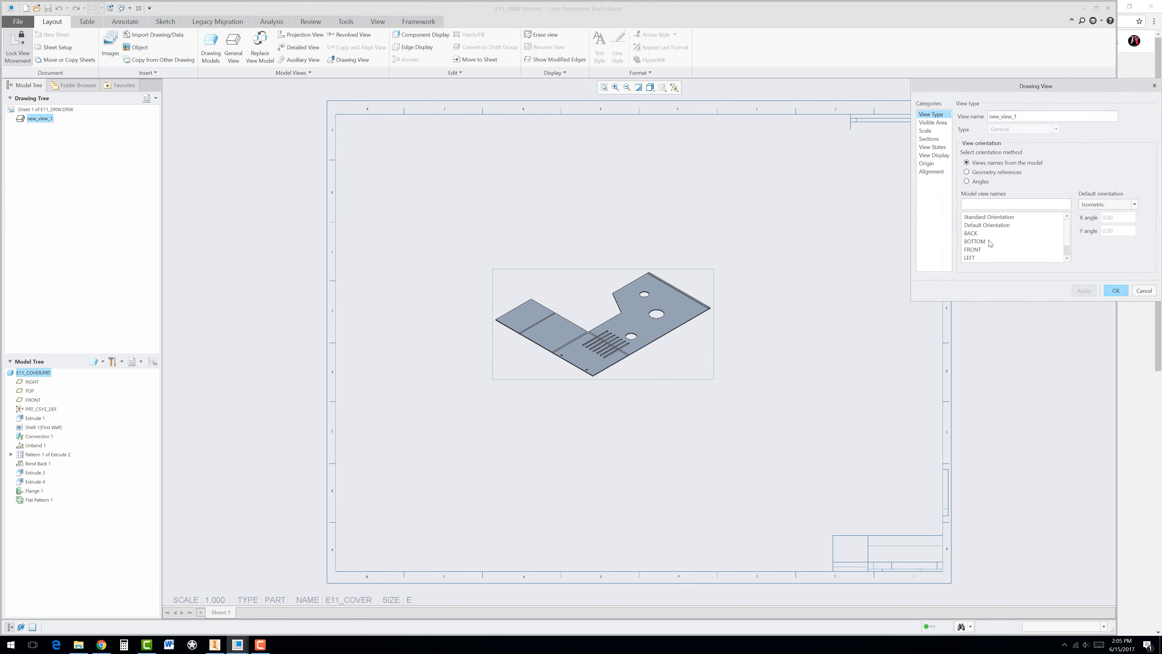
{"action": "left_click", "coordinate": [972, 250]}
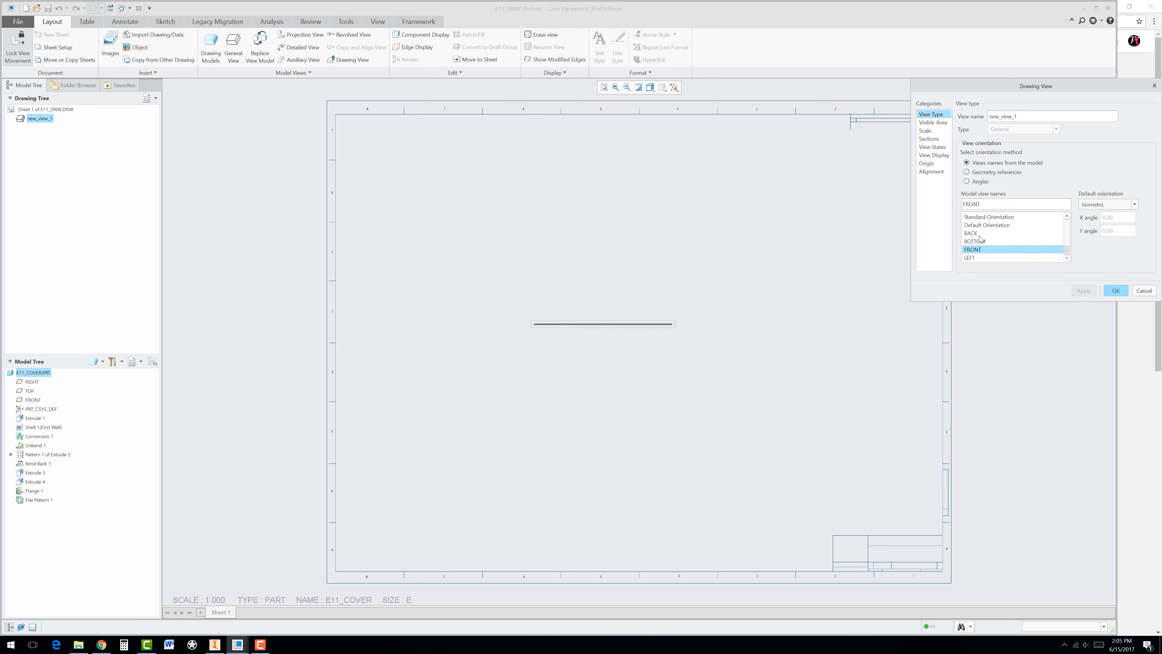
{"action": "left_click", "coordinate": [974, 241]}
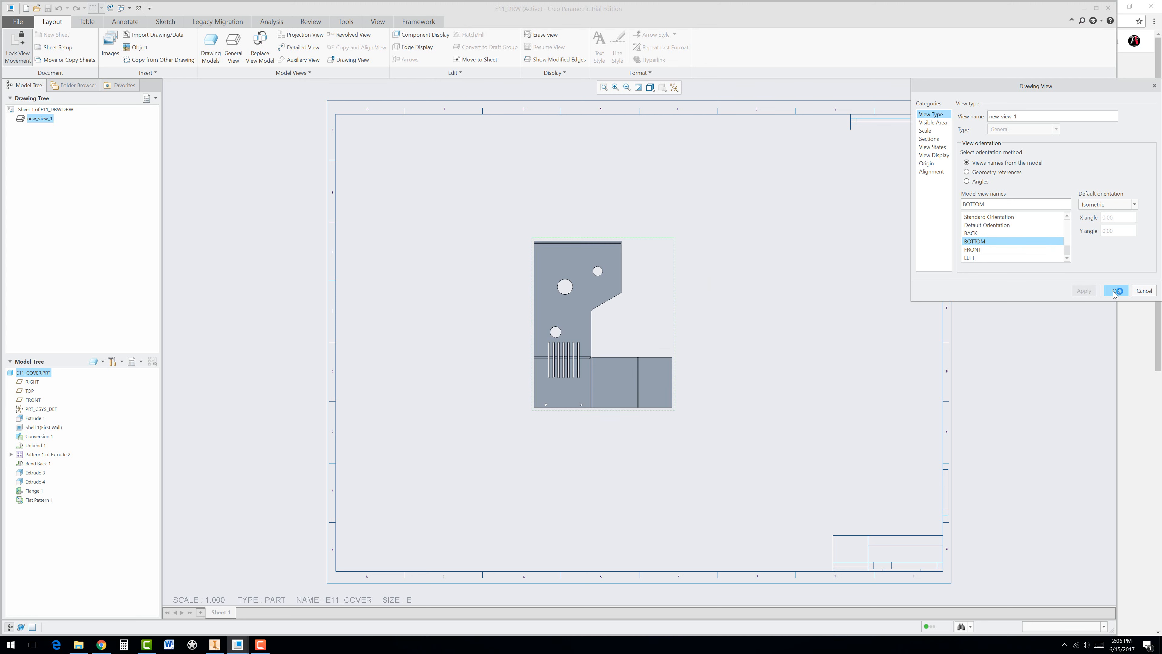
{"action": "left_click", "coordinate": [1115, 290]}
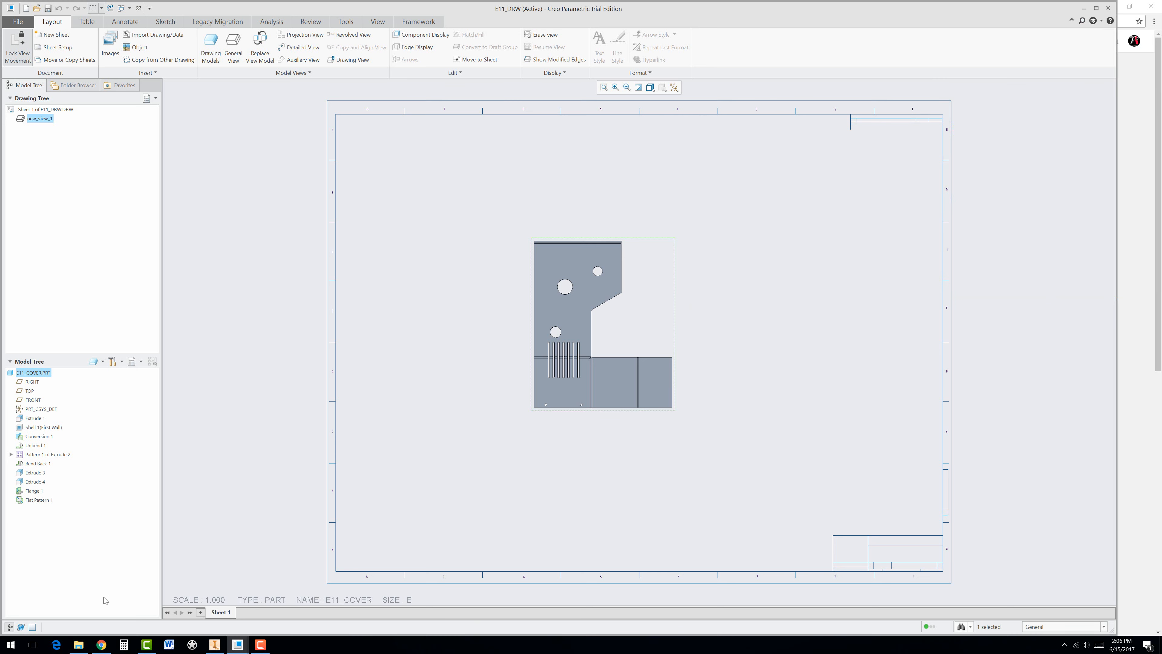
{"action": "mouse_move", "coordinate": [217, 603]}
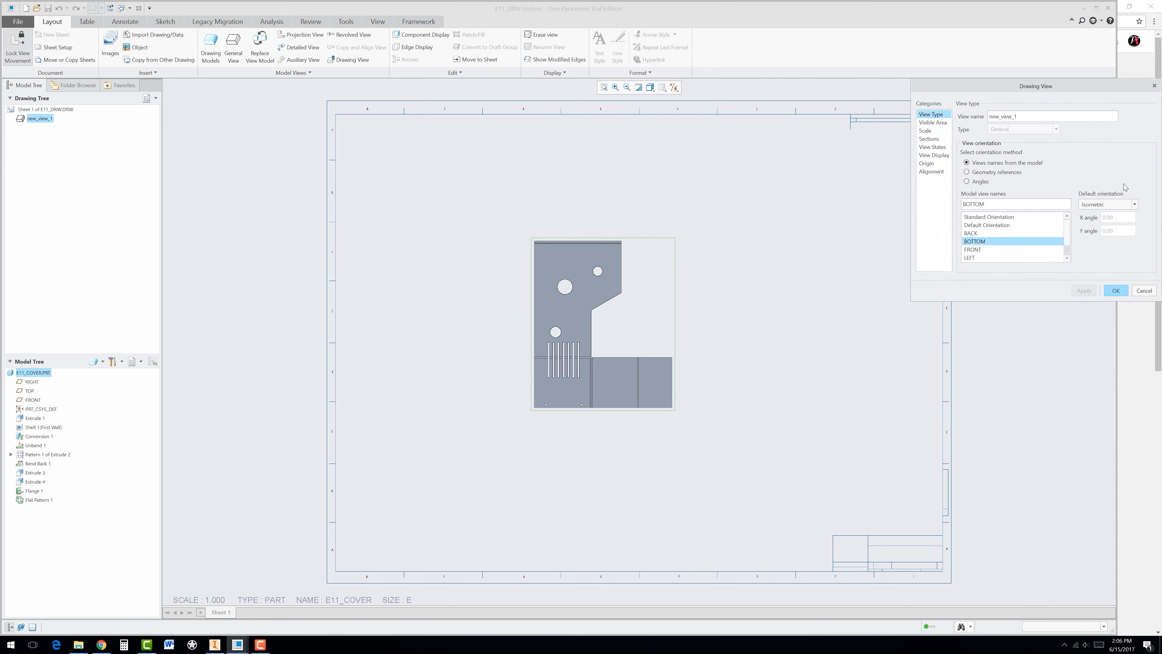
{"action": "mouse_move", "coordinate": [934, 159]}
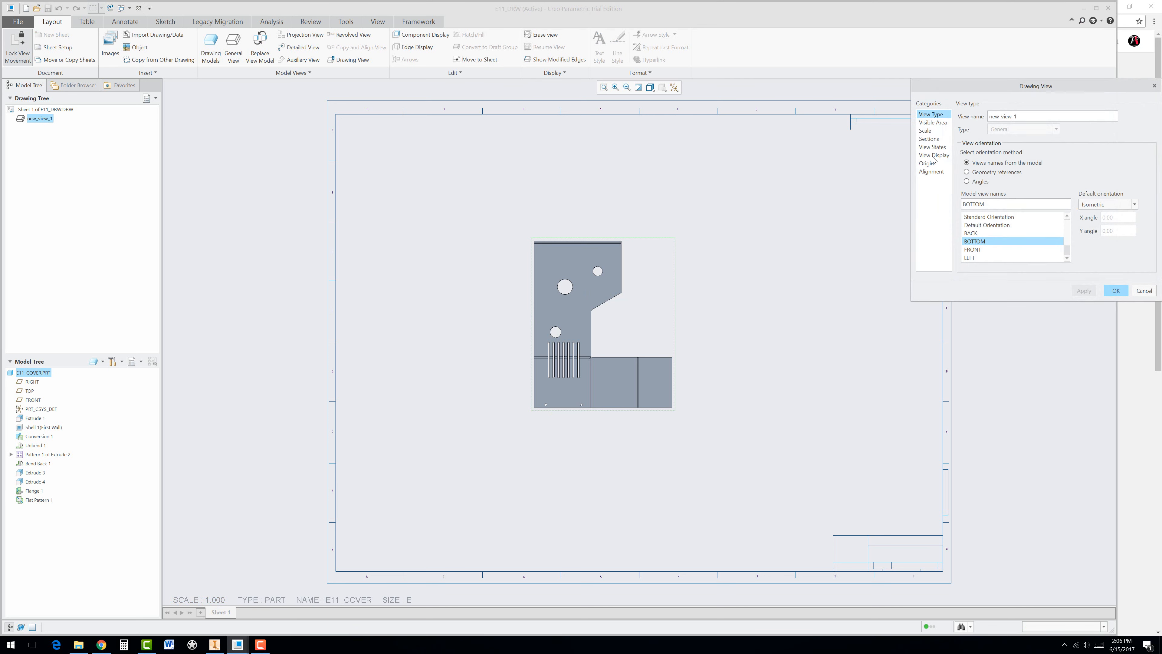
Set the view display to No Hidden with Phantom tangent edges and apply it
{"action": "left_click", "coordinate": [934, 155]}
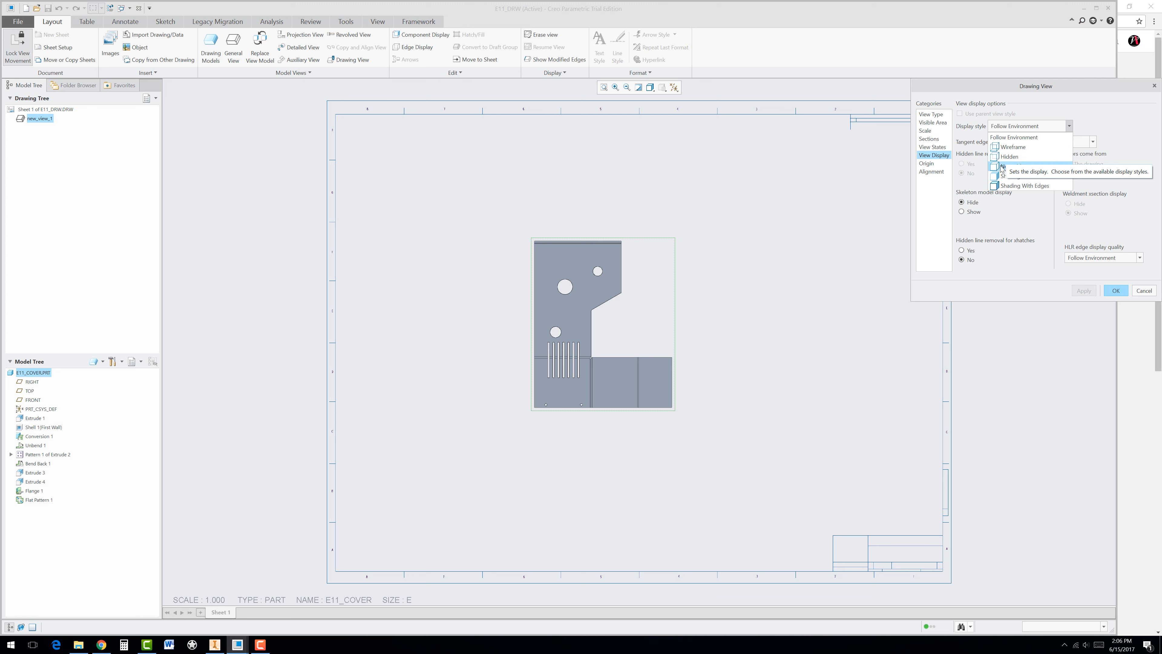
{"action": "left_click", "coordinate": [1007, 166]}
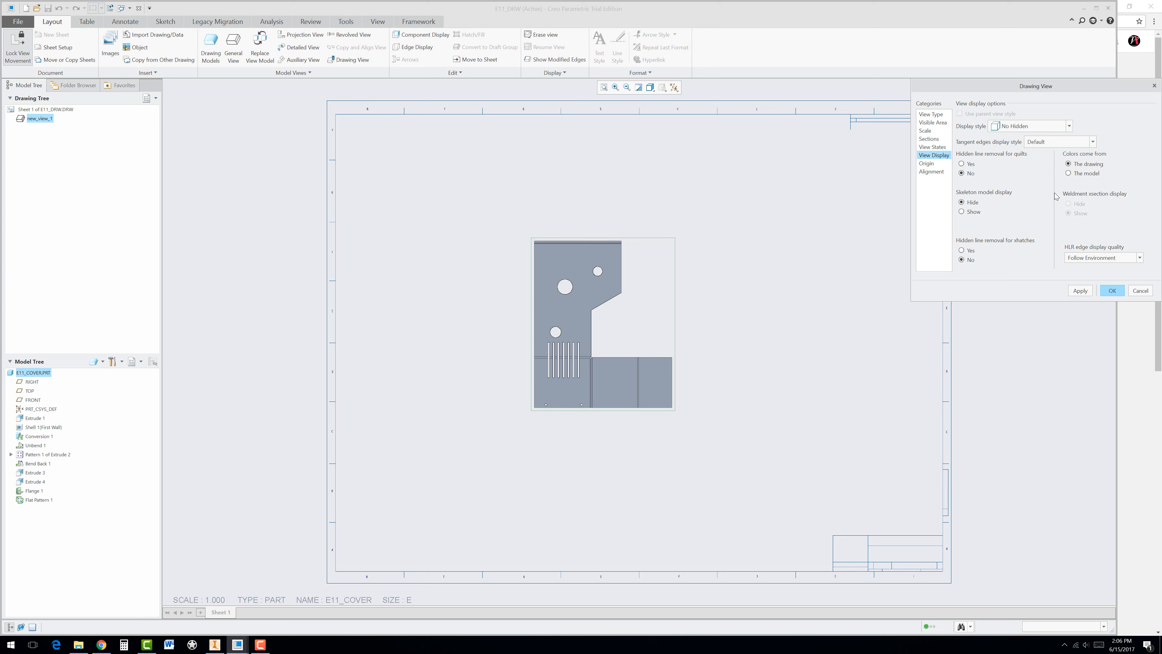
{"action": "left_click", "coordinate": [1093, 142]}
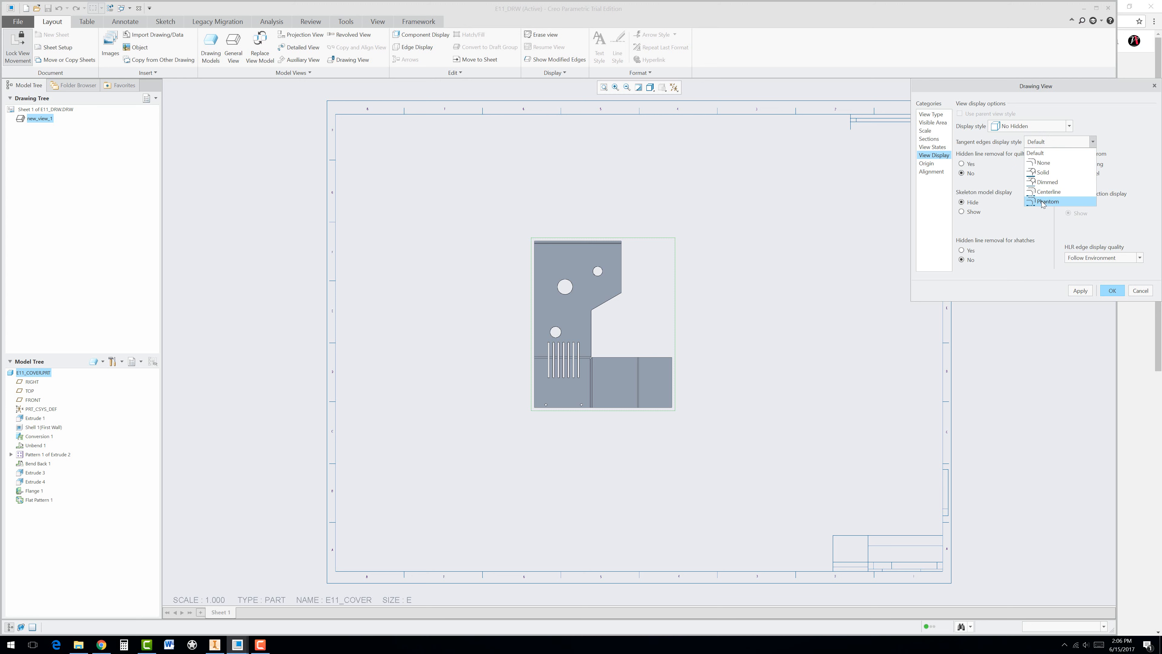
{"action": "left_click", "coordinate": [1048, 202]}
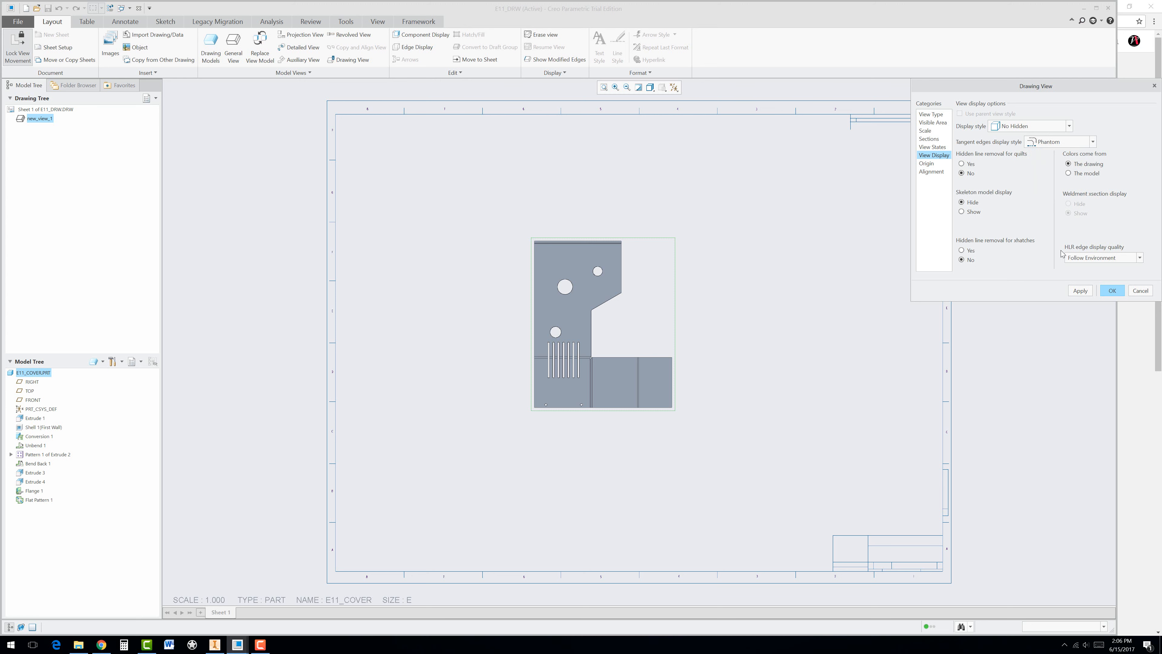
{"action": "left_click", "coordinate": [1080, 291]}
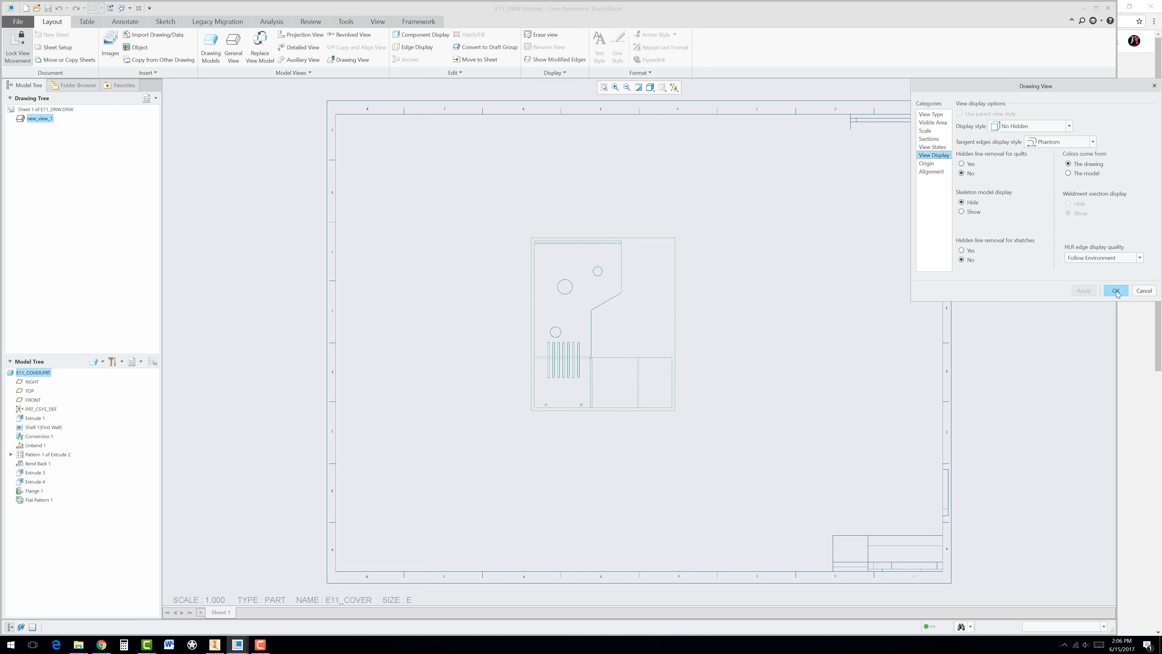
{"action": "left_click", "coordinate": [1116, 290]}
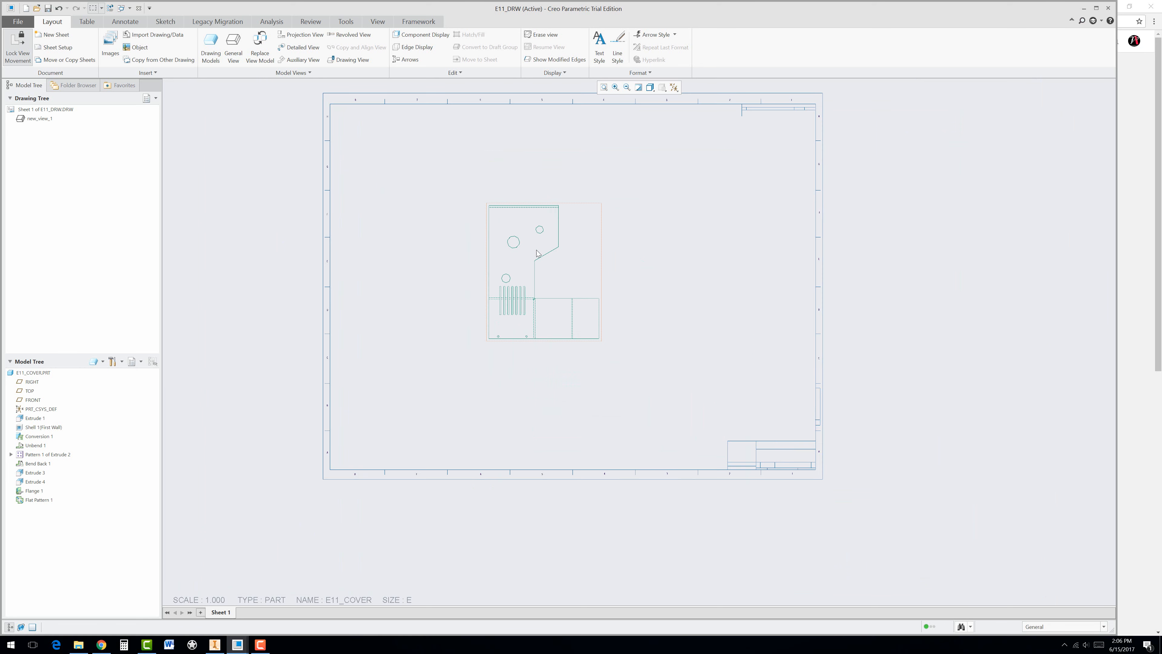
Enter Export Setup for the E11_DRW drawing via File > Save As > Export, with DXF selected
{"action": "left_click", "coordinate": [17, 22]}
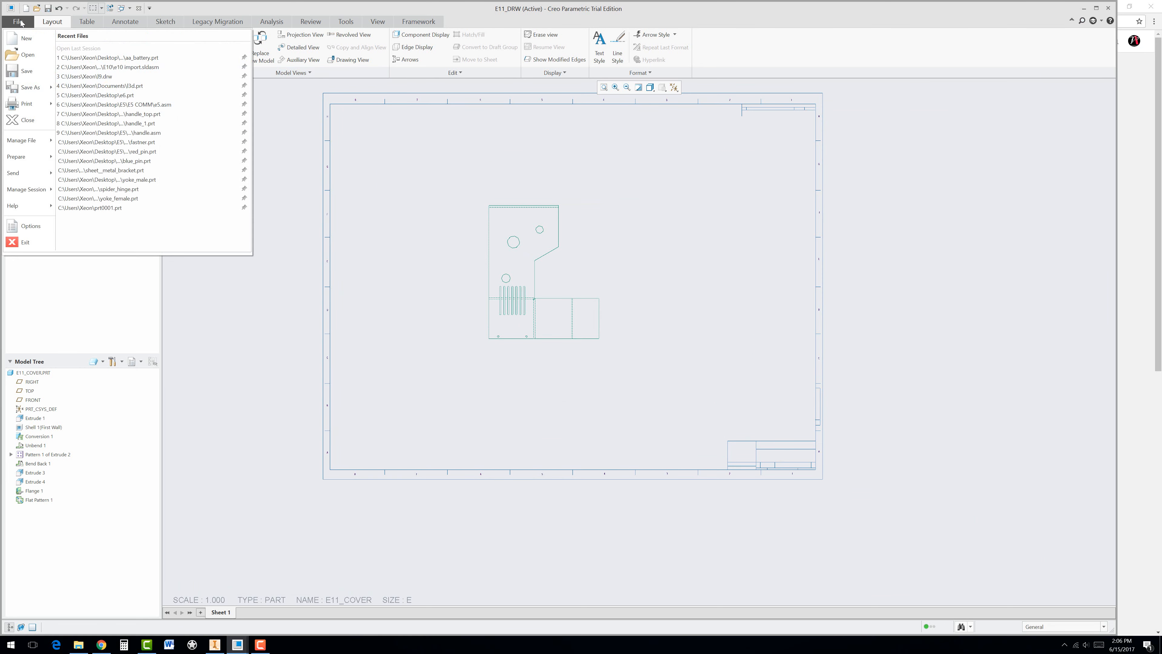
{"action": "mouse_move", "coordinate": [30, 92]}
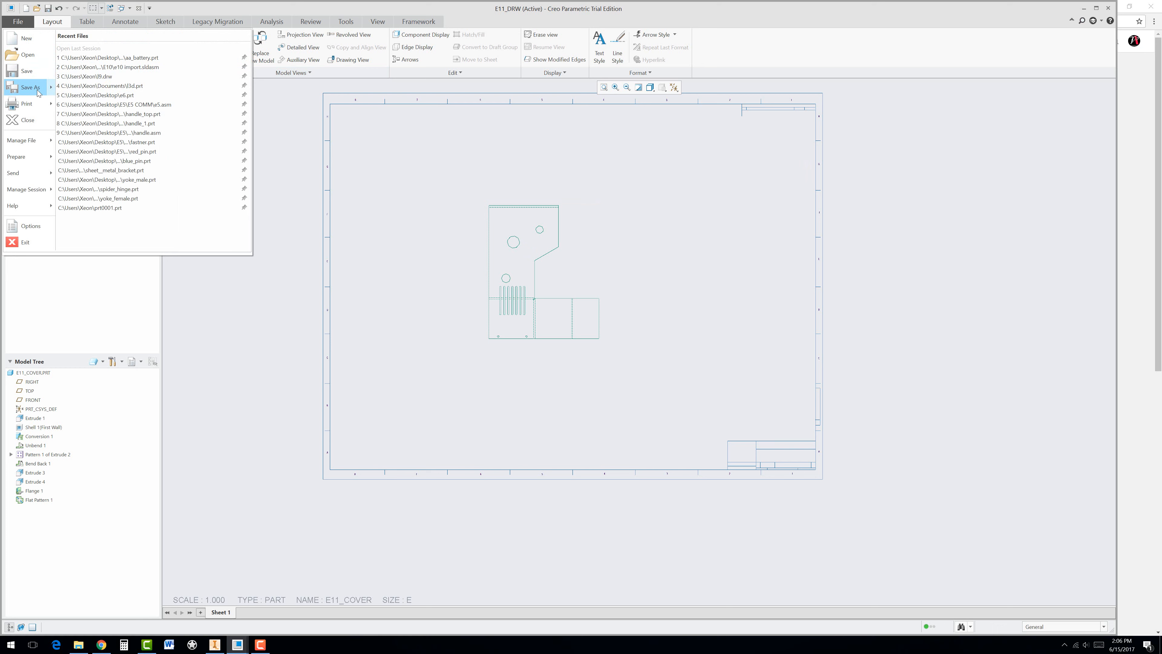
{"action": "left_click", "coordinate": [30, 87]}
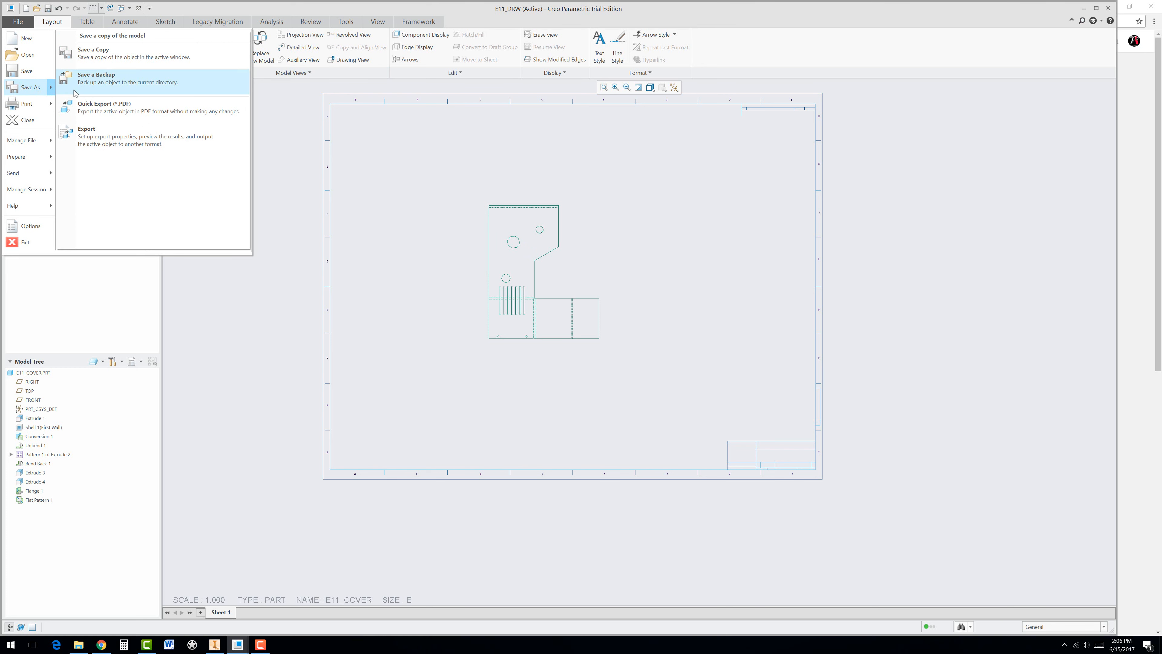
{"action": "mouse_move", "coordinate": [100, 141]}
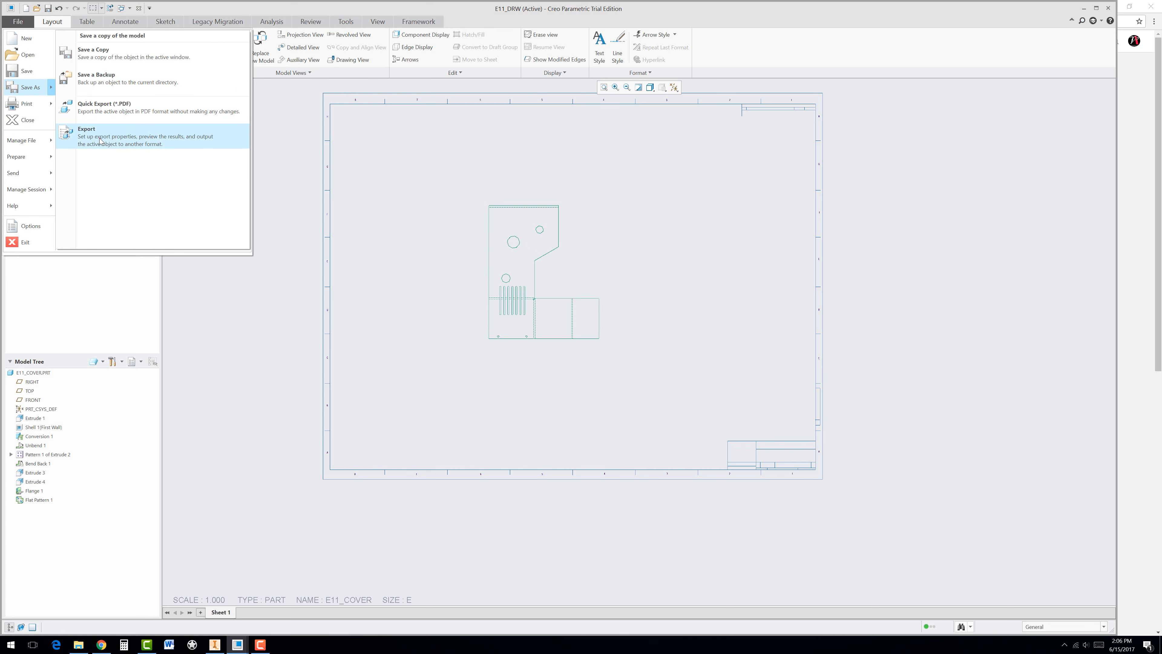
{"action": "left_click", "coordinate": [86, 128]}
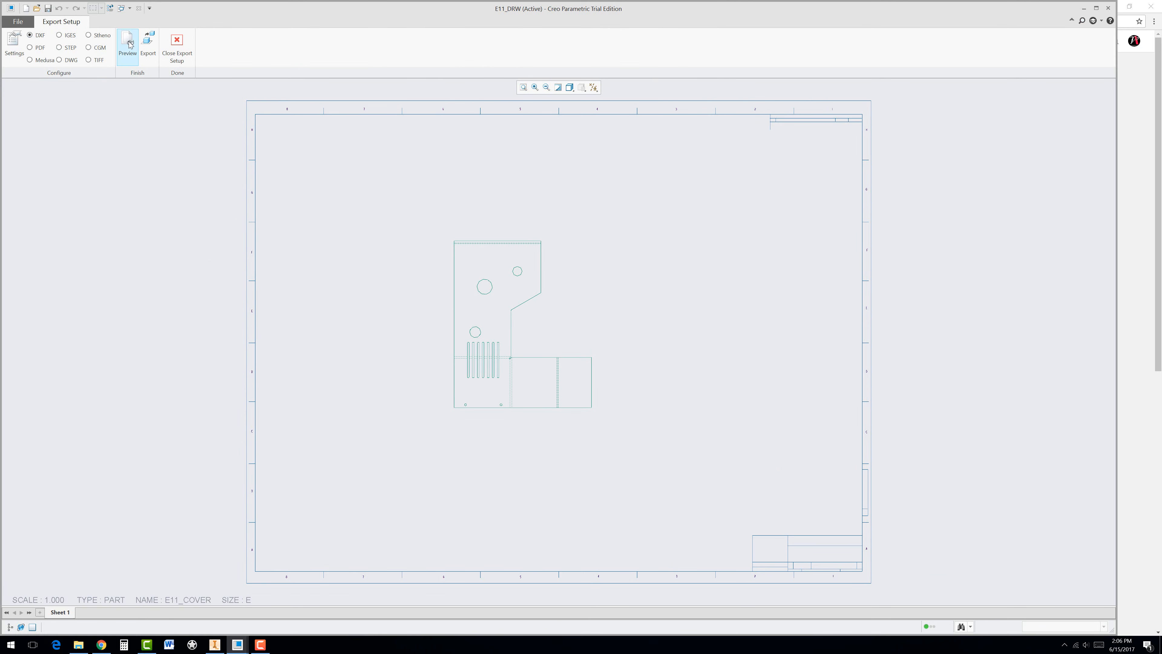
Preview the DXF export output, then close Export Setup and return to the drawing
{"action": "left_click", "coordinate": [127, 41]}
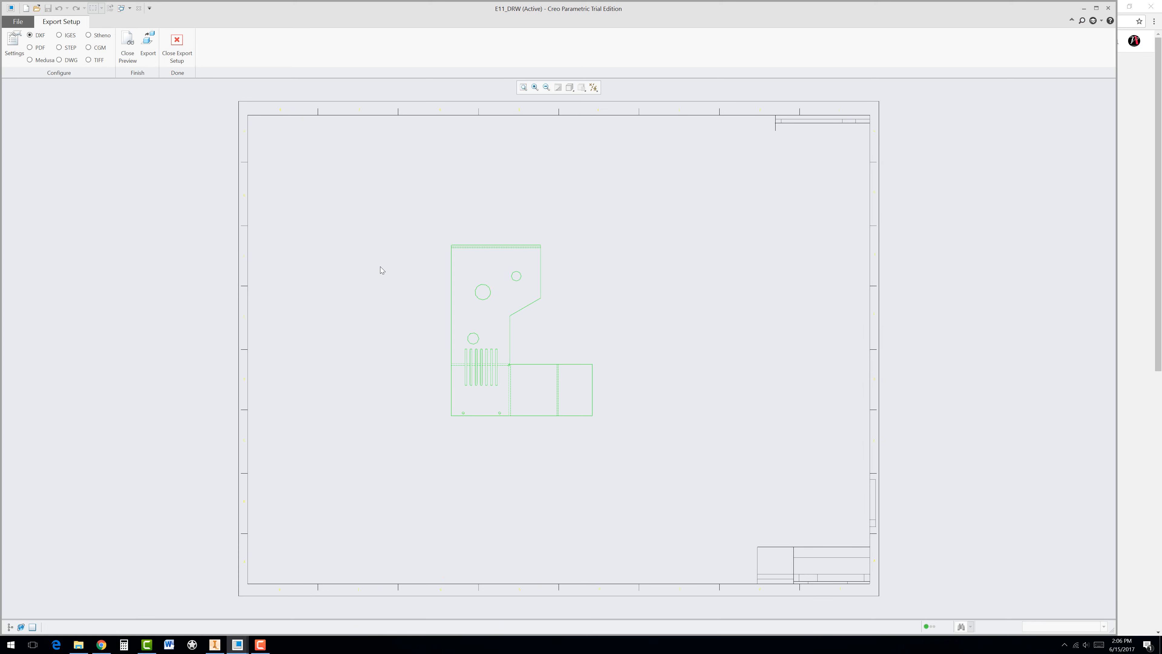
{"action": "mouse_move", "coordinate": [163, 66]}
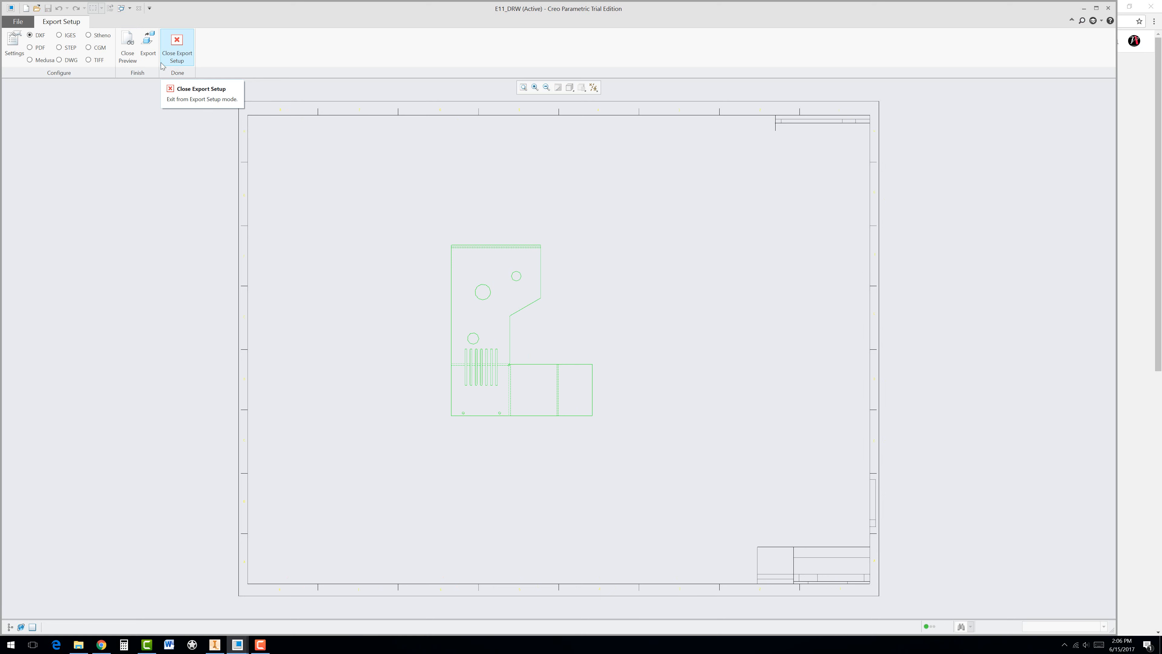
{"action": "mouse_move", "coordinate": [151, 55]}
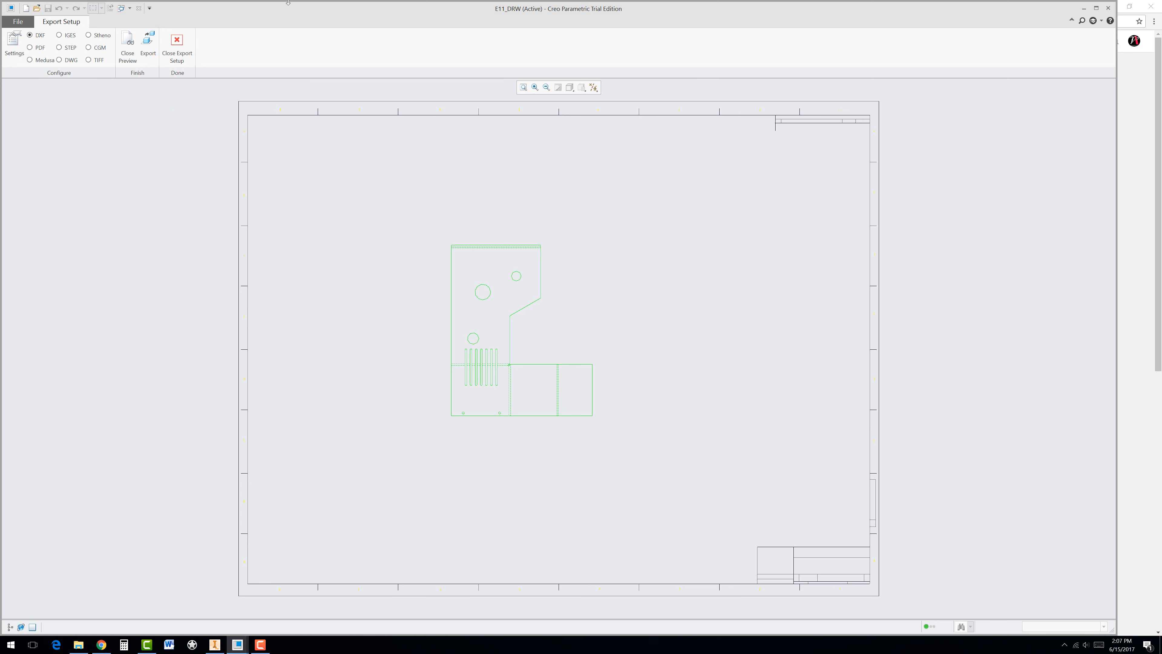
{"action": "left_click", "coordinate": [177, 39]}
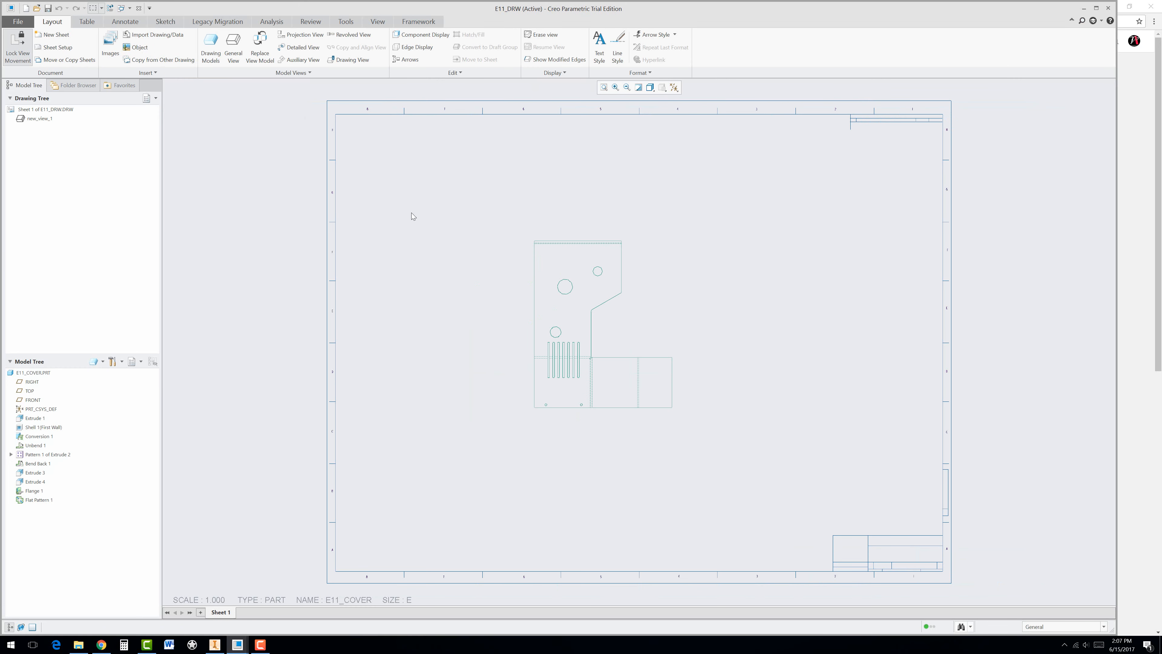
{"action": "mouse_move", "coordinate": [299, 182]}
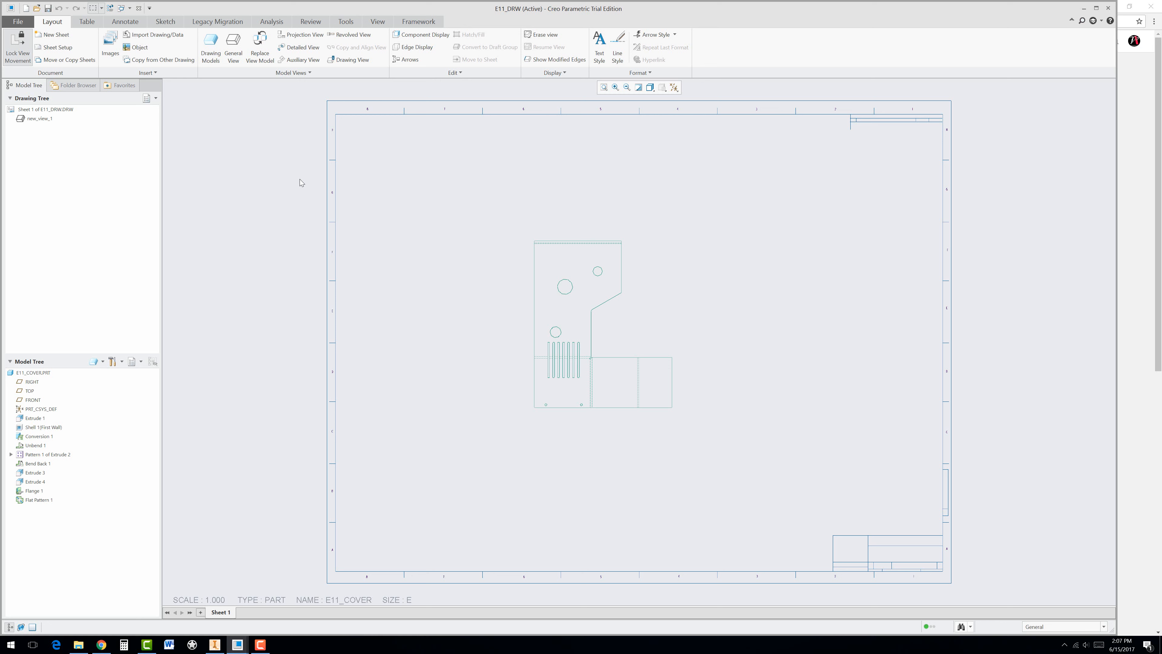
{"action": "mouse_move", "coordinate": [312, 157]}
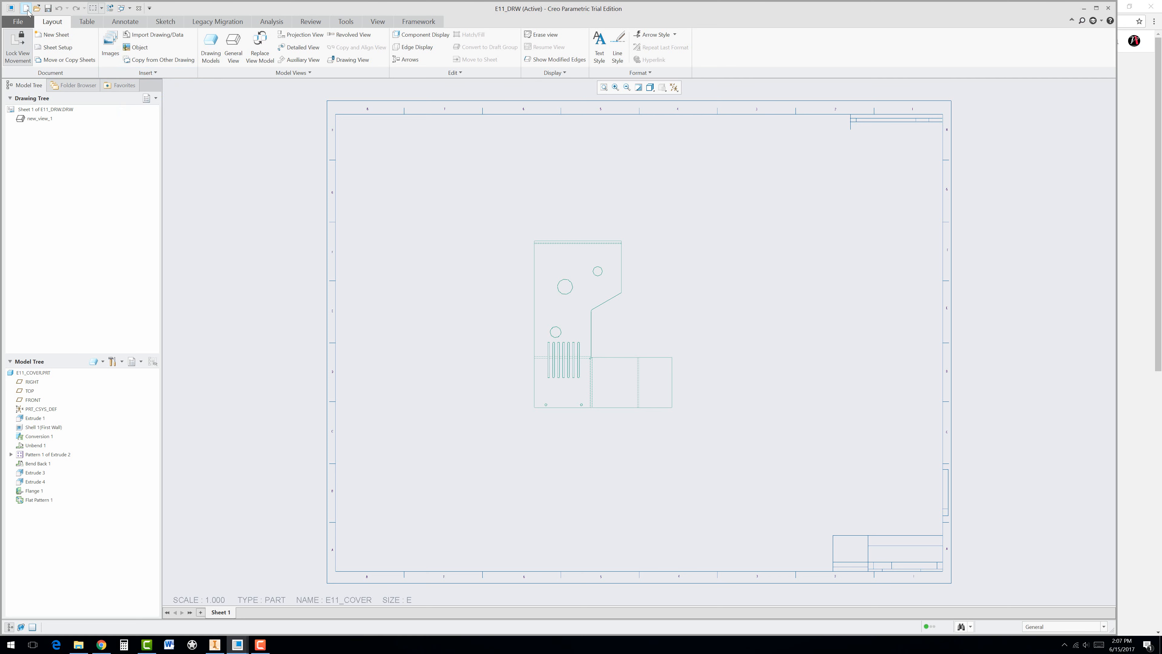
Create a new Part of subtype Sheetmetal named E11B
{"action": "left_click", "coordinate": [23, 8]}
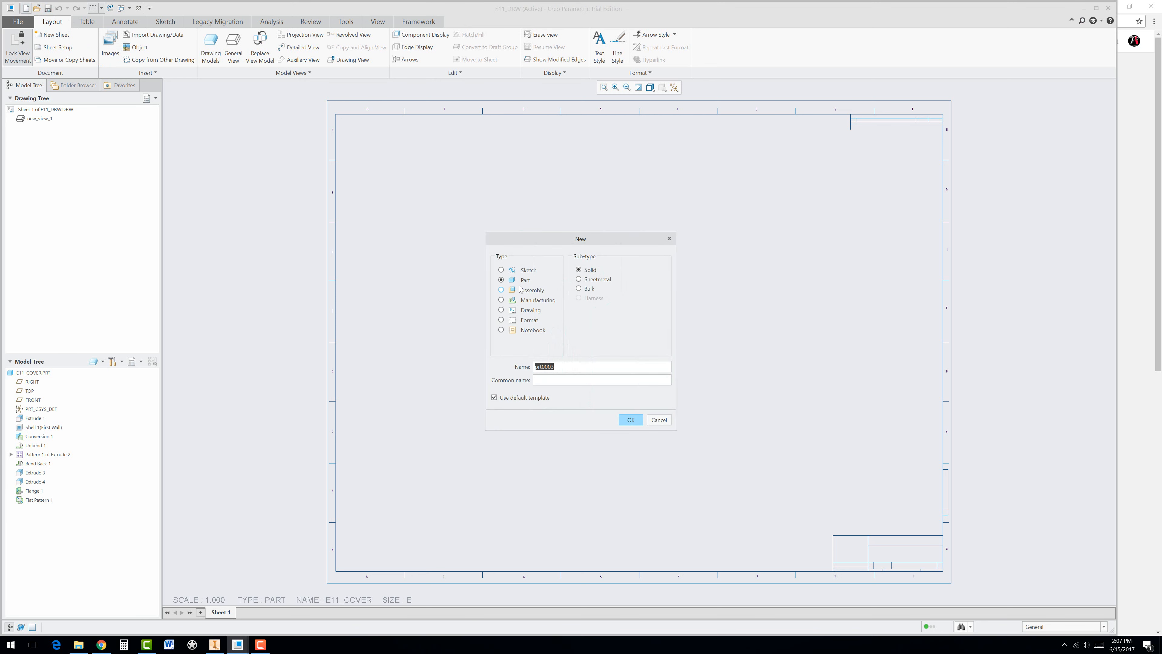
{"action": "left_click", "coordinate": [578, 279]}
{"action": "type", "text": "E11b"}
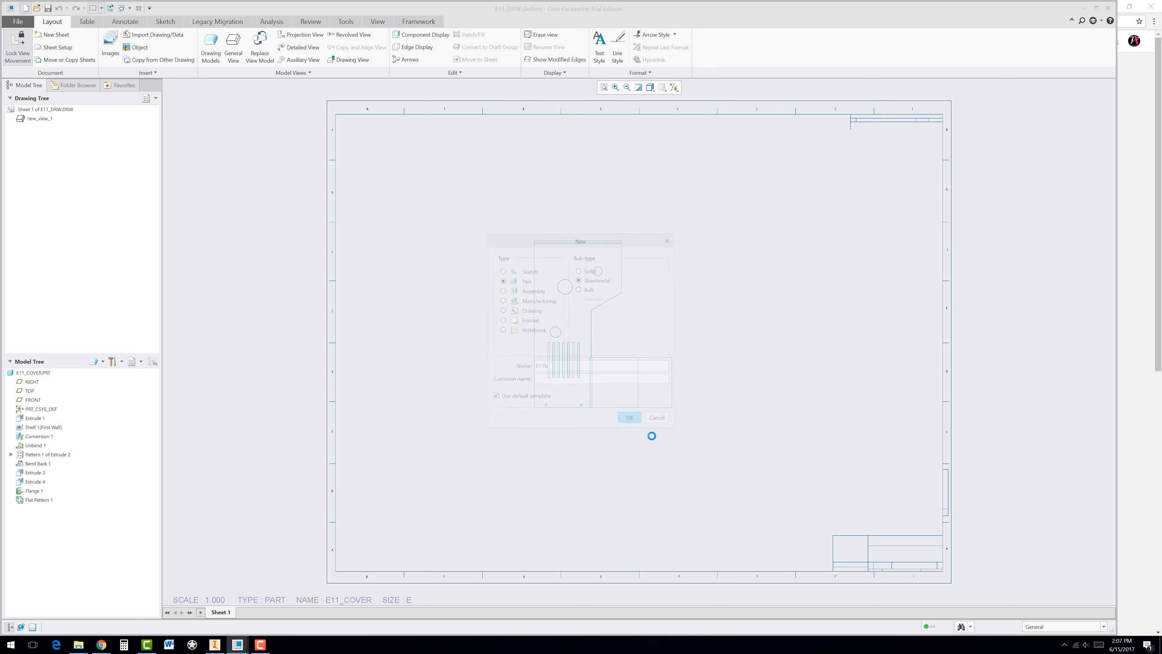
{"action": "left_click", "coordinate": [629, 418]}
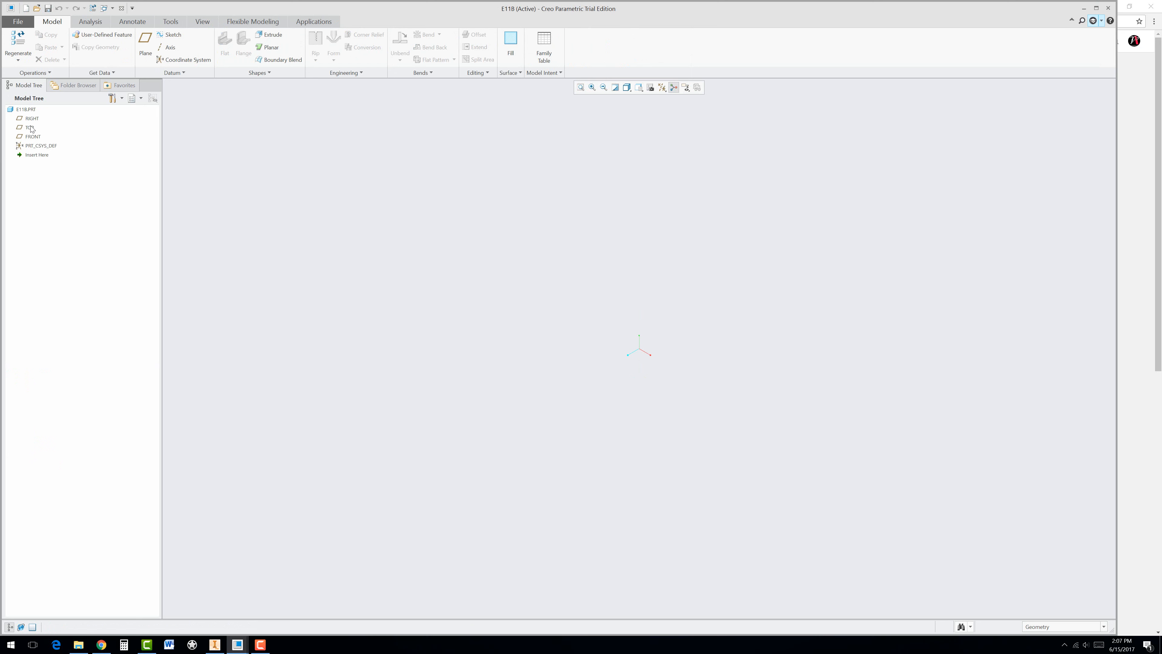
Start a sketch on the FRONT datum plane of the new part
{"action": "right_click", "coordinate": [33, 136]}
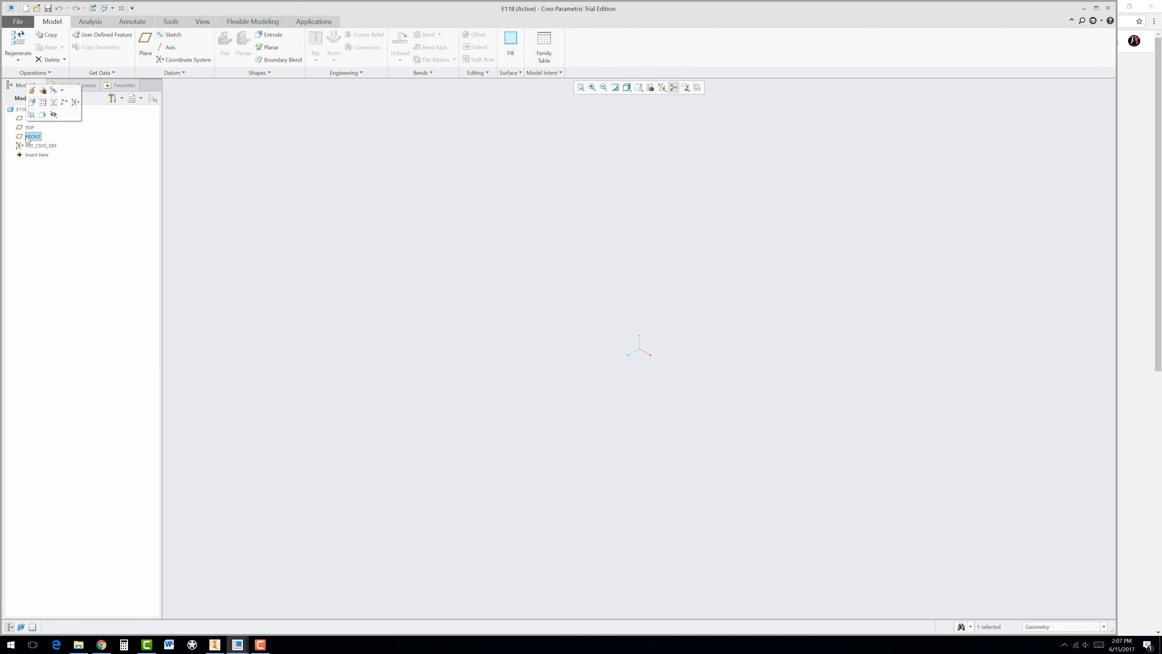
{"action": "mouse_move", "coordinate": [33, 102]}
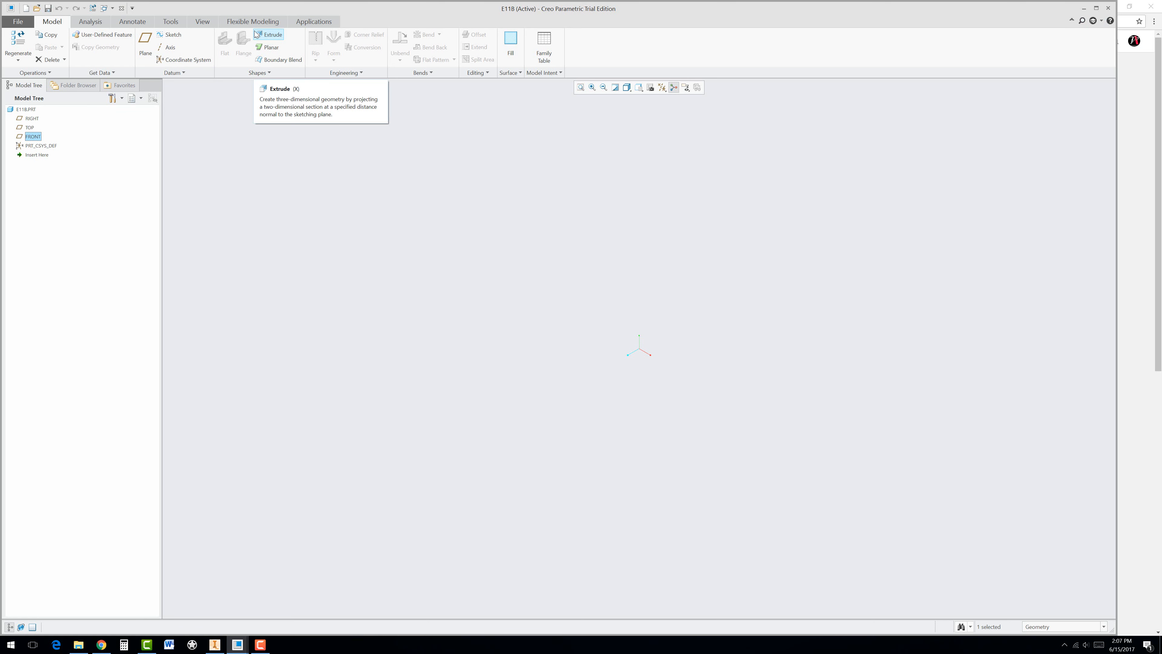
{"action": "left_click", "coordinate": [169, 34]}
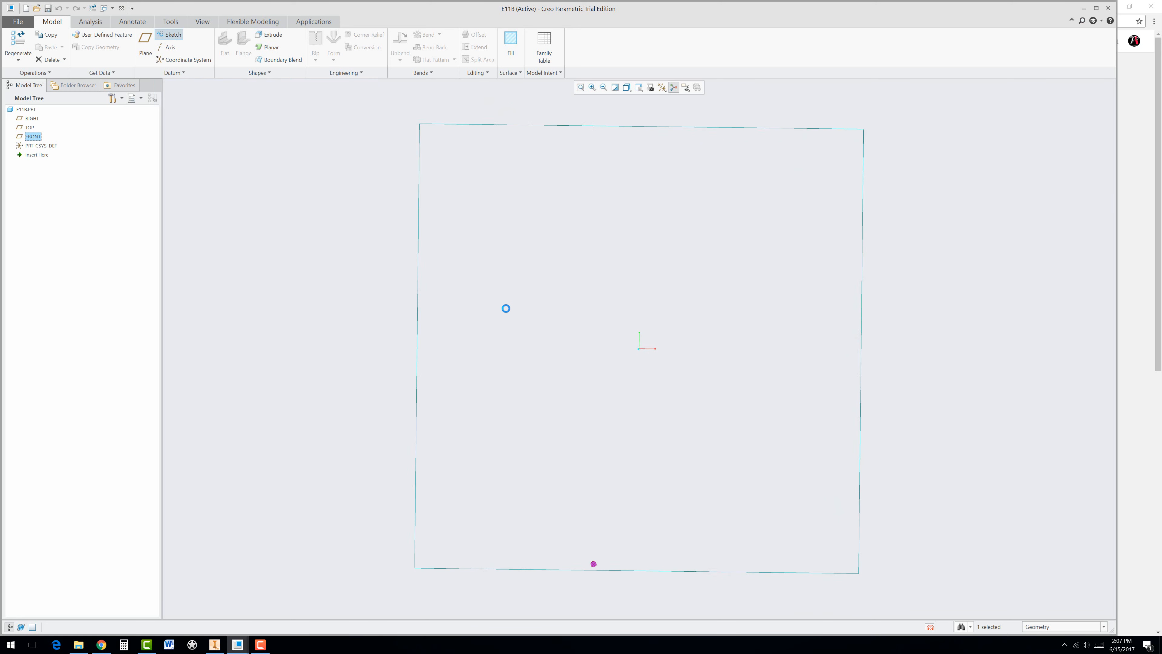
Sketch a 5.000 by 1.500 rectangle with a 3.000-diameter circle at its centre
{"action": "left_click", "coordinate": [168, 34]}
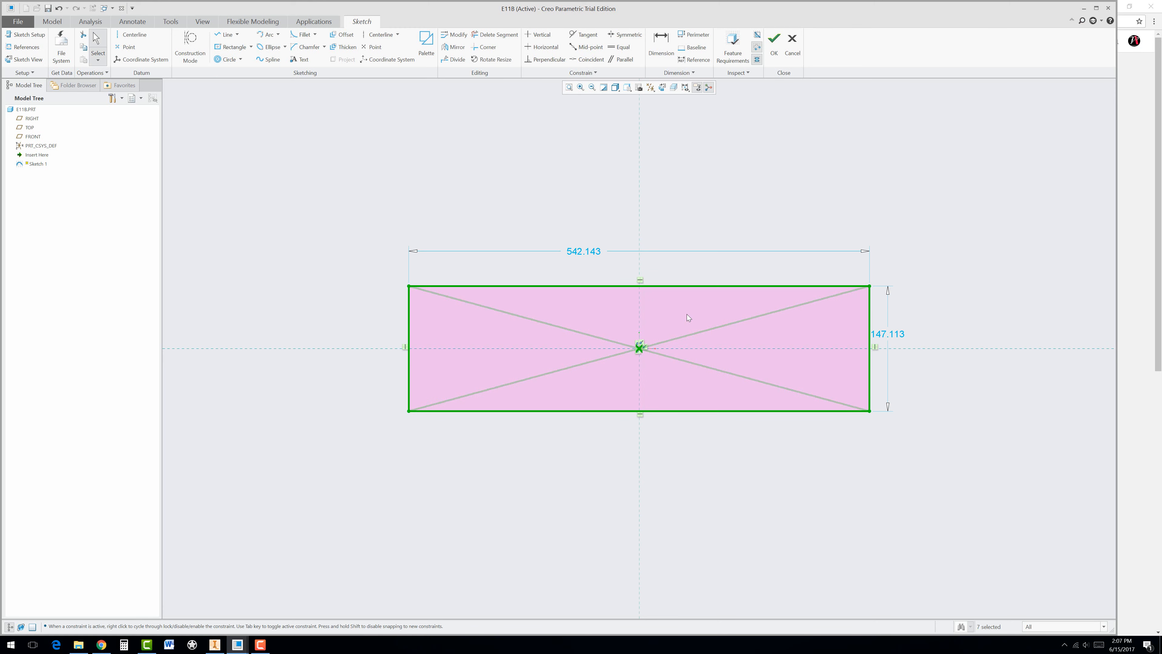
{"action": "double_click", "coordinate": [583, 251]}
{"action": "type", "text": "5.000"}
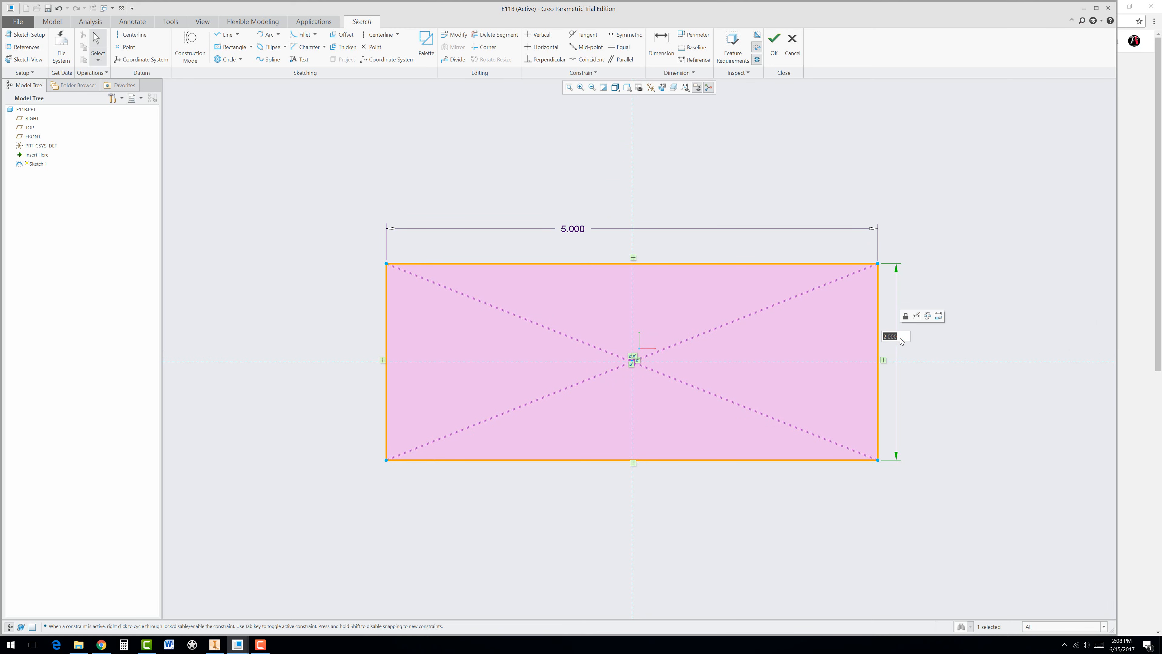
{"action": "type", "text": "1.500"}
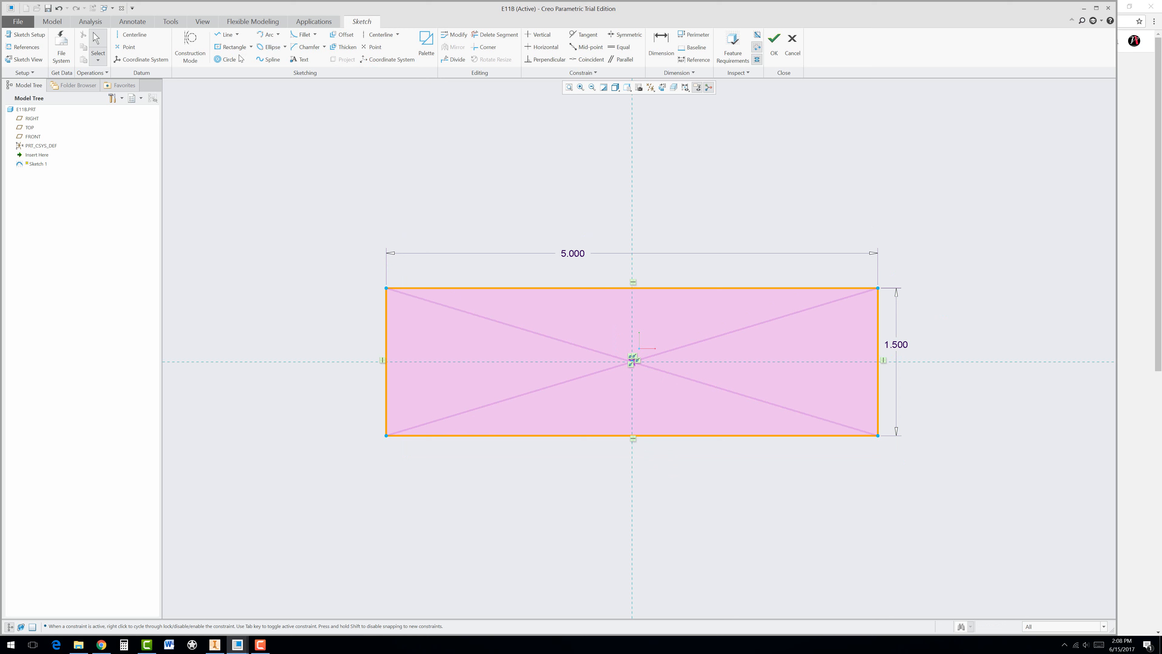
{"action": "left_click", "coordinate": [225, 60]}
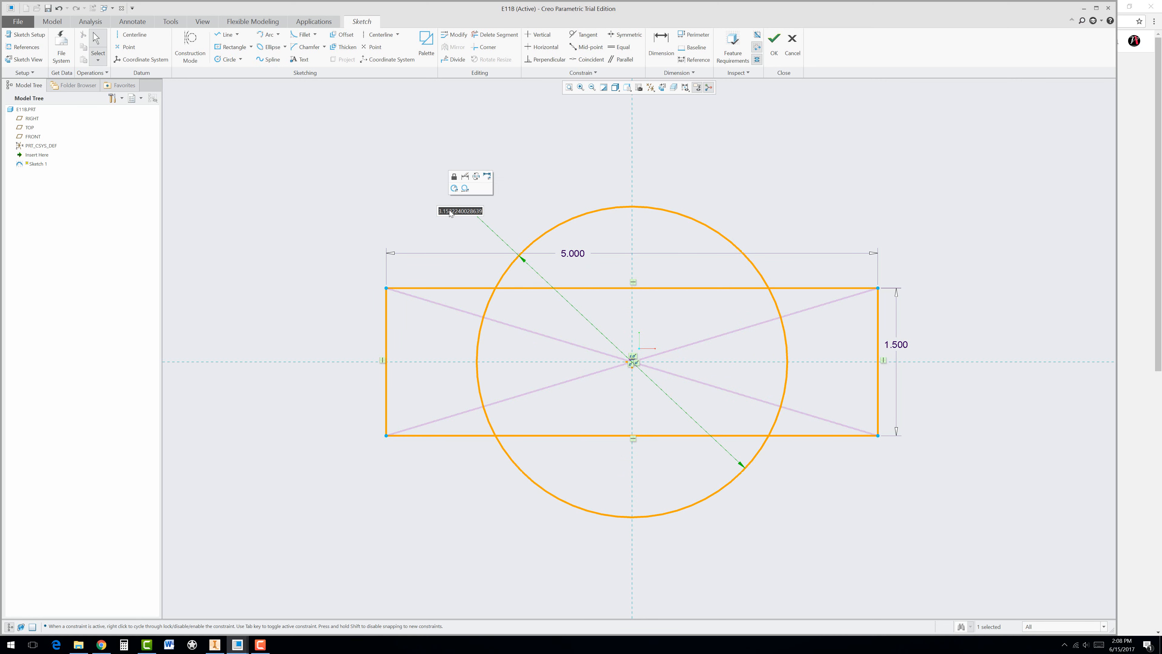
{"action": "type", "text": "3.000"}
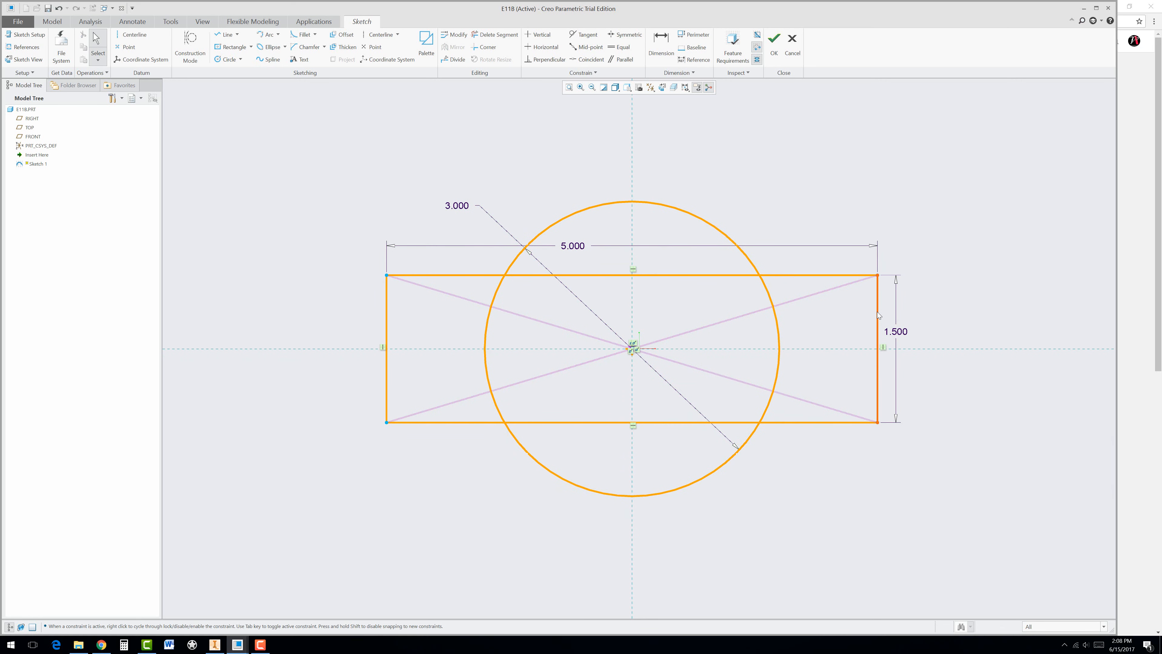
Make the right edge construction, trim the profile into one outline, and save Sketch 1
{"action": "left_click", "coordinate": [877, 346]}
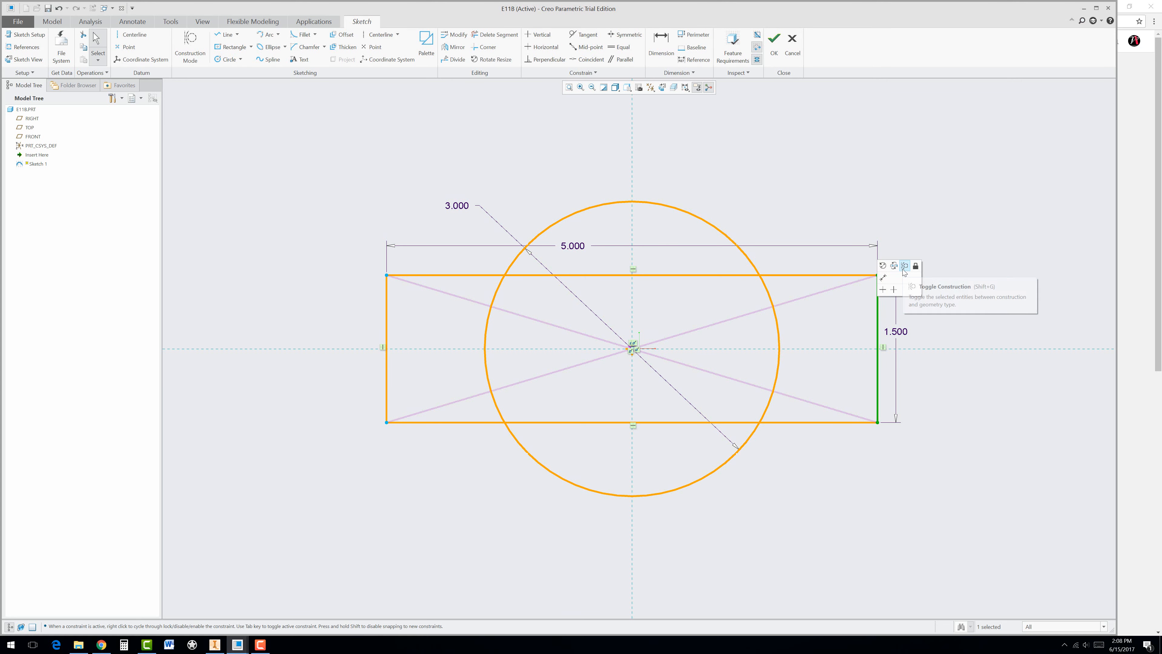
{"action": "left_click", "coordinate": [904, 266]}
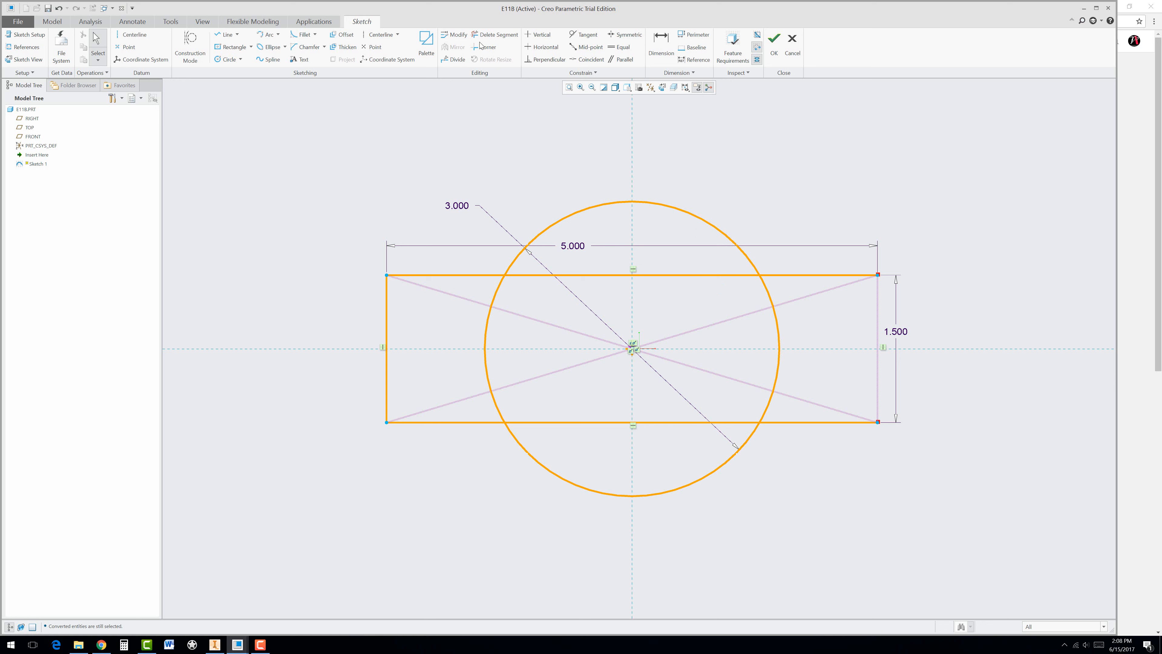
{"action": "left_click", "coordinate": [494, 35]}
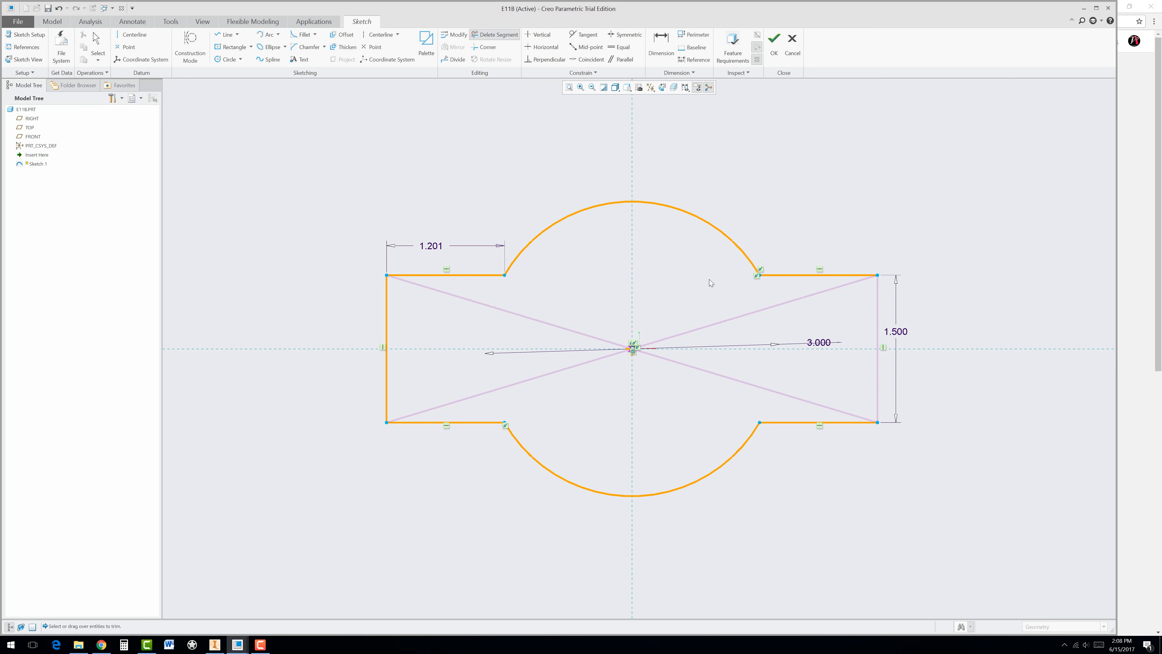
{"action": "mouse_move", "coordinate": [774, 55]}
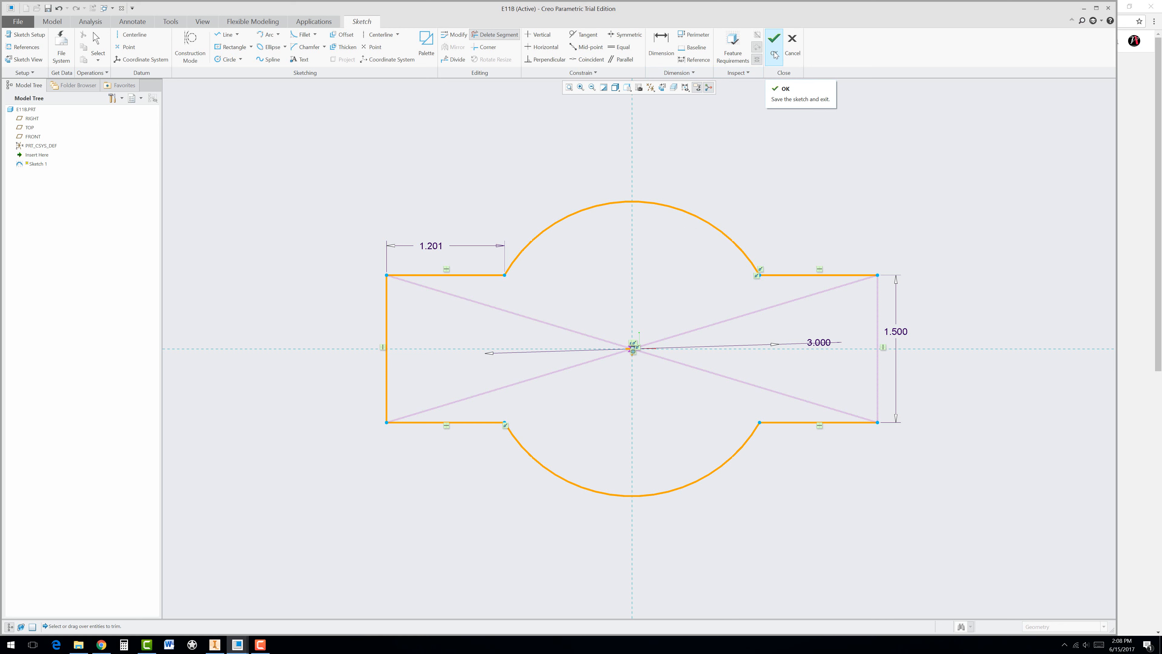
{"action": "left_click", "coordinate": [773, 39]}
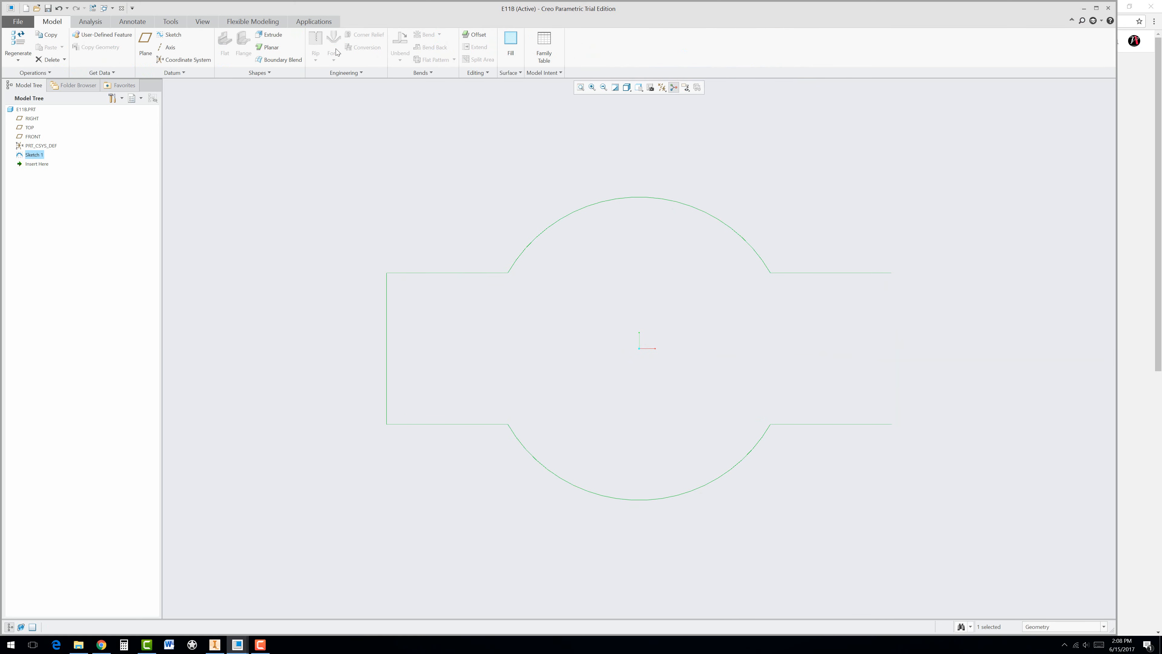
Extrude Sketch 1 as the first sheet metal wall, symmetric depth 1.756, thickness 0.045
{"action": "left_click", "coordinate": [258, 34]}
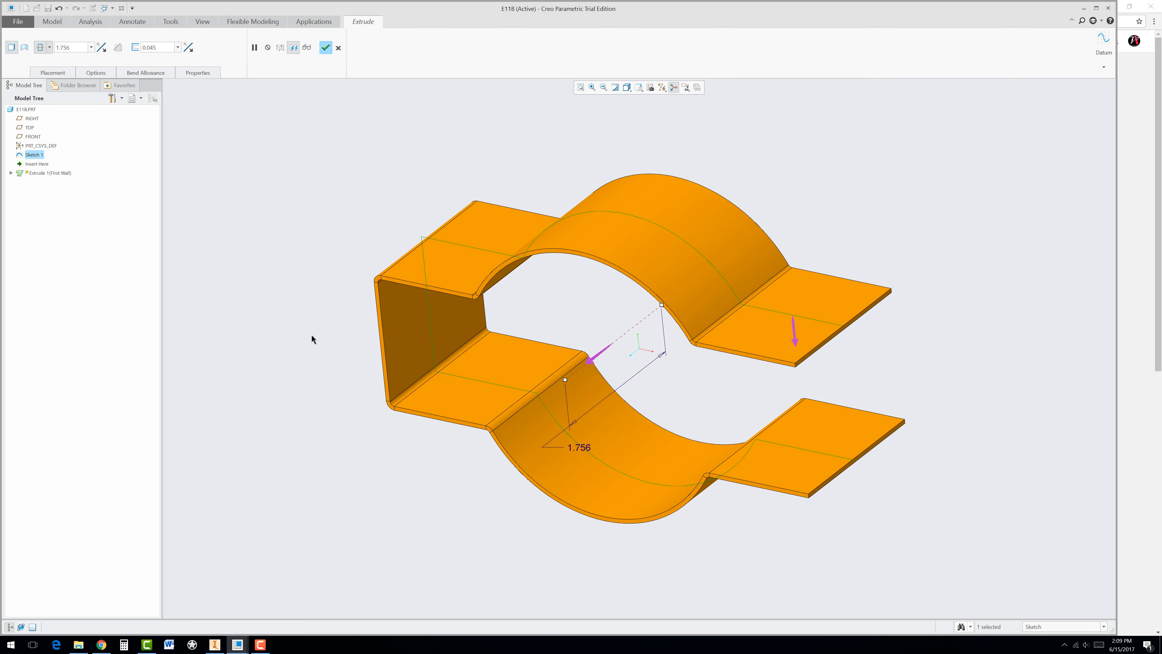
{"action": "mouse_move", "coordinate": [282, 225]}
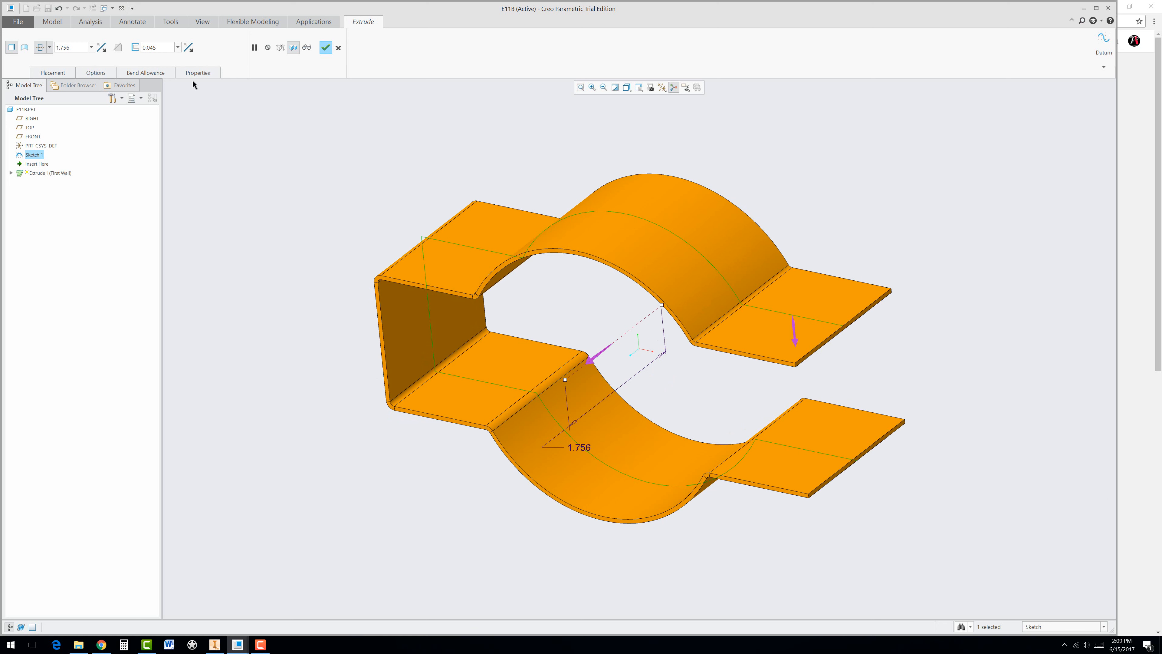
{"action": "left_click", "coordinate": [154, 47]}
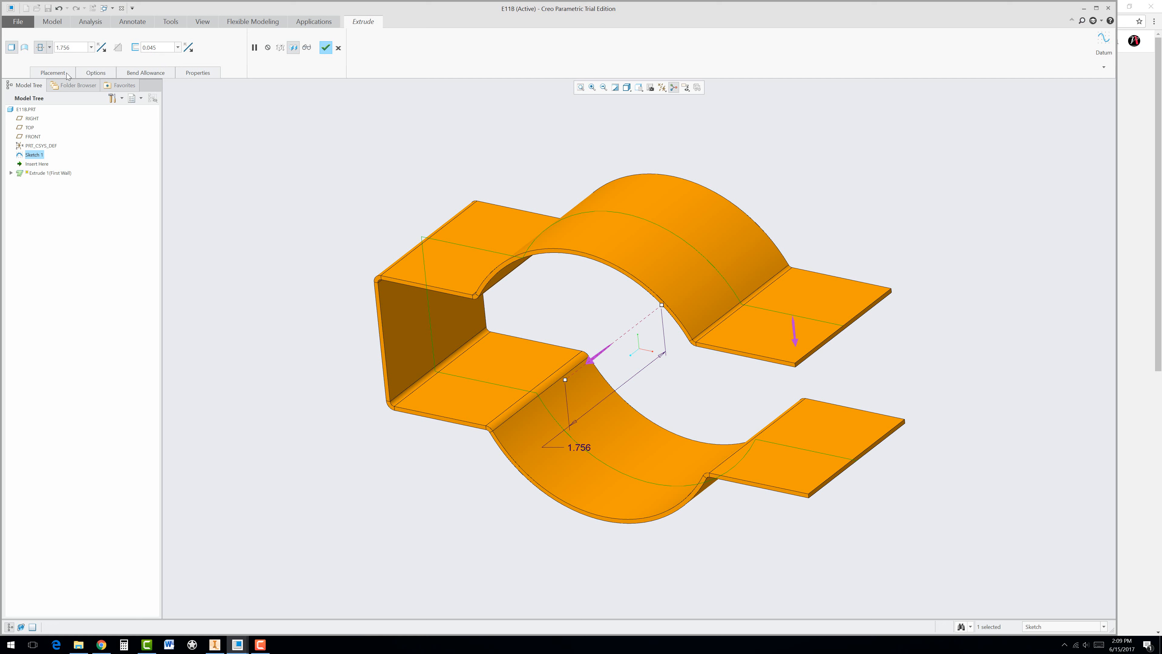
{"action": "left_click", "coordinate": [95, 73]}
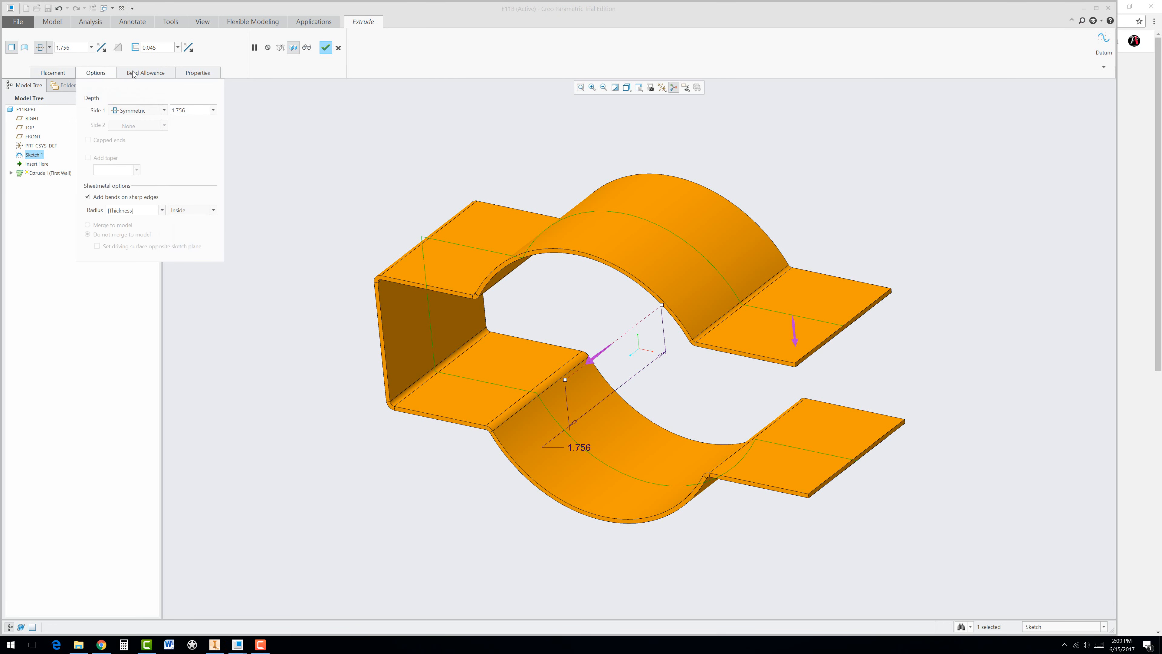
{"action": "left_click", "coordinate": [197, 72]}
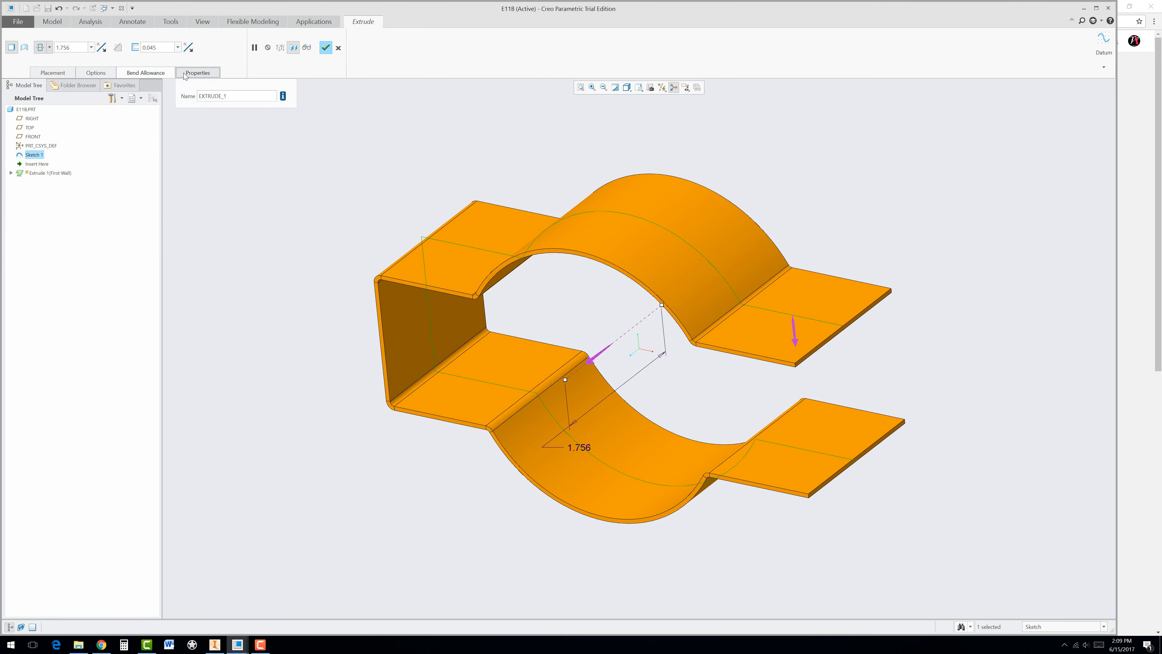
{"action": "left_click", "coordinate": [325, 47]}
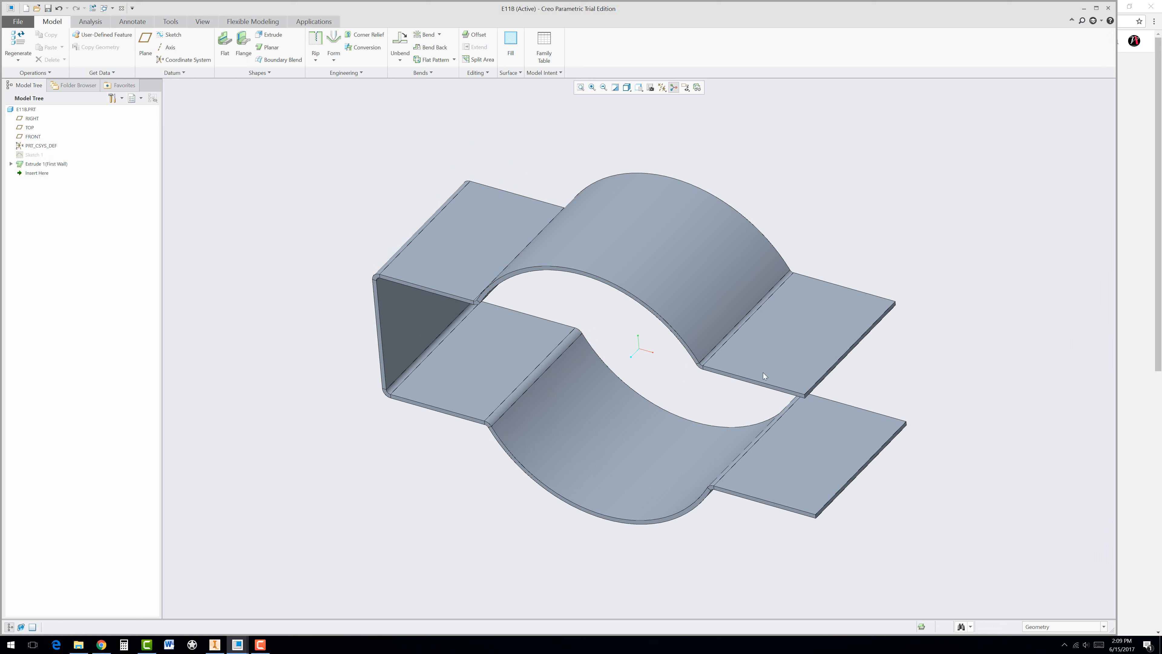
{"action": "mouse_move", "coordinate": [539, 263]}
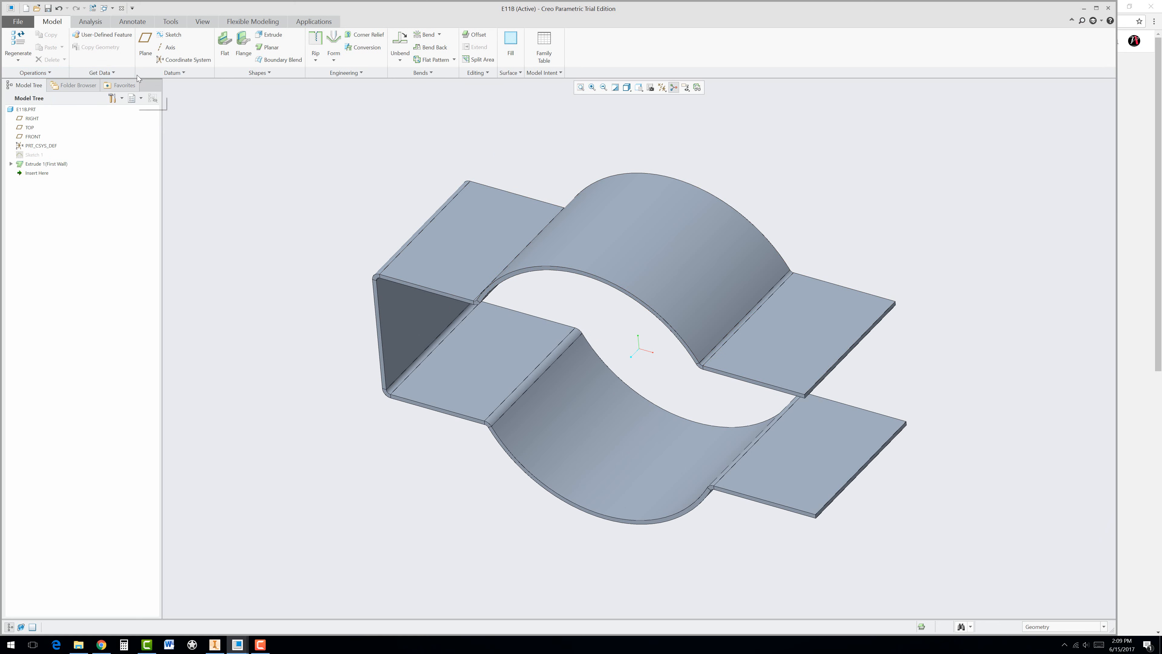
Start an extrude cut on the TOP plane and draw the slot rectangle across the bracket centre
{"action": "left_click", "coordinate": [32, 118]}
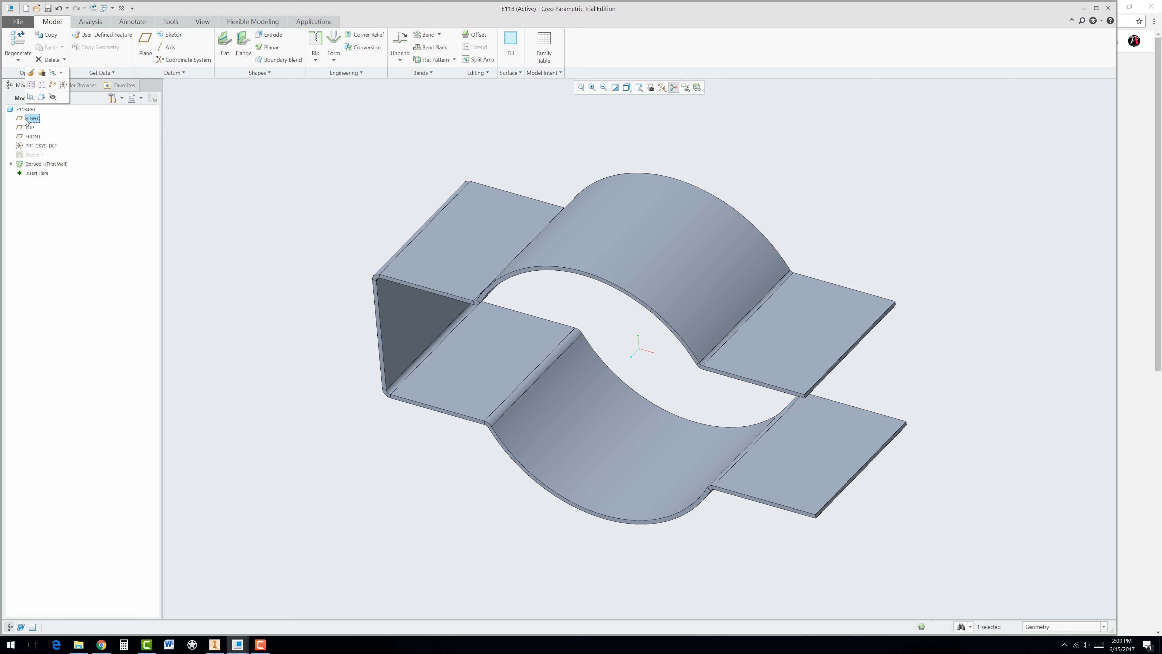
{"action": "left_click", "coordinate": [30, 127]}
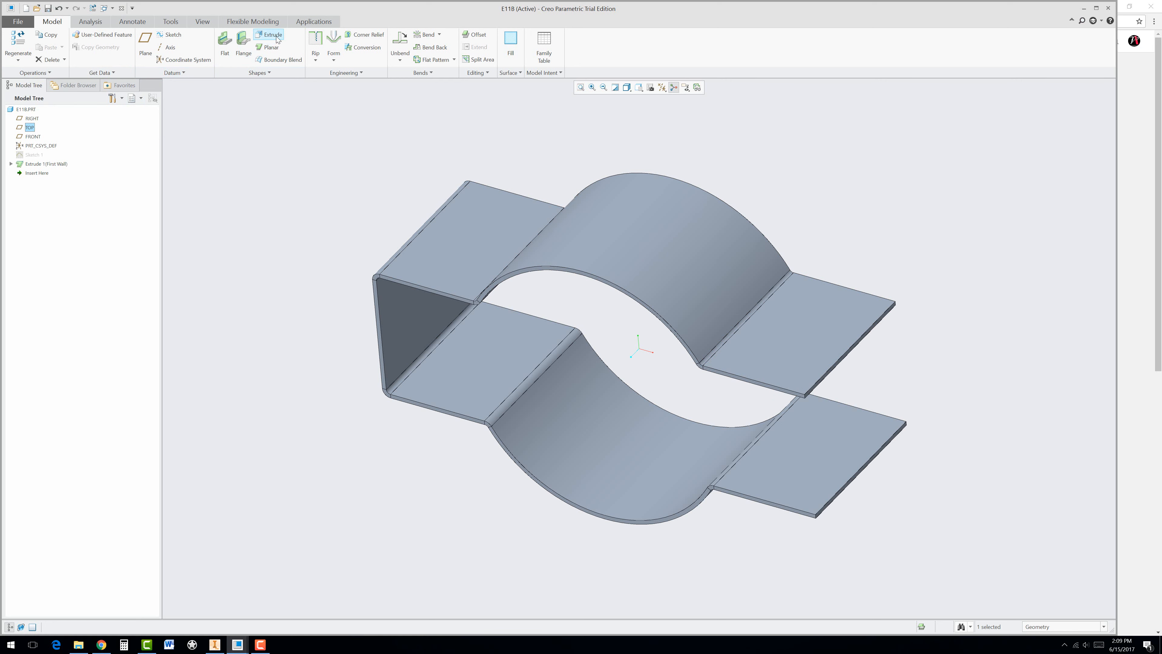
{"action": "left_click", "coordinate": [268, 34]}
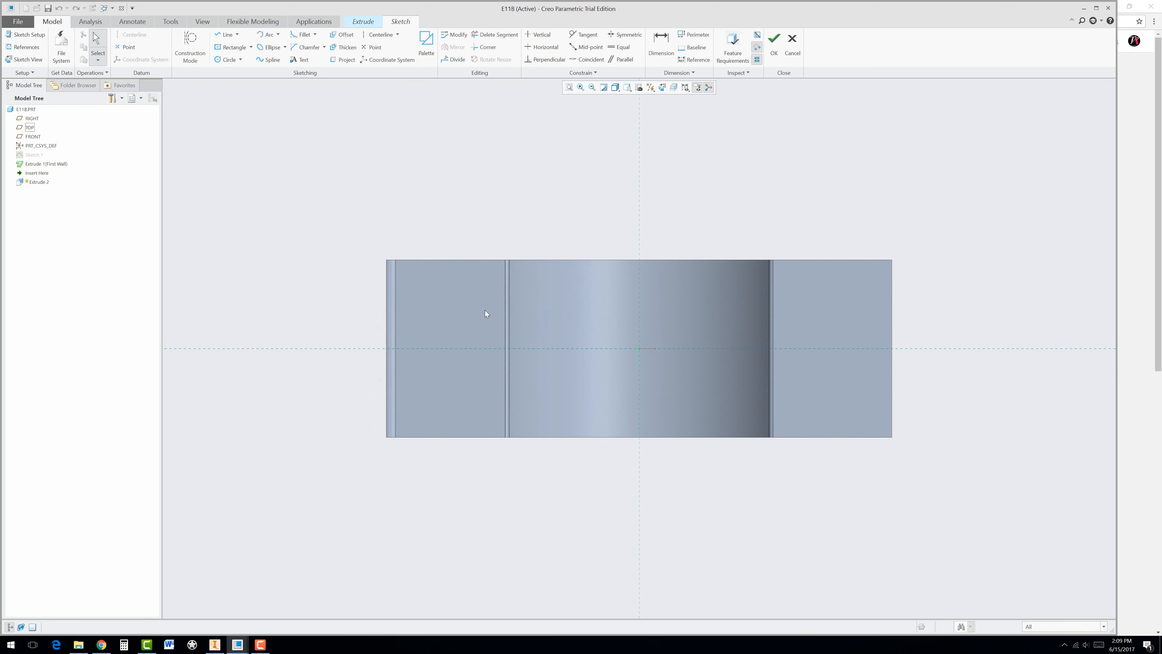
{"action": "left_click", "coordinate": [231, 47]}
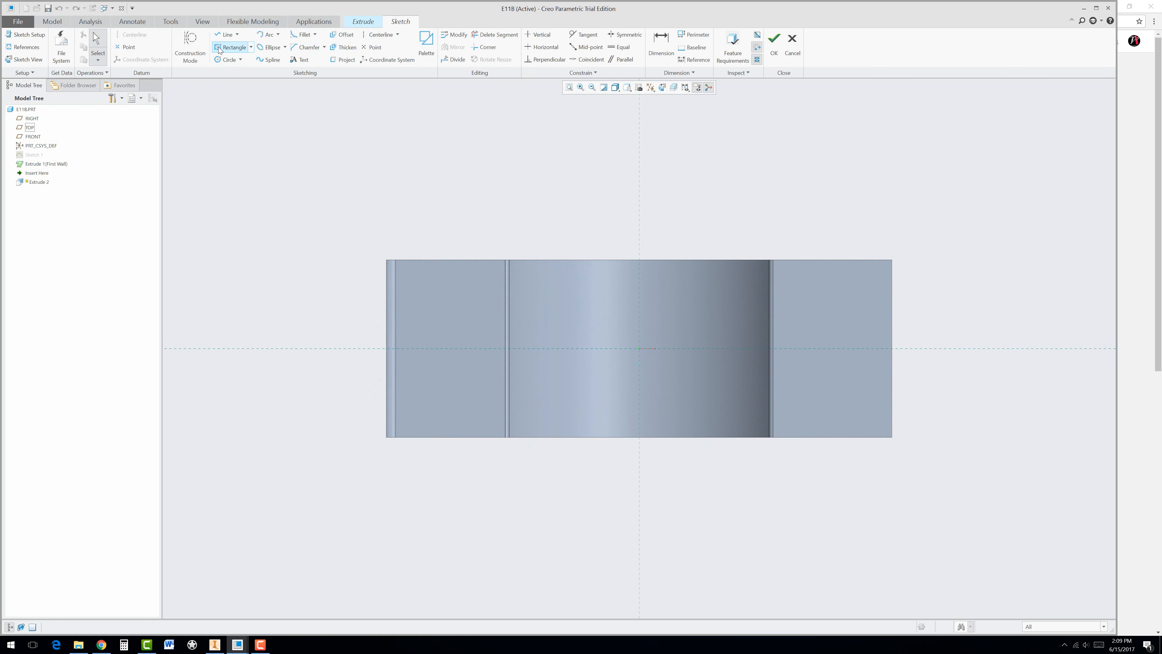
{"action": "left_click_drag", "start_coordinate": [479, 343], "coordinate": [800, 359]}
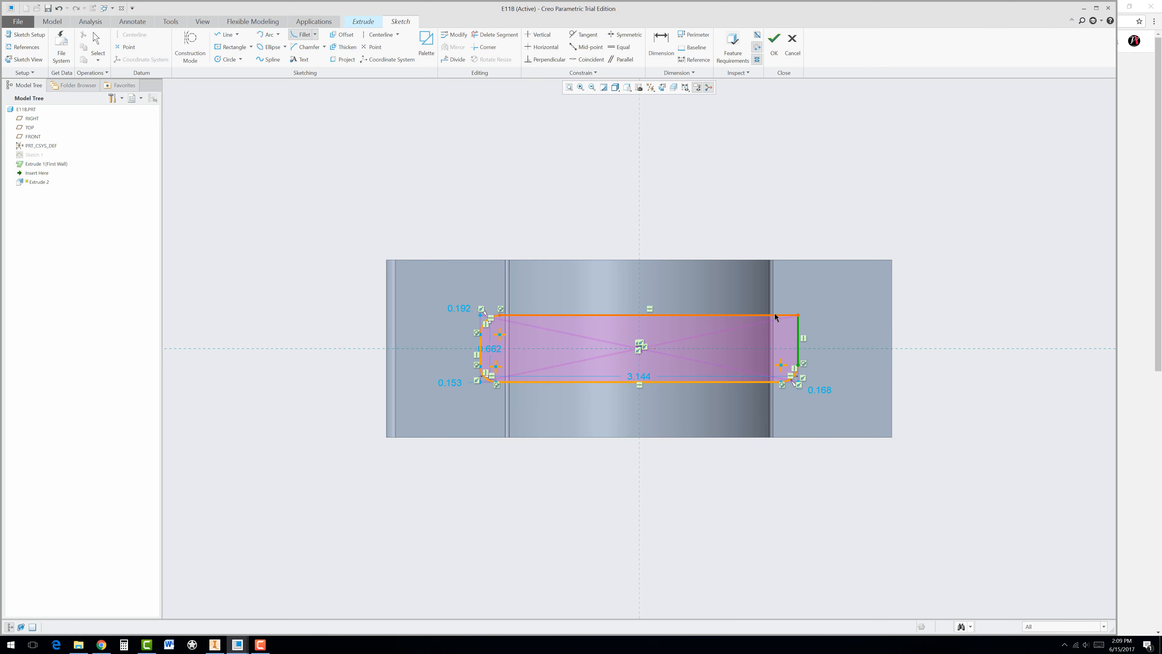
Round the slot corners with equal fillets and cut the slot through the bracket
{"action": "left_click", "coordinate": [619, 47]}
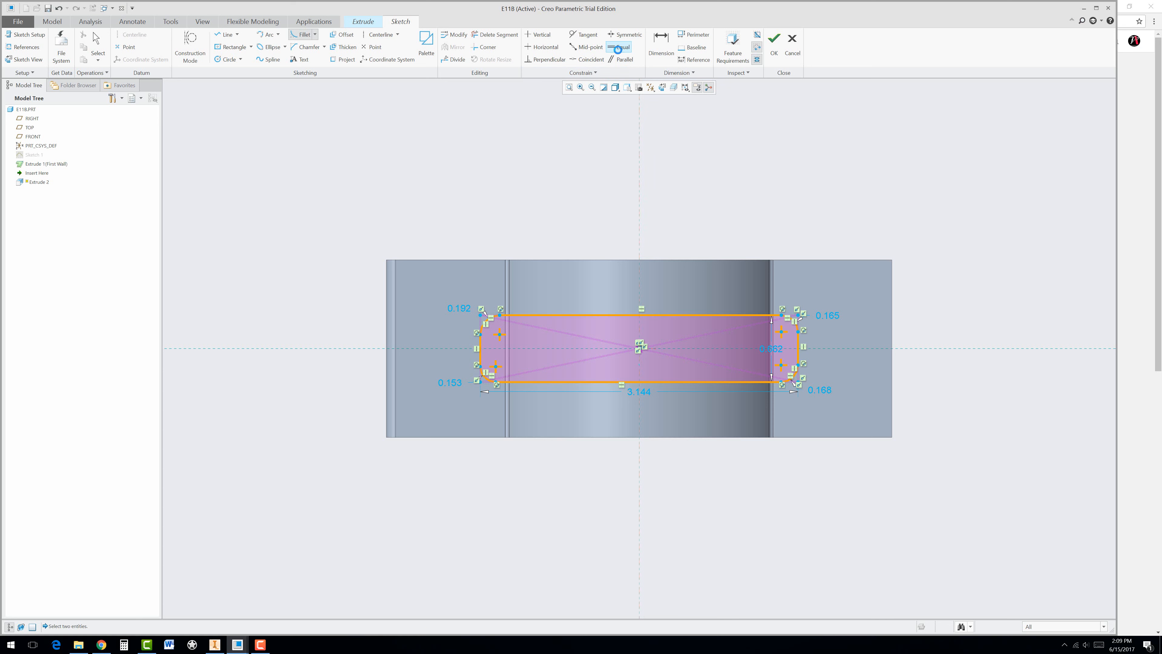
{"action": "left_click", "coordinate": [794, 382]}
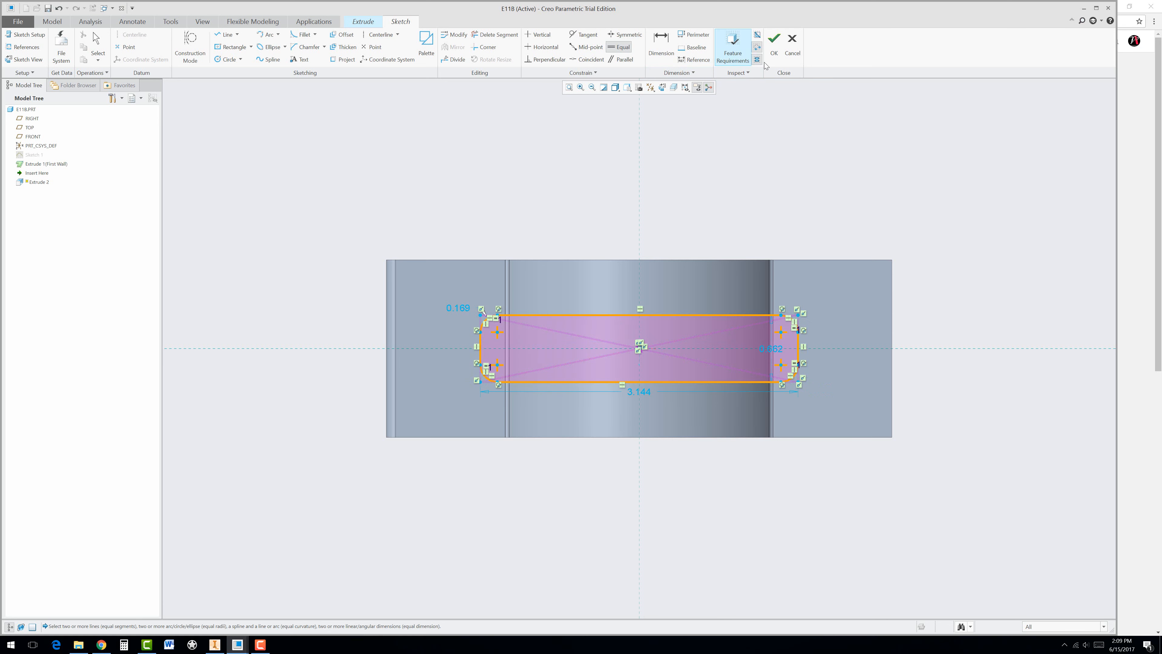
{"action": "left_click", "coordinate": [774, 38]}
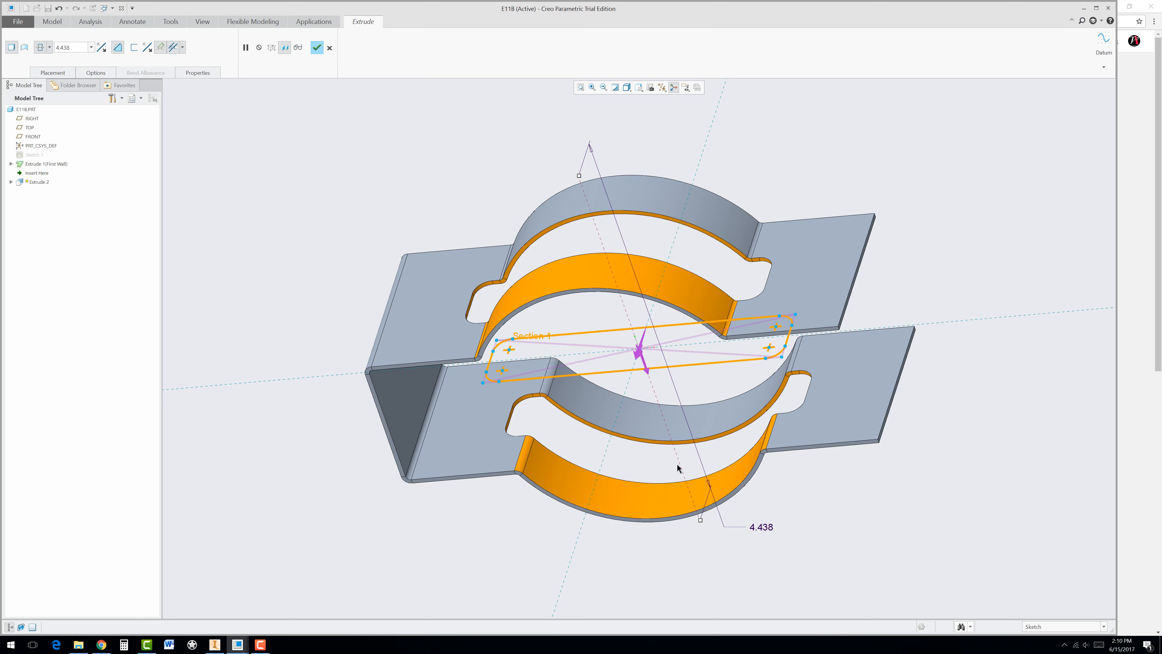
{"action": "left_click", "coordinate": [317, 47]}
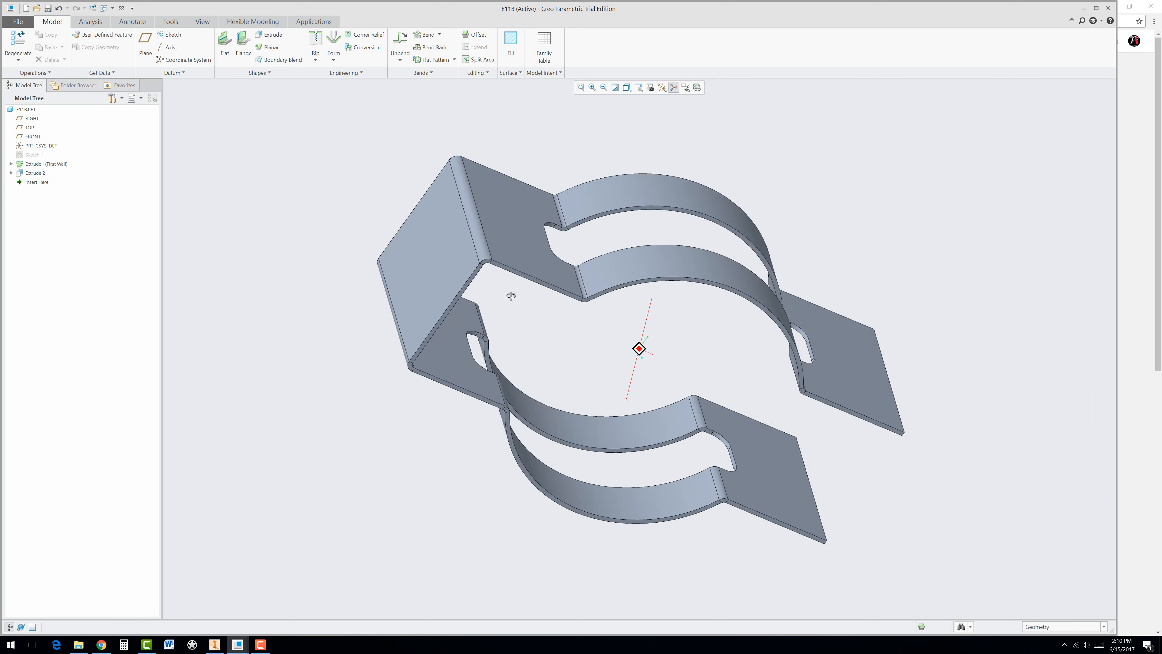
Cut a circular hole through the bracket's end wall as Extrude 3
{"action": "left_click", "coordinate": [46, 164]}
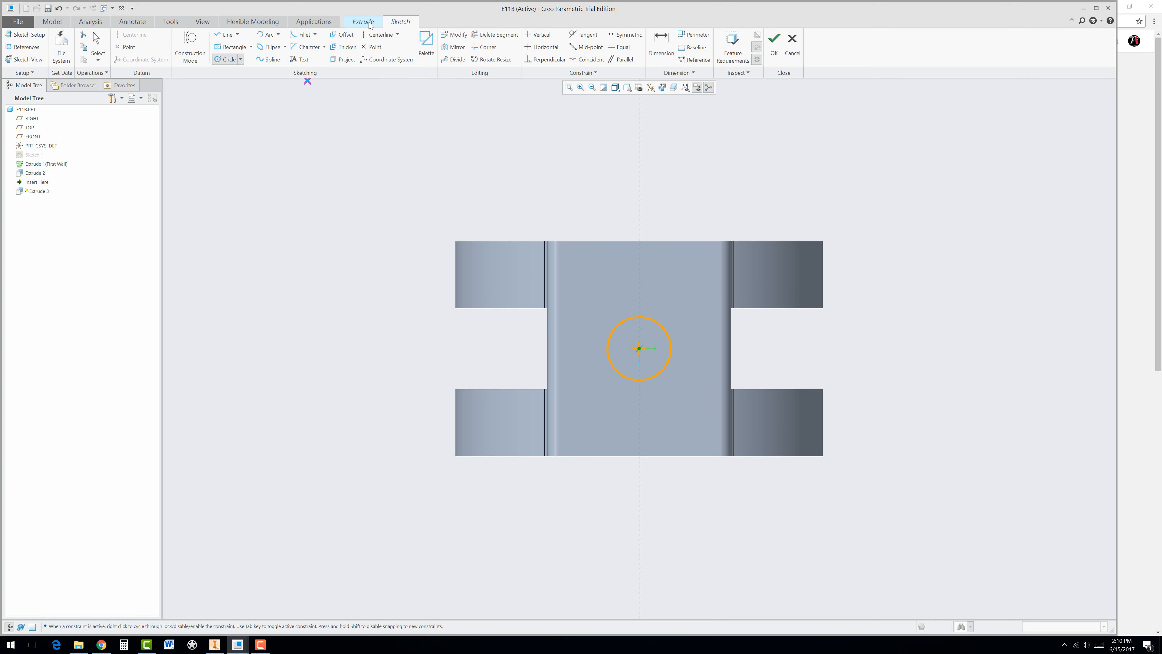
{"action": "left_click", "coordinate": [639, 347]}
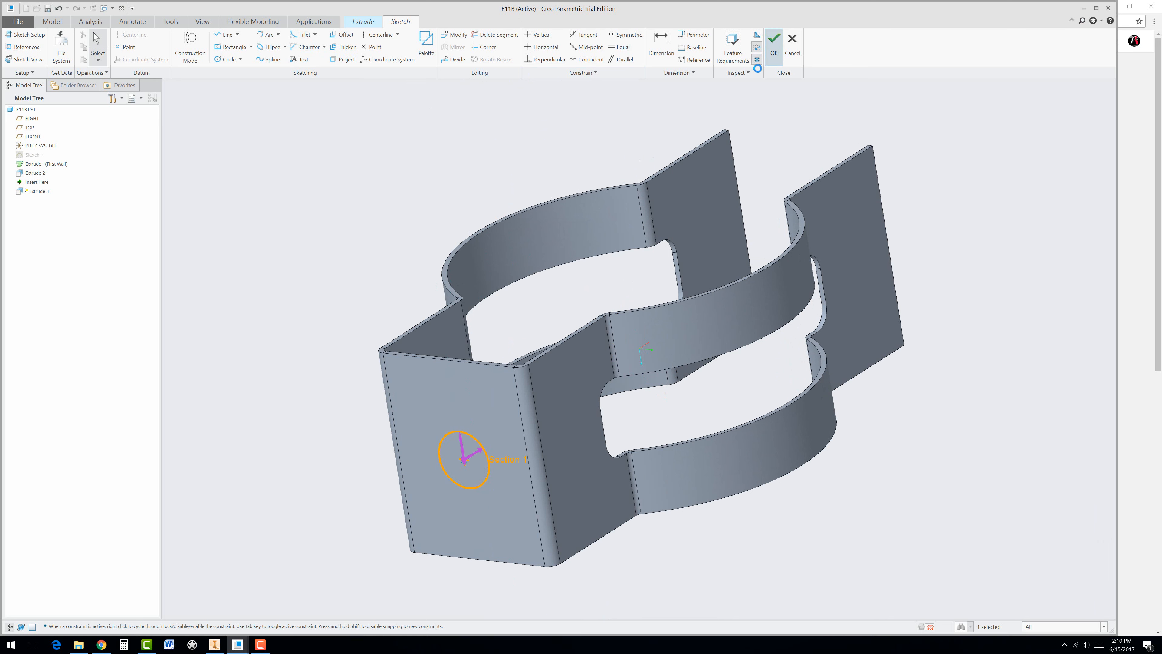
{"action": "left_click", "coordinate": [774, 38]}
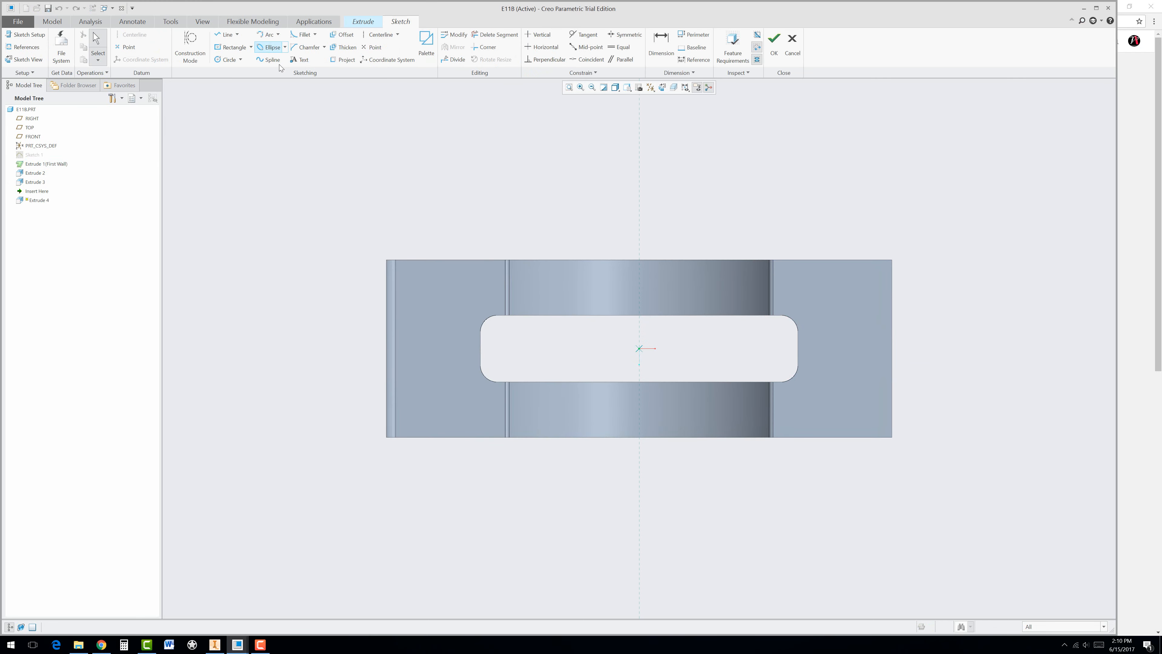
Cut 0.375-diameter bolt holes through both flanges as Extrude 4
{"action": "left_click", "coordinate": [228, 59]}
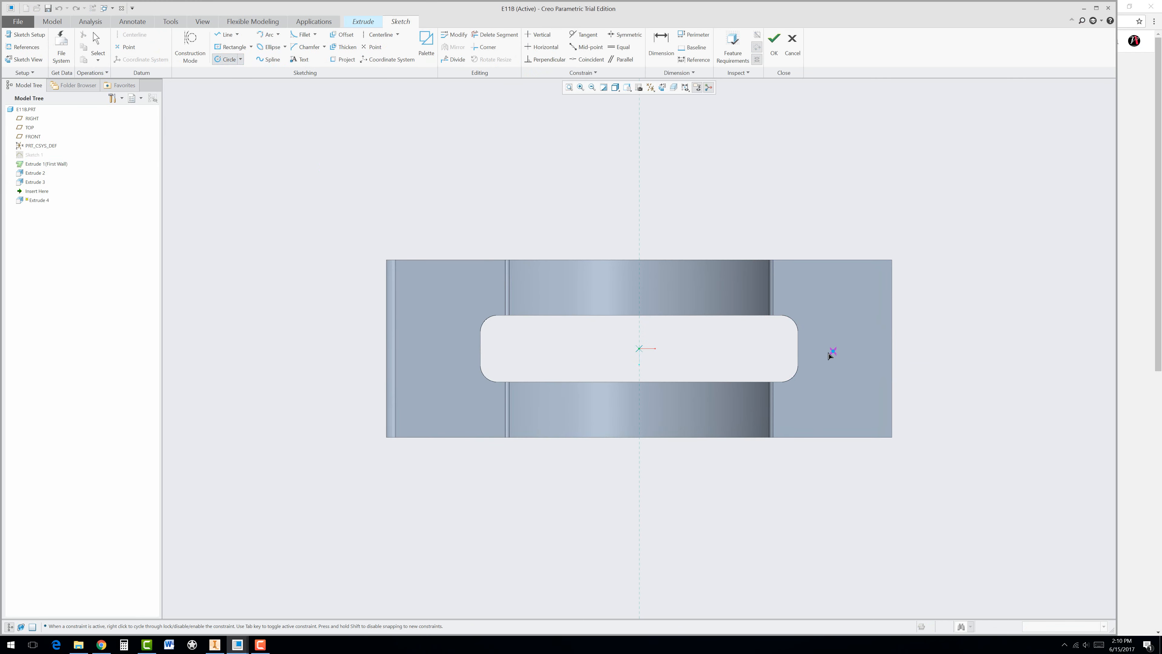
{"action": "mouse_move", "coordinate": [375, 47]}
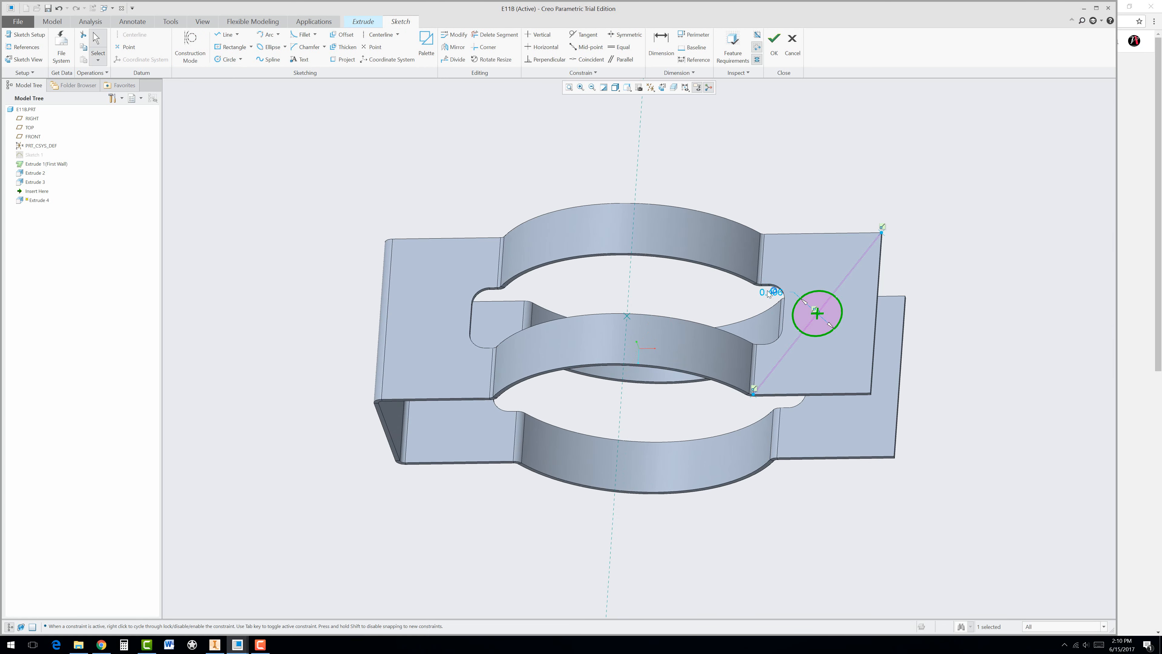
{"action": "left_click", "coordinate": [816, 311]}
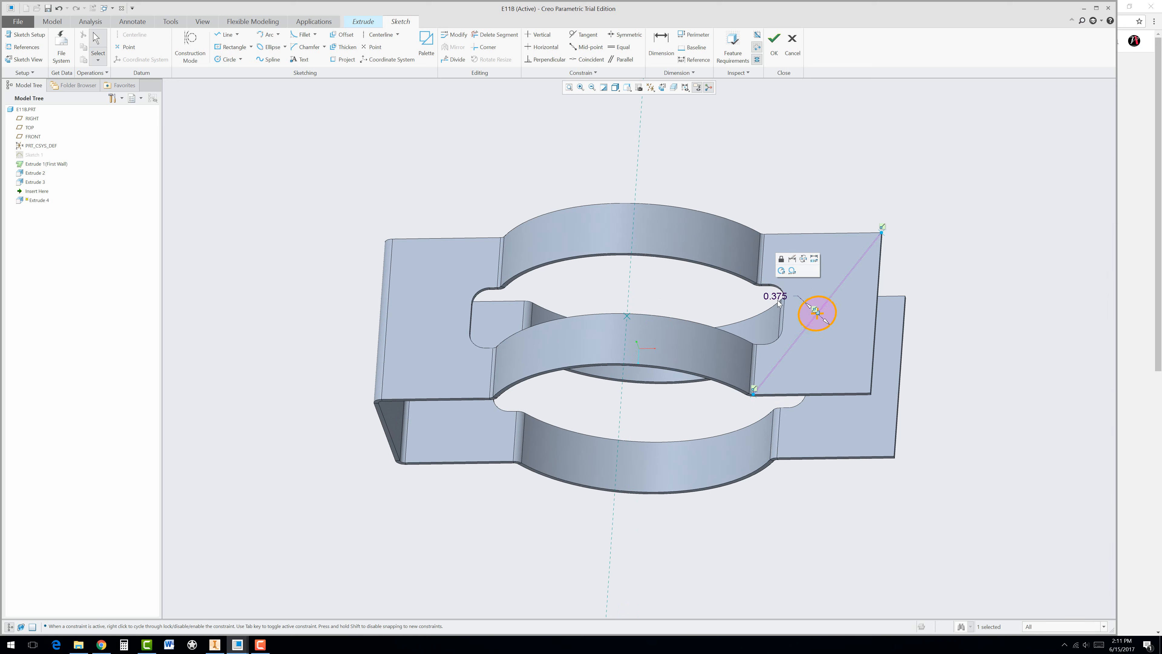
{"action": "left_click", "coordinate": [774, 38]}
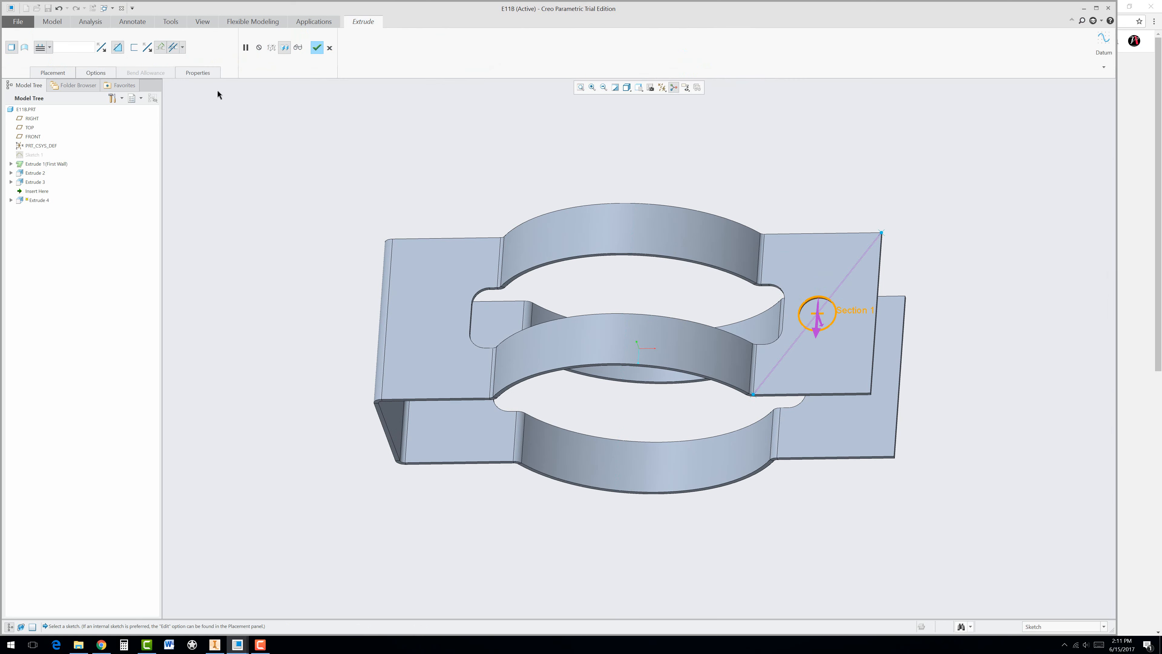
{"action": "left_click", "coordinate": [49, 47]}
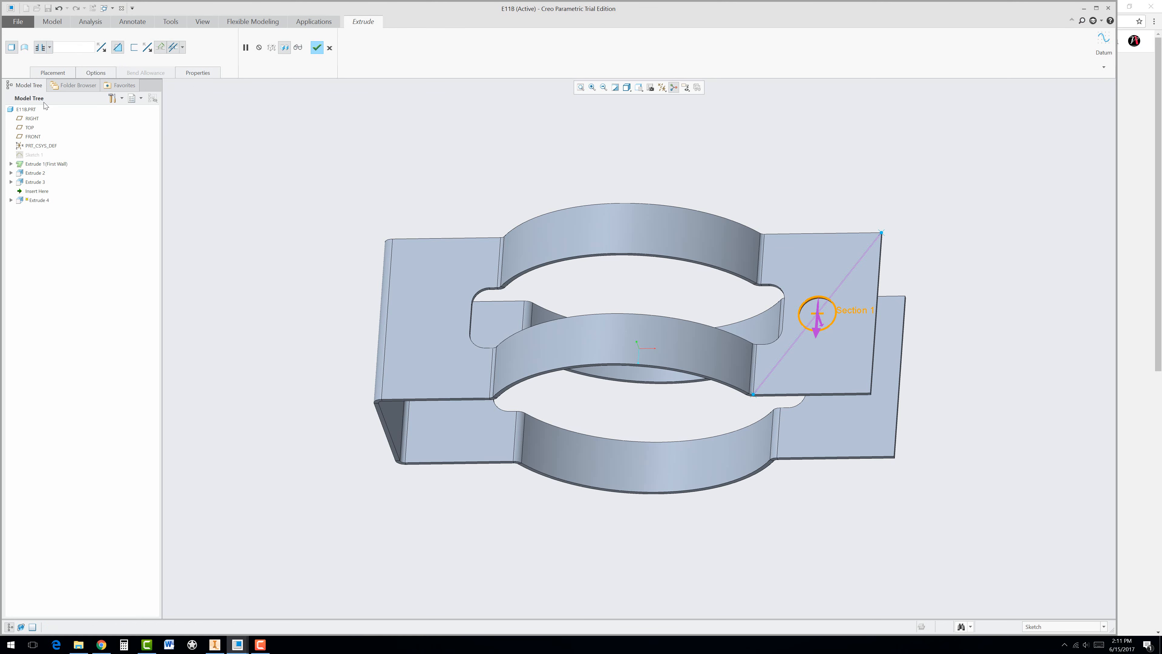
{"action": "mouse_move", "coordinate": [274, 227]}
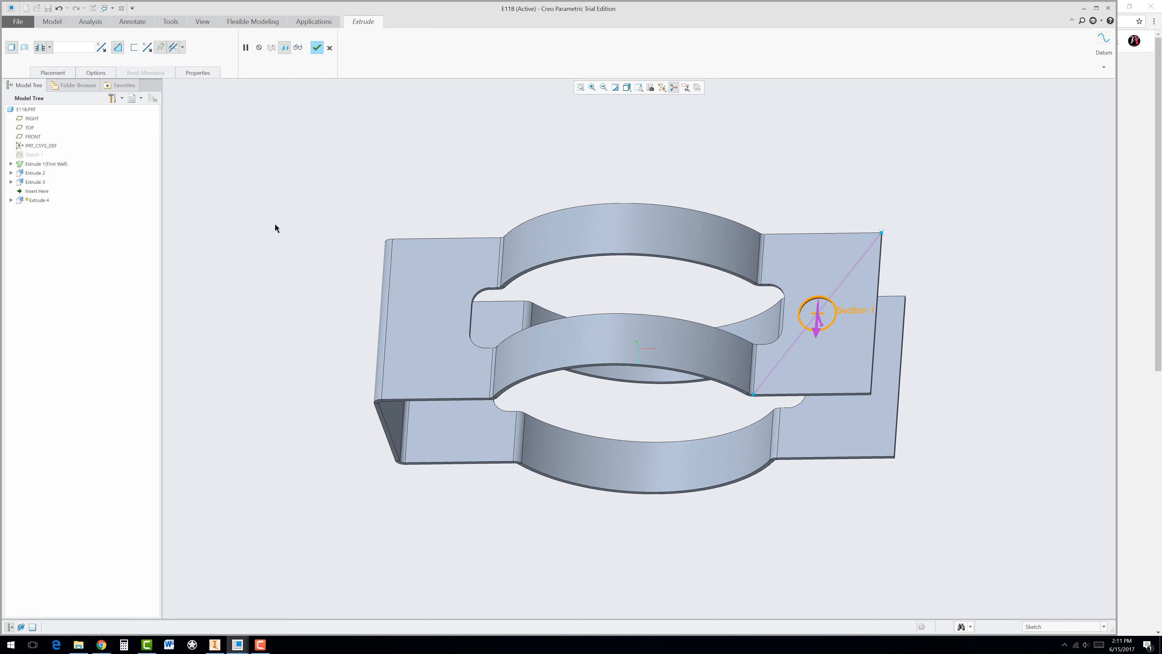
{"action": "left_click", "coordinate": [317, 47]}
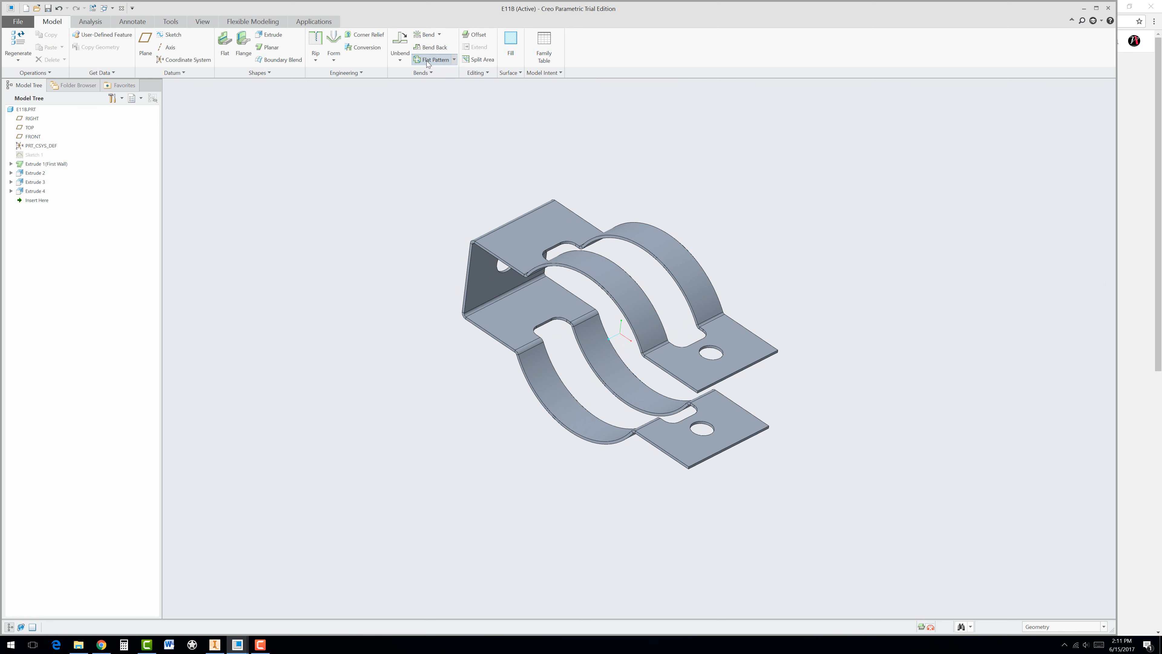
Flatten the bracket into its flat pattern
{"action": "left_click", "coordinate": [435, 60]}
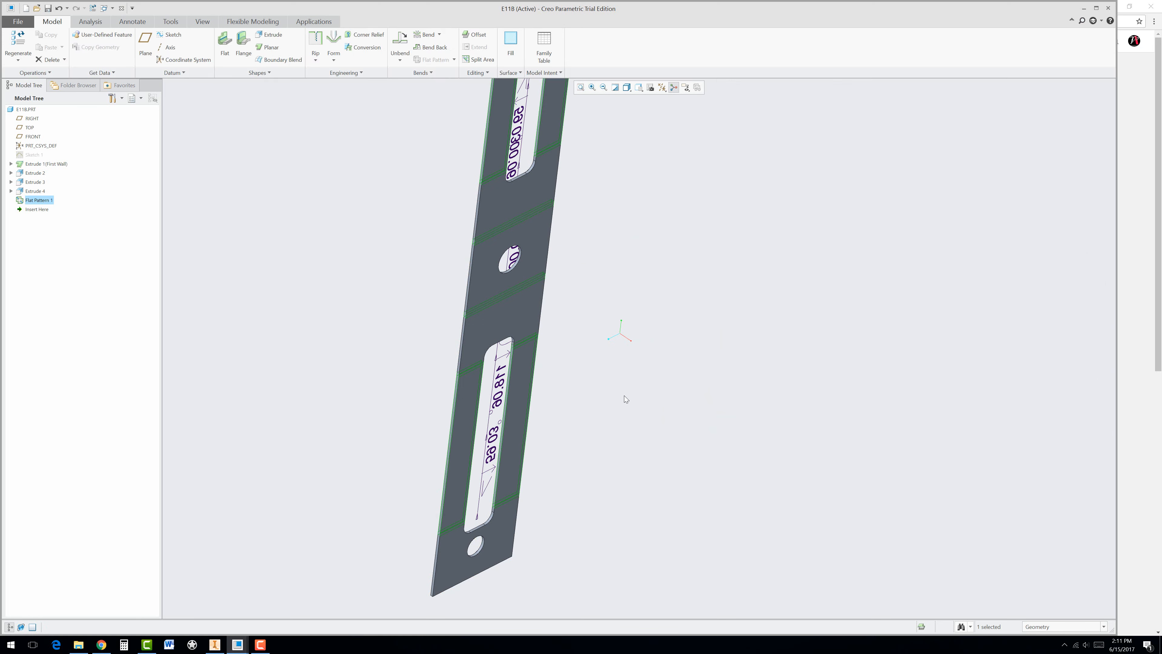